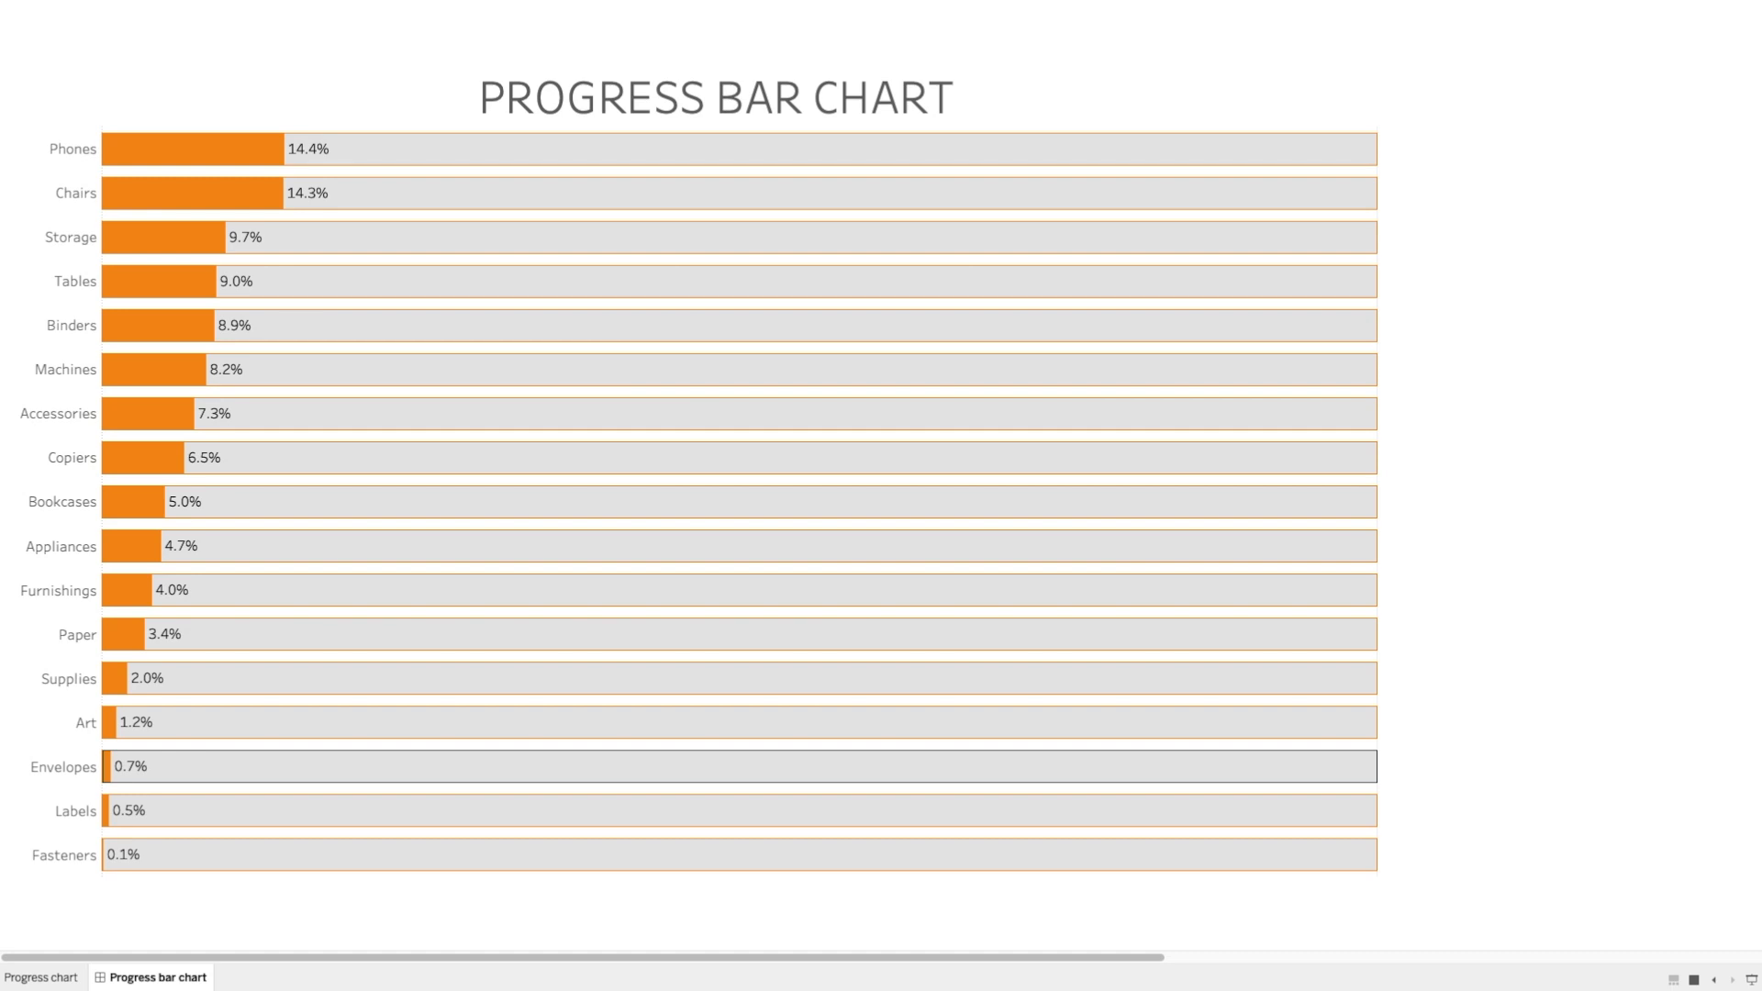
pyautogui.moveTo(28, 404)
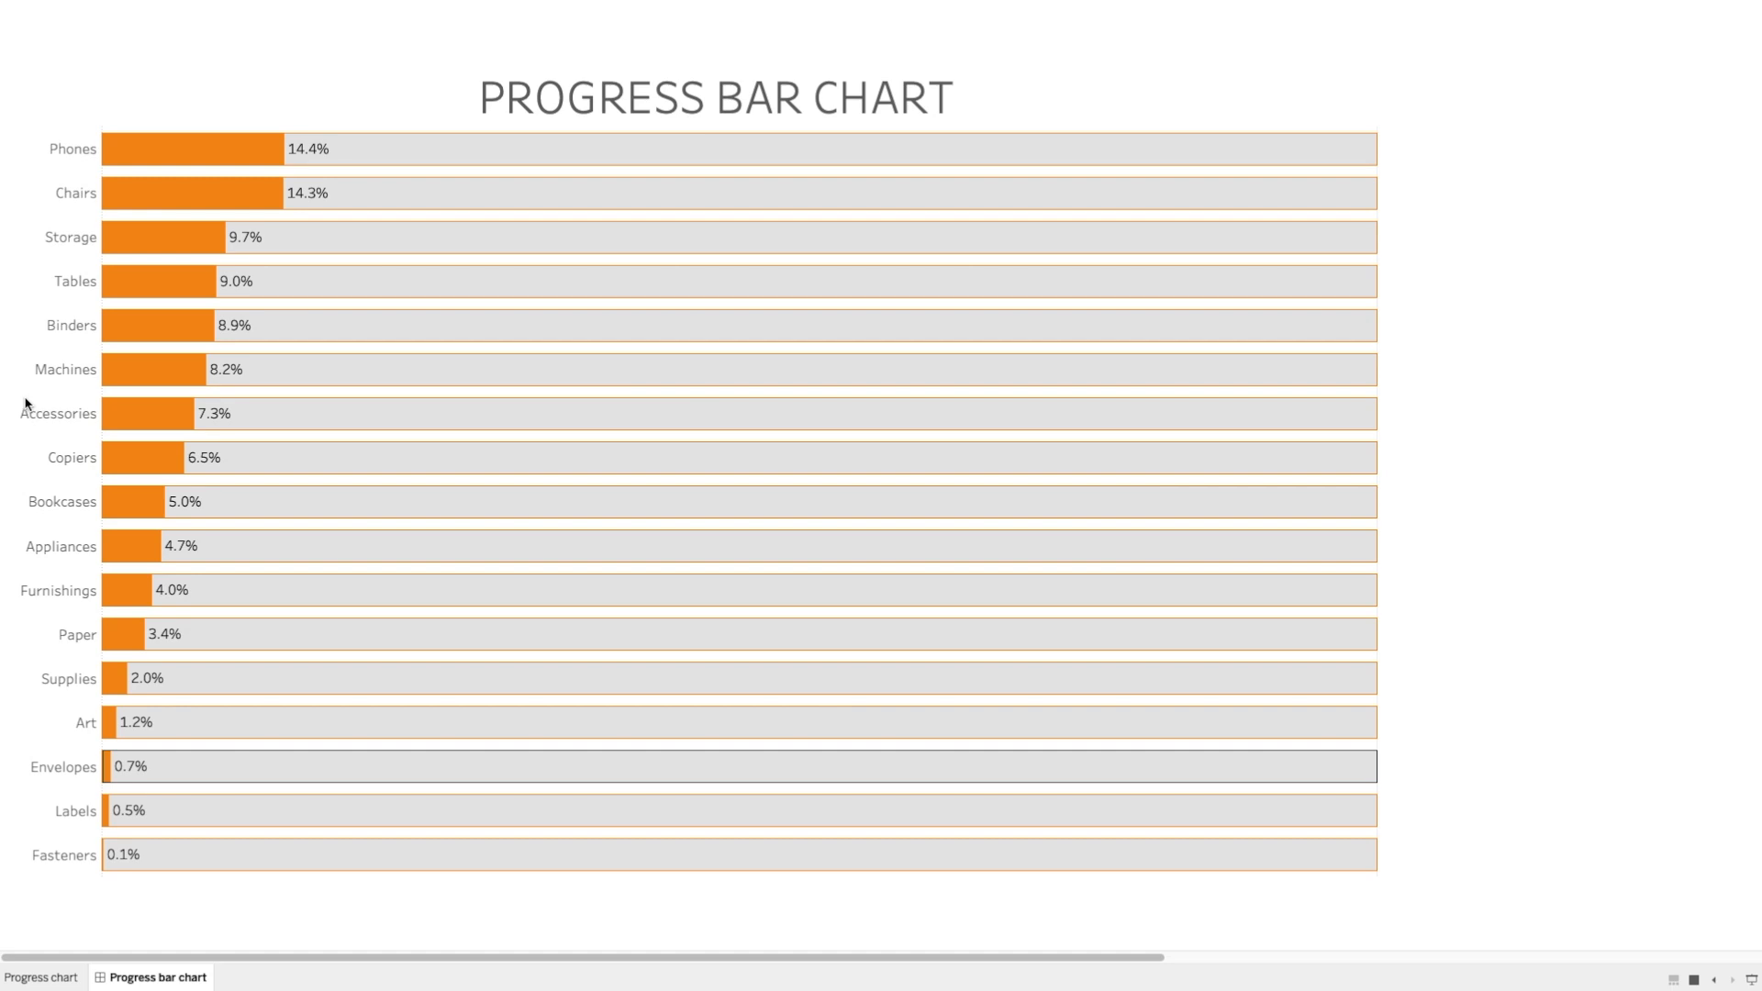
pyautogui.moveTo(132, 162)
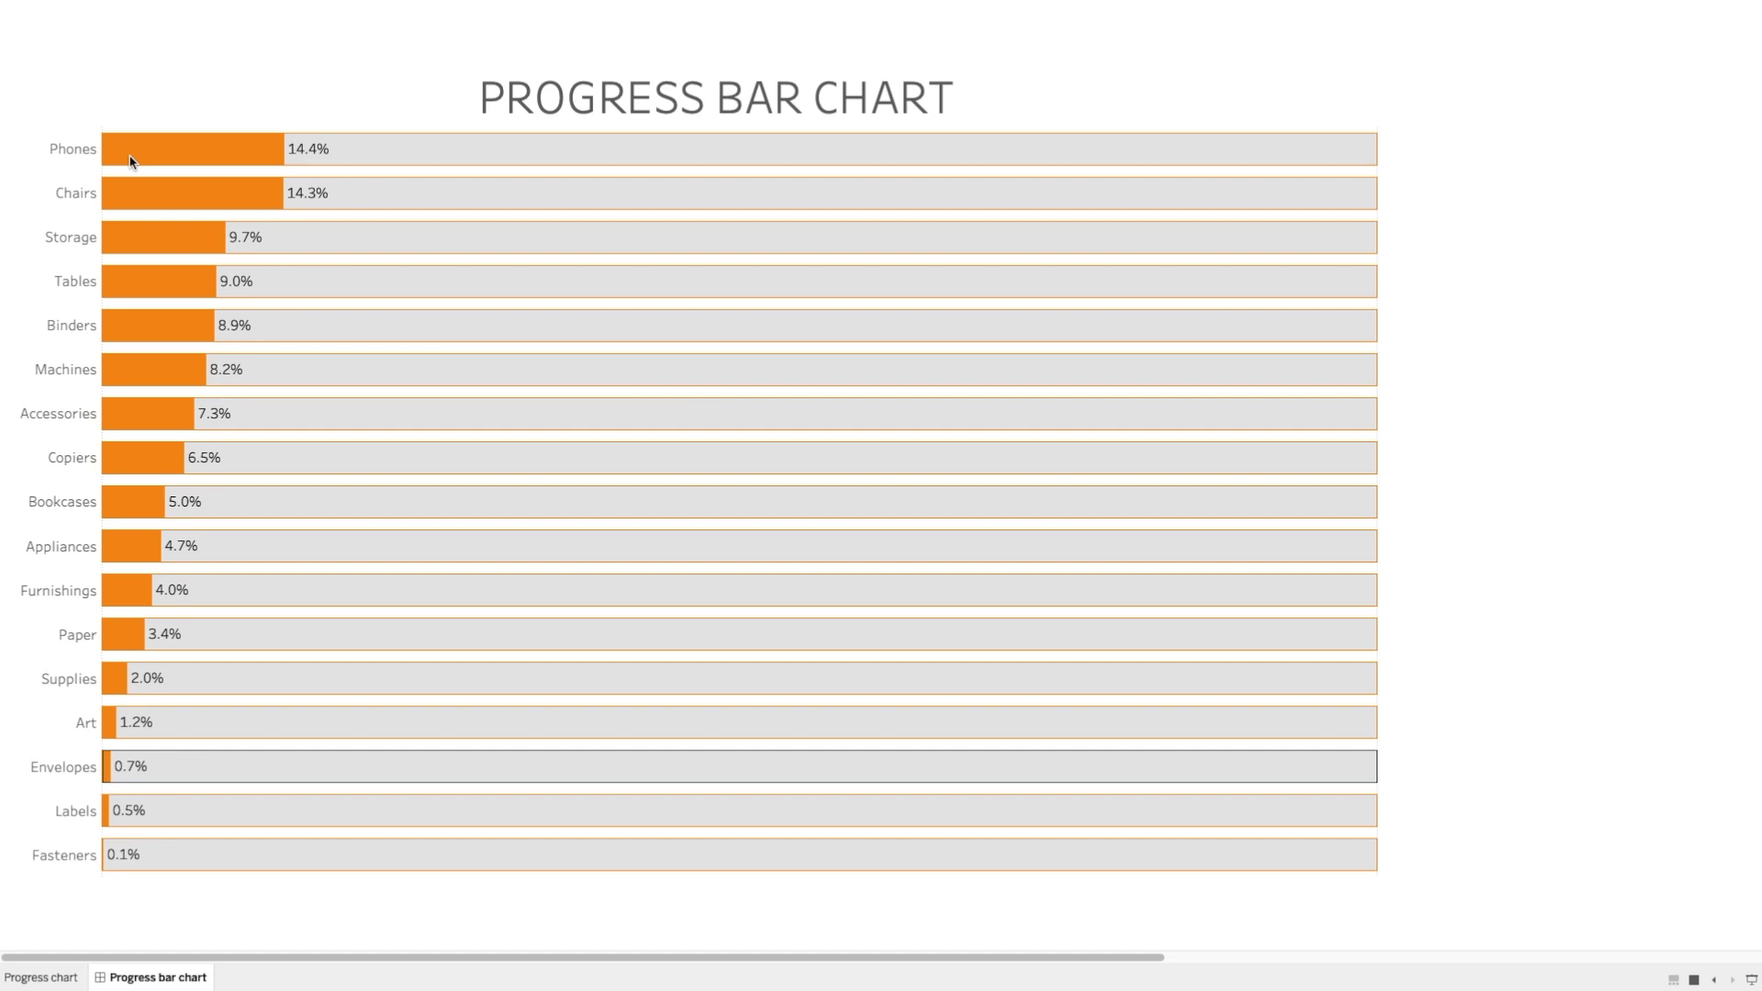
pyautogui.moveTo(154, 246)
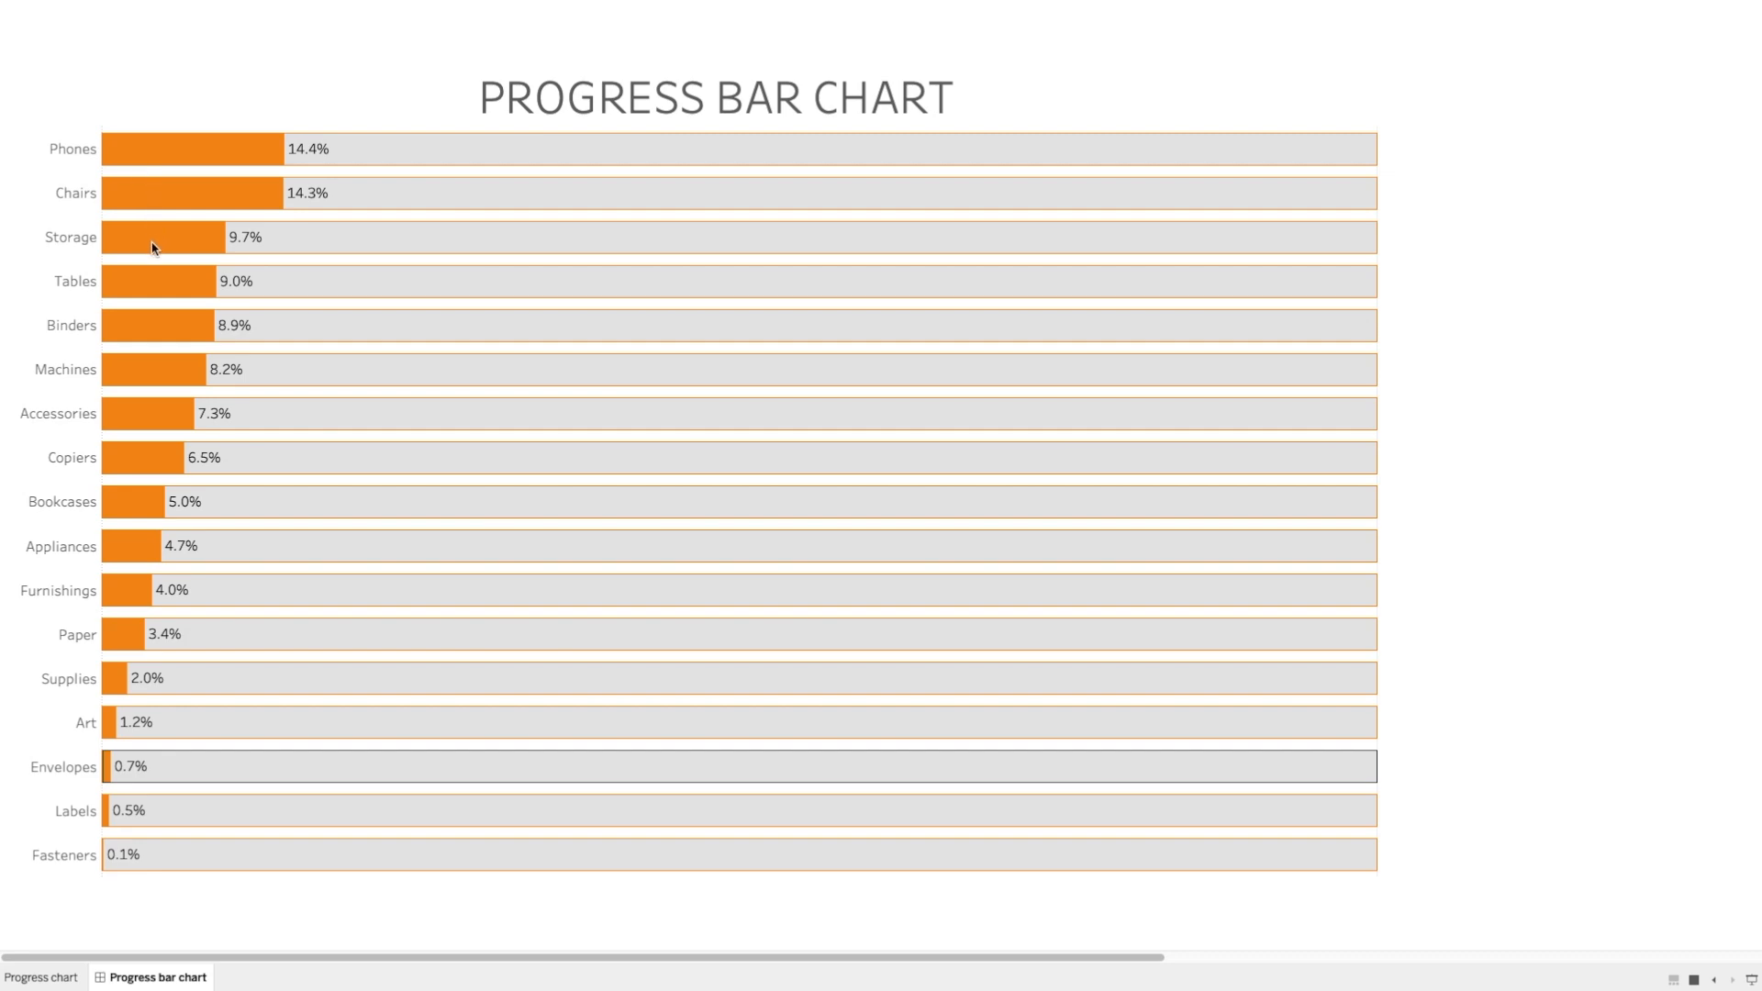
pyautogui.moveTo(156, 283)
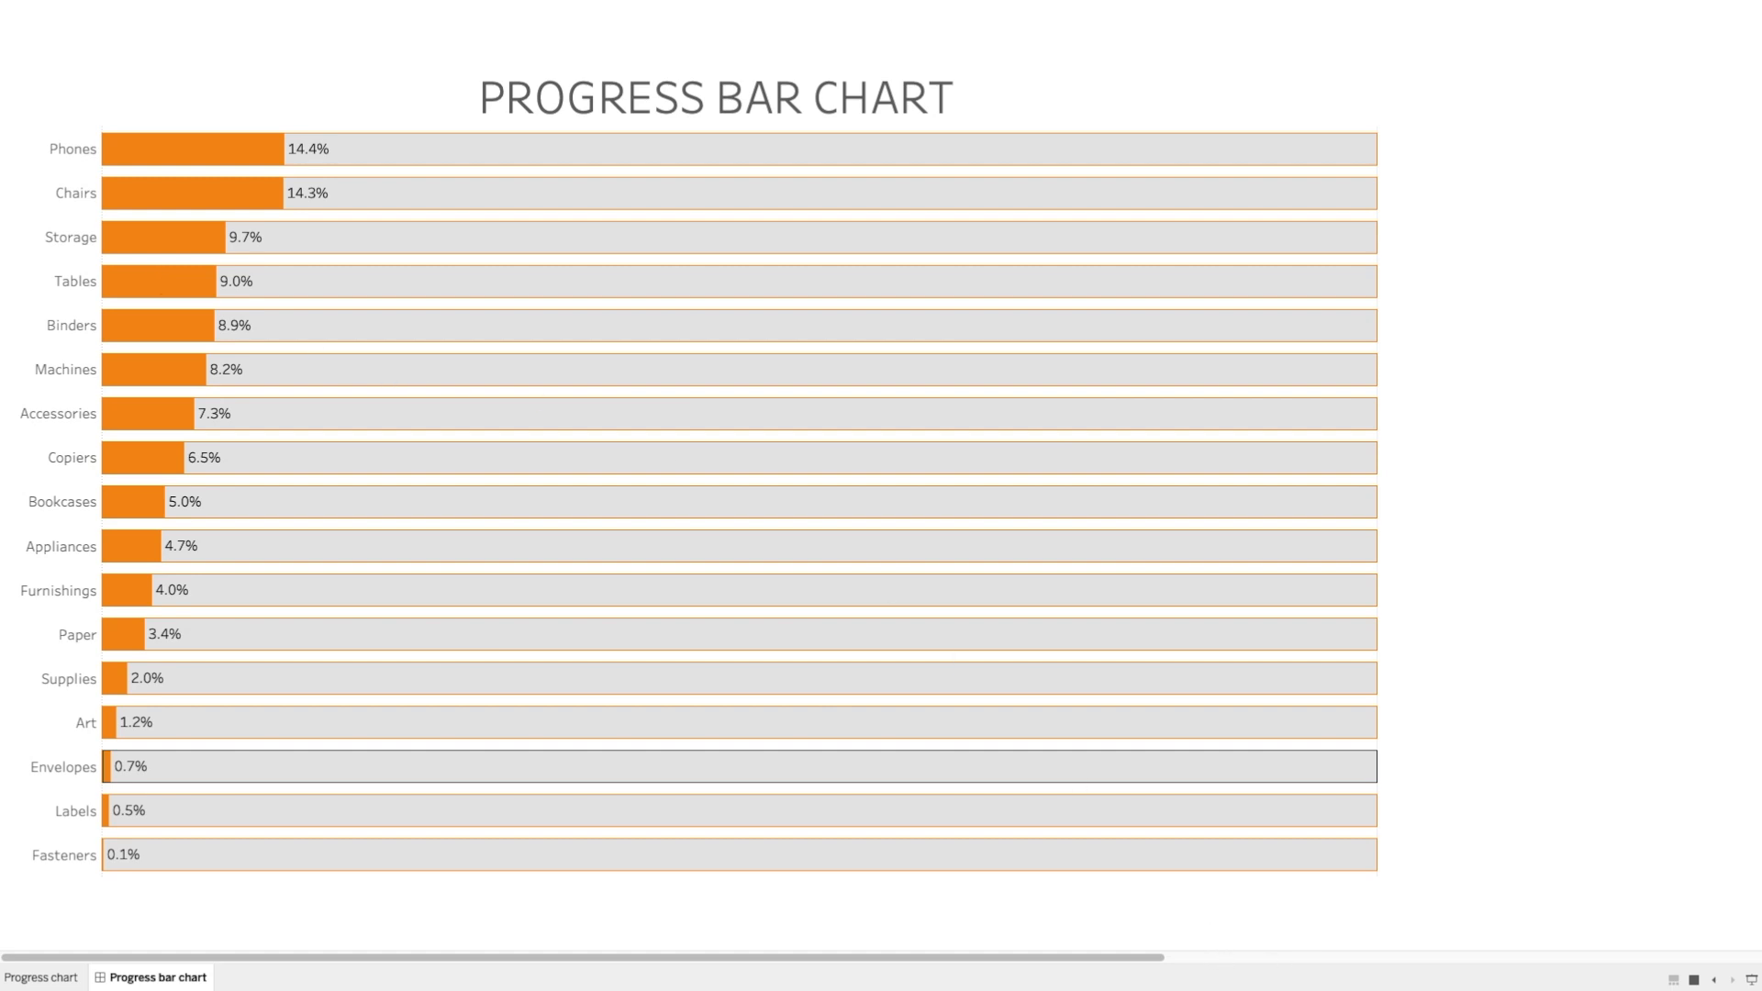
pyautogui.moveTo(1380, 971)
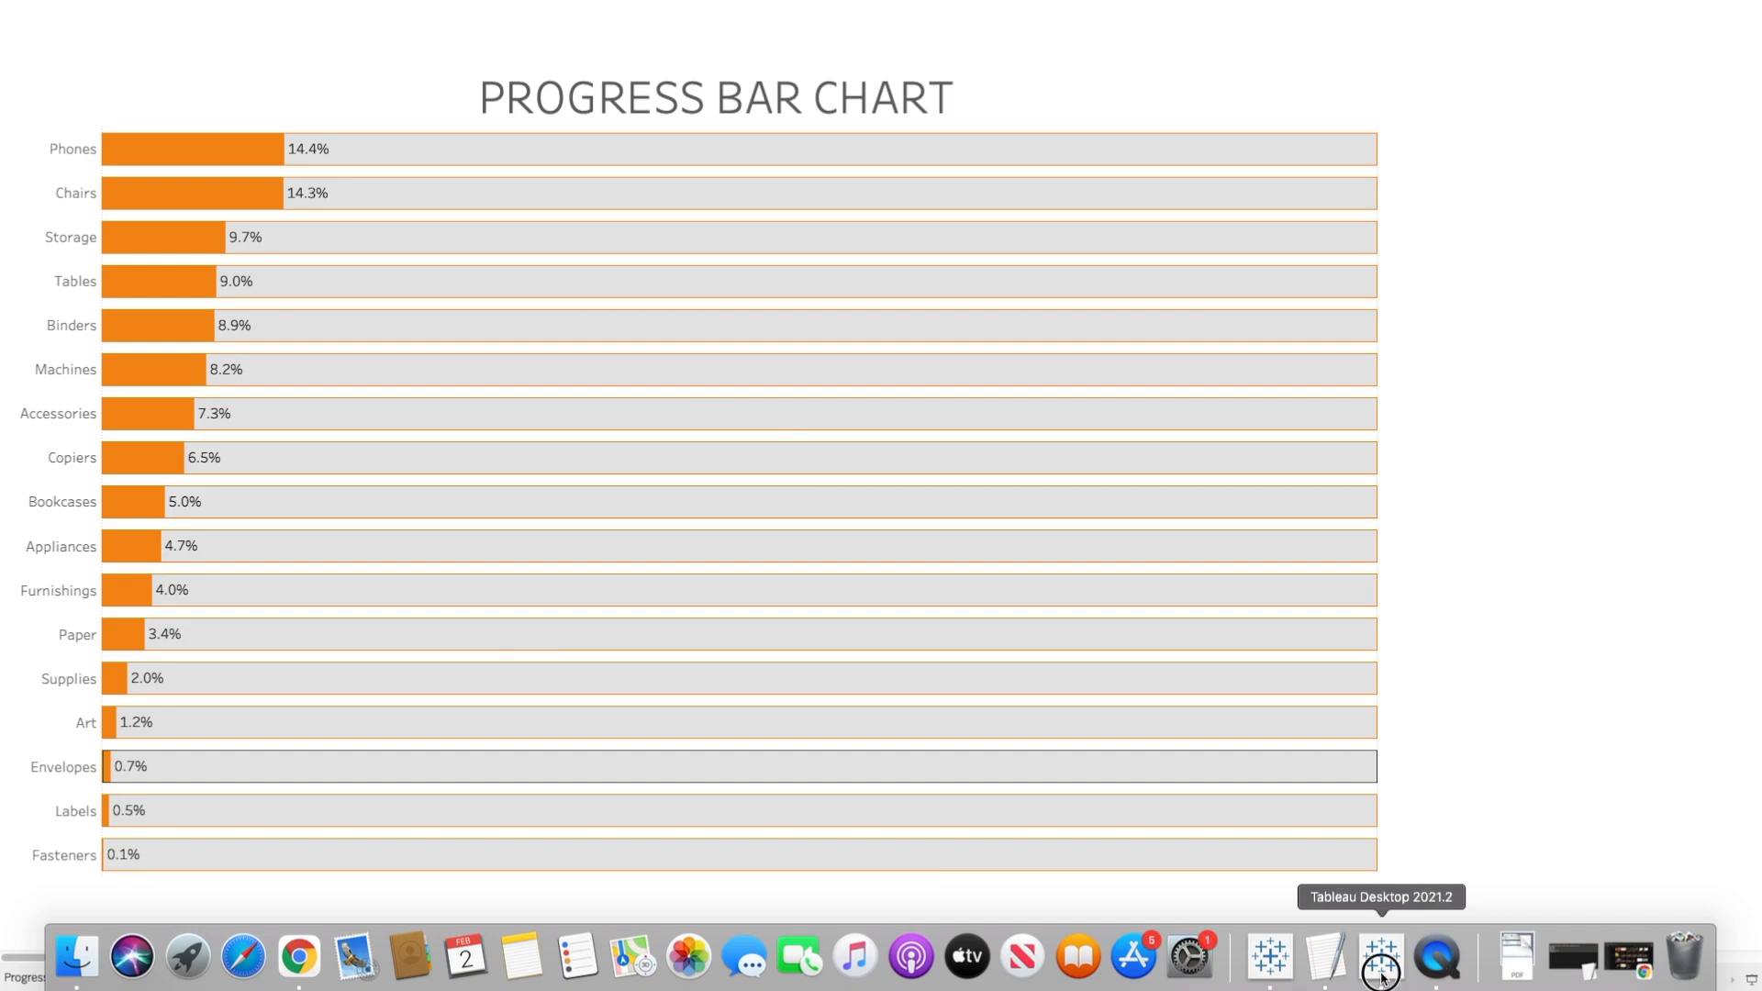
# - Place Sub-Category on Rows and SUM(Sales) on Columns for a horizontal sales bar per sub-category
pyautogui.click(1380, 959)
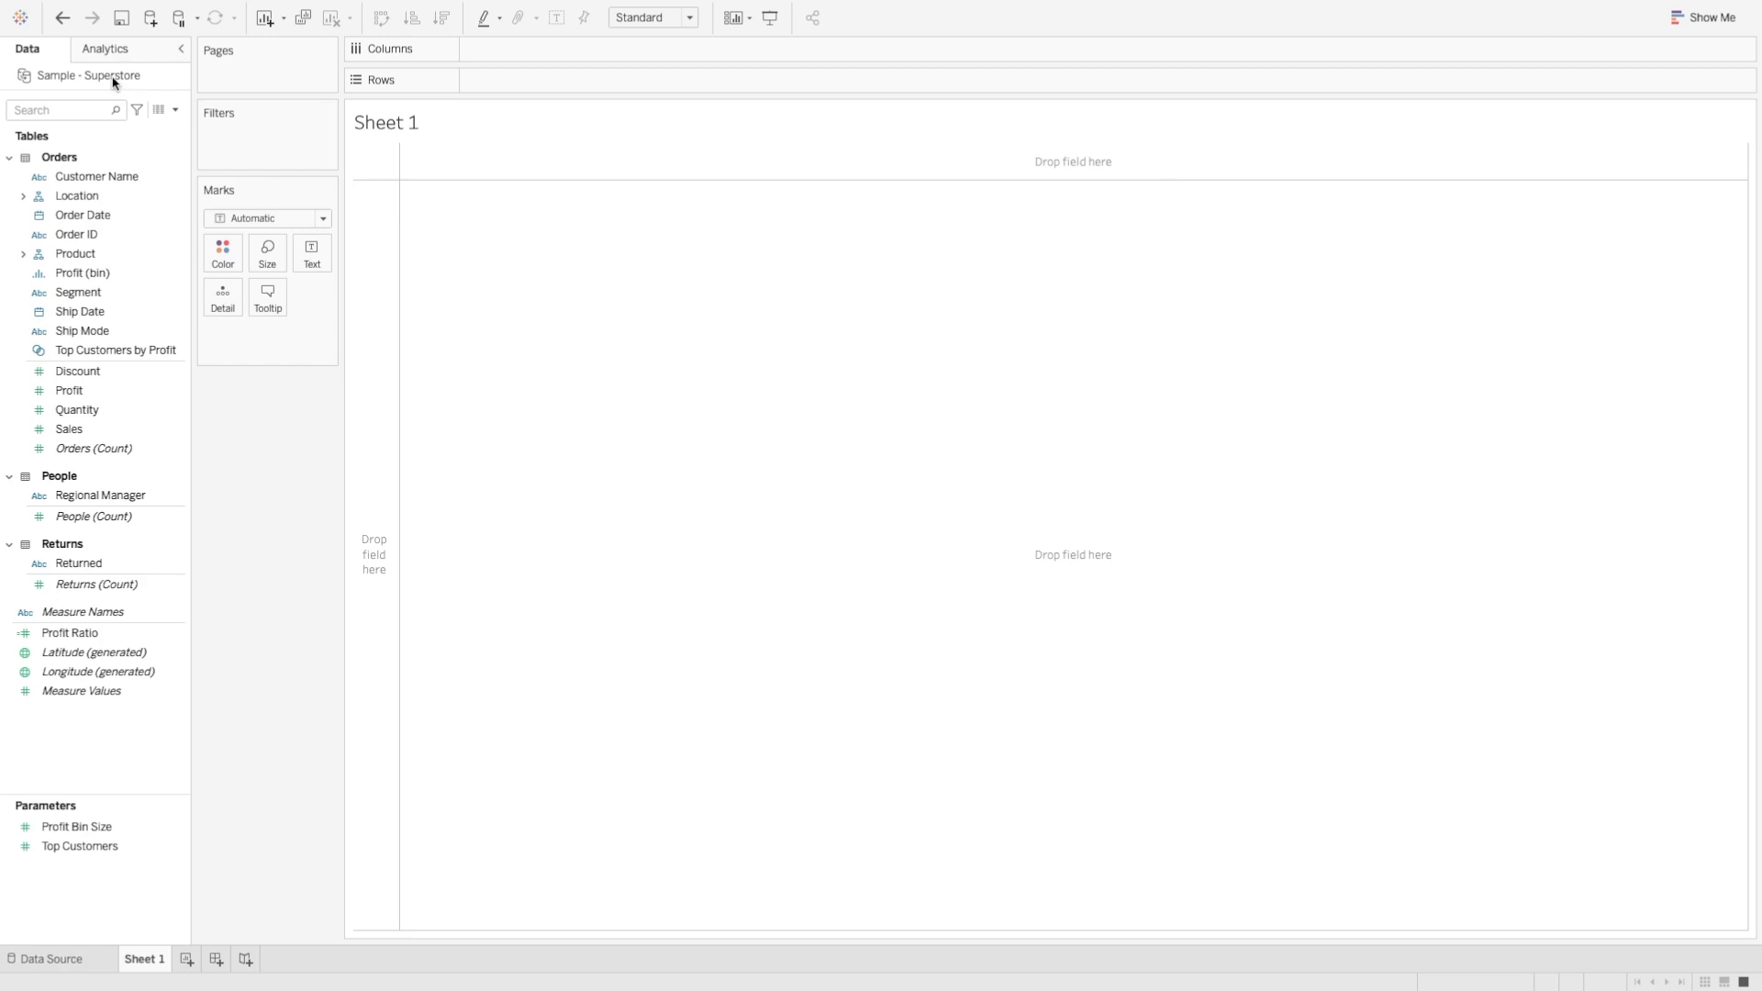
pyautogui.moveTo(121, 268)
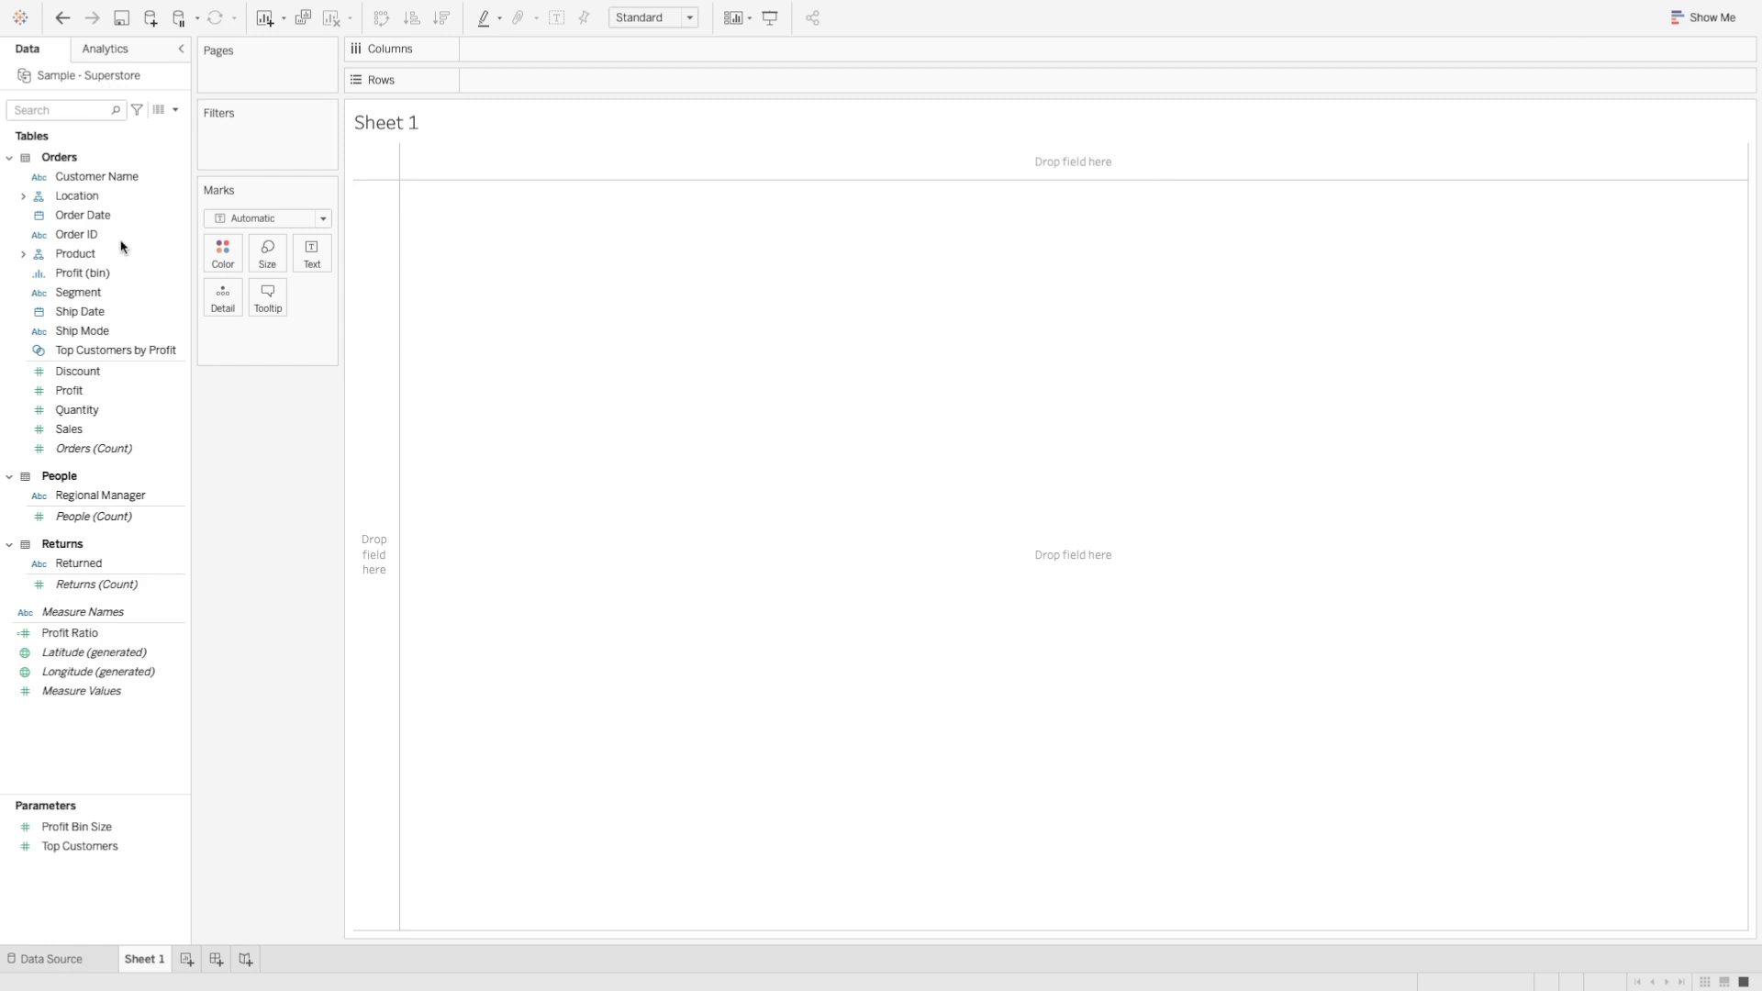
pyautogui.click(22, 253)
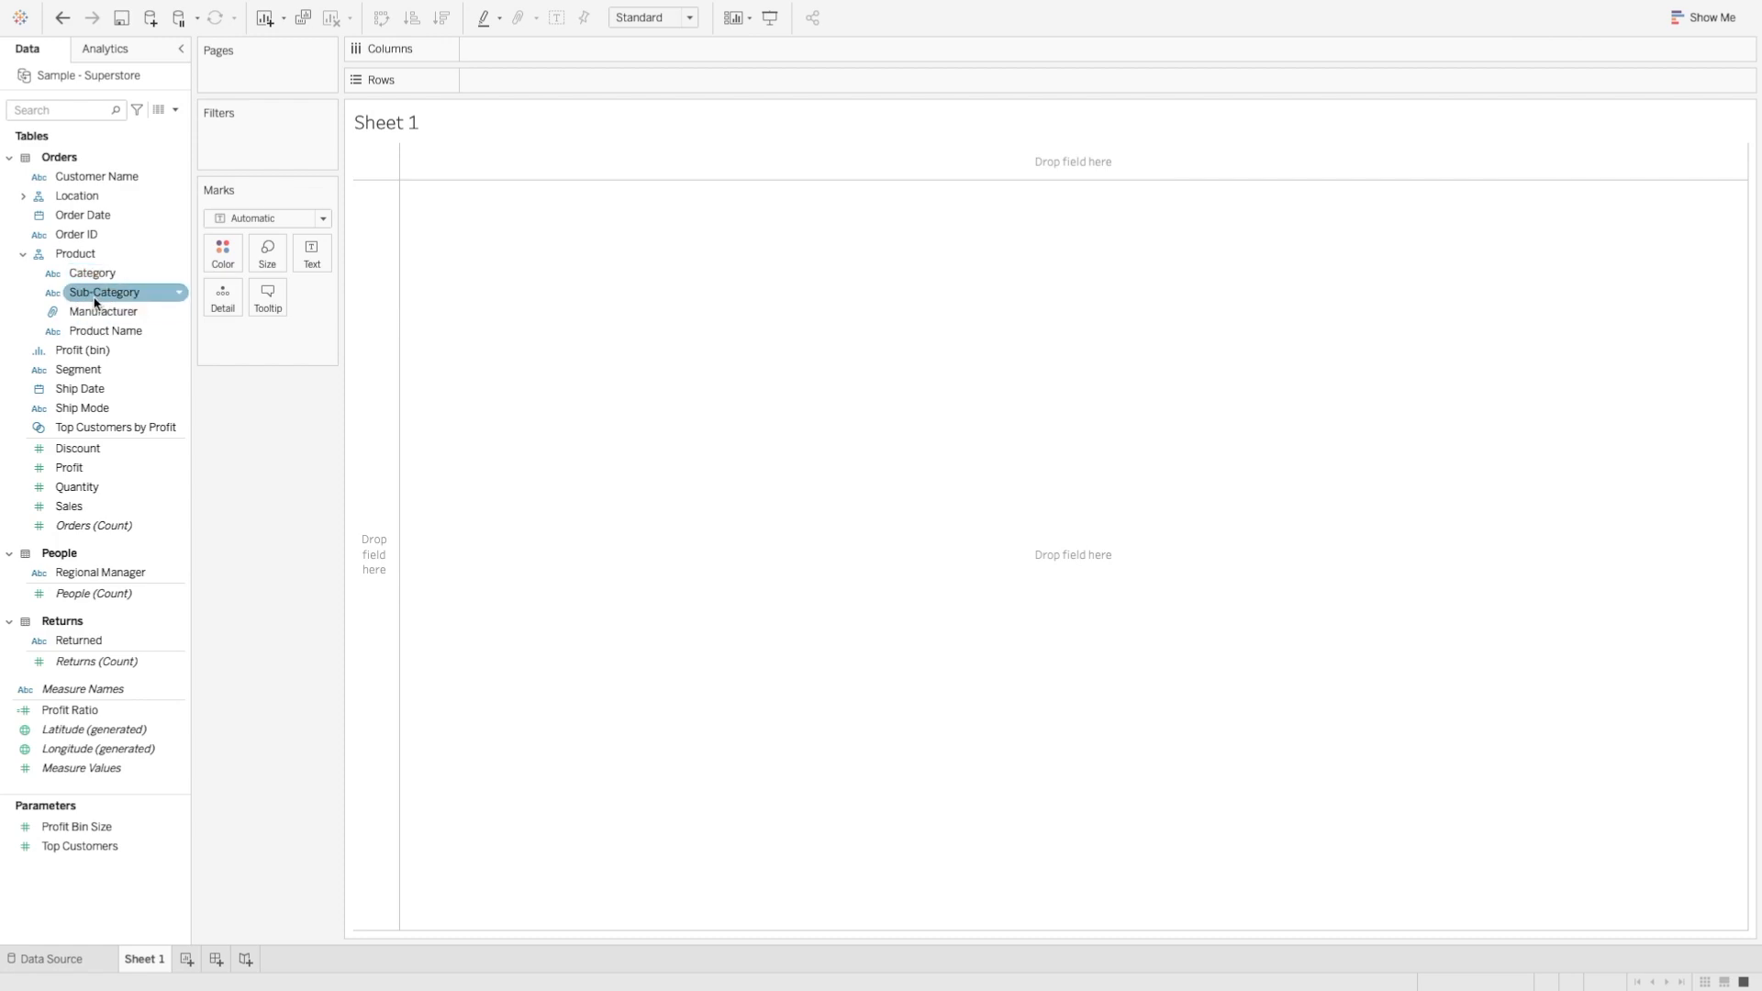
pyautogui.moveTo(103, 292); pyautogui.dragTo(528, 79)
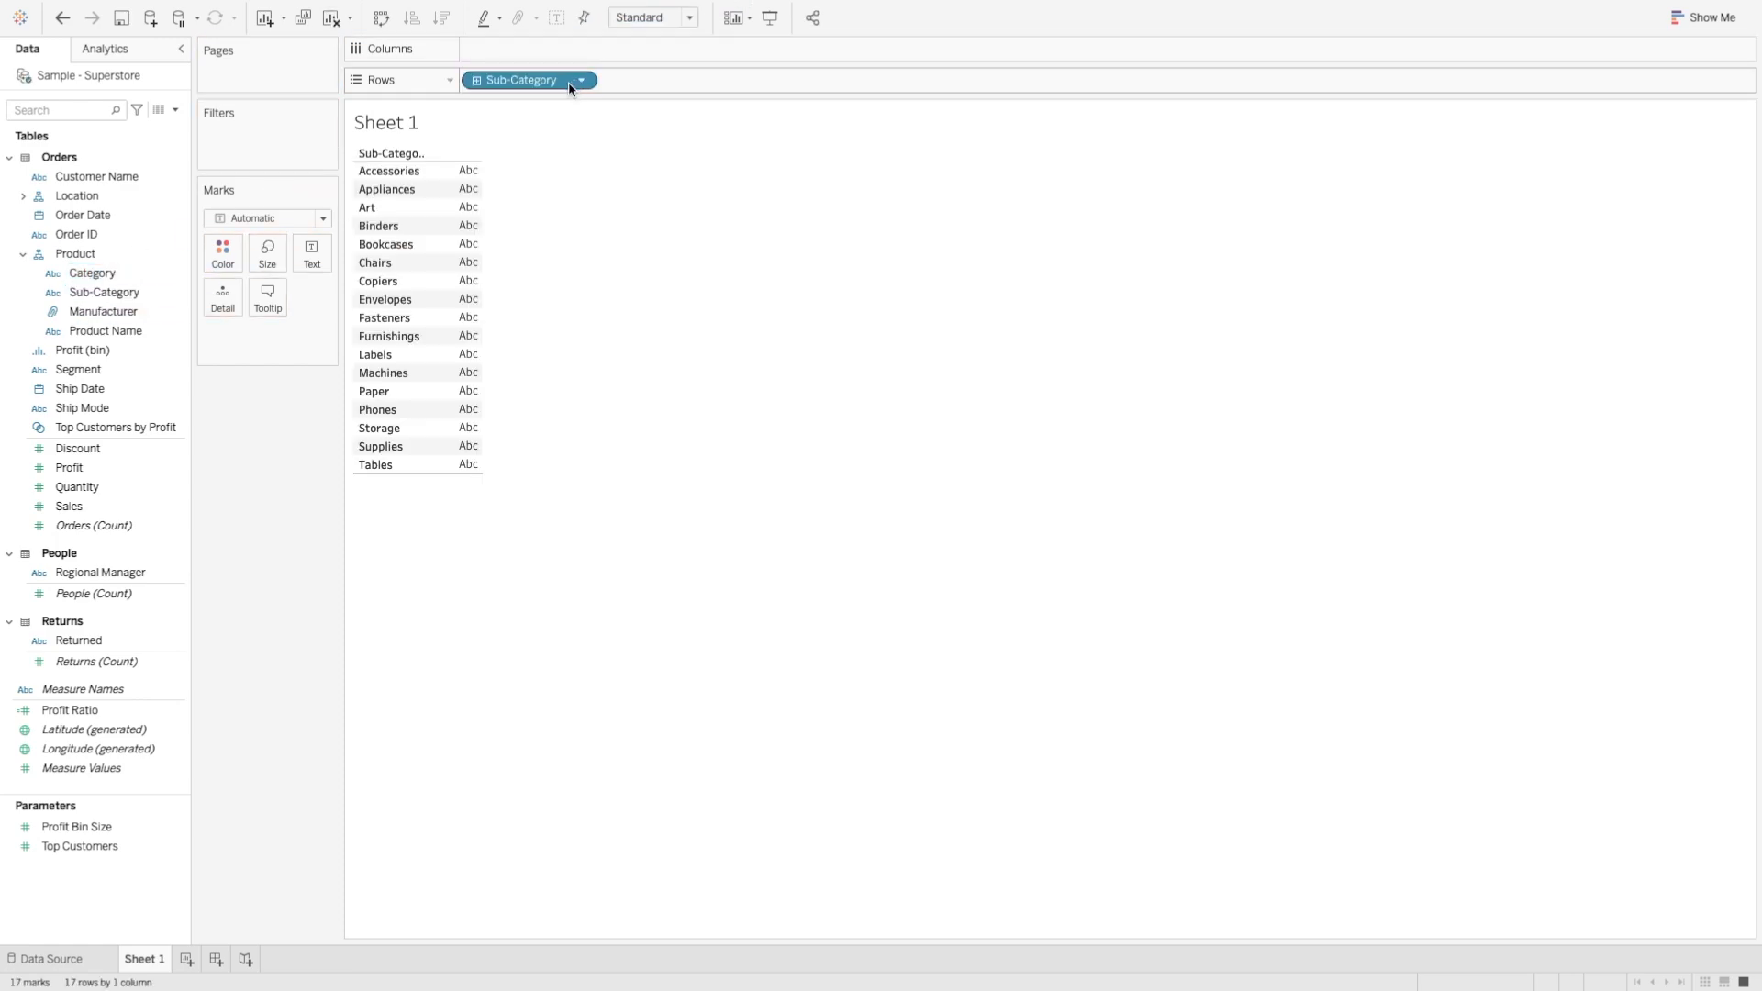
pyautogui.moveTo(68, 507); pyautogui.dragTo(551, 63)
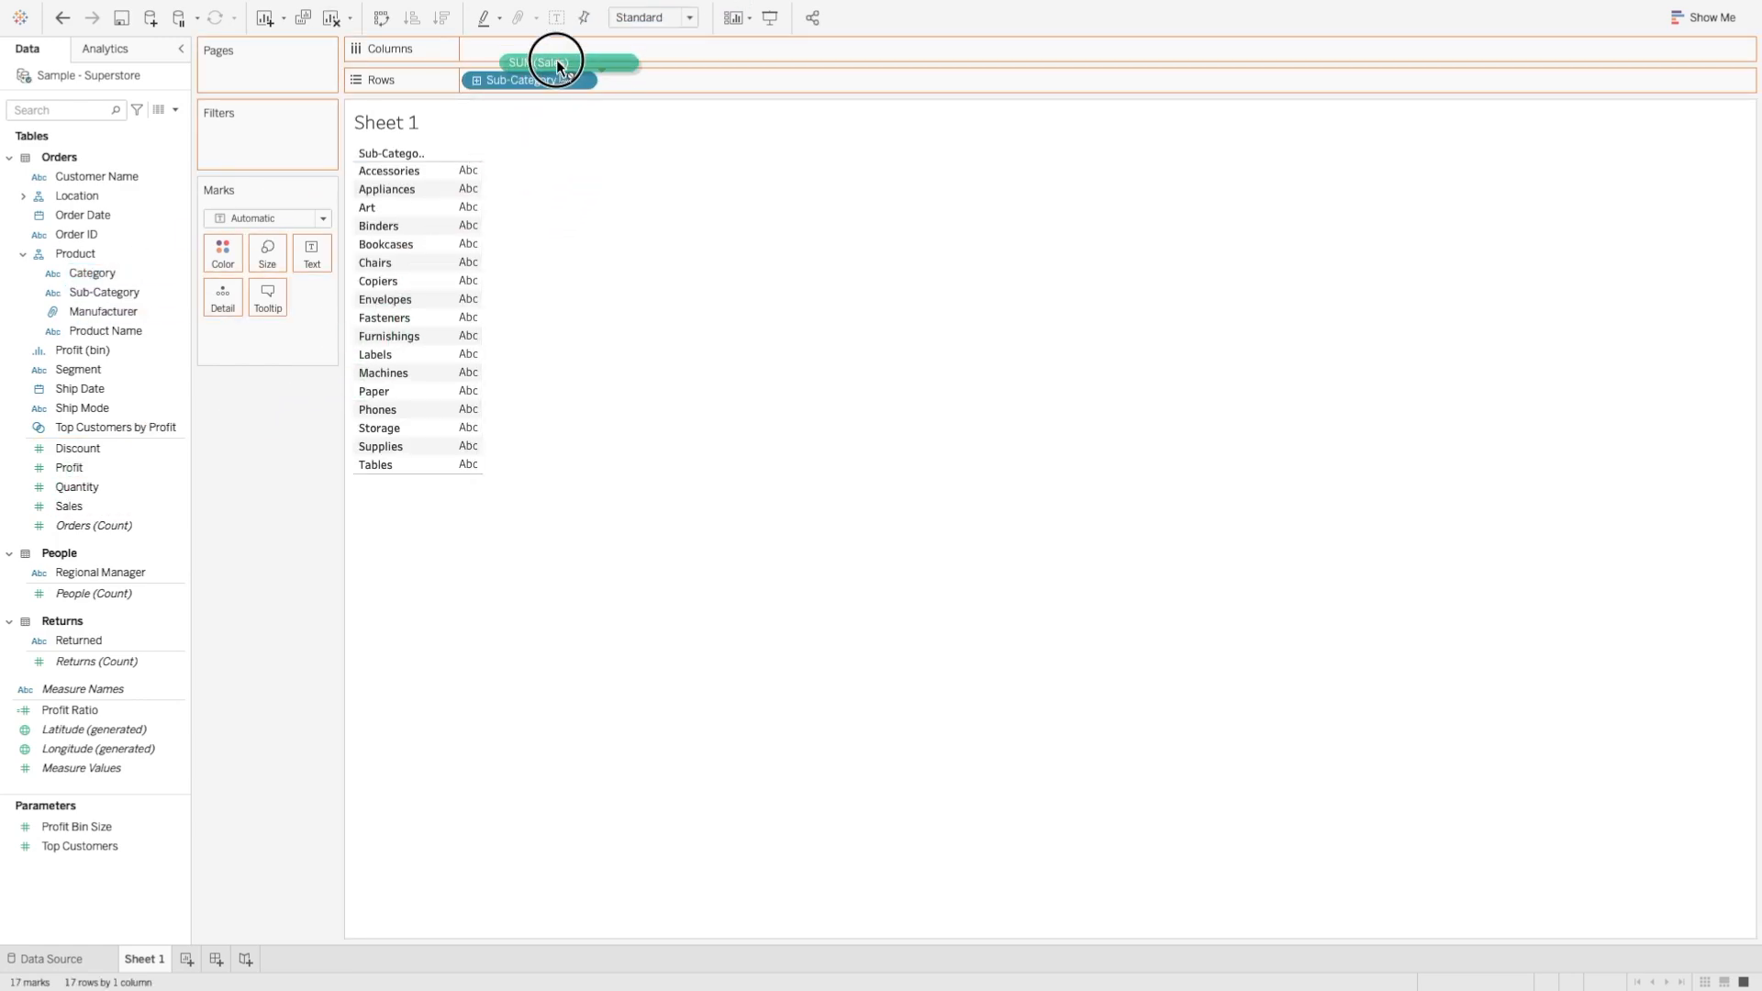
pyautogui.moveTo(545, 63); pyautogui.dragTo(529, 48)
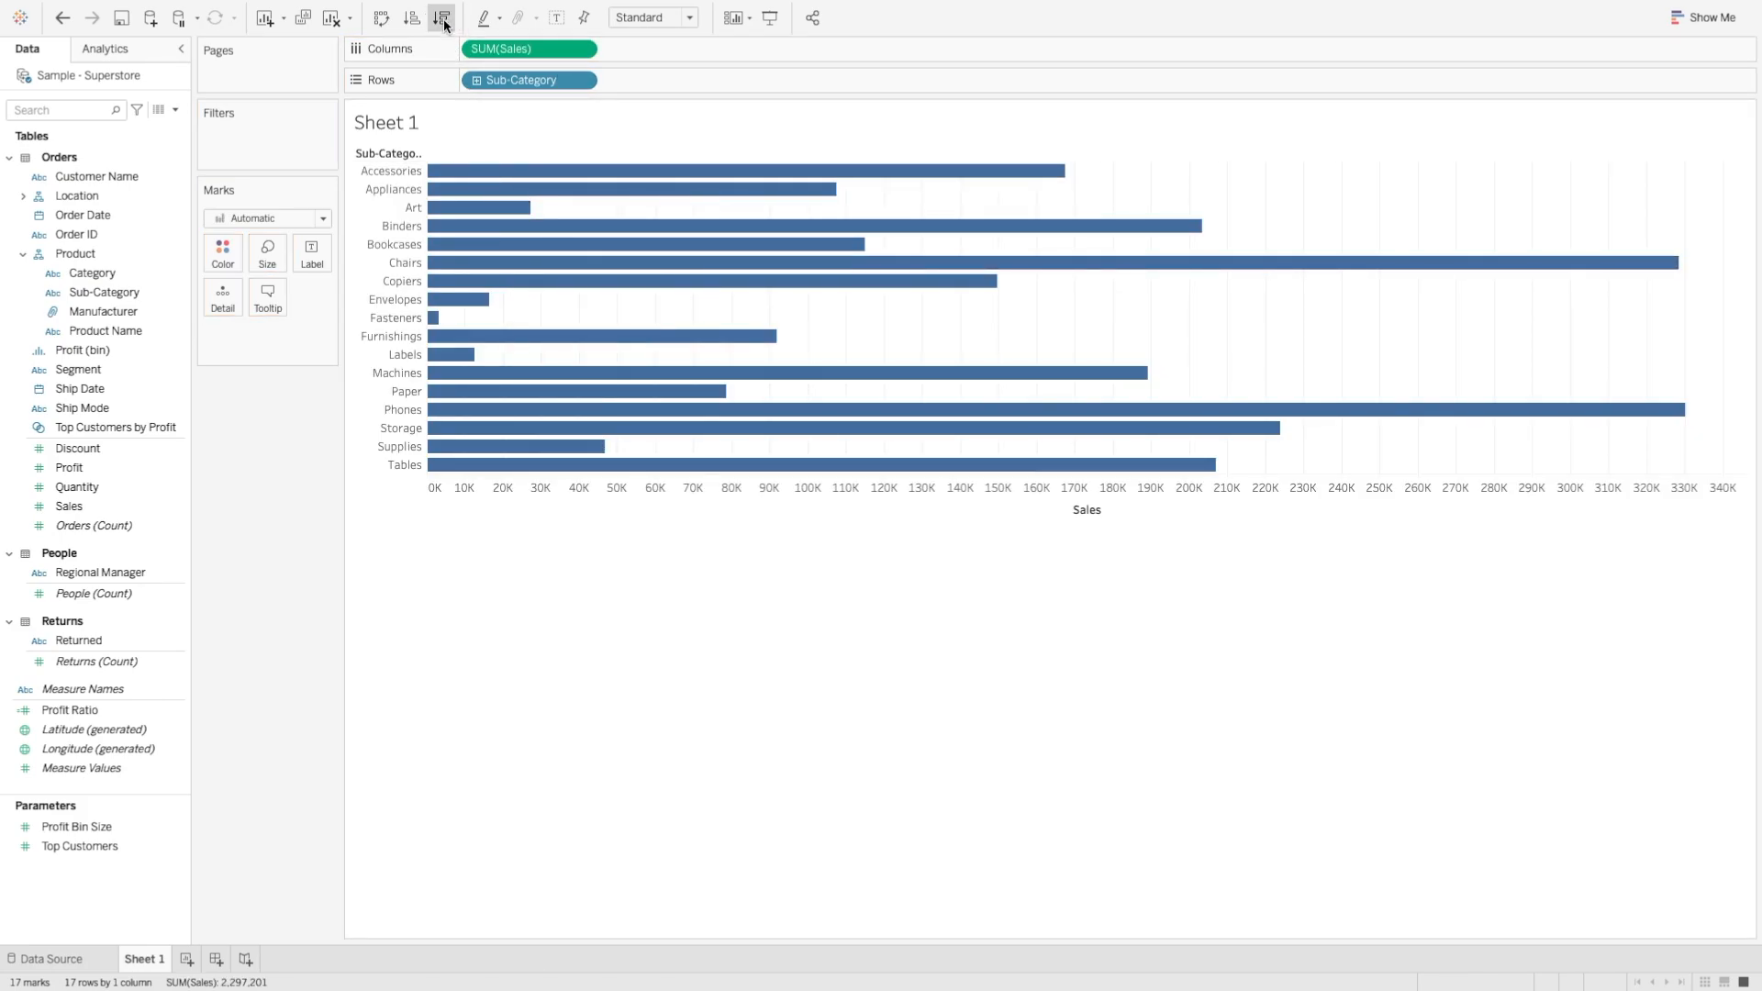
# - Sort bars descending by Sales, show mark labels, and fit the chart to Entire View
pyautogui.click(442, 16)
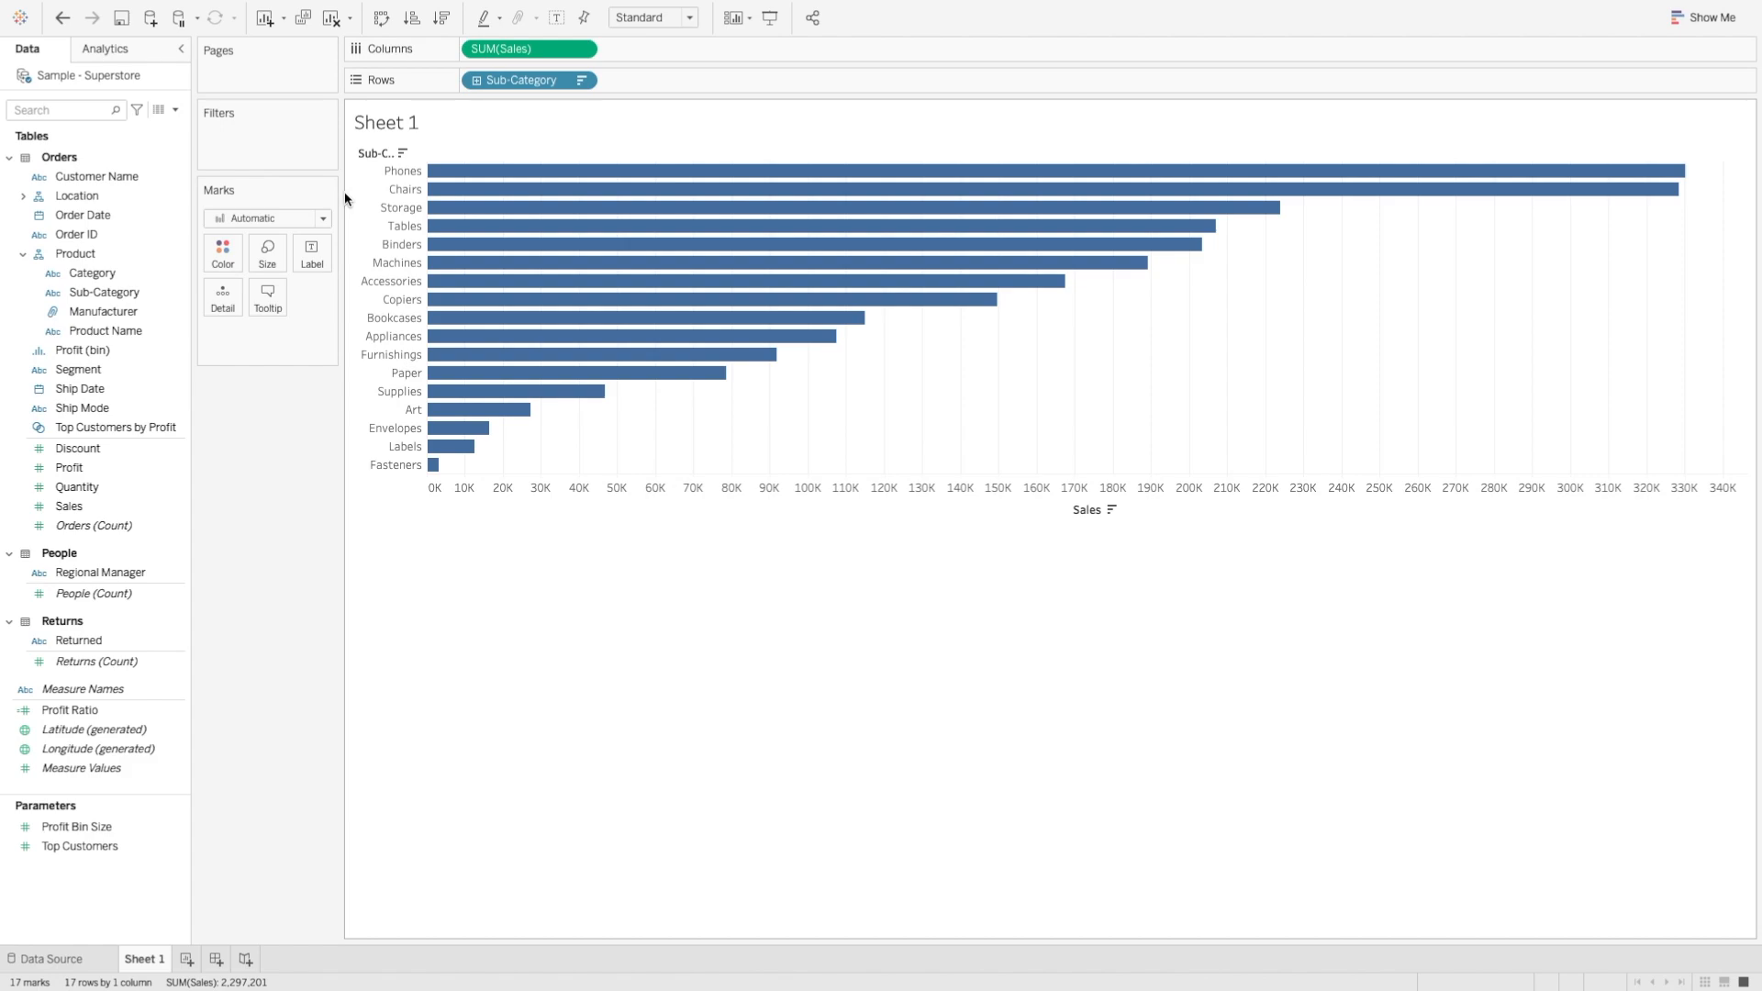
pyautogui.click(312, 253)
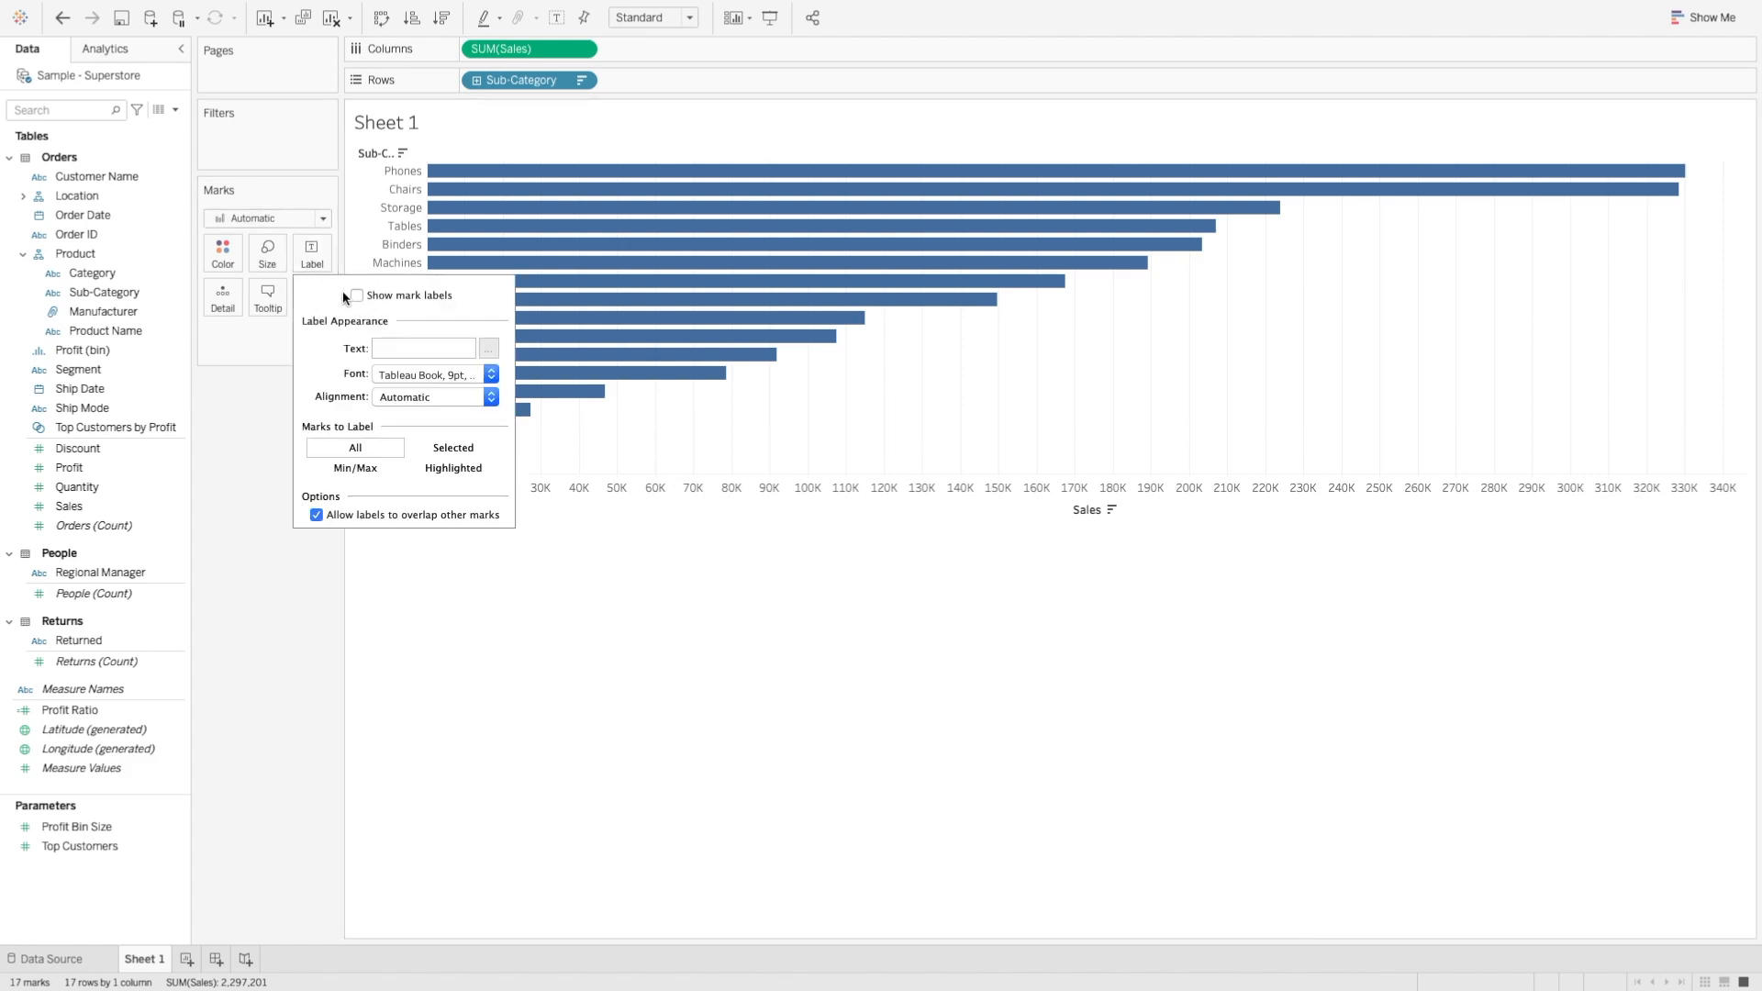
pyautogui.click(356, 294)
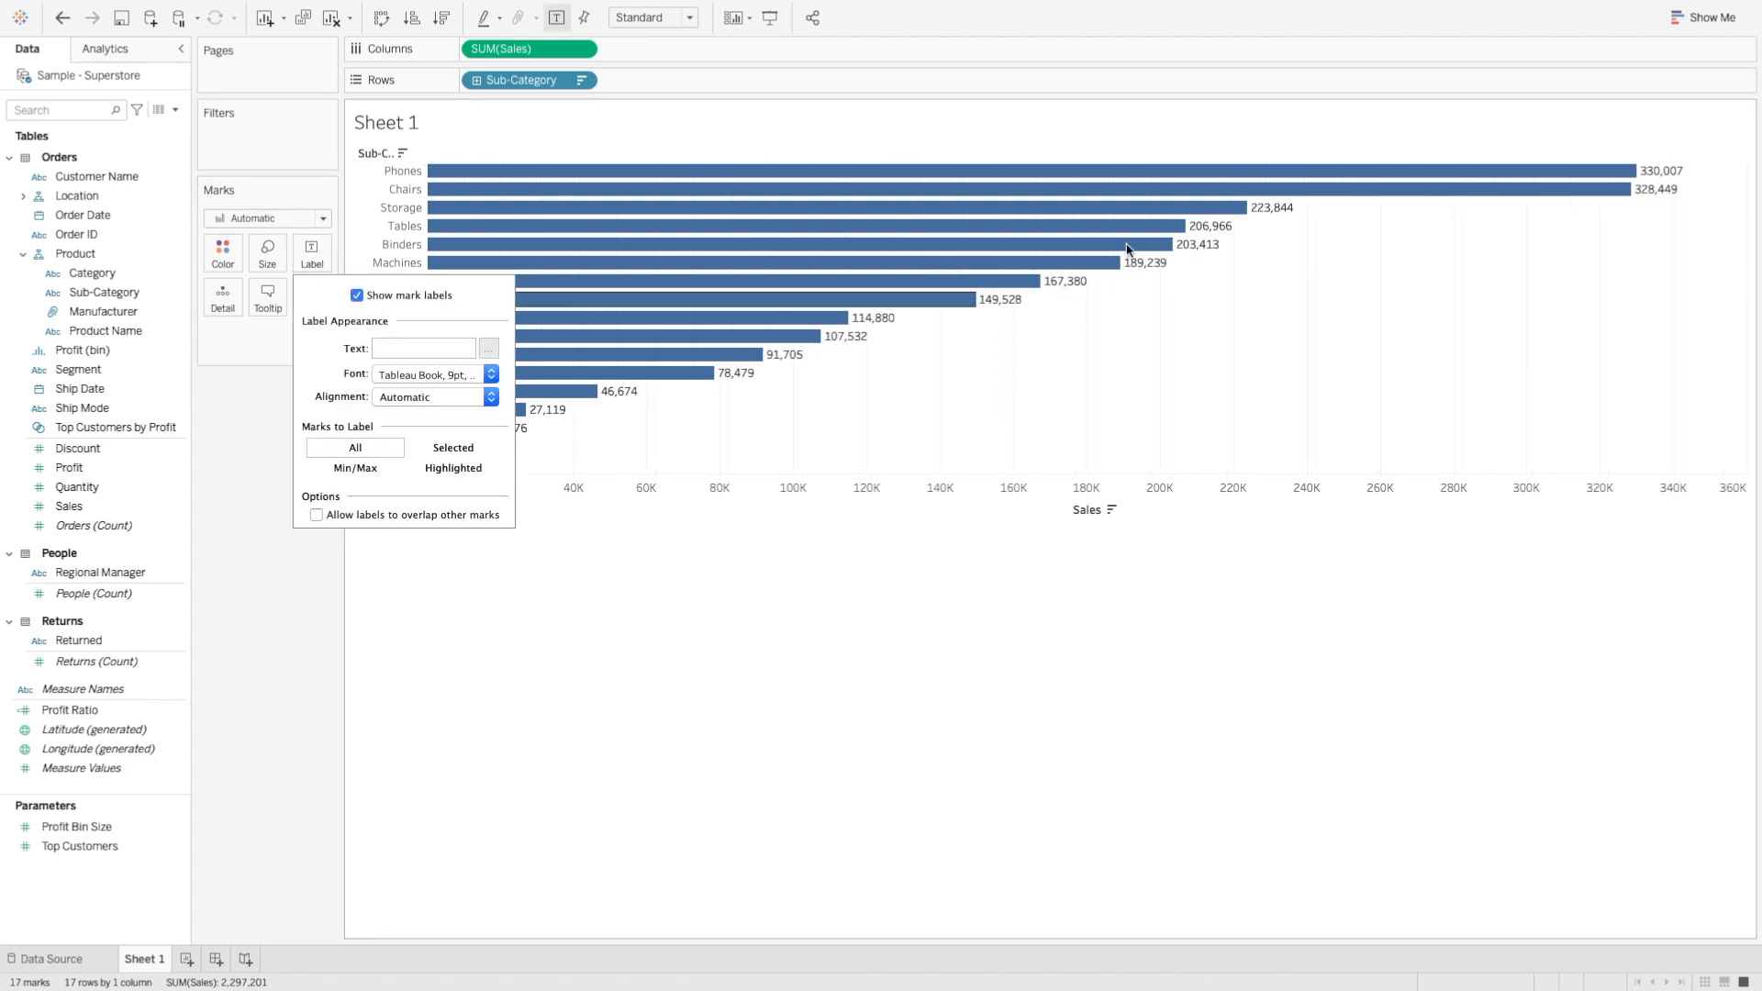
pyautogui.moveTo(1517, 252)
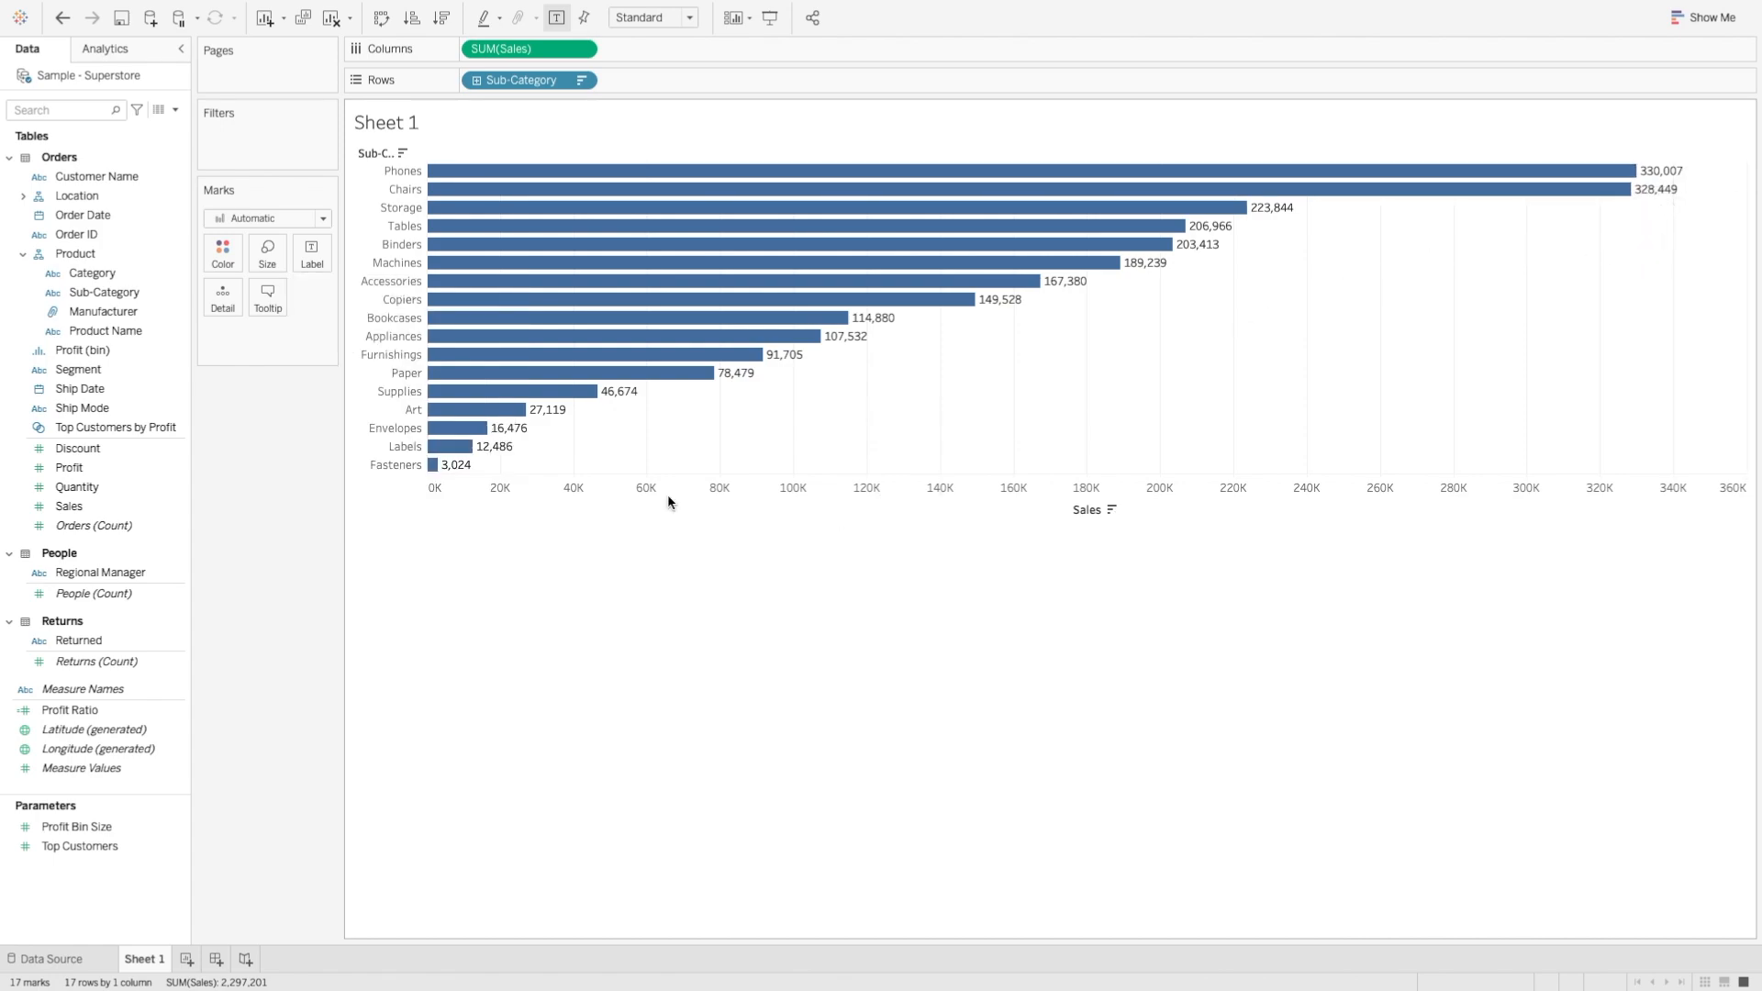
pyautogui.click(698, 17)
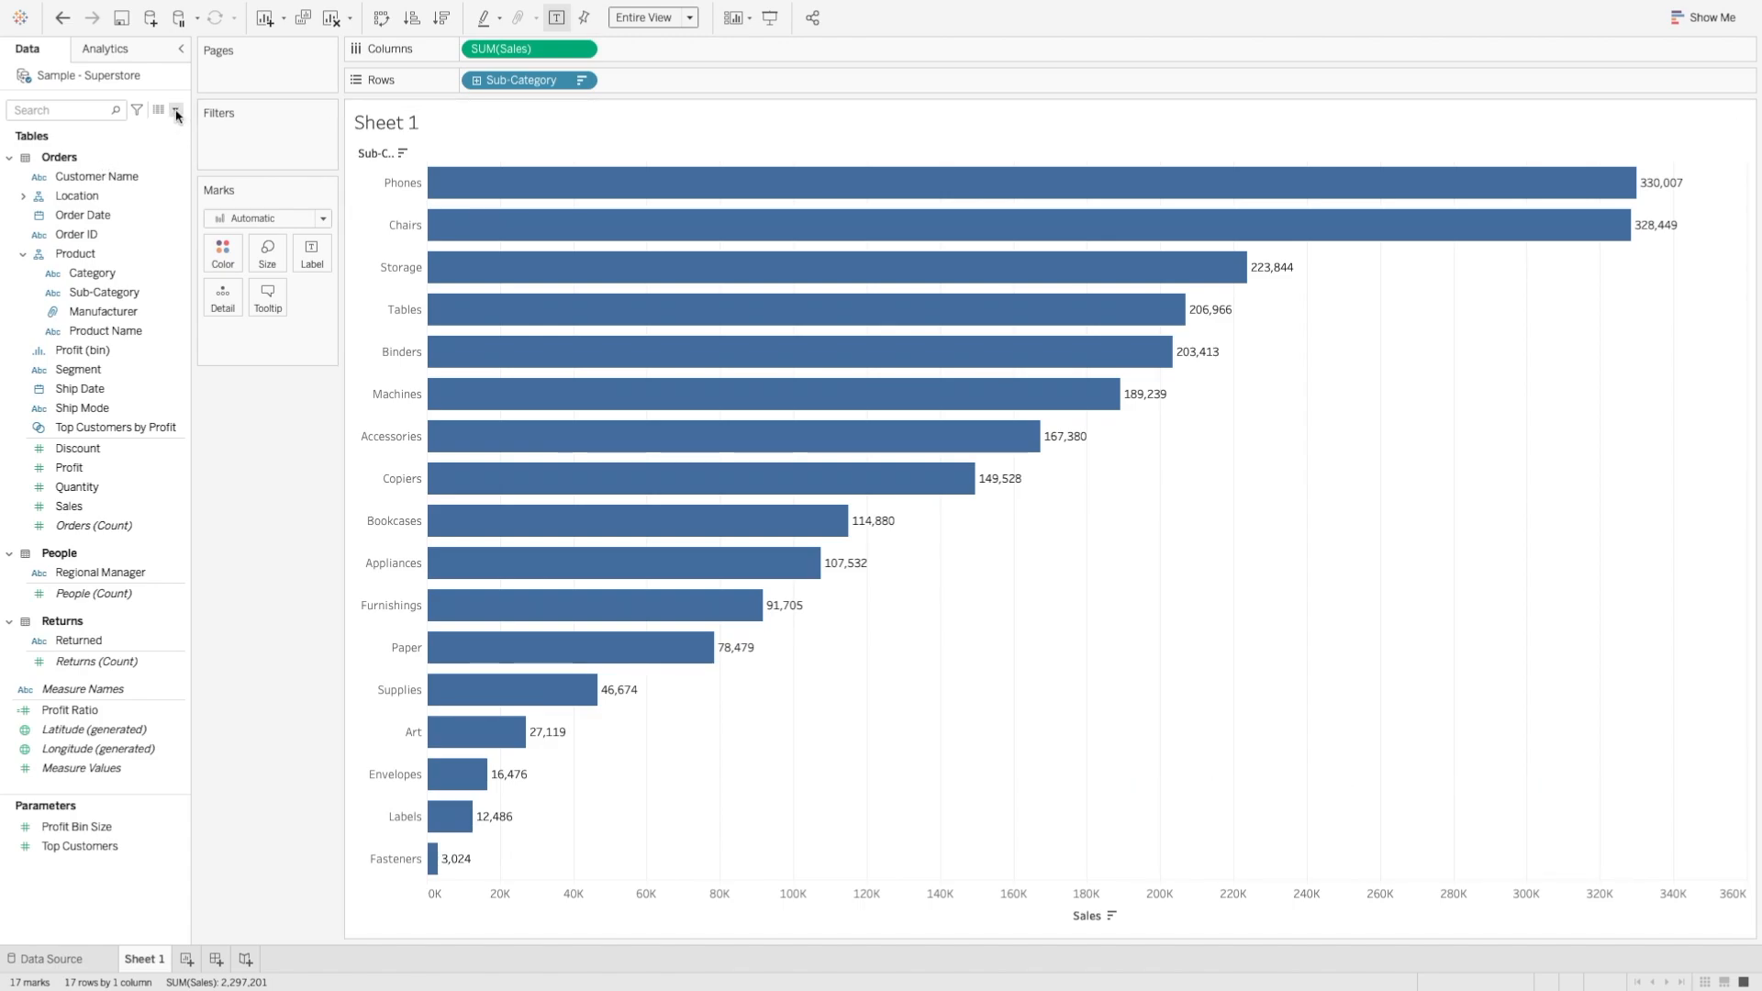
# - Create the calculated field PROGRESS with formula min(1) and save it
pyautogui.click(177, 111)
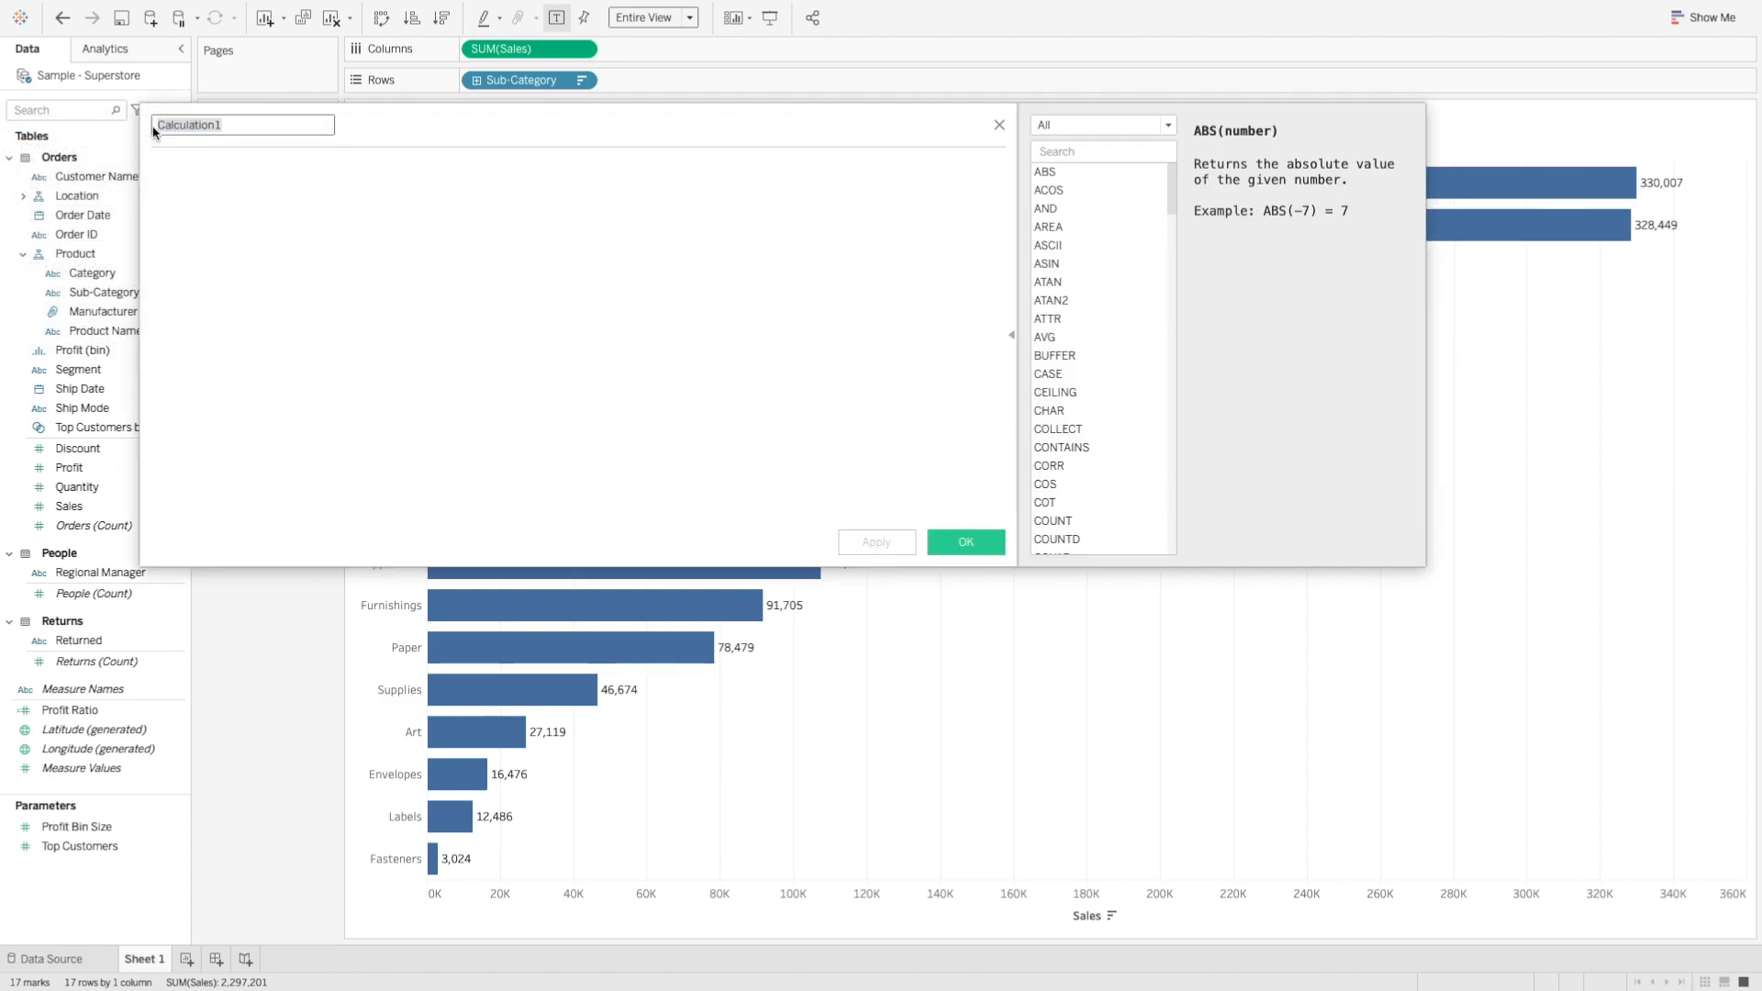
pyautogui.moveTo(176, 134)
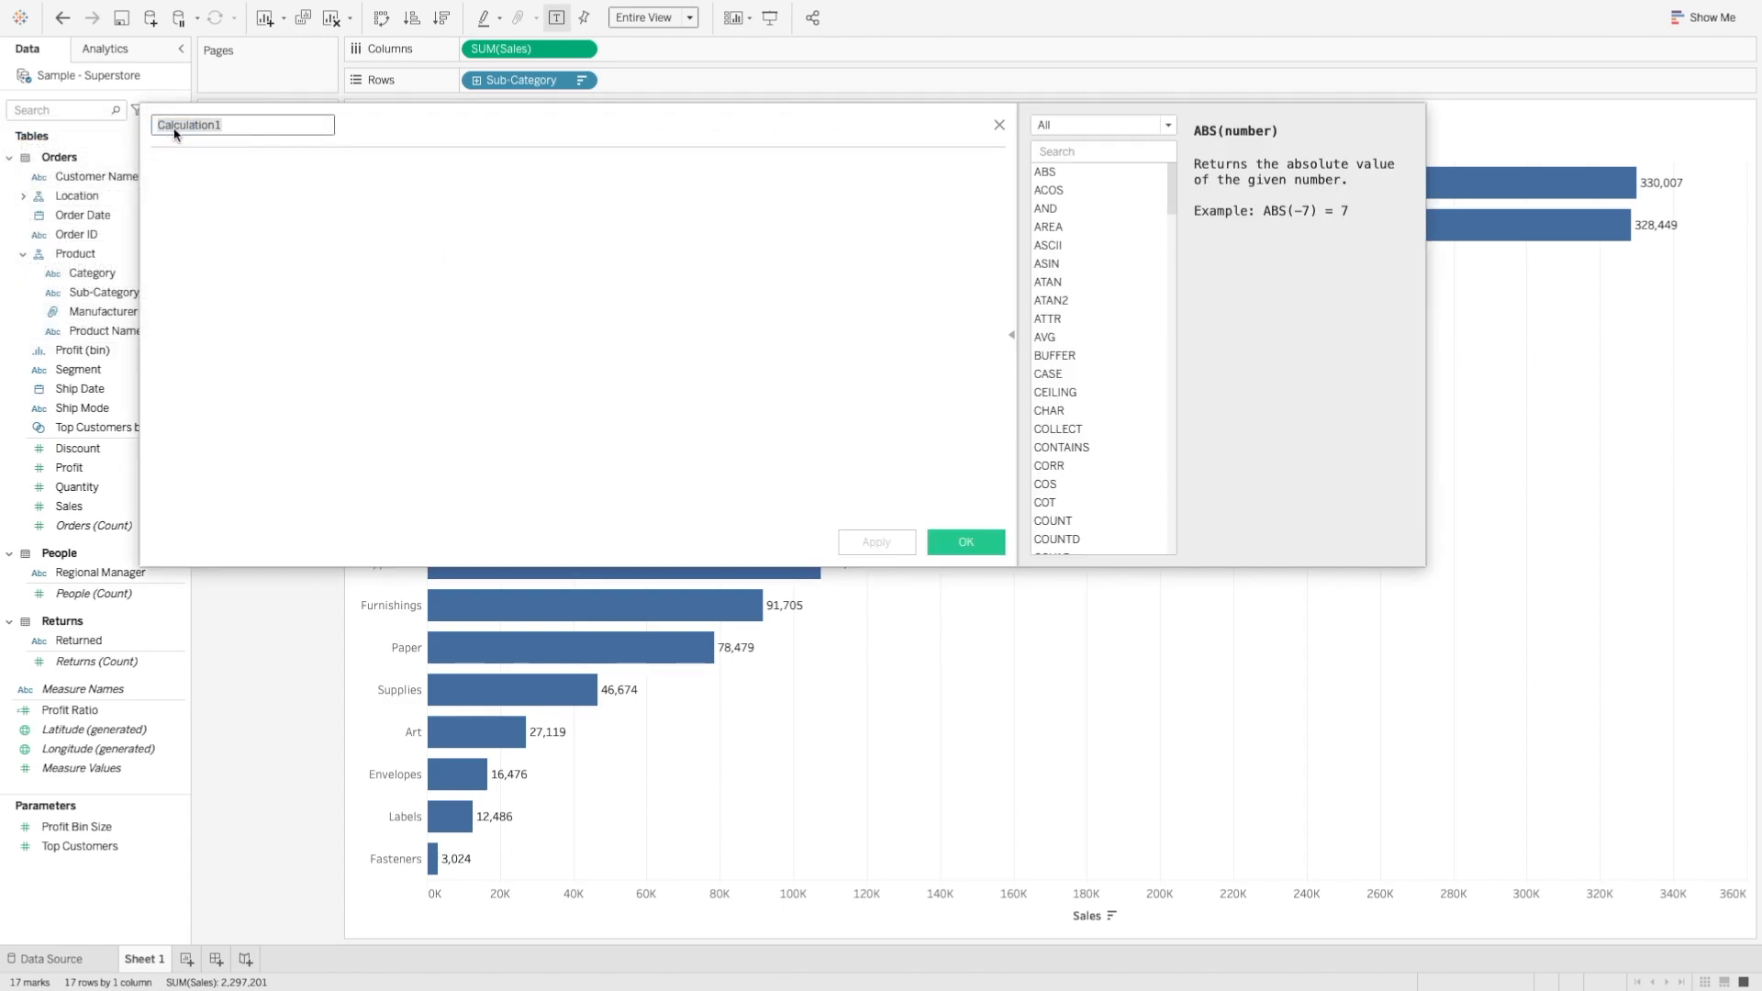
pyautogui.write('PROG')
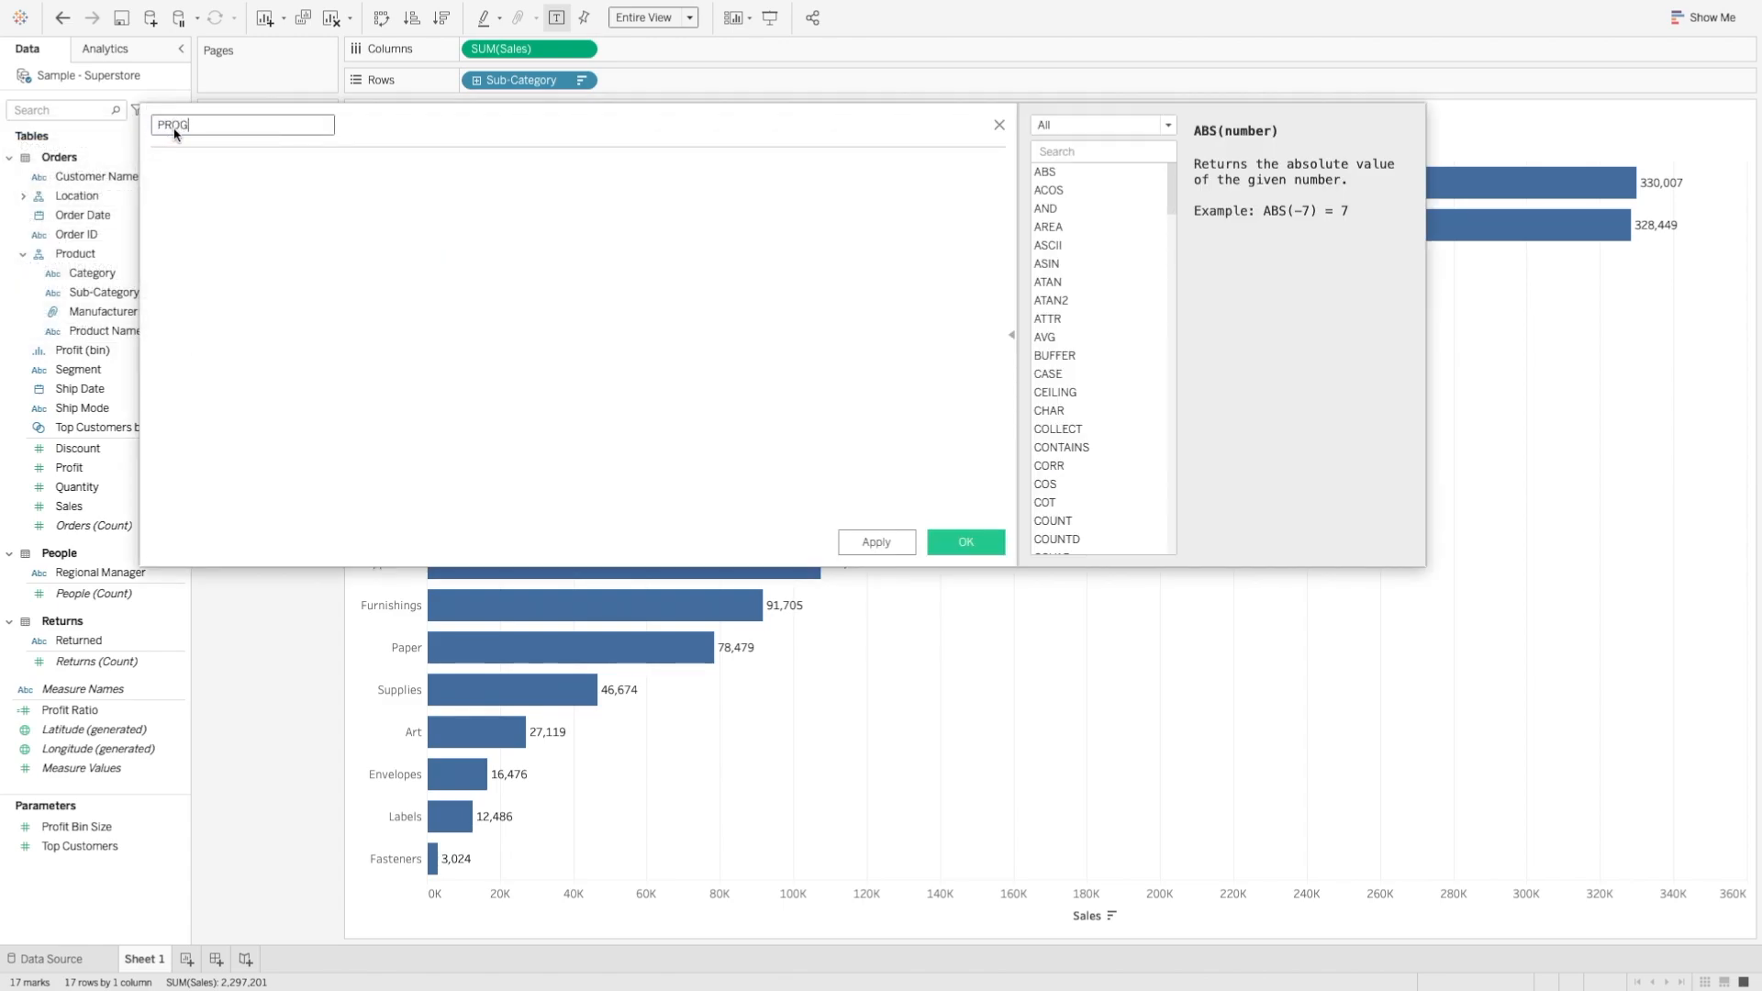
pyautogui.write('RESS')
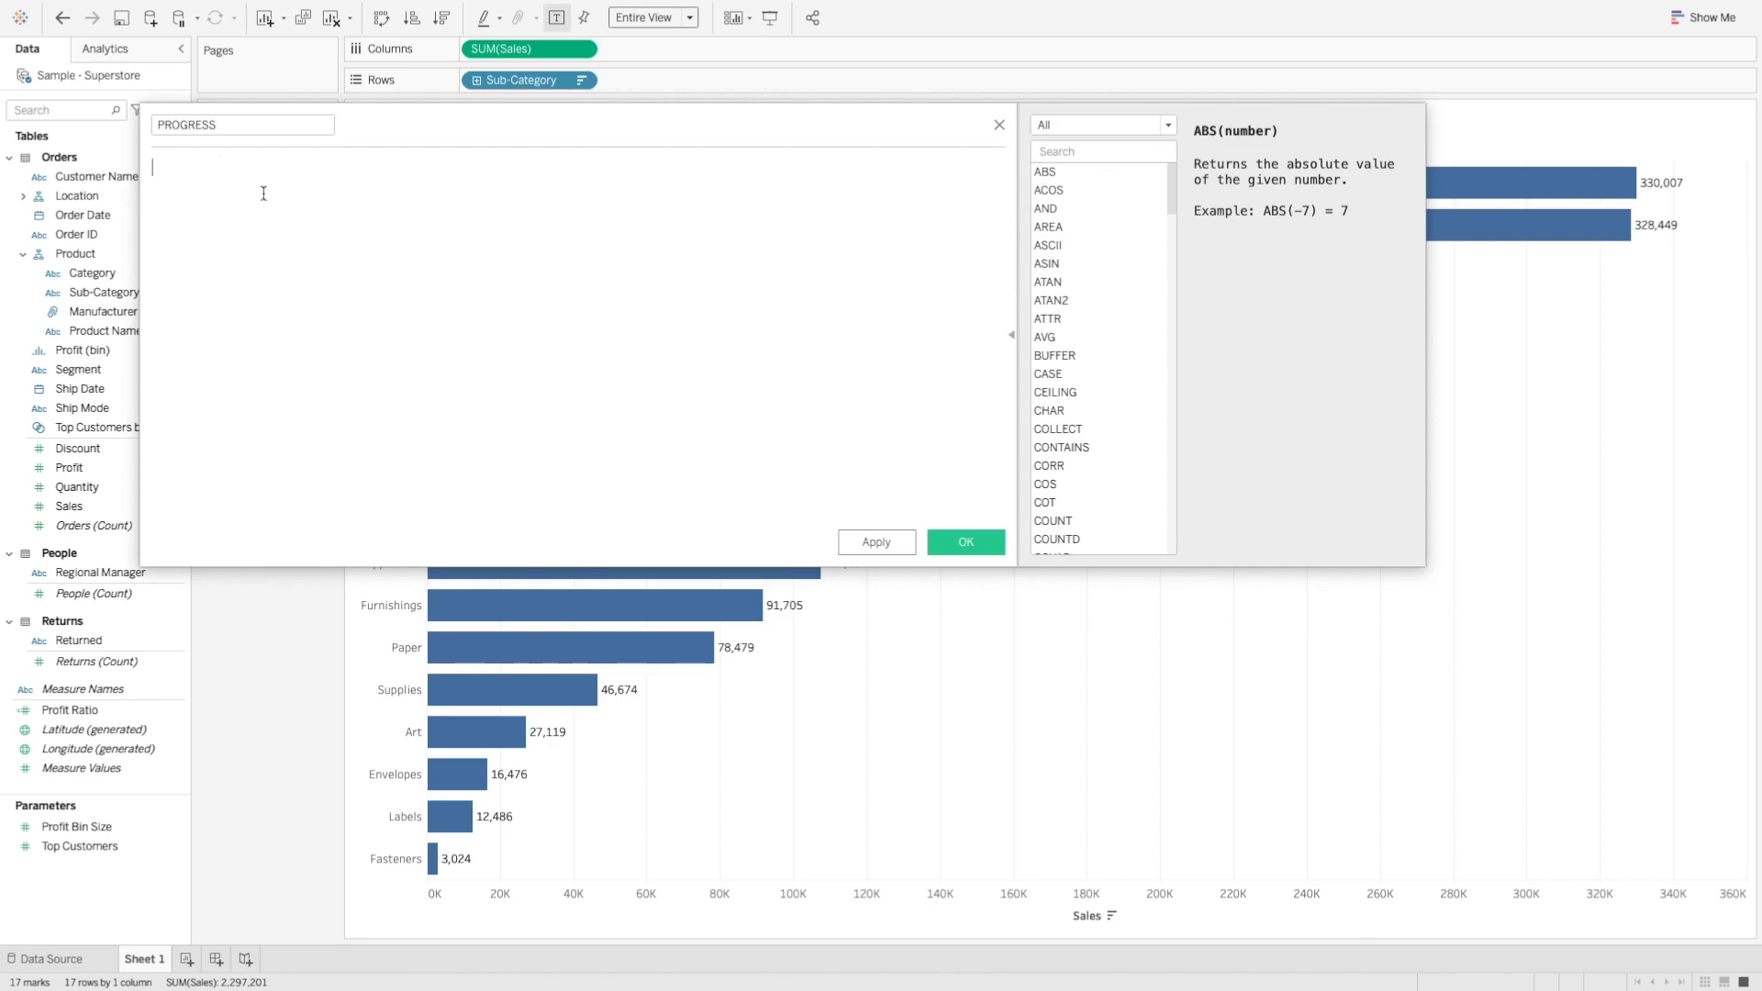
pyautogui.write('min(1)')
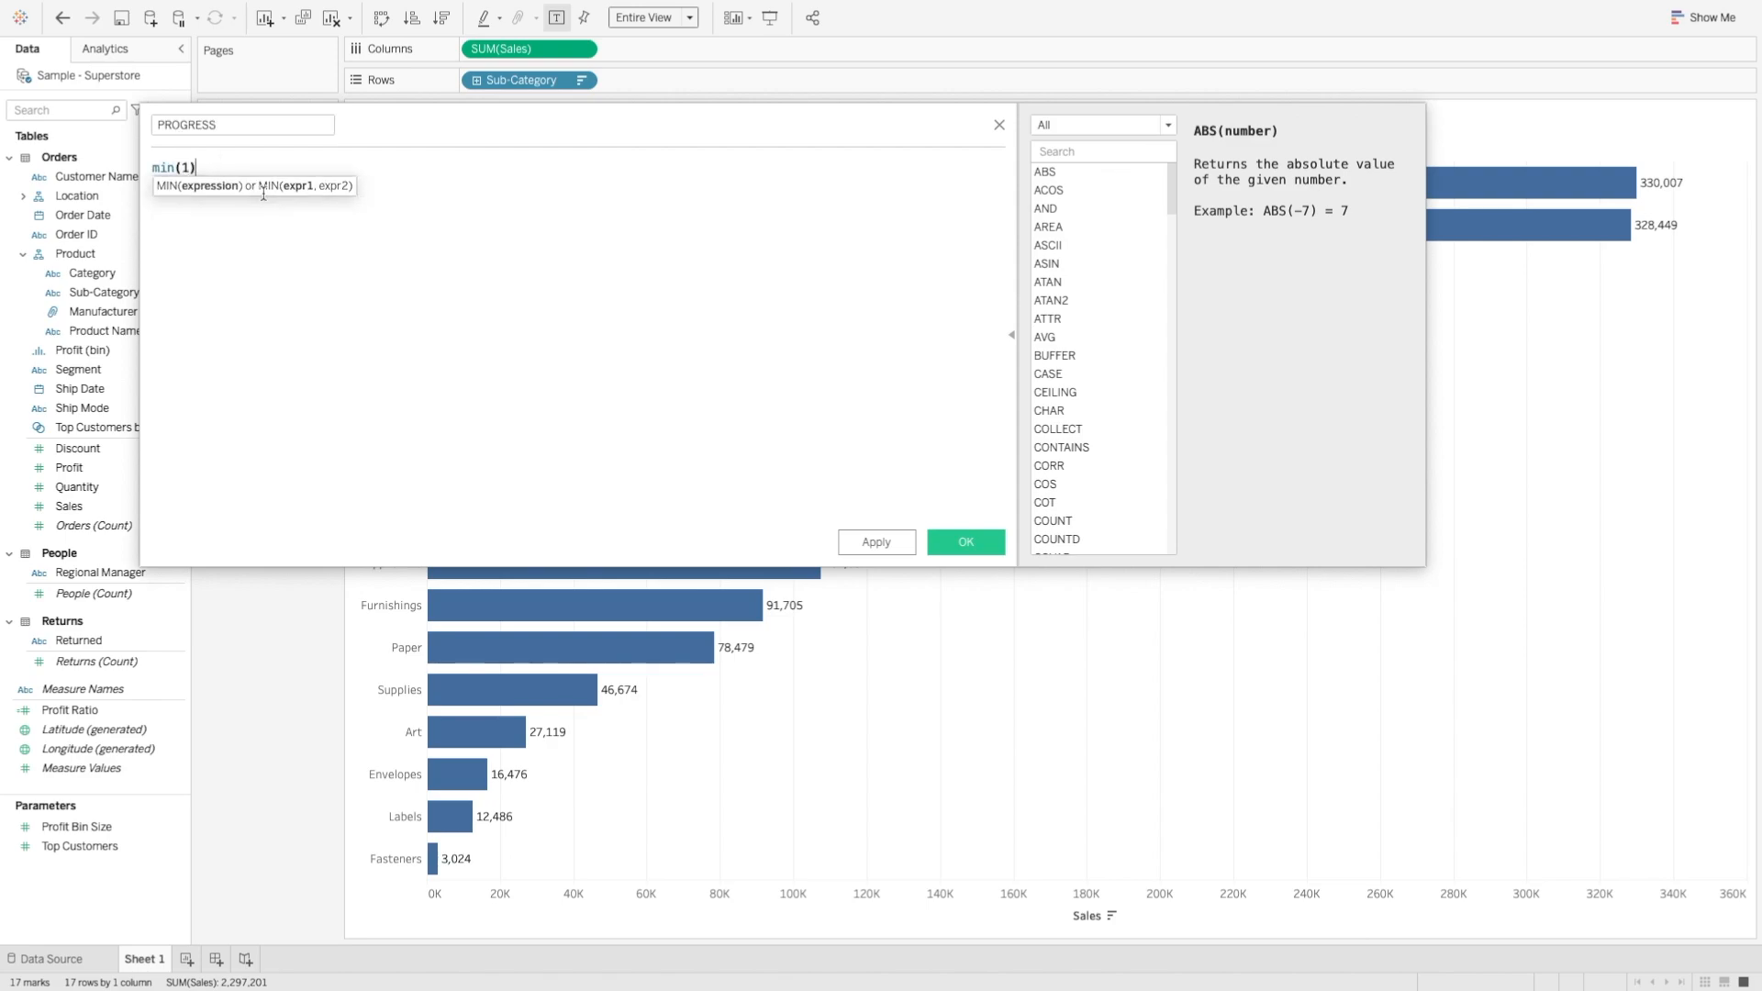
pyautogui.click(297, 213)
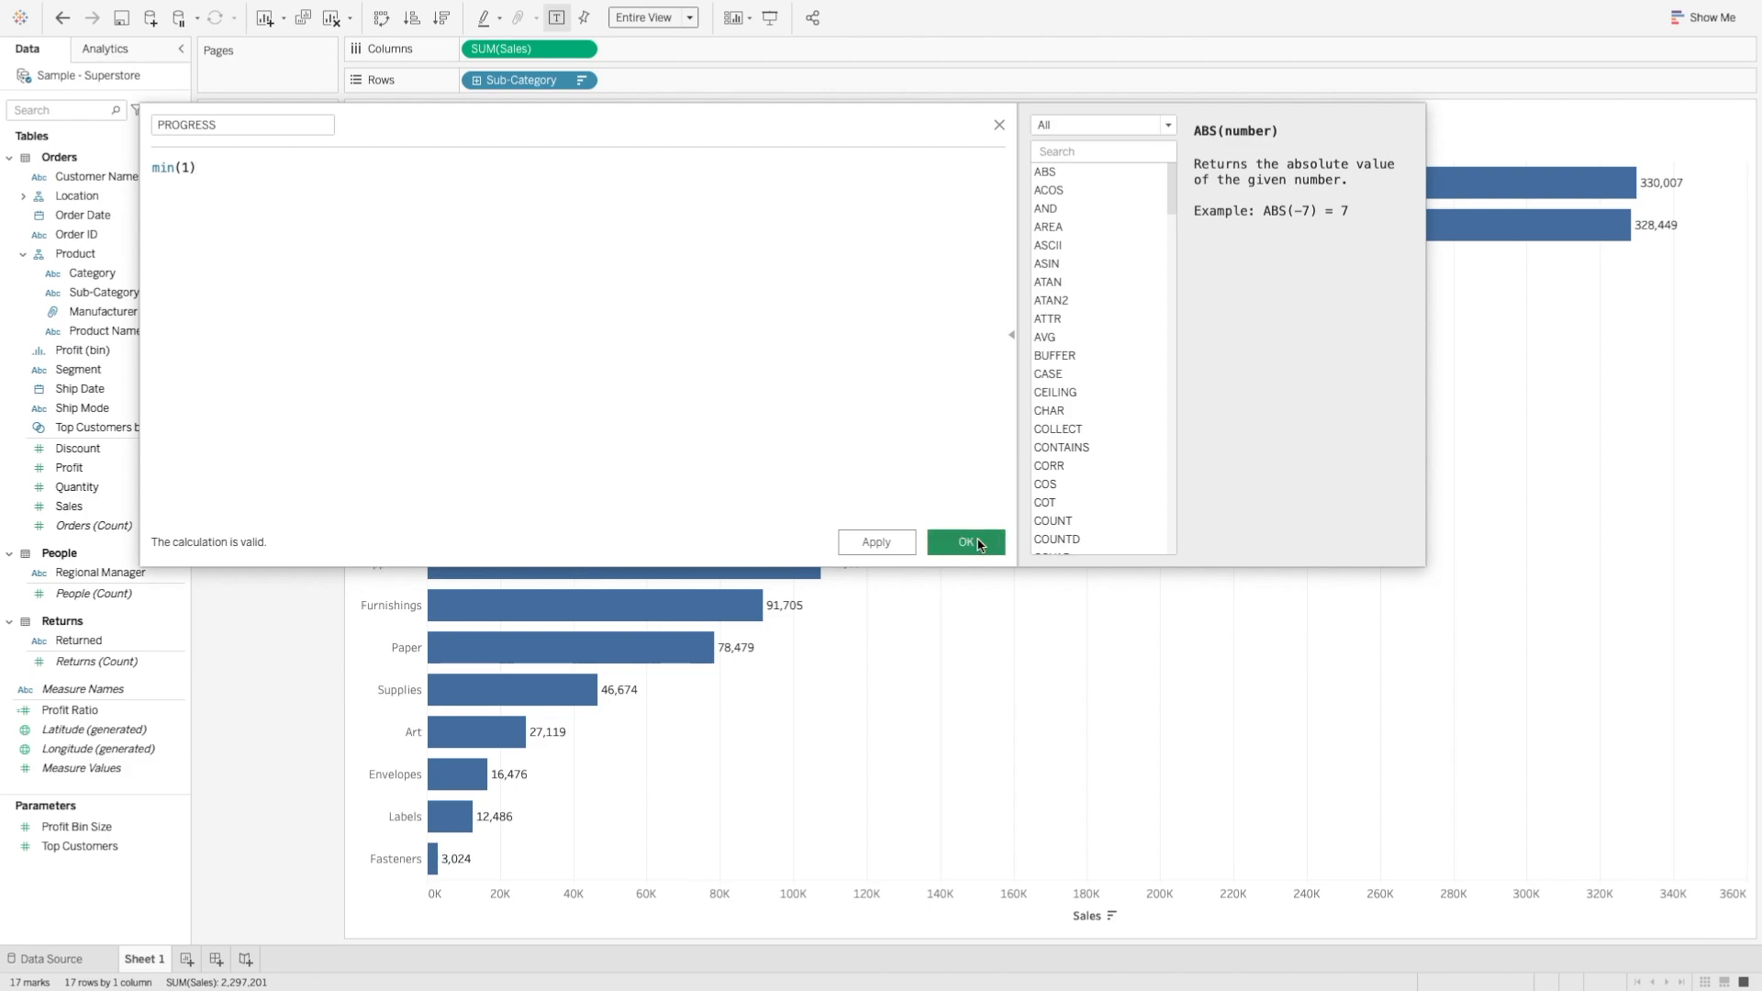
pyautogui.click(966, 542)
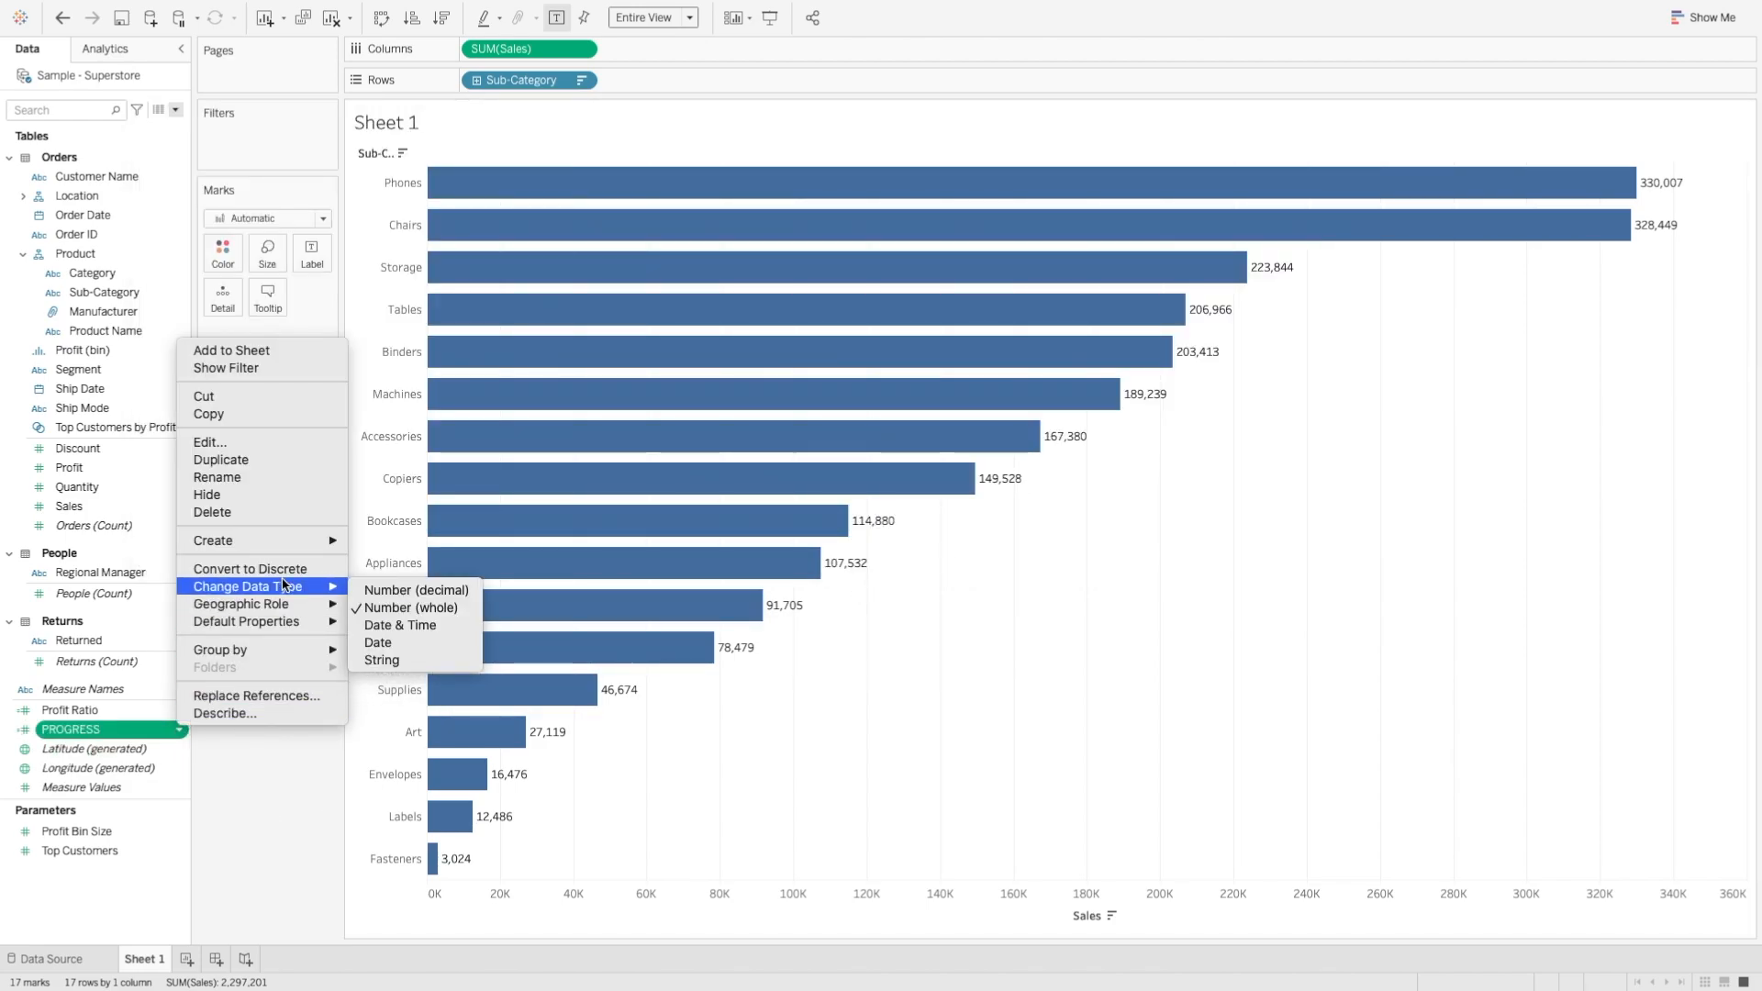
pyautogui.moveTo(246, 620)
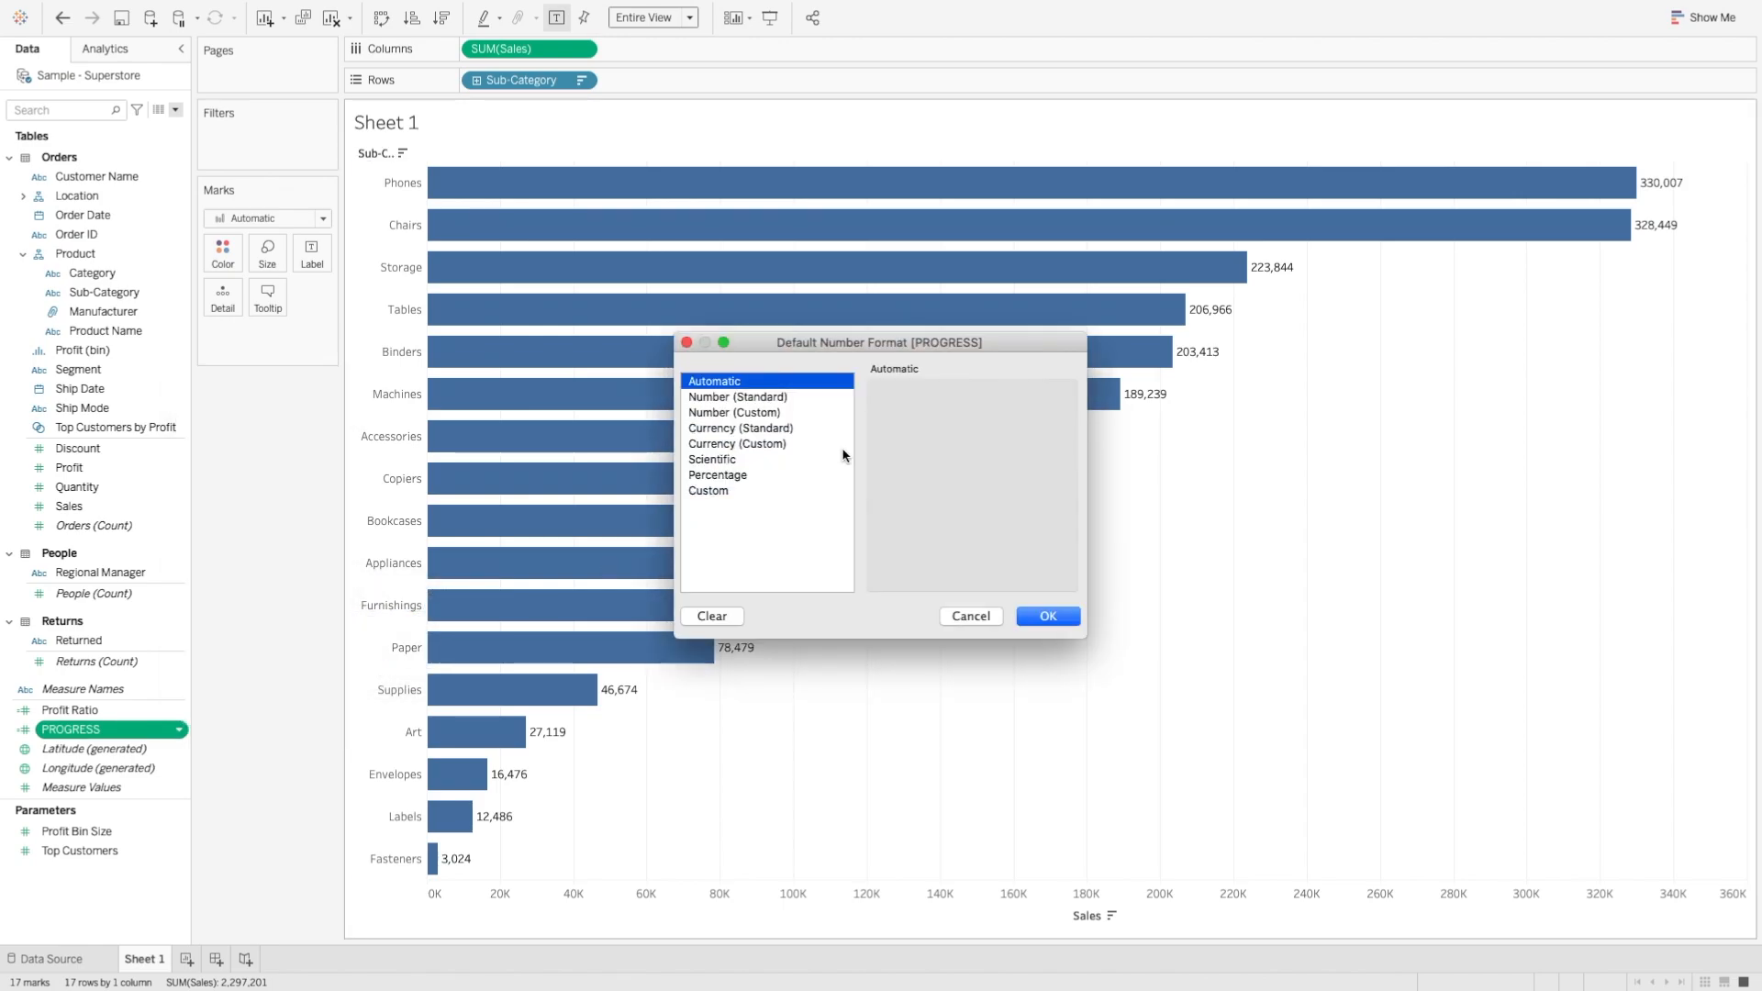
# - Give PROGRESS a default Percentage number format with two decimal places
pyautogui.click(718, 474)
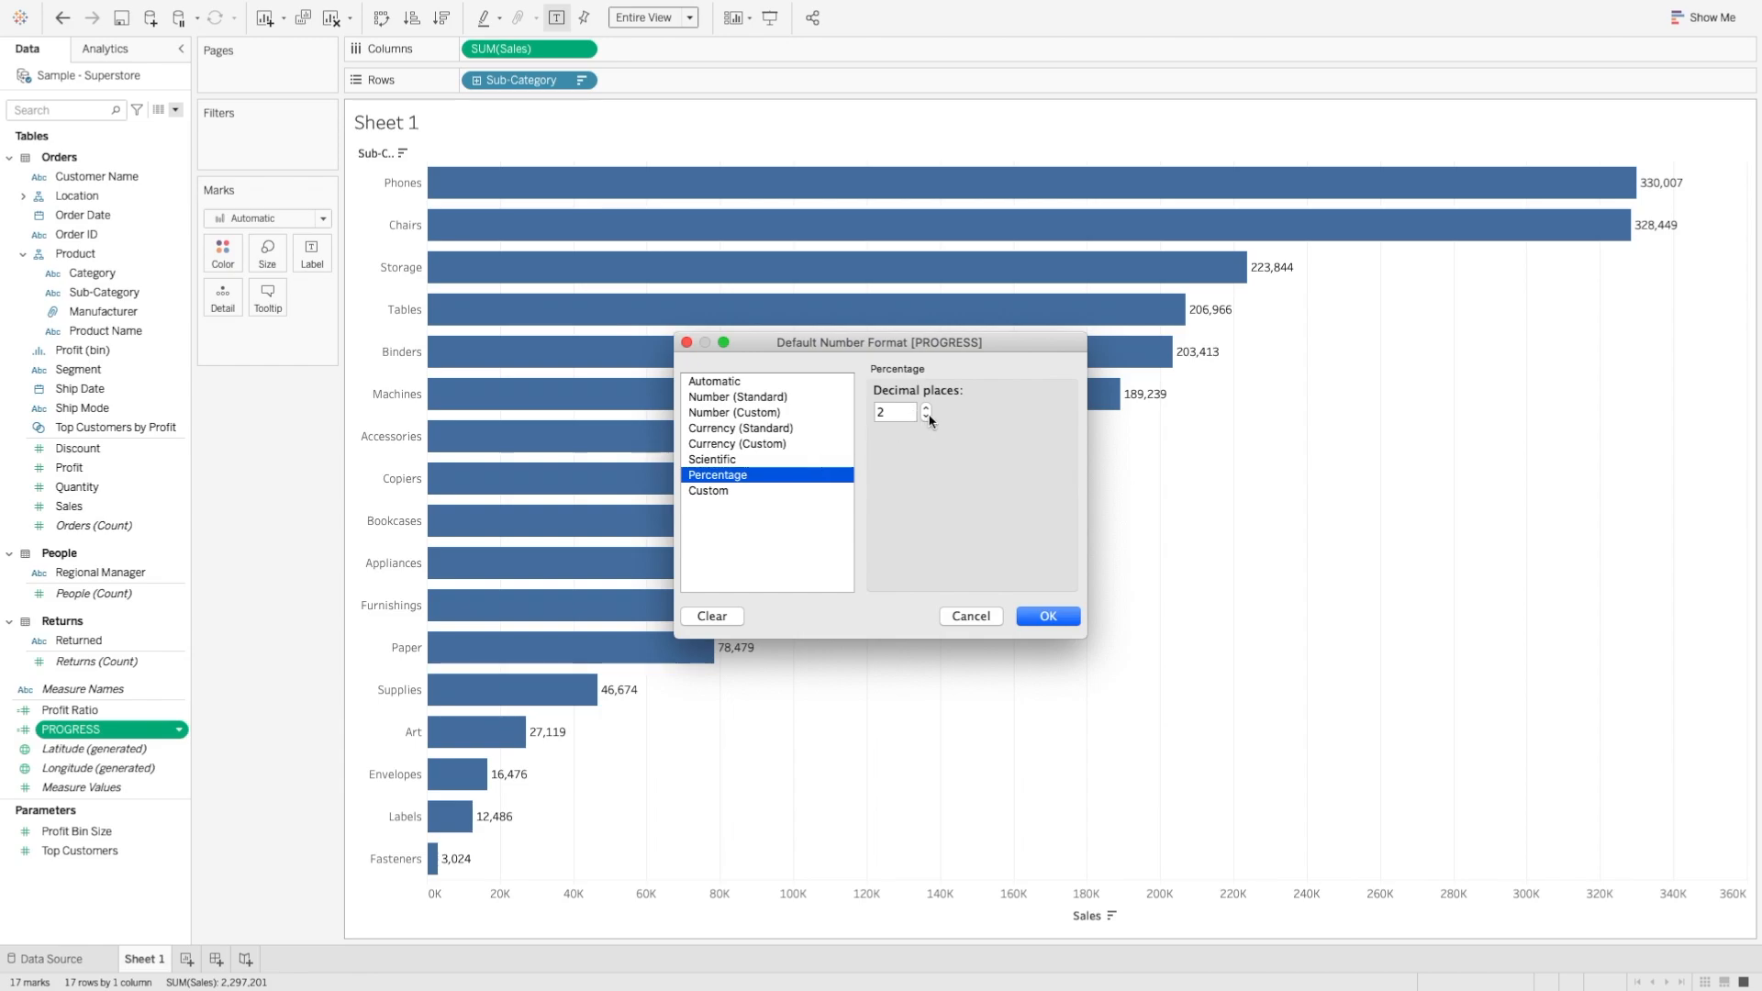
pyautogui.click(925, 418)
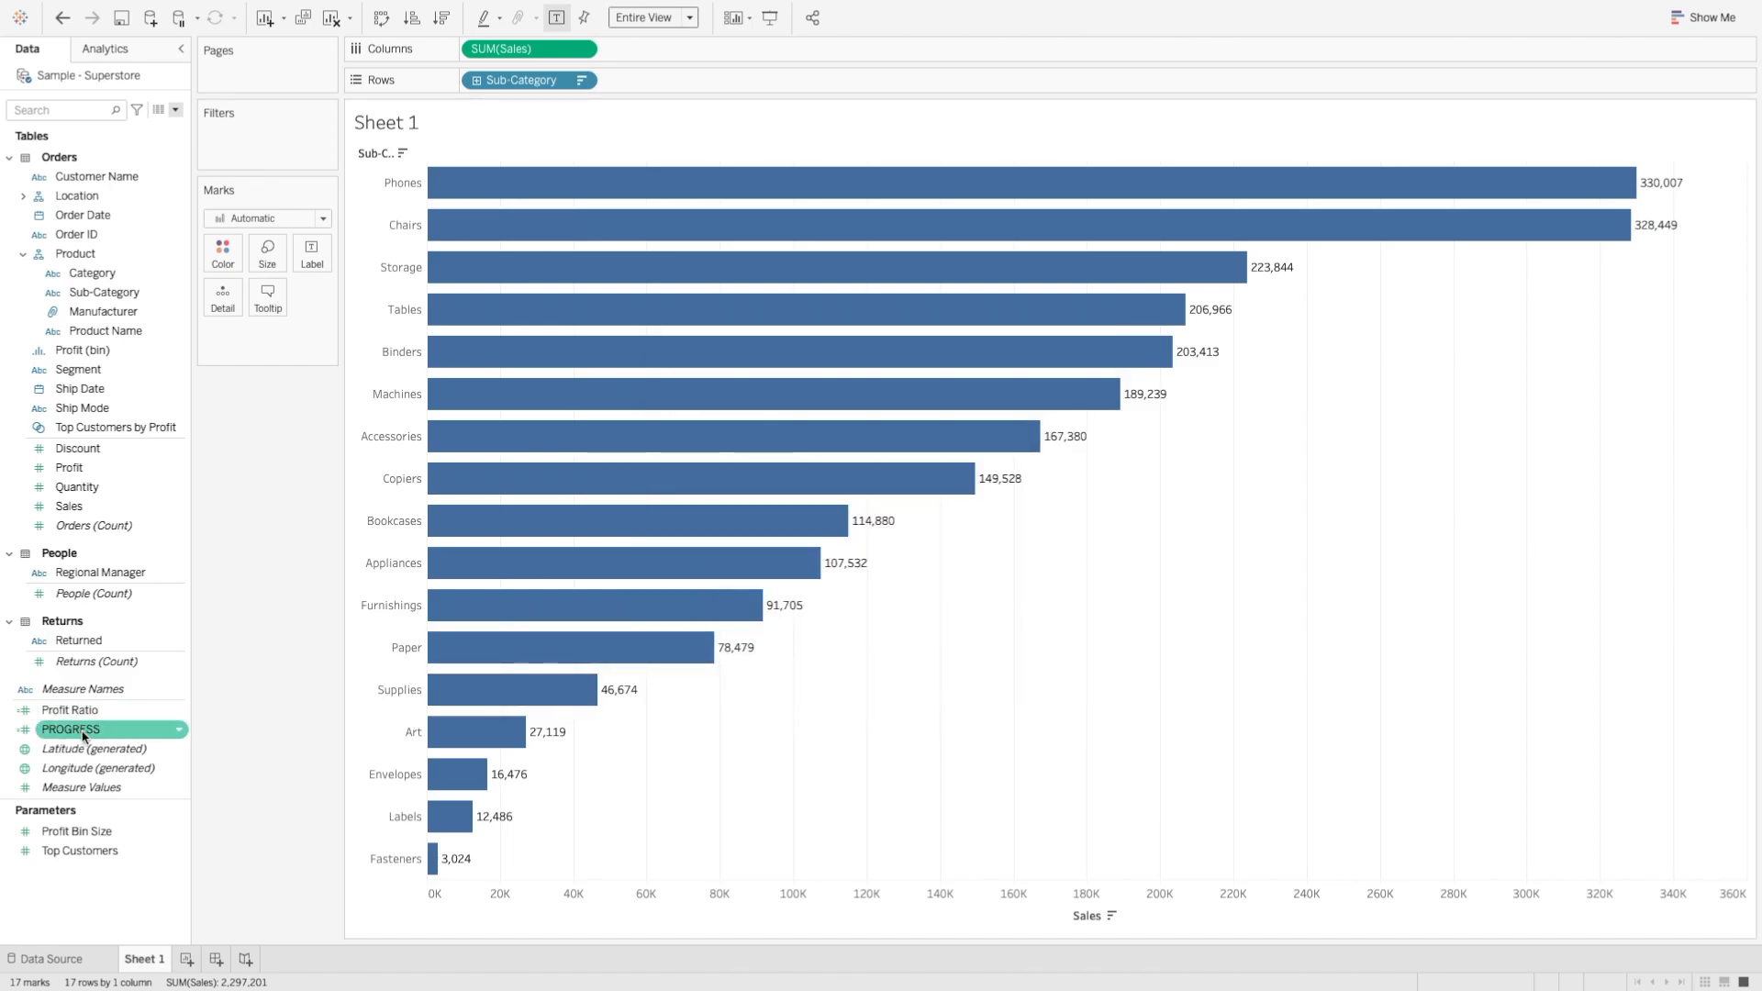
# - Place PROGRESS on Columns beside SUM(Sales), giving every sub-category a 100% bar
pyautogui.moveTo(70, 728); pyautogui.dragTo(673, 48)
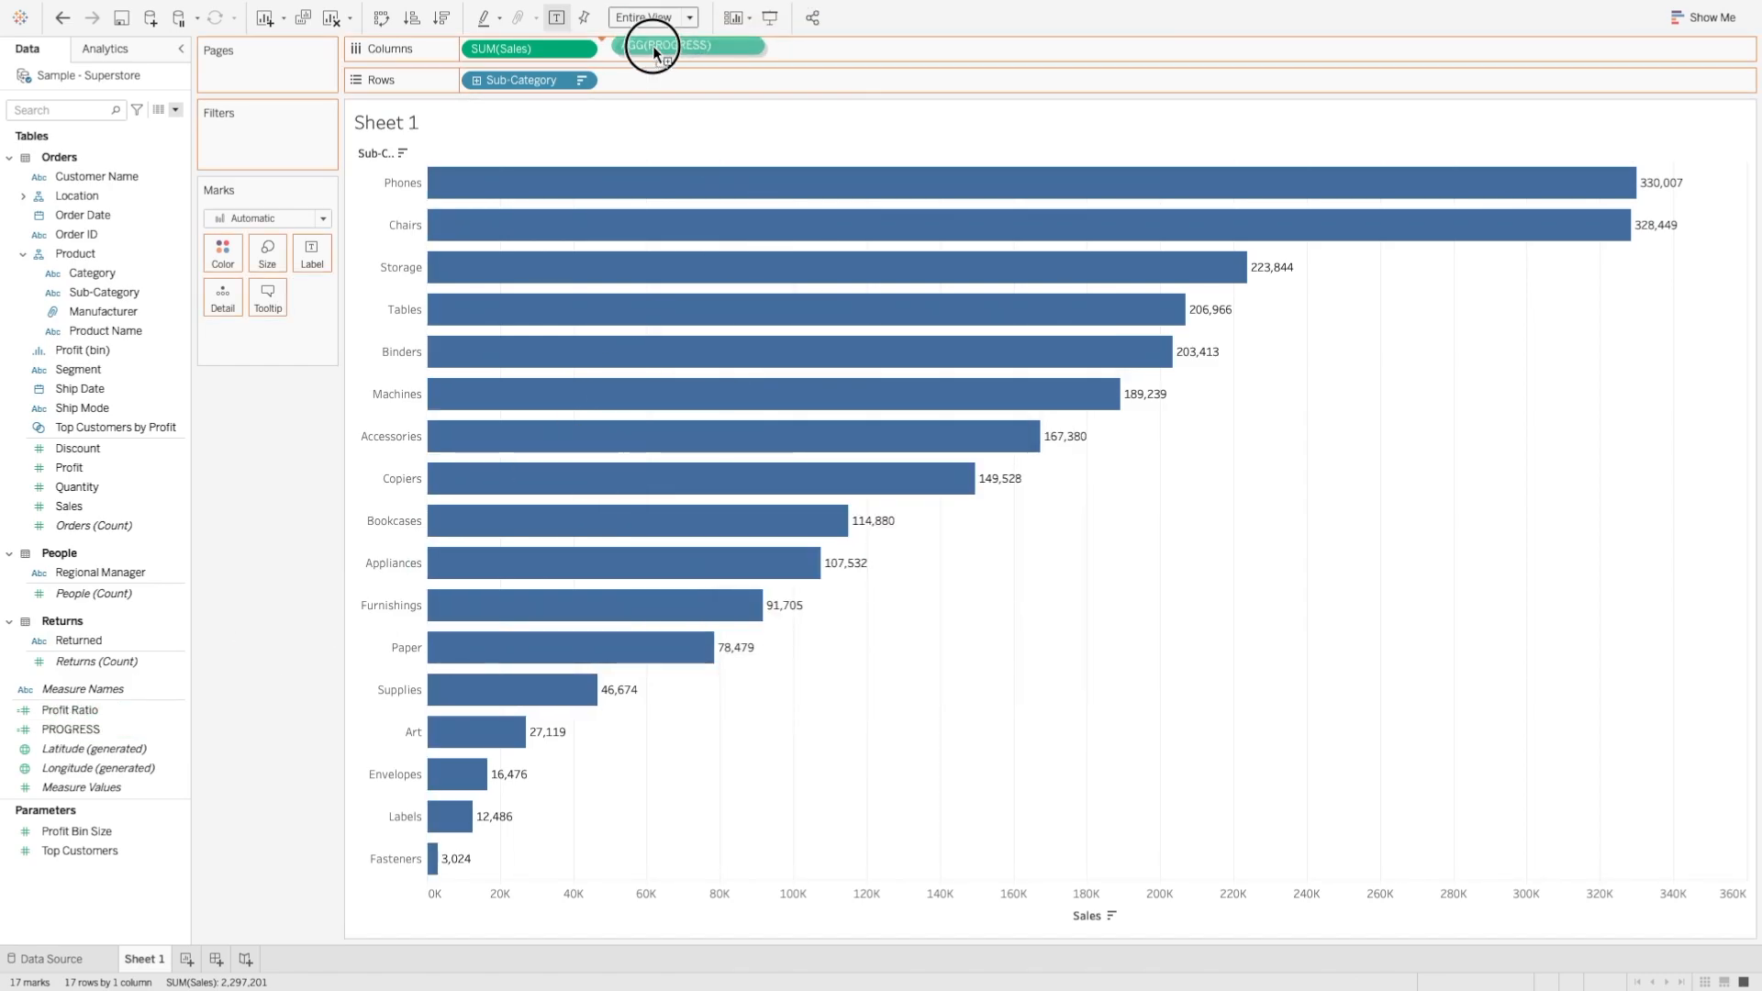
pyautogui.moveTo(652, 44); pyautogui.dragTo(667, 48)
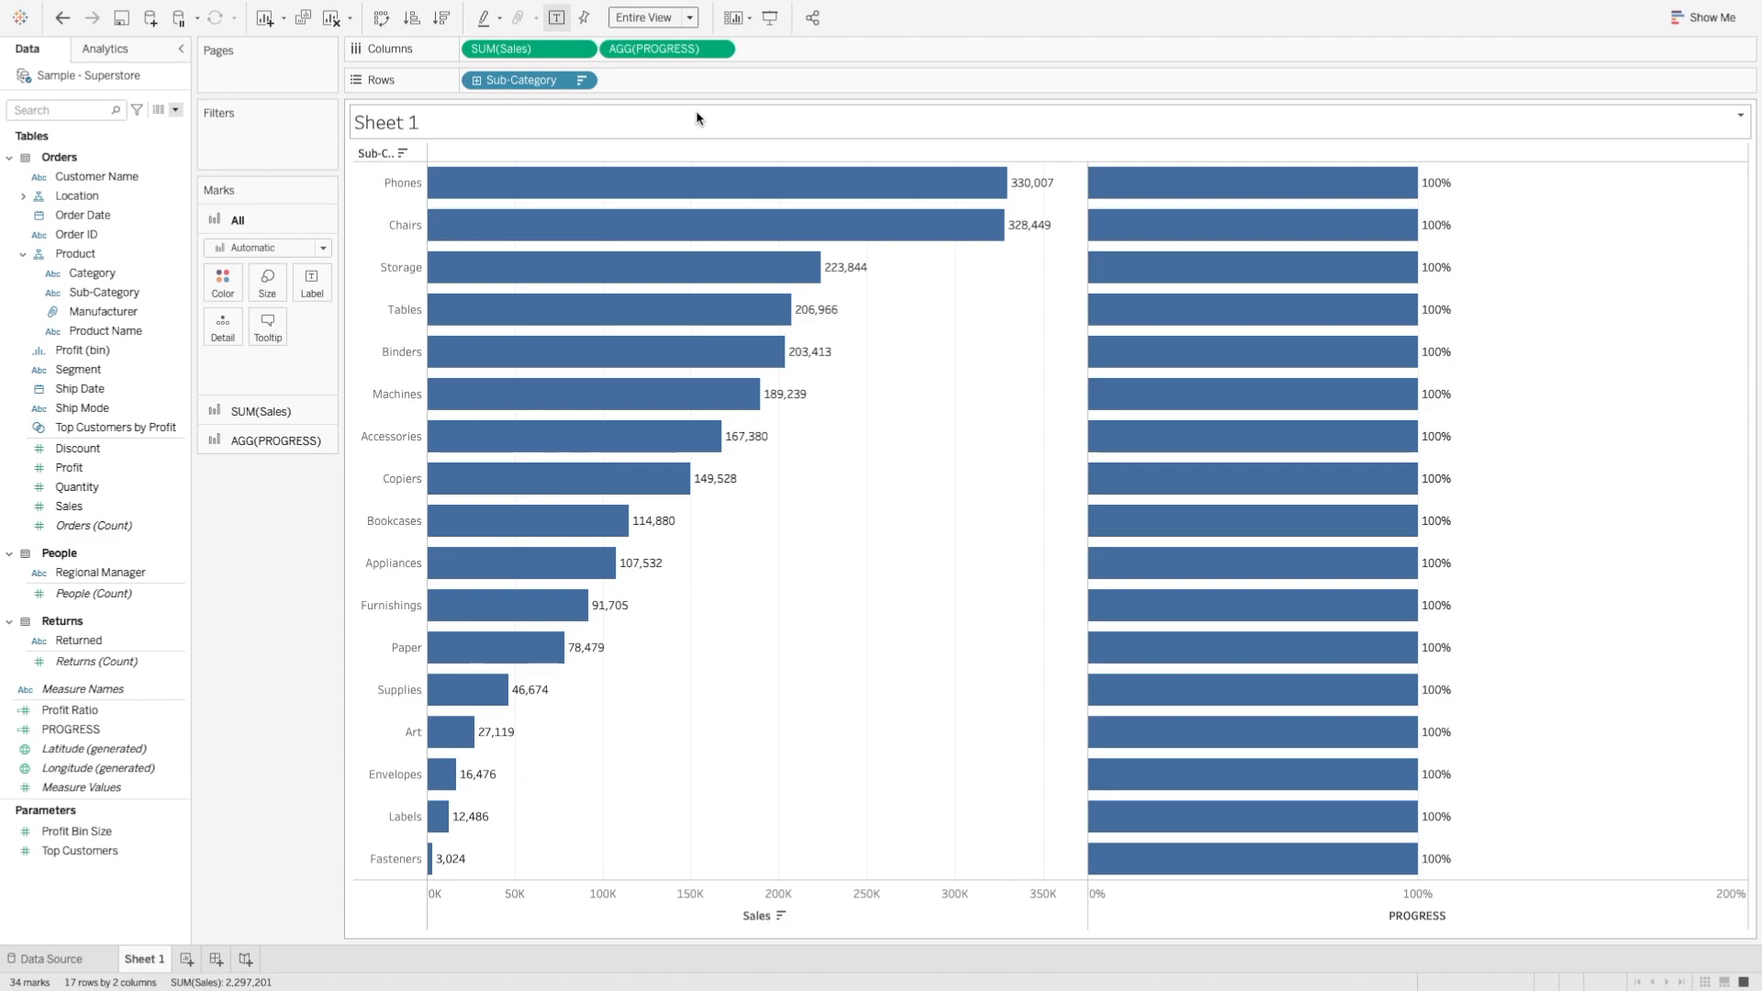
pyautogui.moveTo(1399, 271)
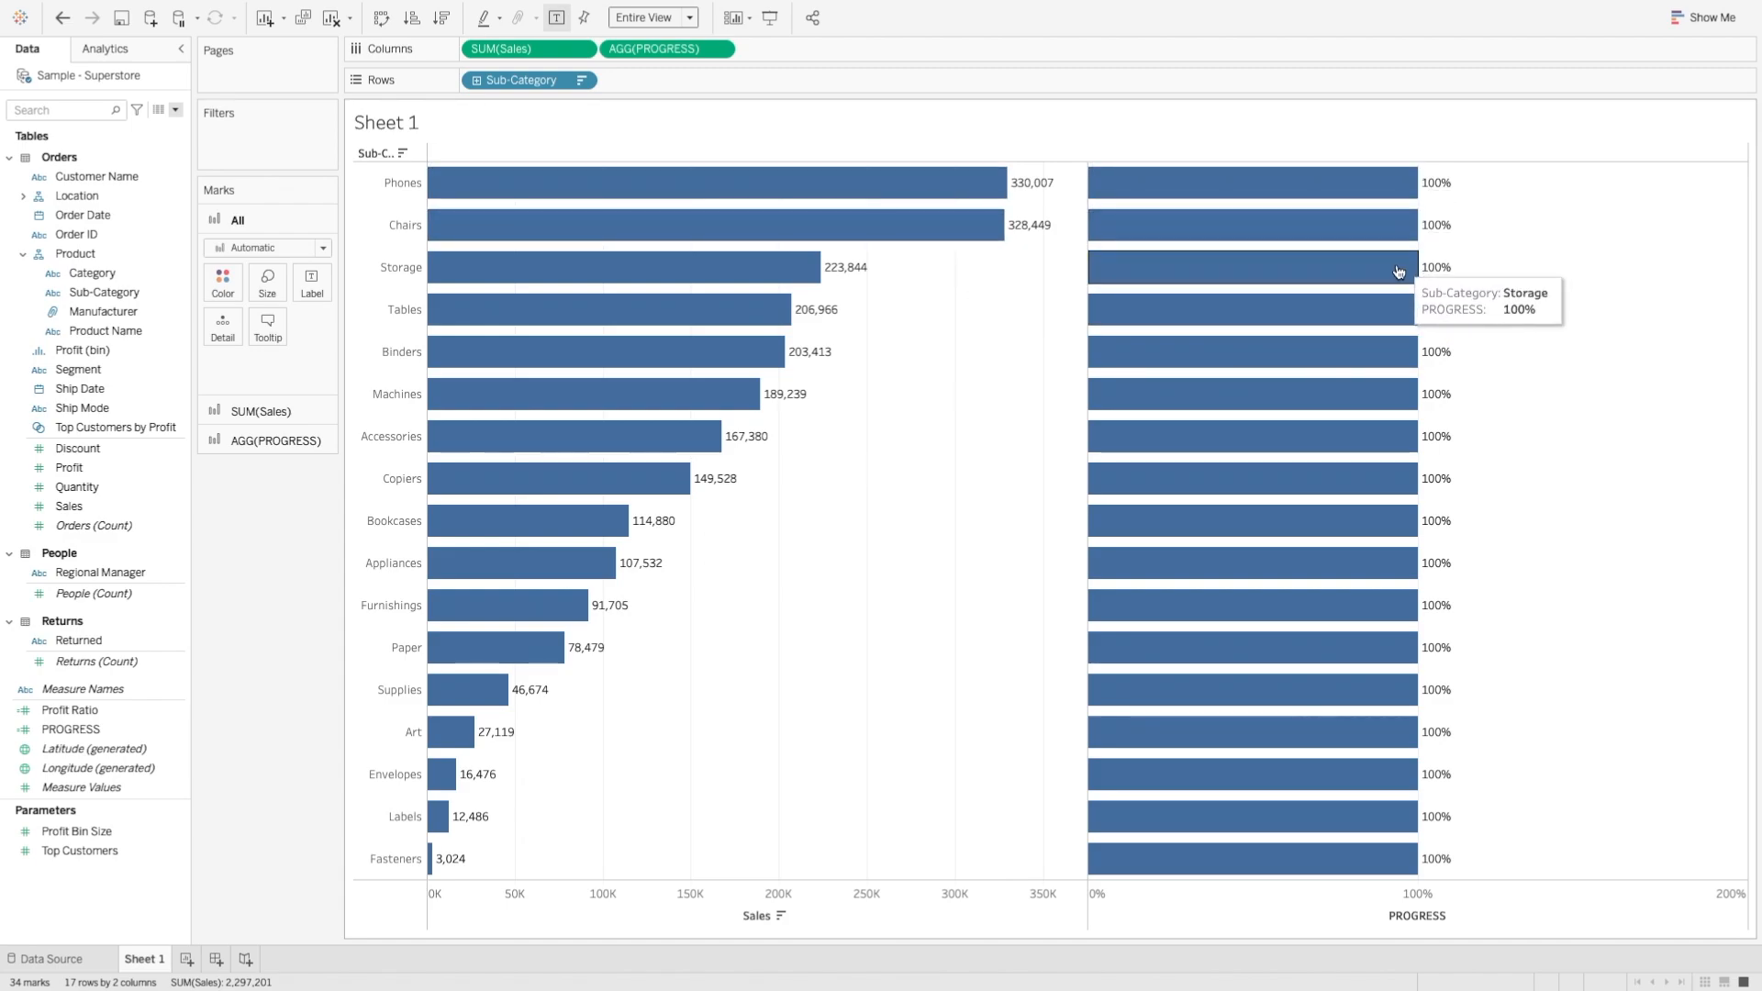
pyautogui.moveTo(1362, 753)
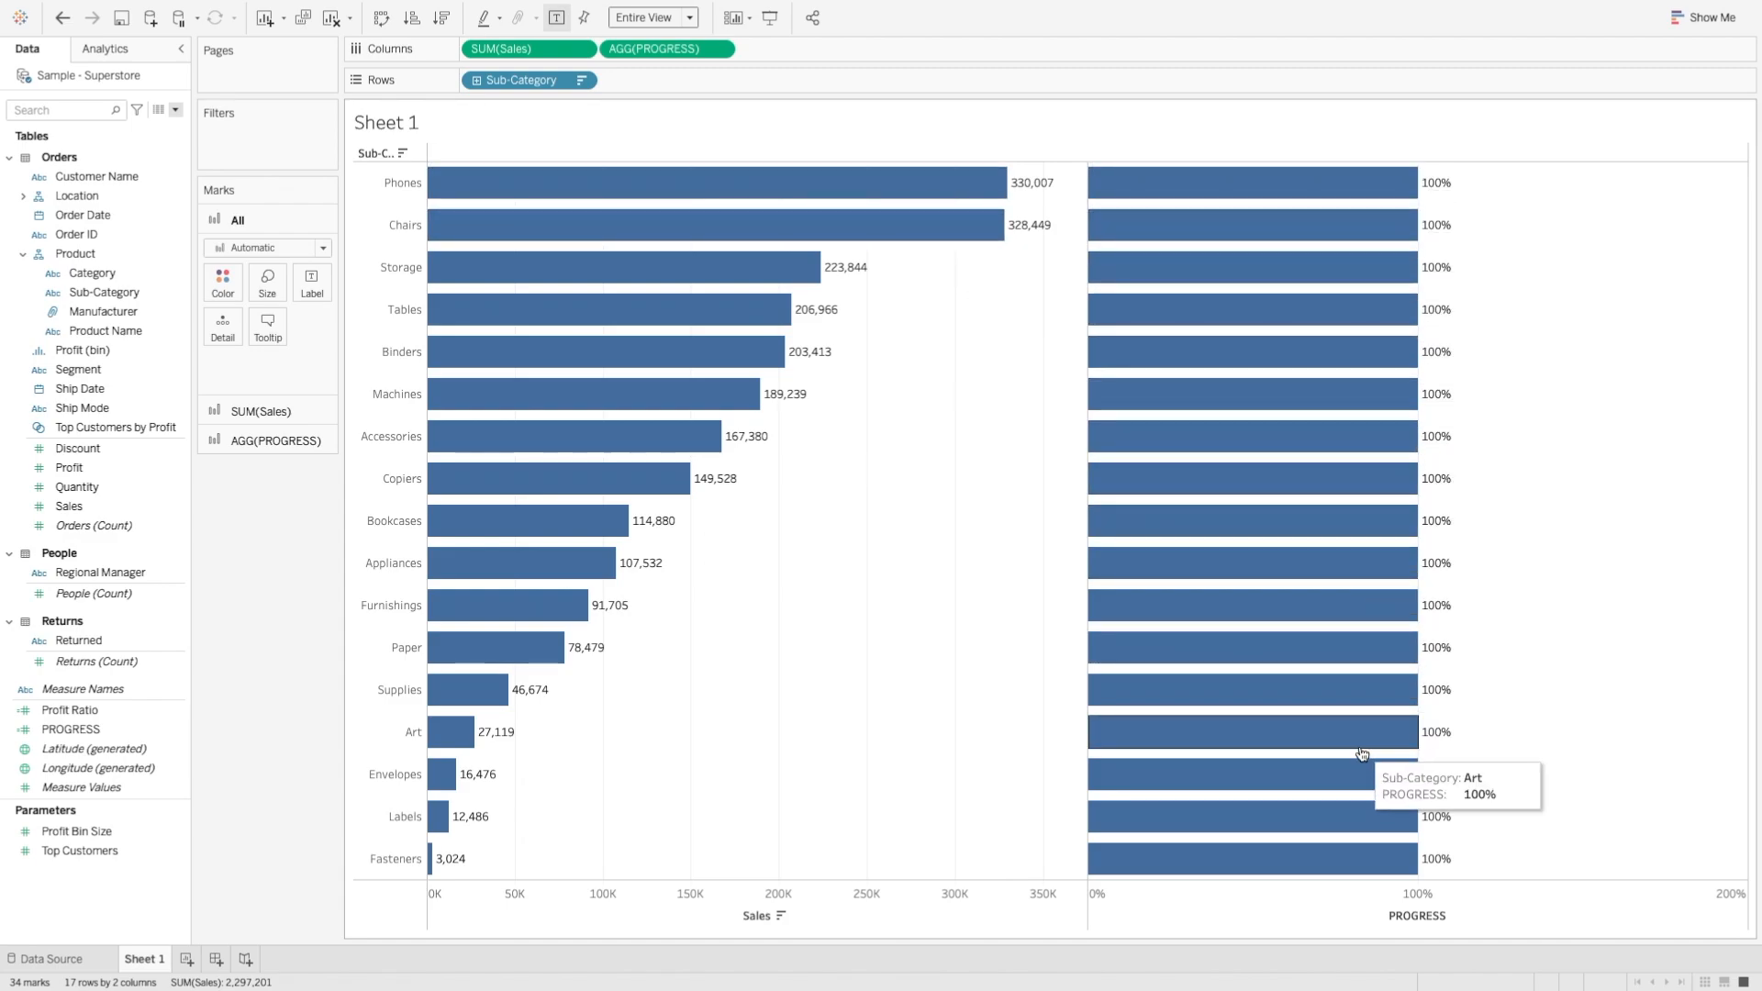
pyautogui.moveTo(740, 375)
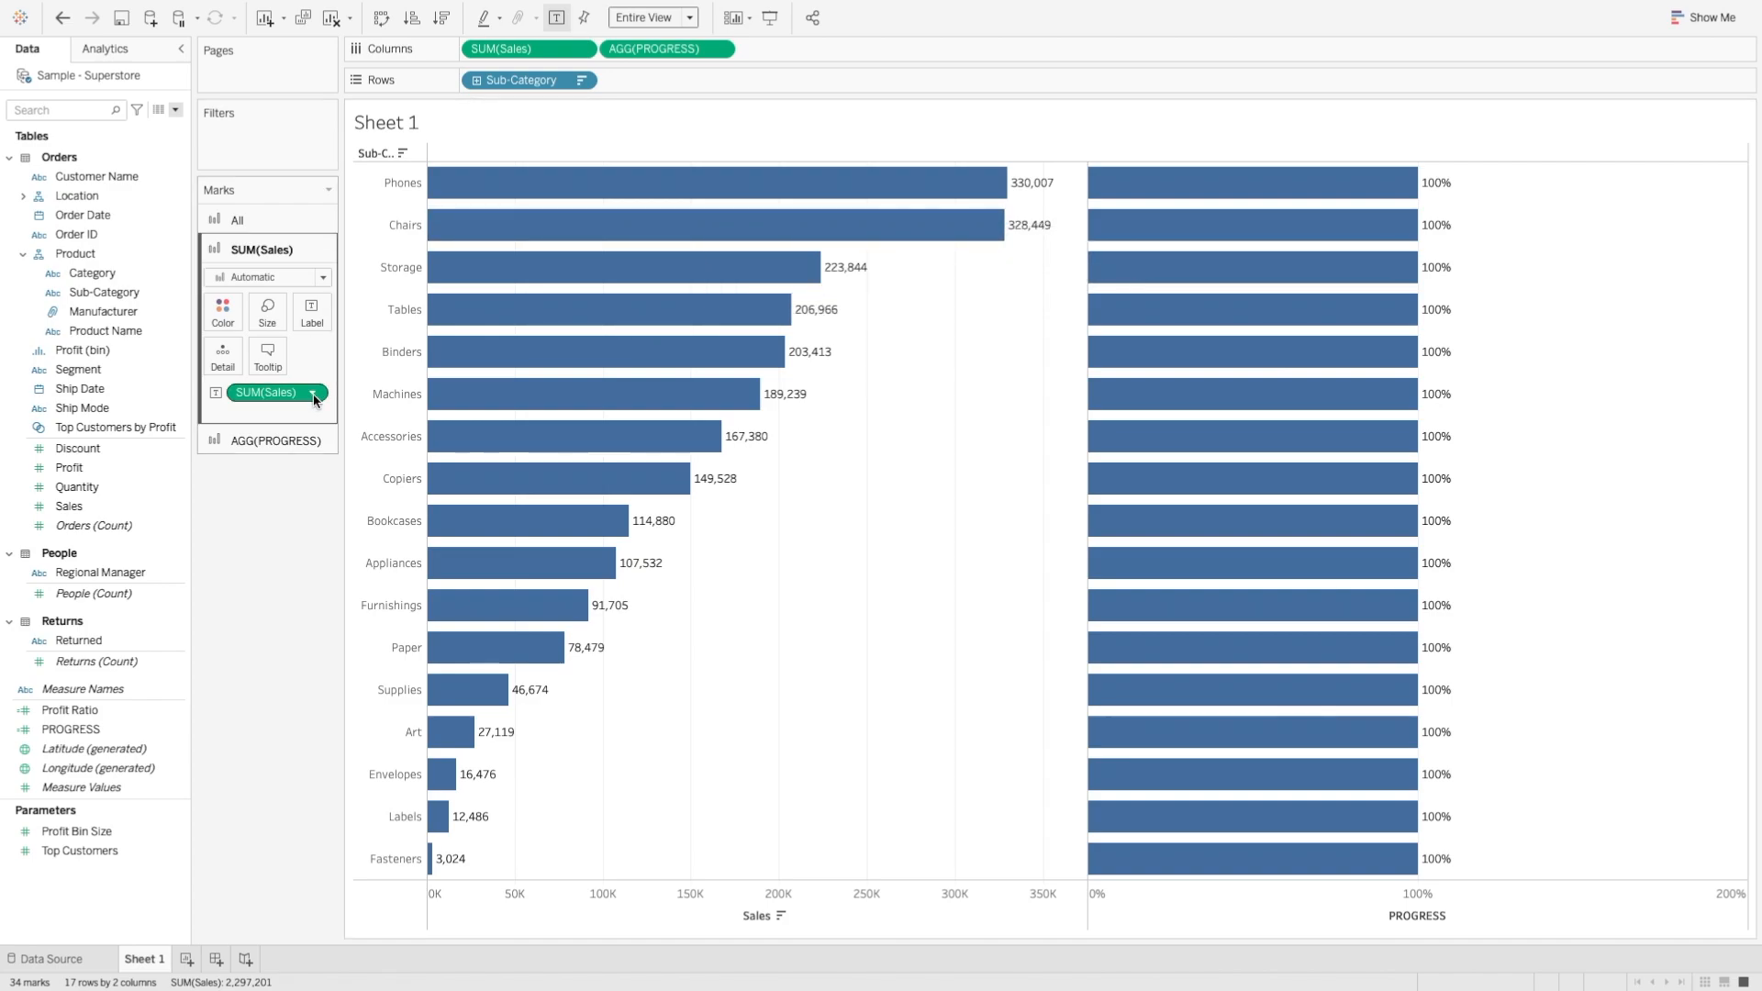
# - Apply a Percent of Total quick table calculation to the SUM(Sales) label
pyautogui.click(315, 392)
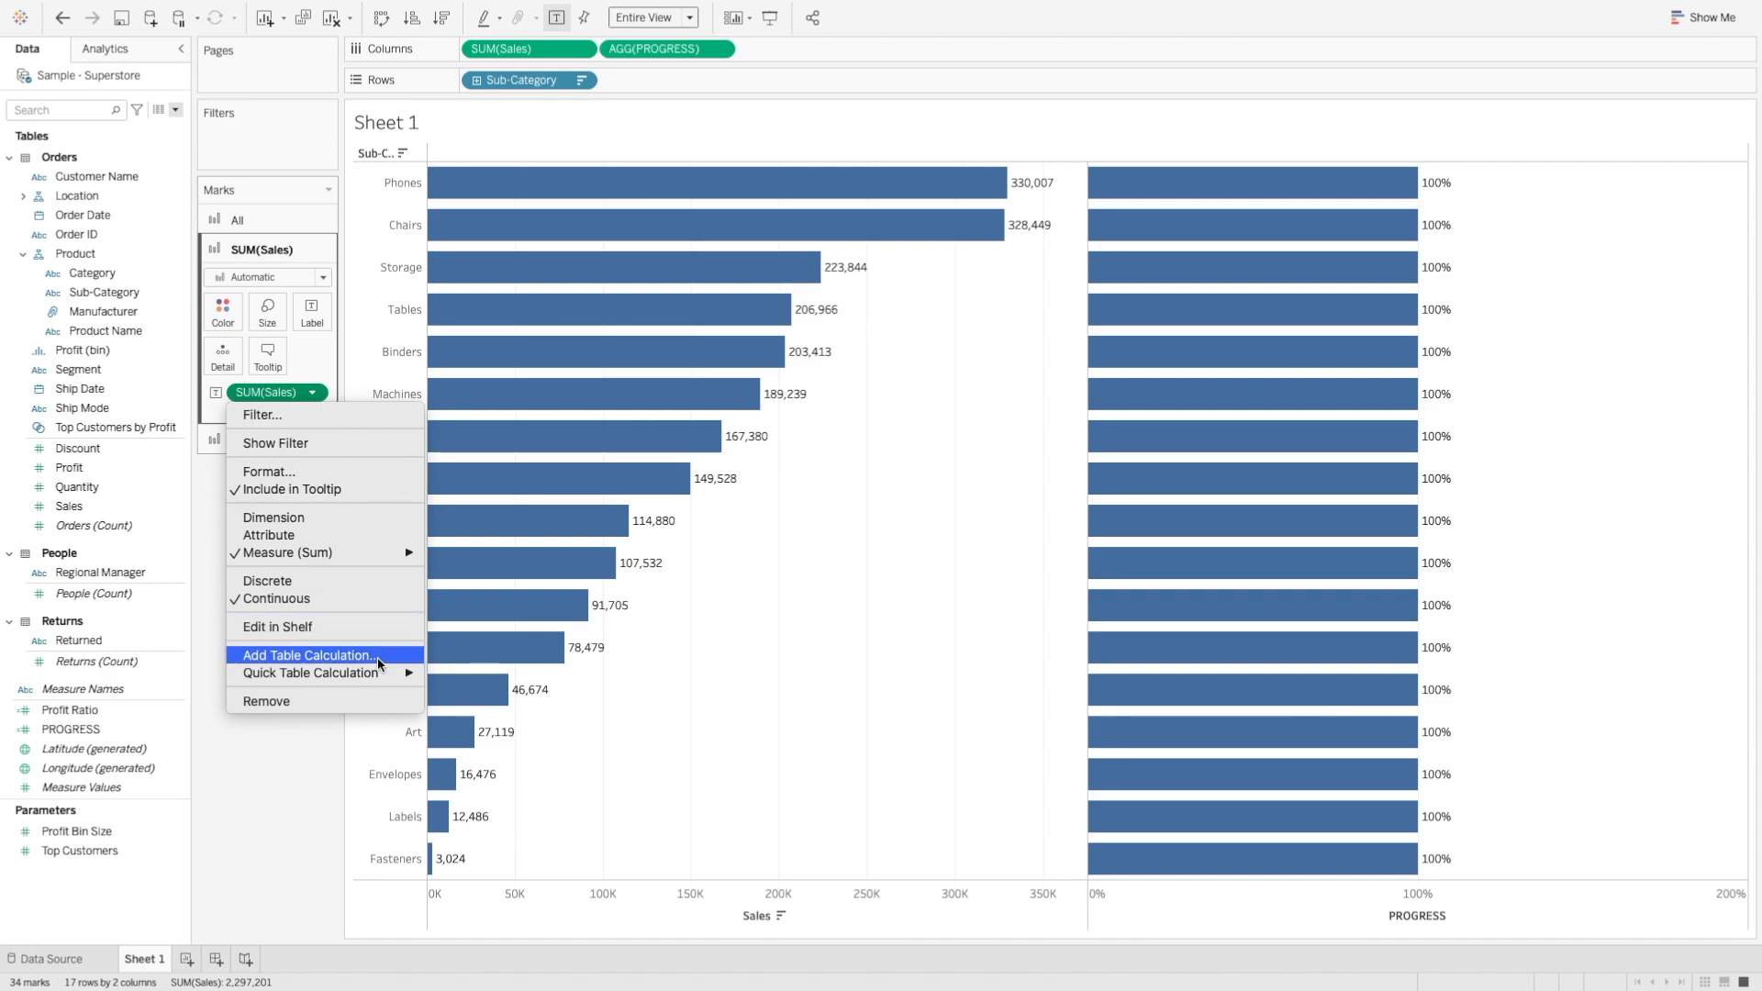
pyautogui.moveTo(309, 672)
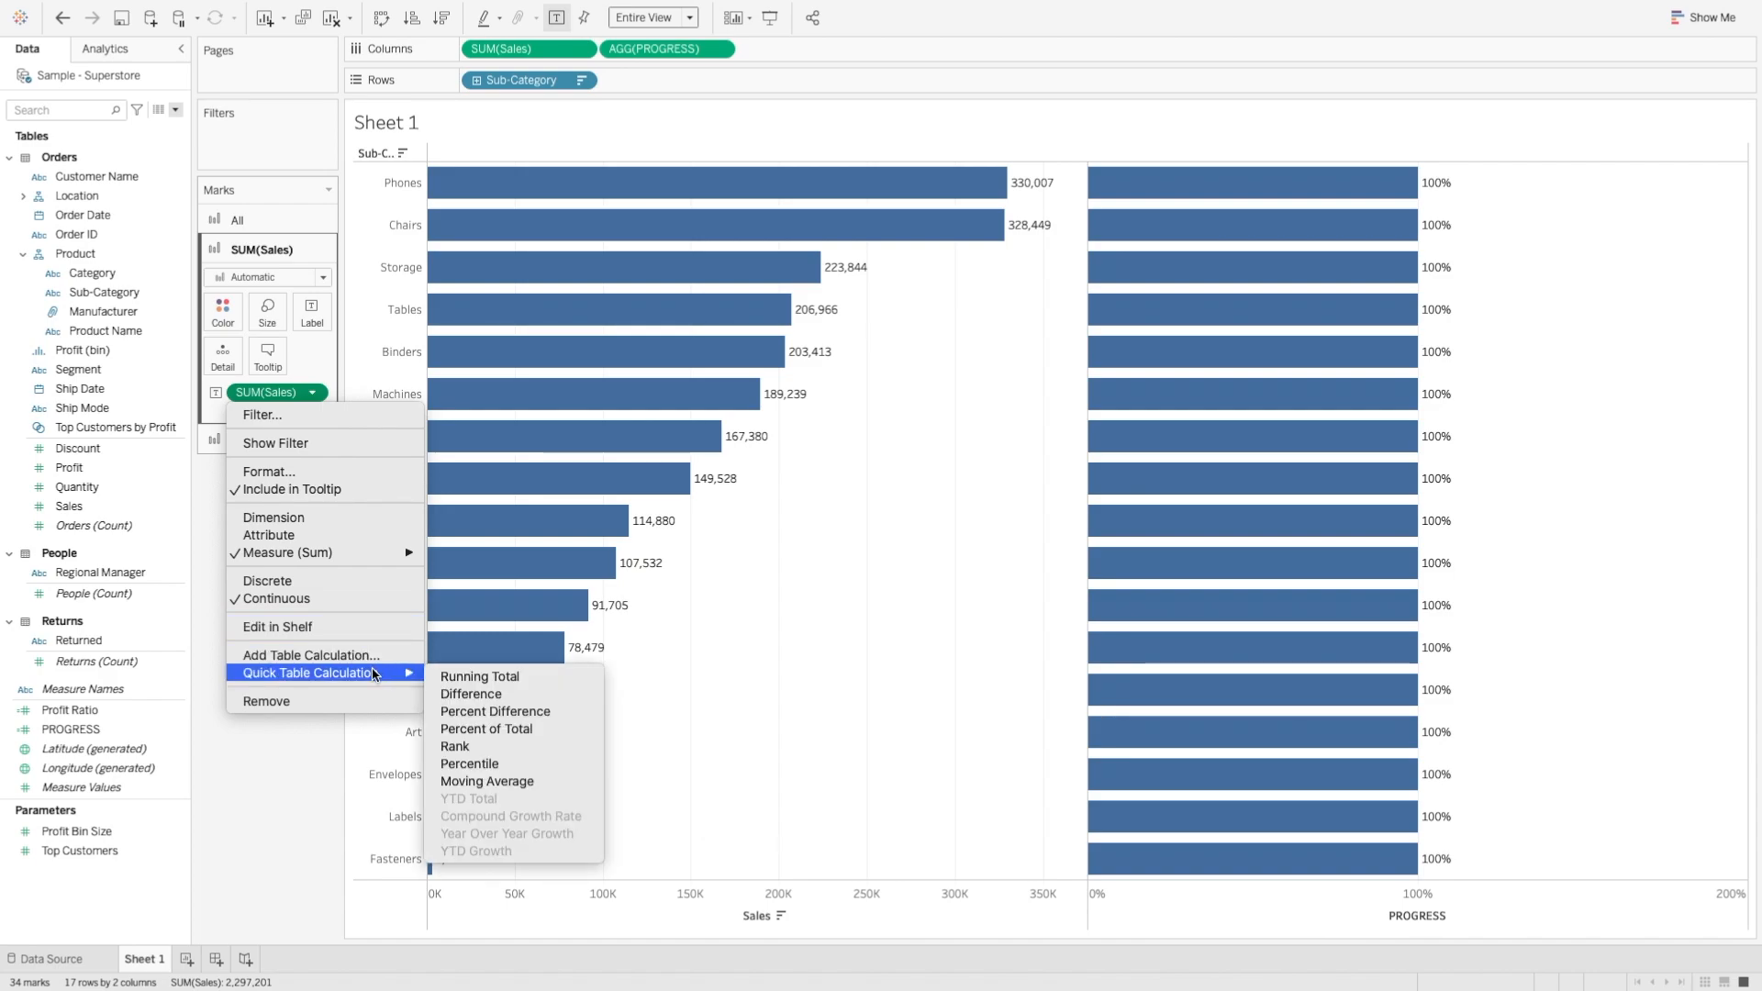
pyautogui.moveTo(484, 733)
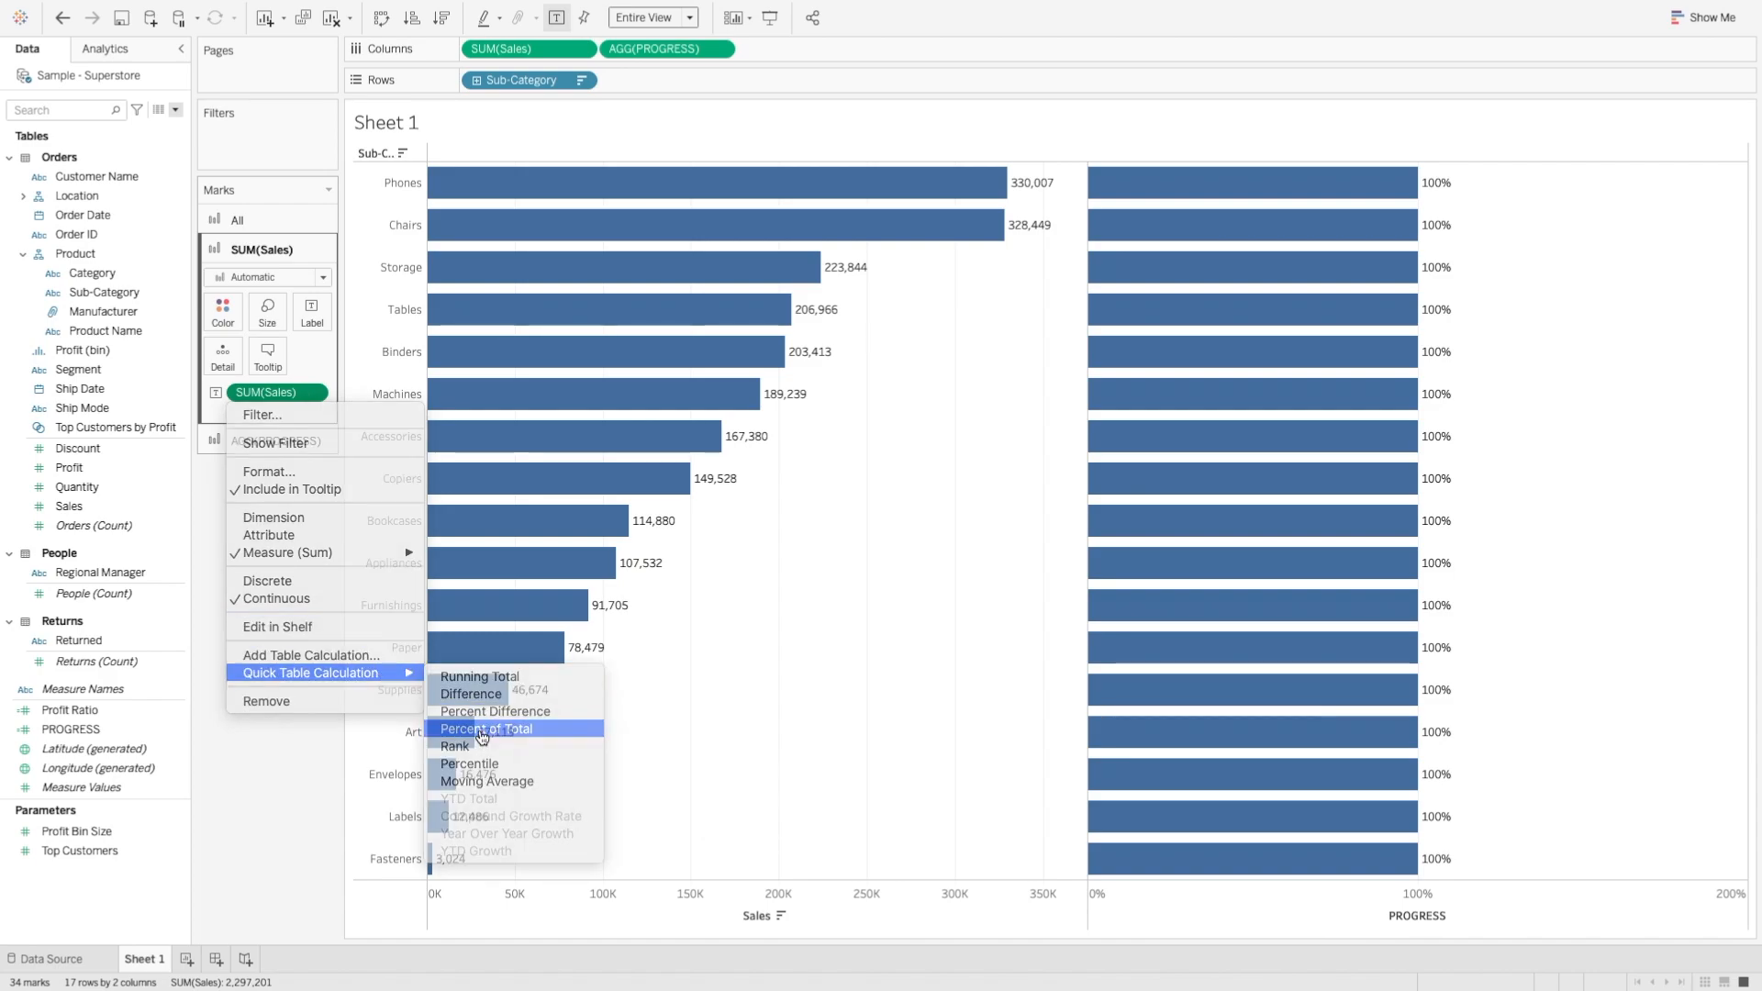
pyautogui.click(485, 729)
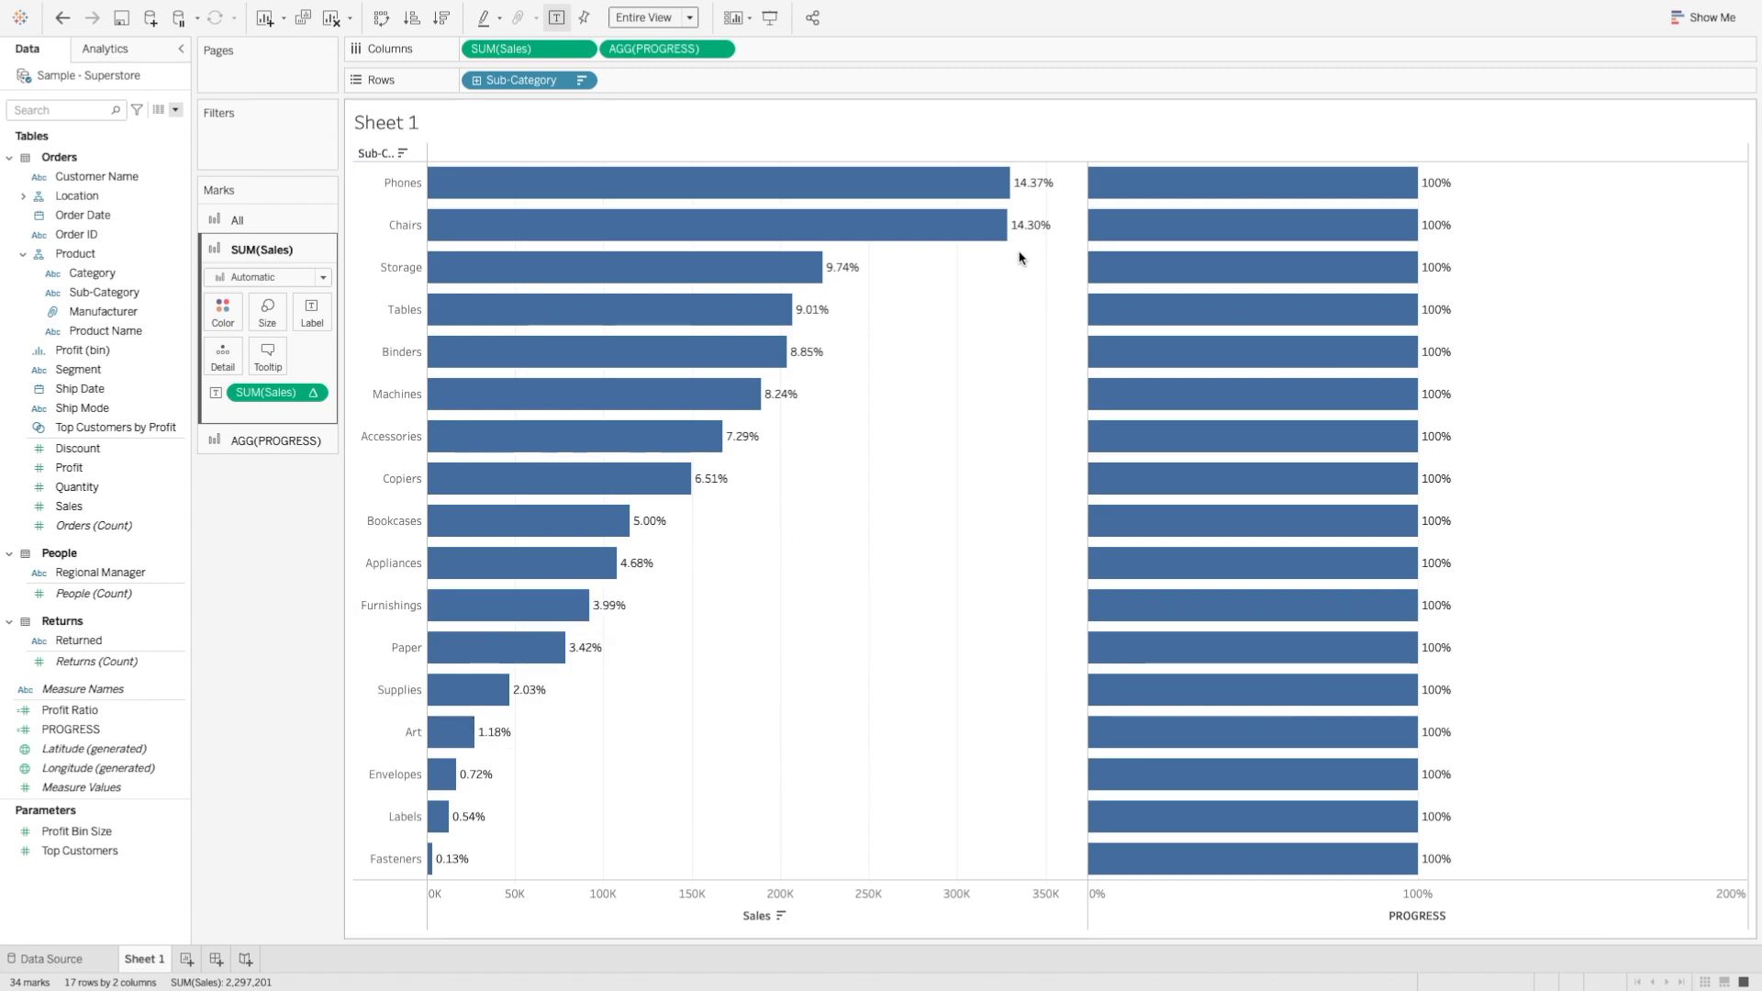
pyautogui.moveTo(1021, 191)
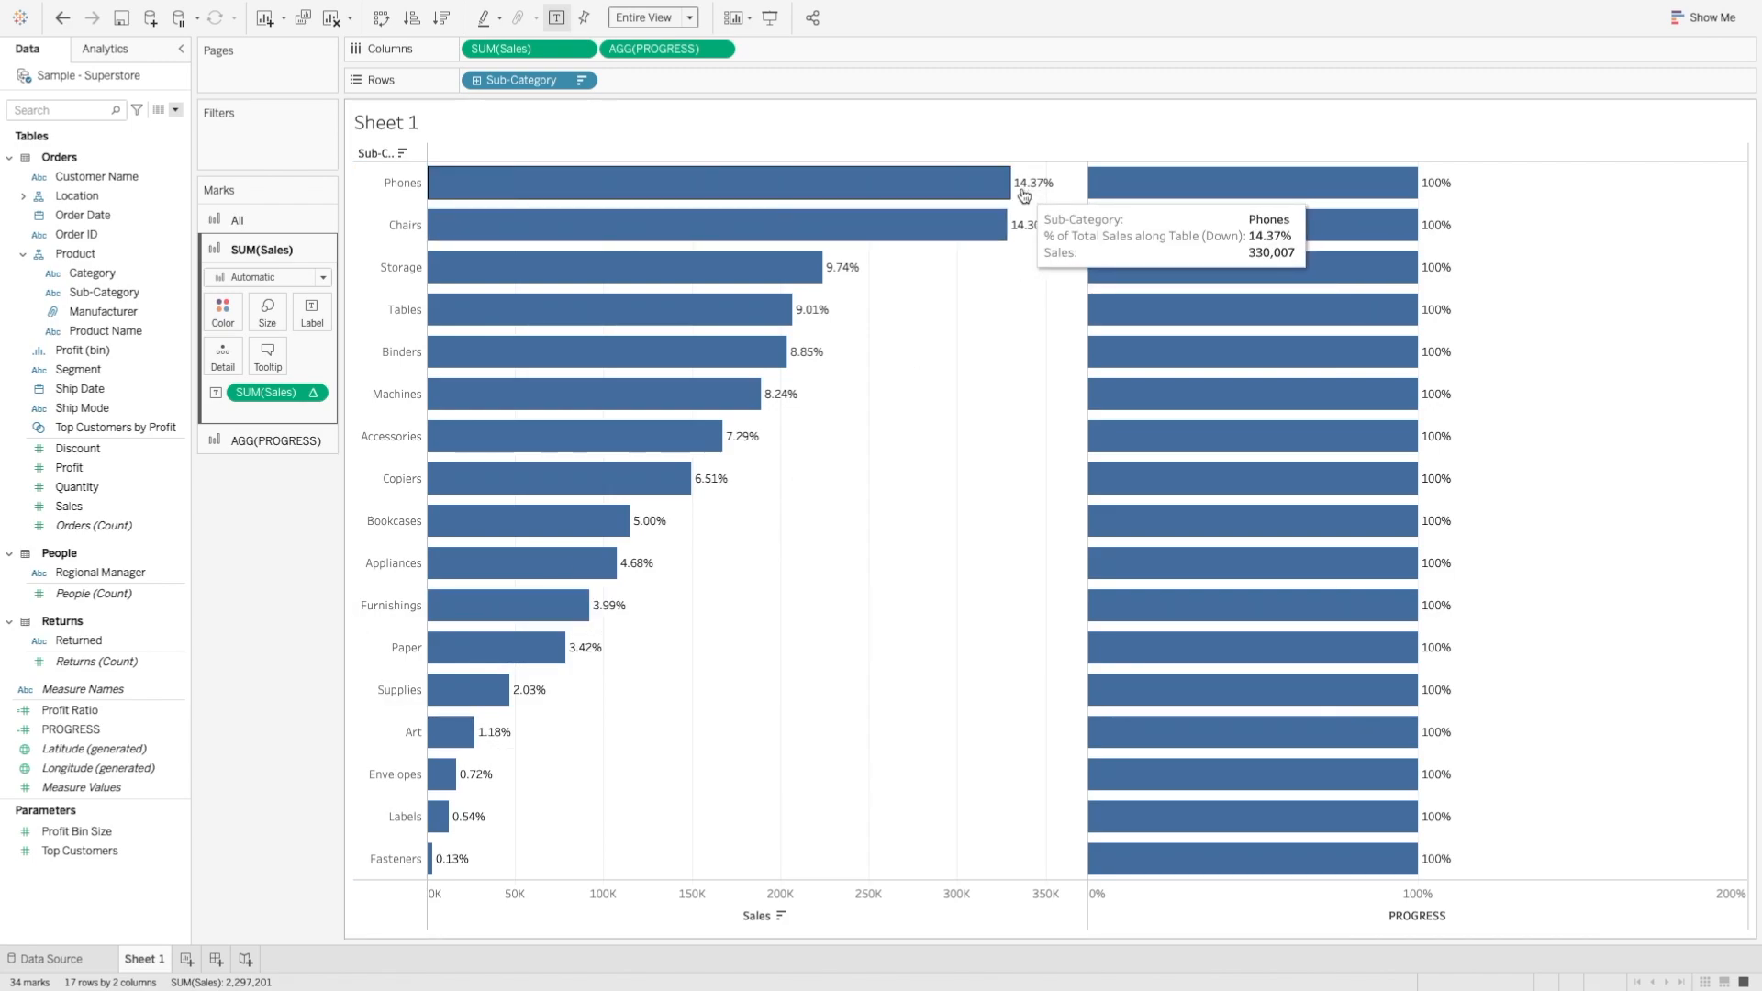
pyautogui.moveTo(1035, 224)
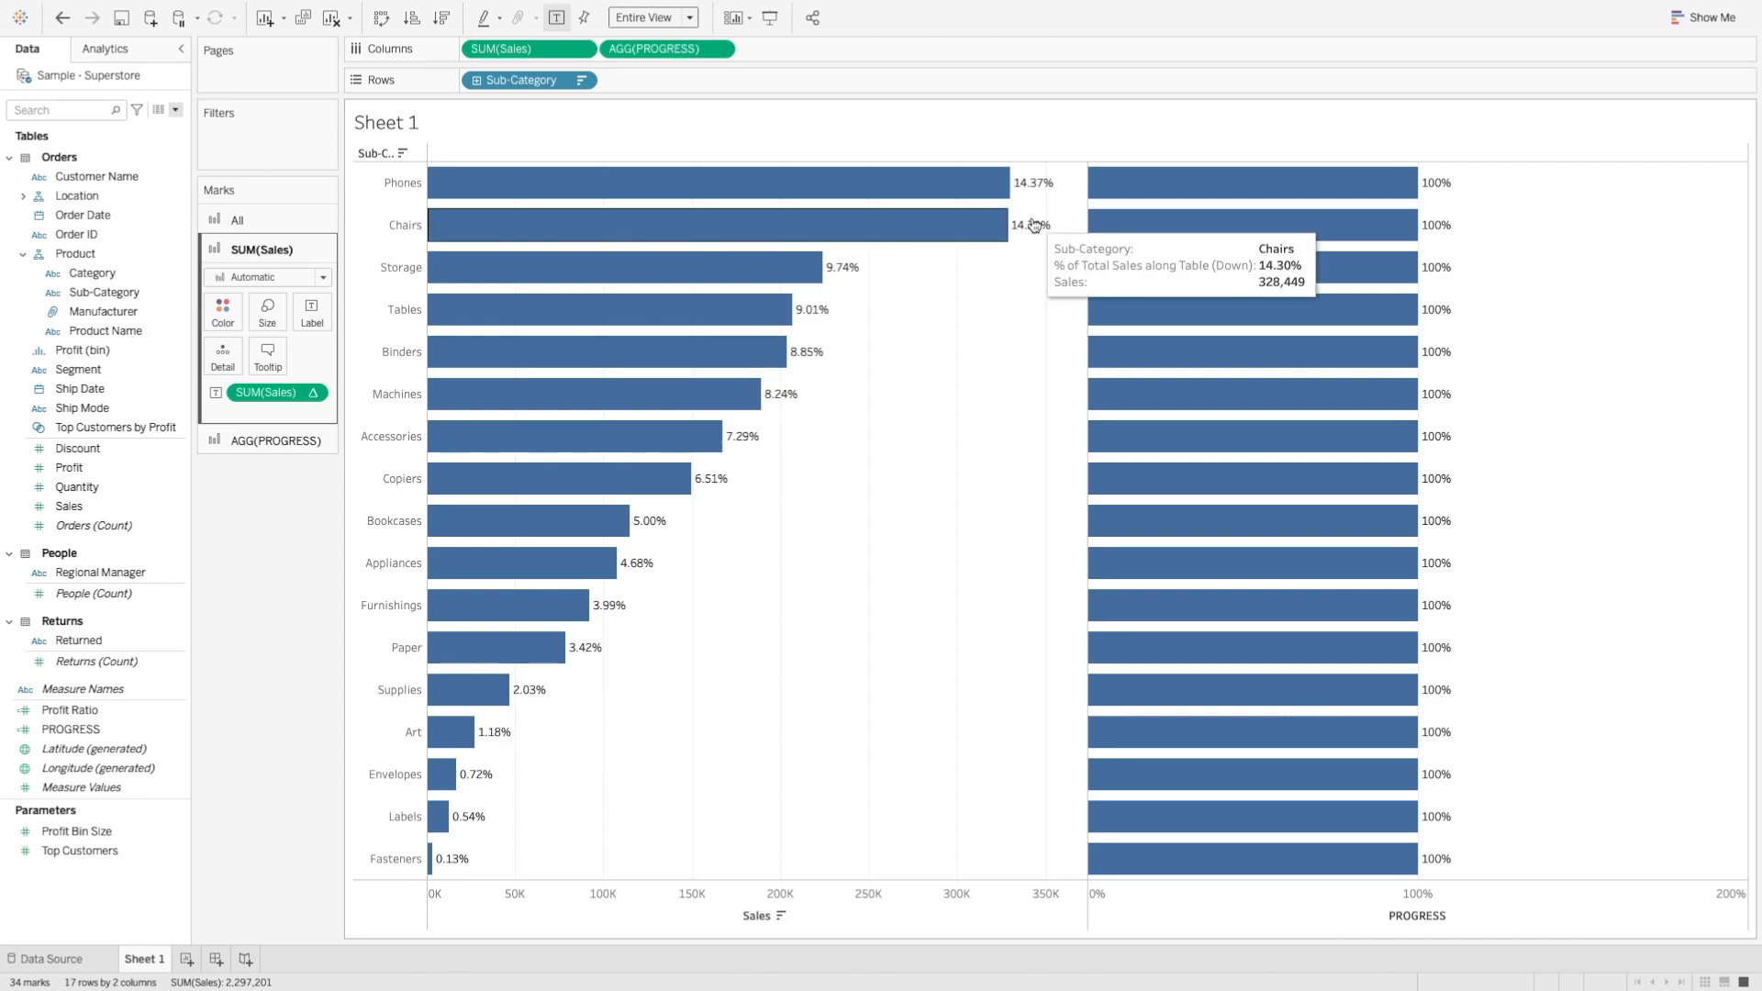
pyautogui.moveTo(1036, 202)
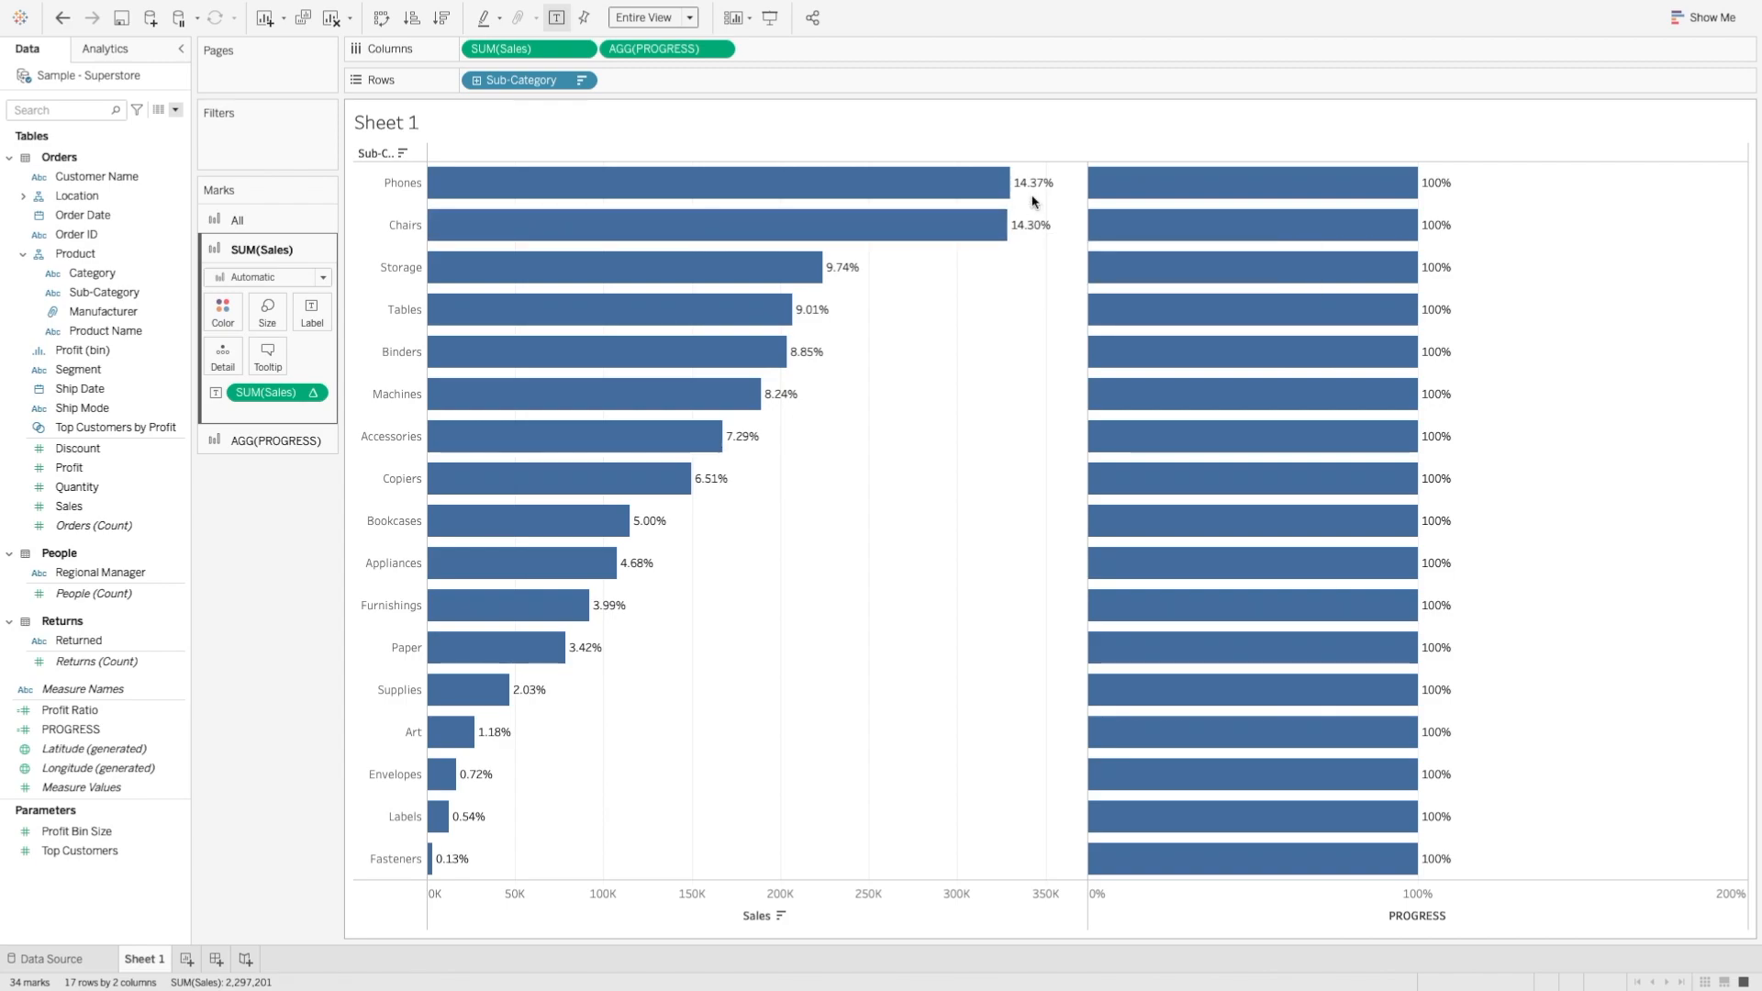
pyautogui.moveTo(1333, 186)
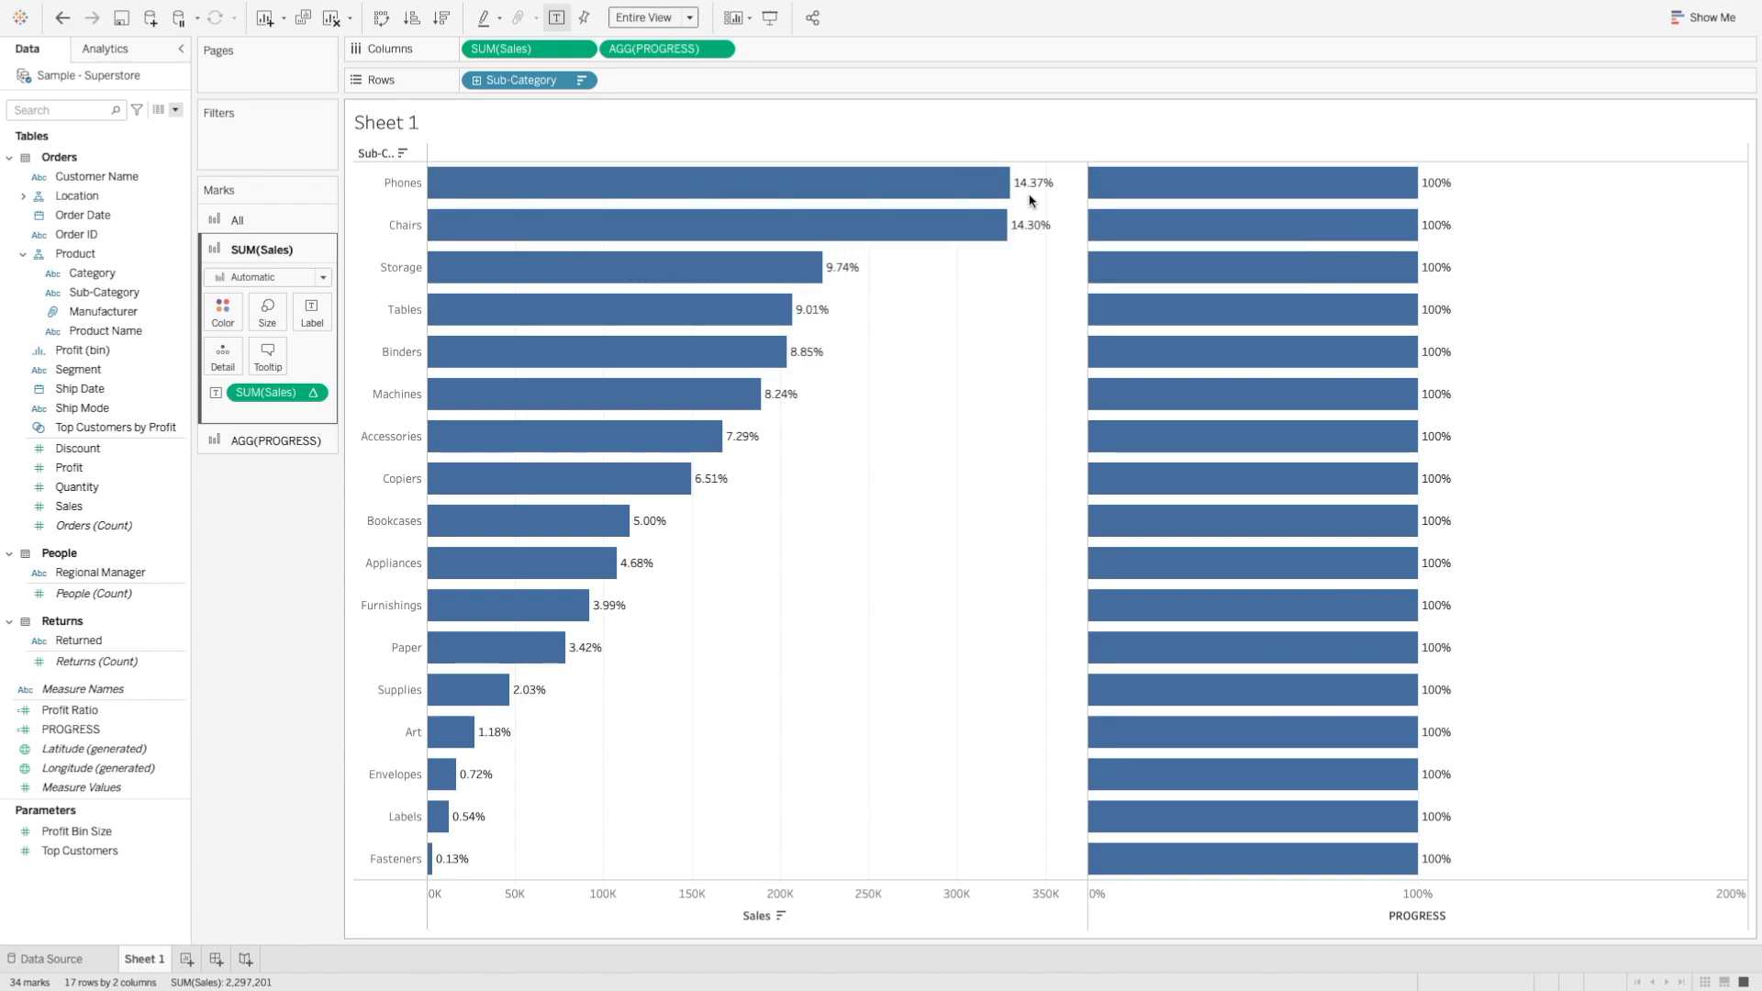
pyautogui.moveTo(1037, 200)
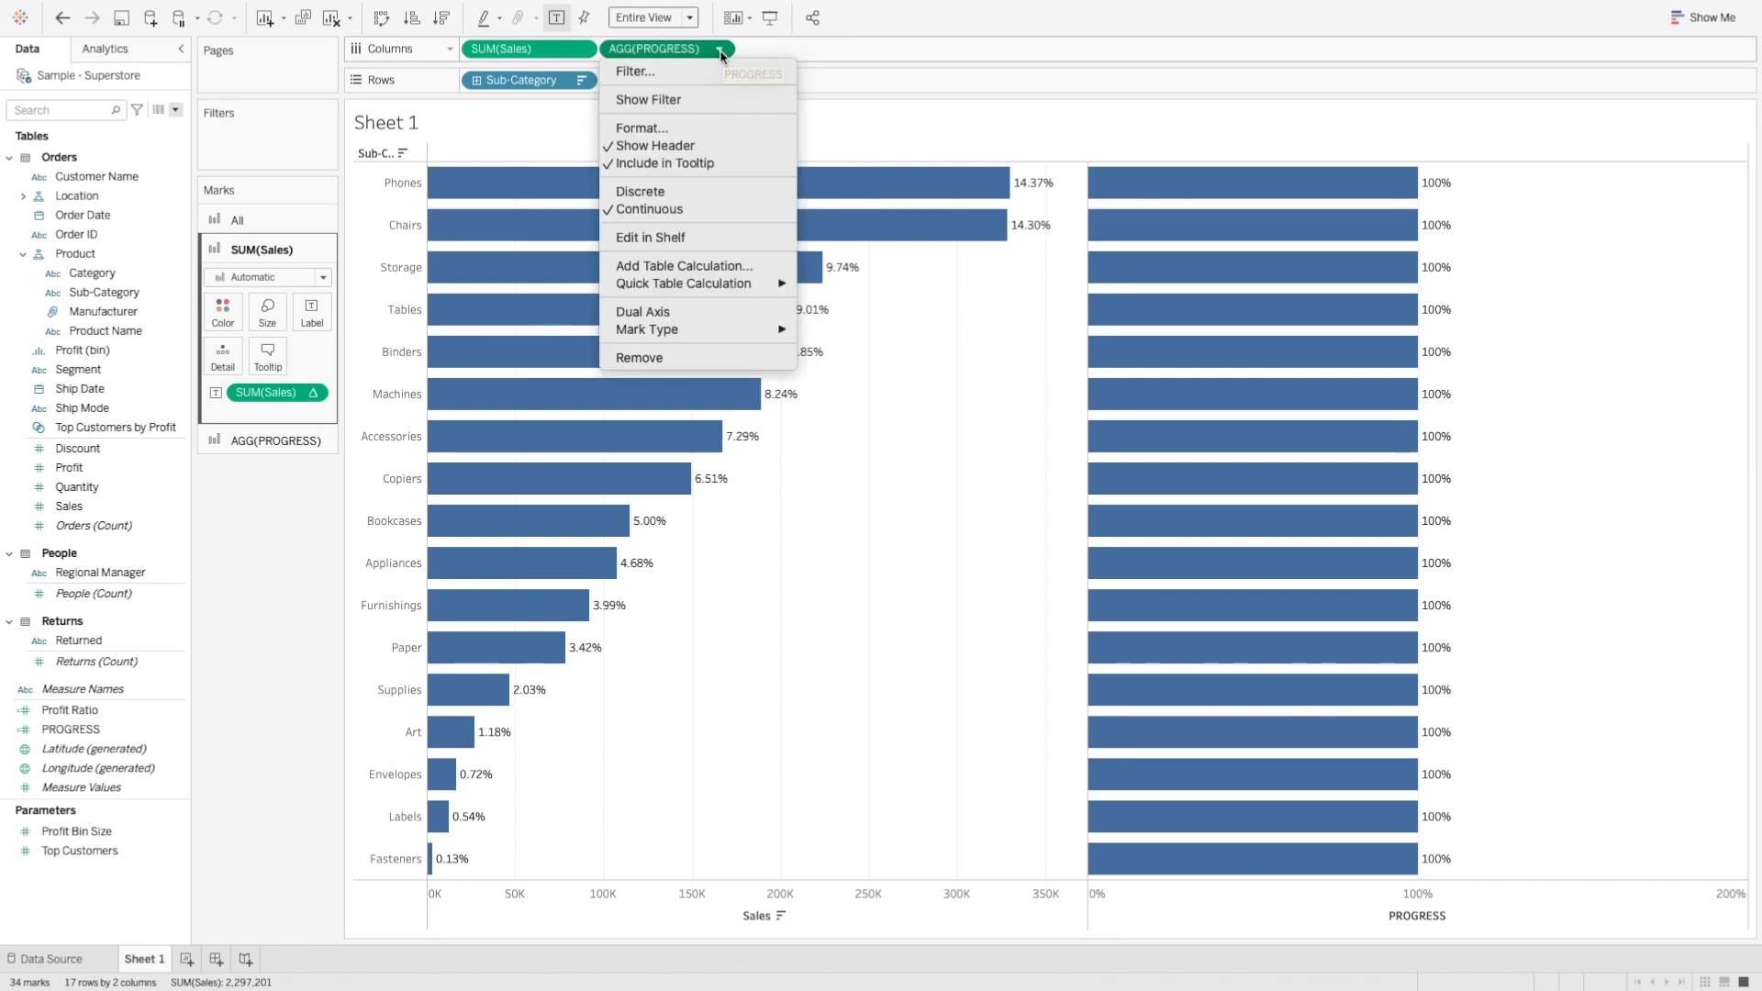
pyautogui.moveTo(692, 312)
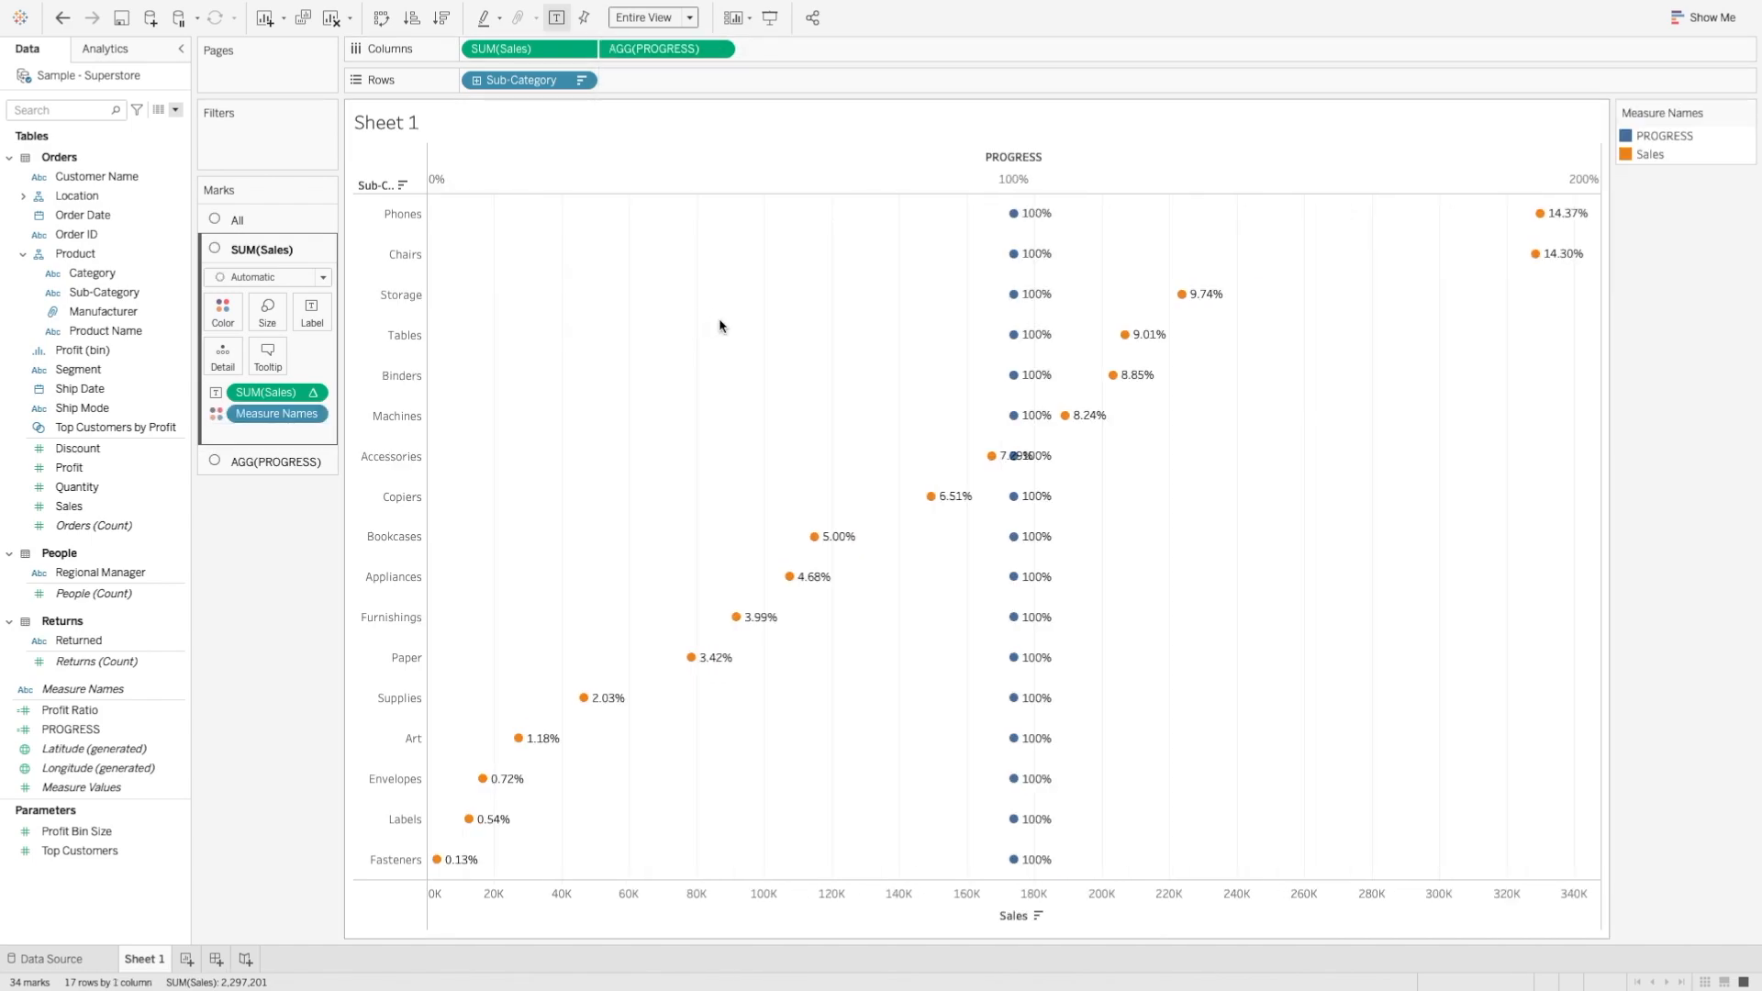
pyautogui.moveTo(729, 323)
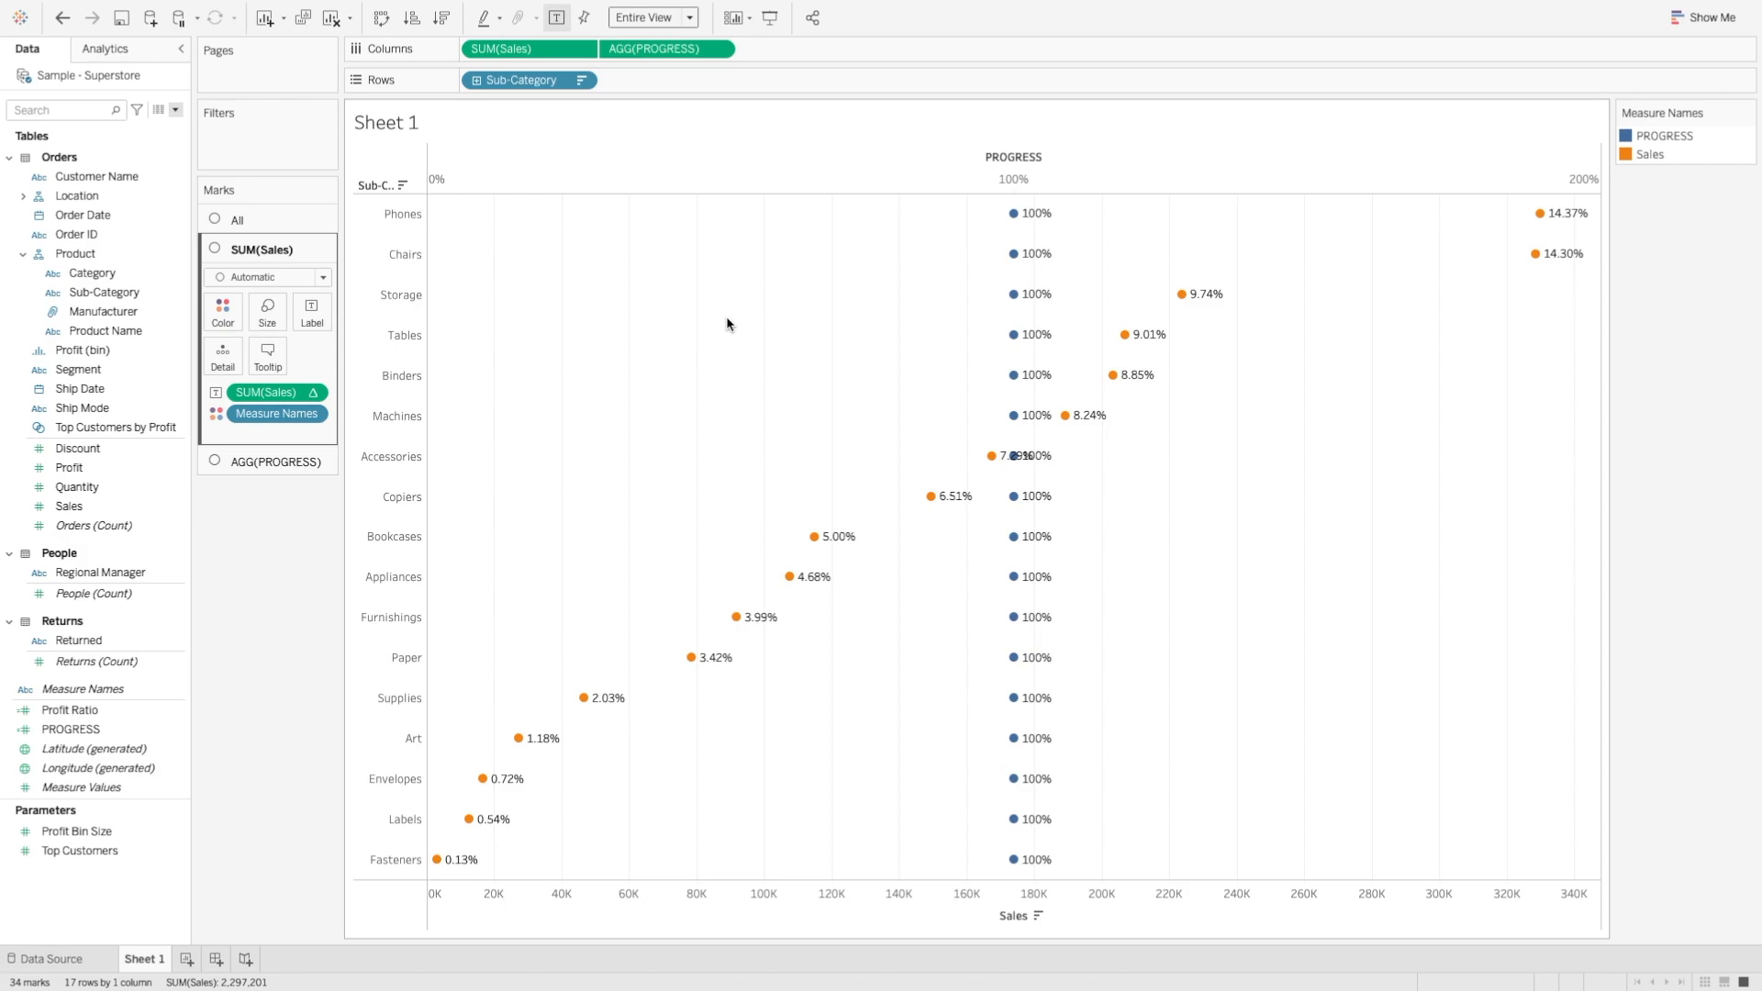
pyautogui.moveTo(723, 323)
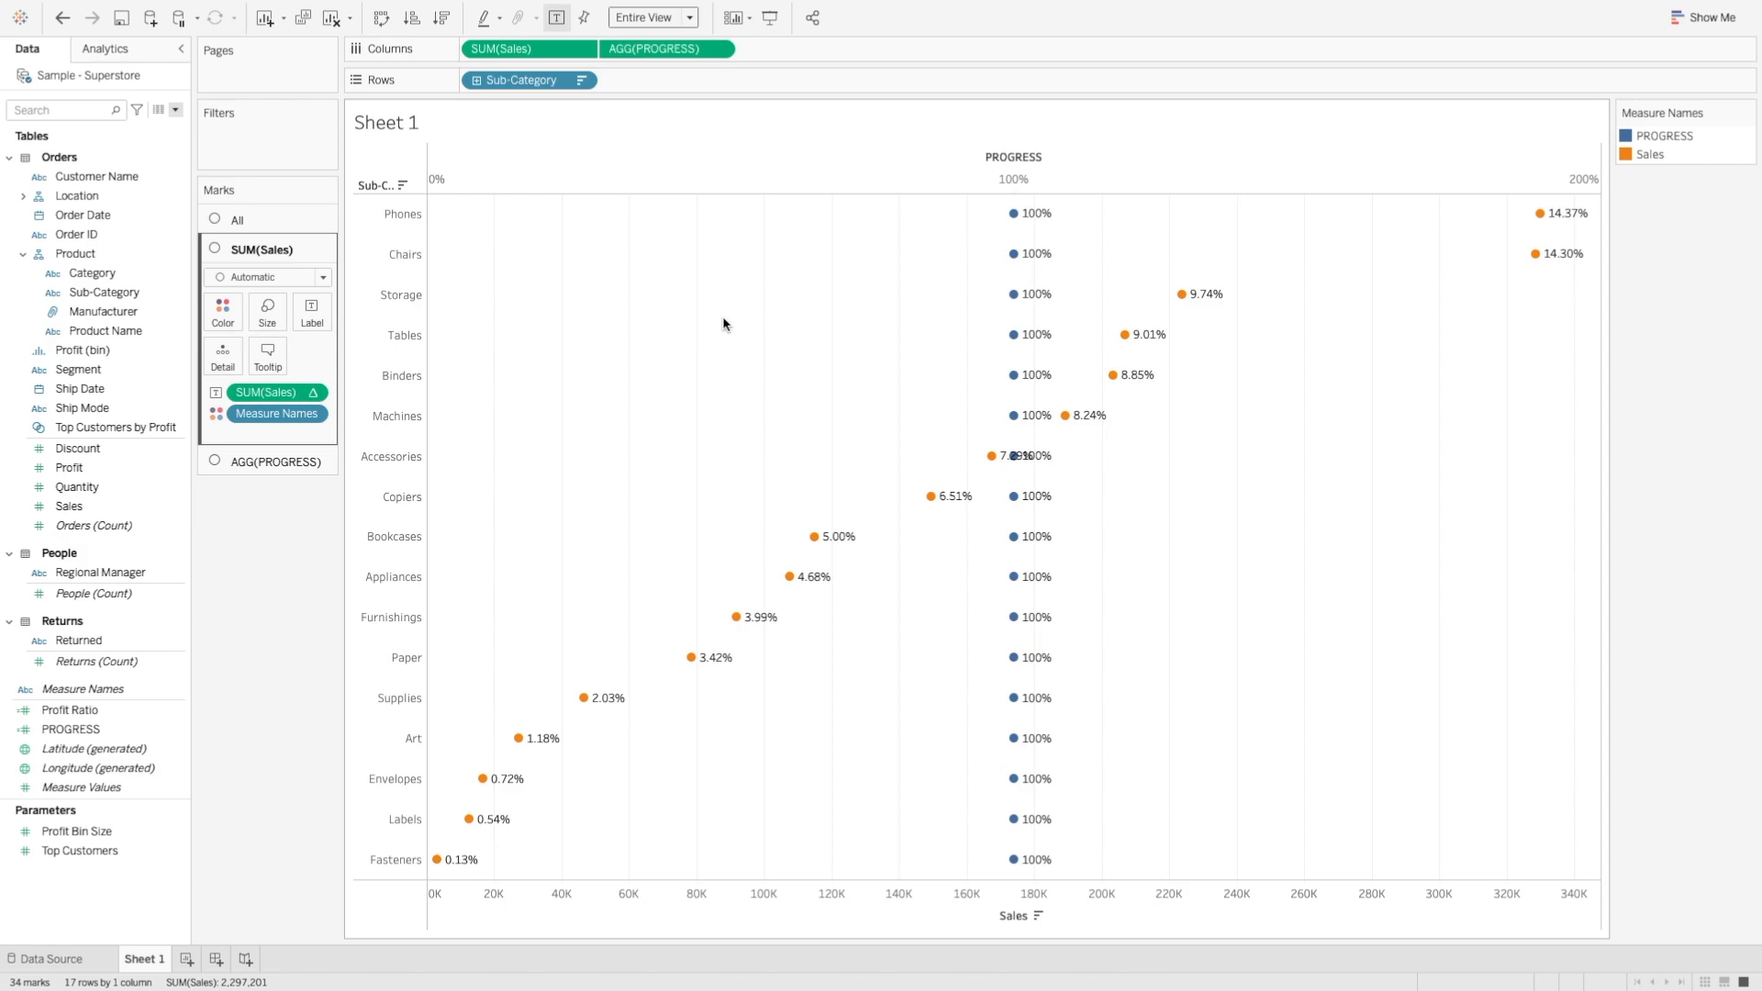
pyautogui.moveTo(731, 323)
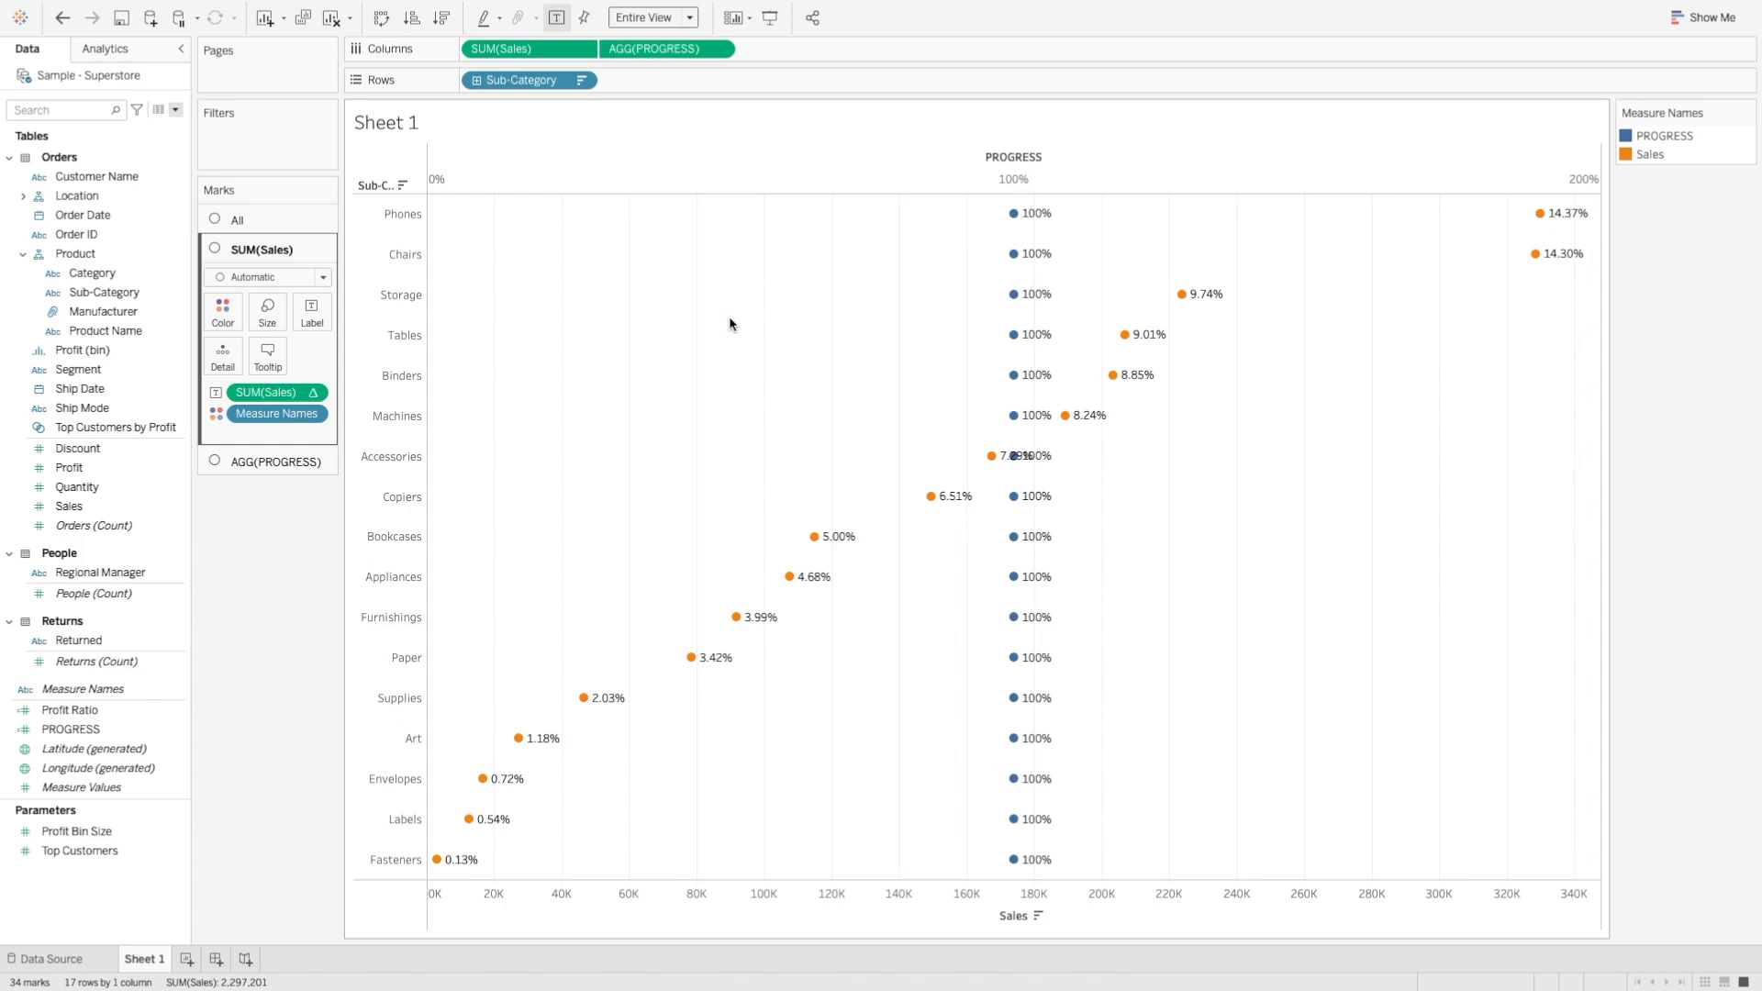
# - Set the mark type to Bar on the All marks card so both measures draw as bars
pyautogui.click(237, 220)
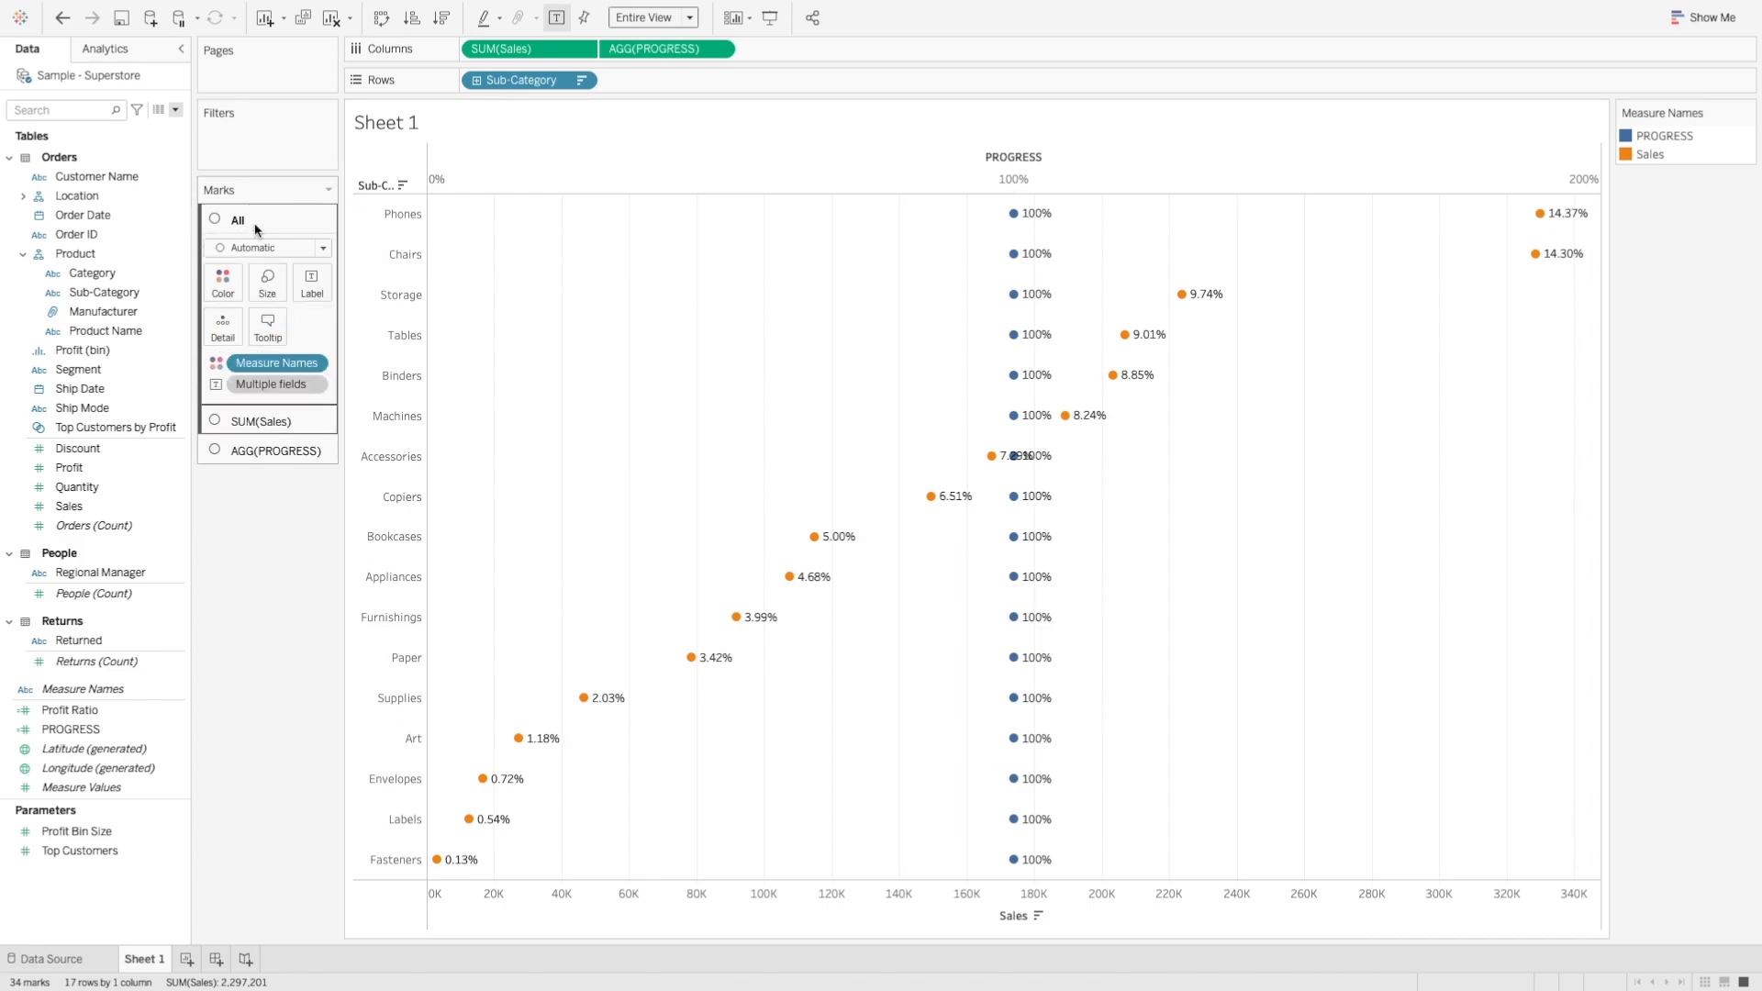
pyautogui.click(321, 248)
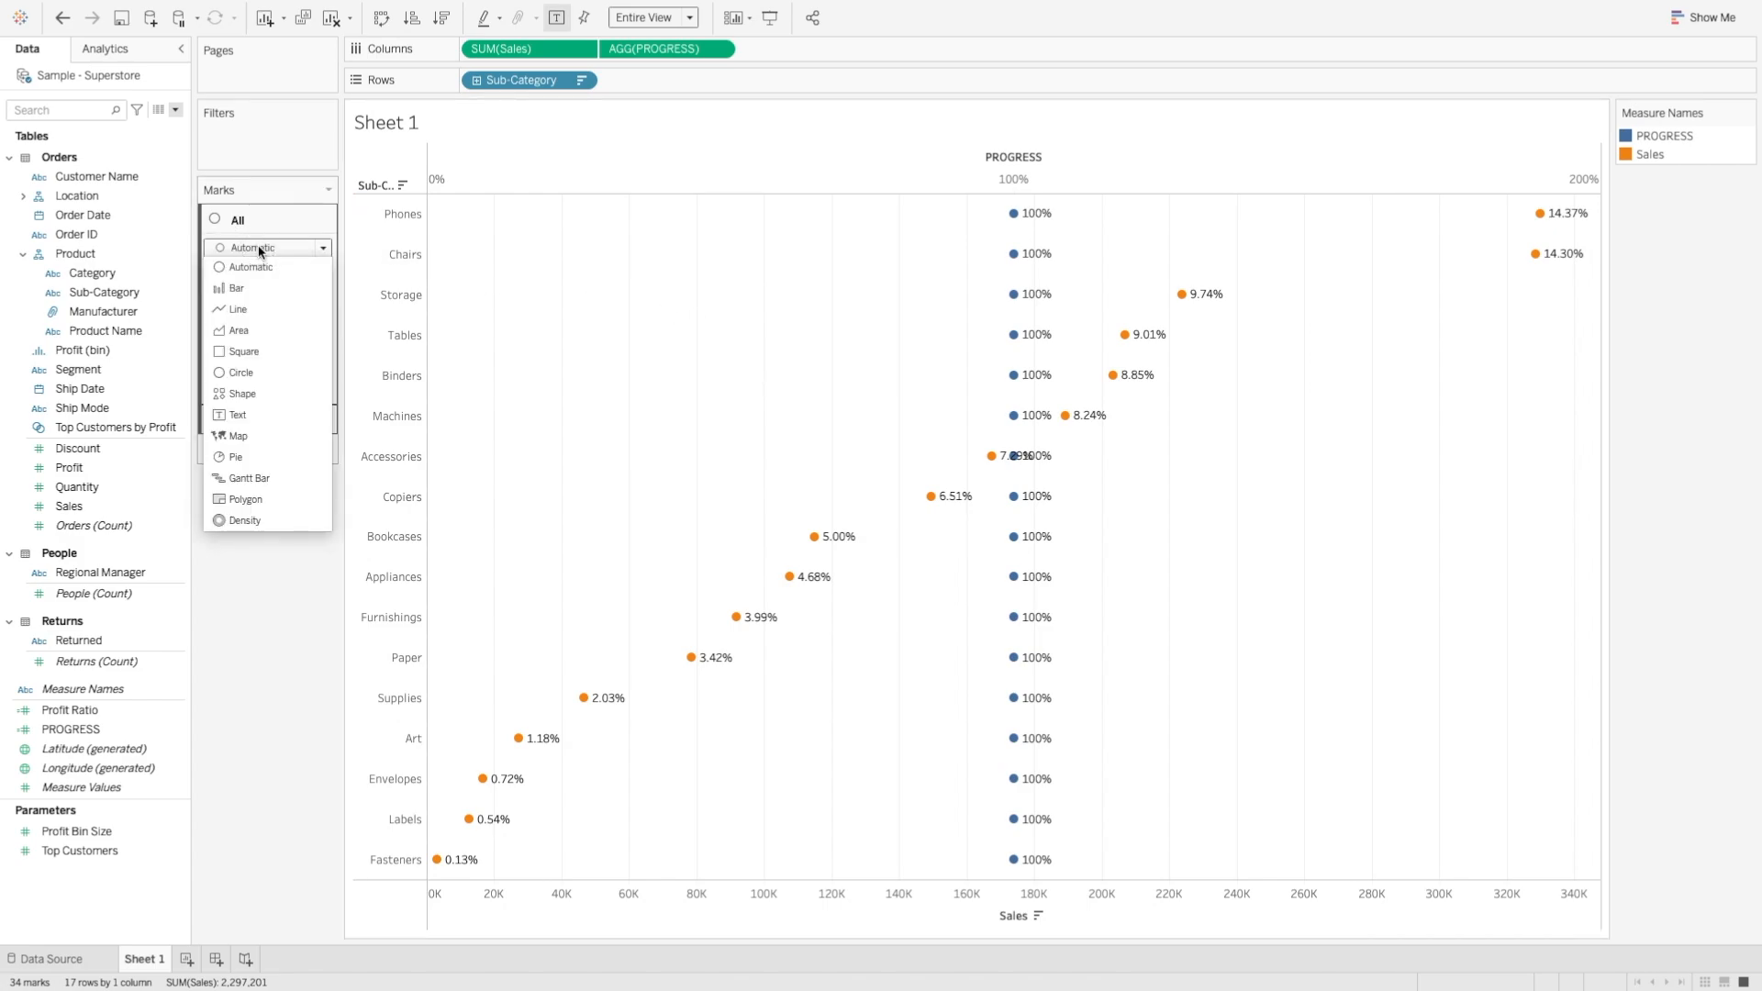
pyautogui.click(237, 287)
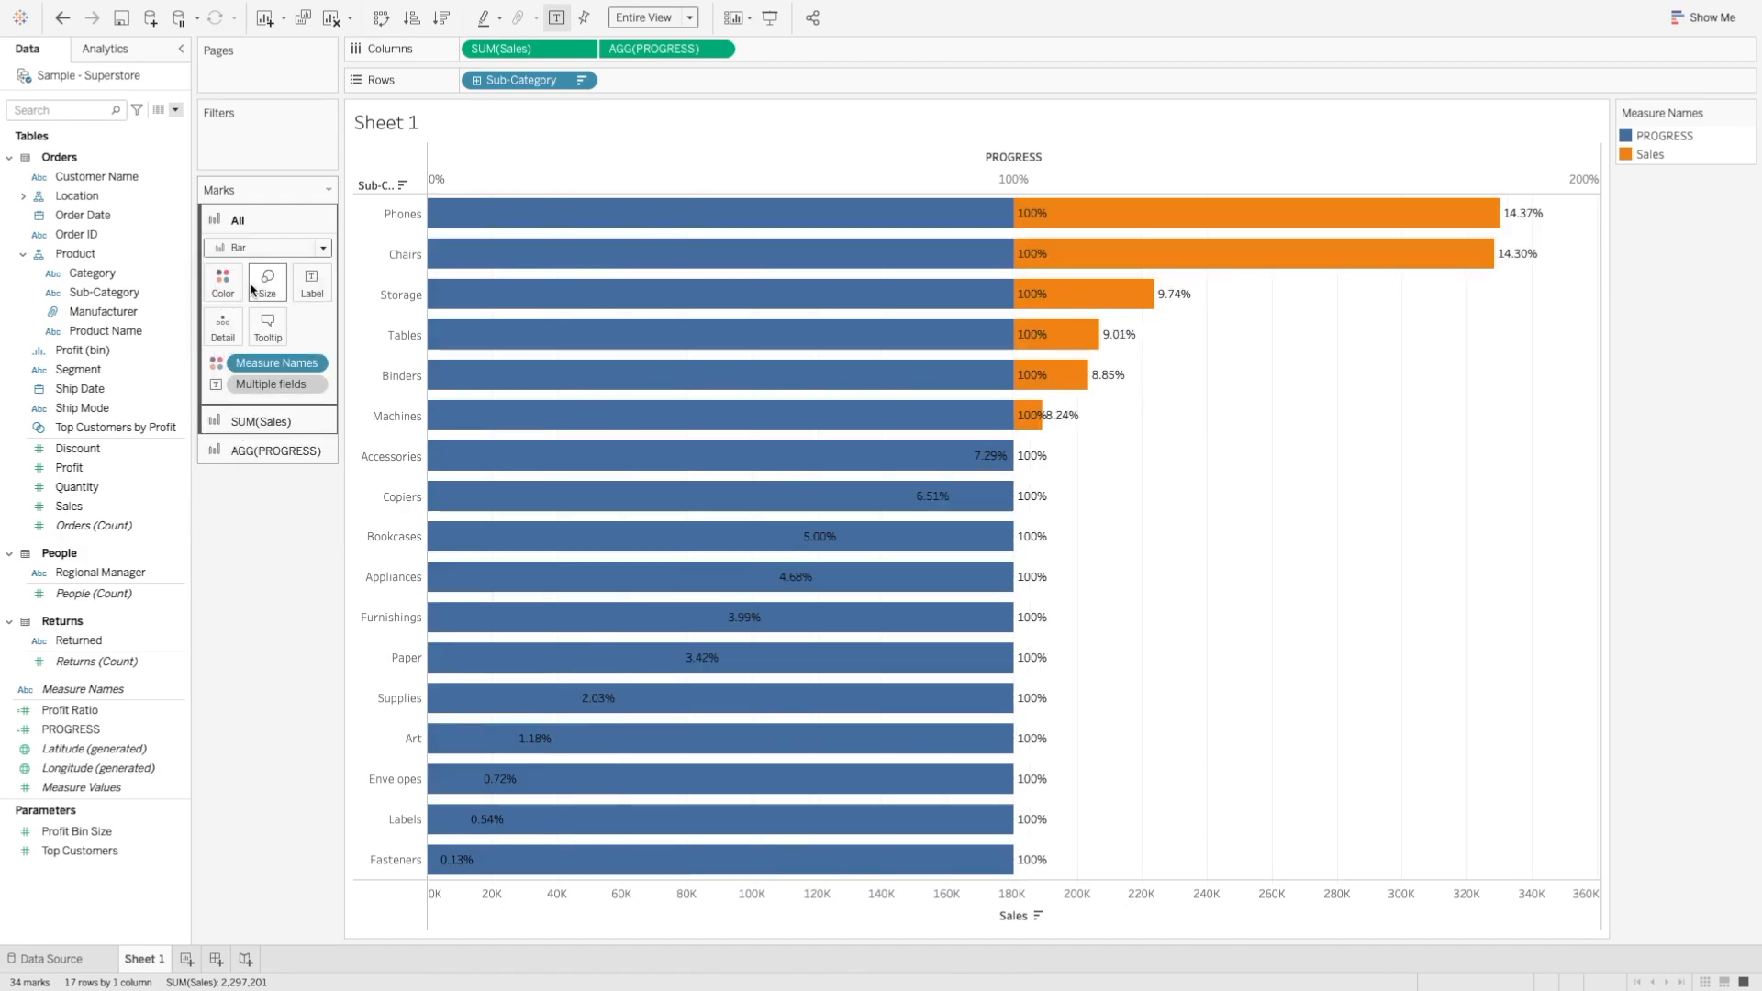
pyautogui.moveTo(942, 364)
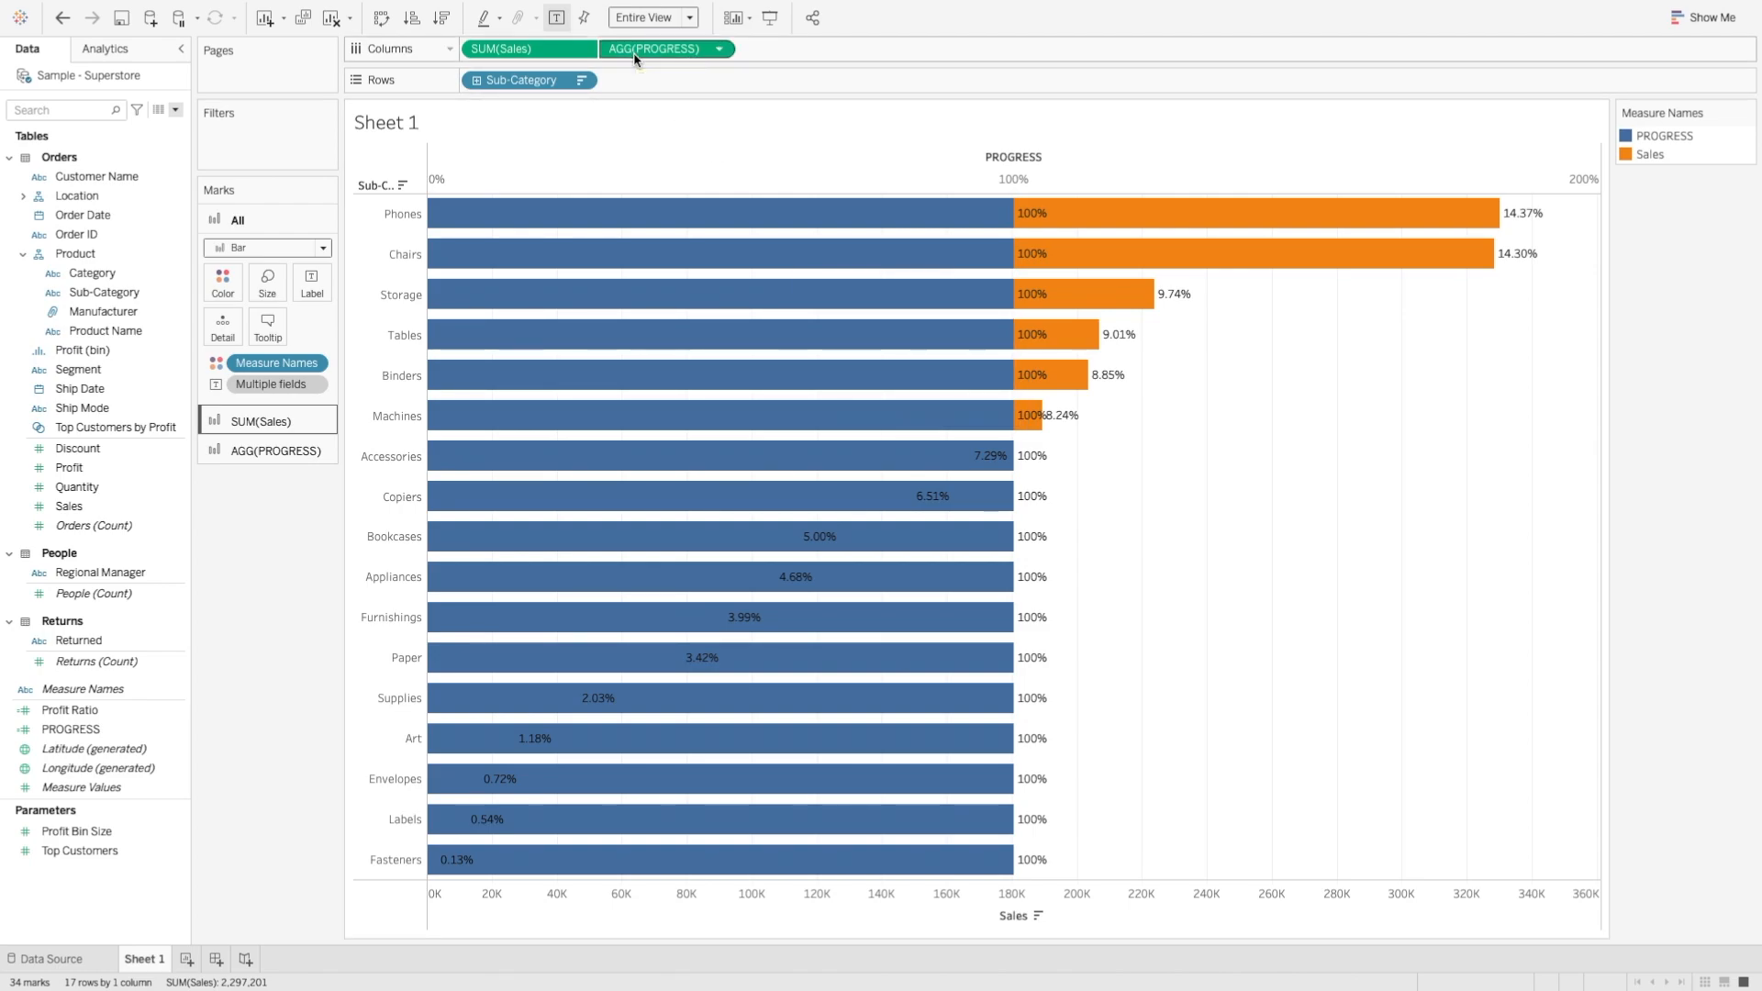
pyautogui.moveTo(970, 664)
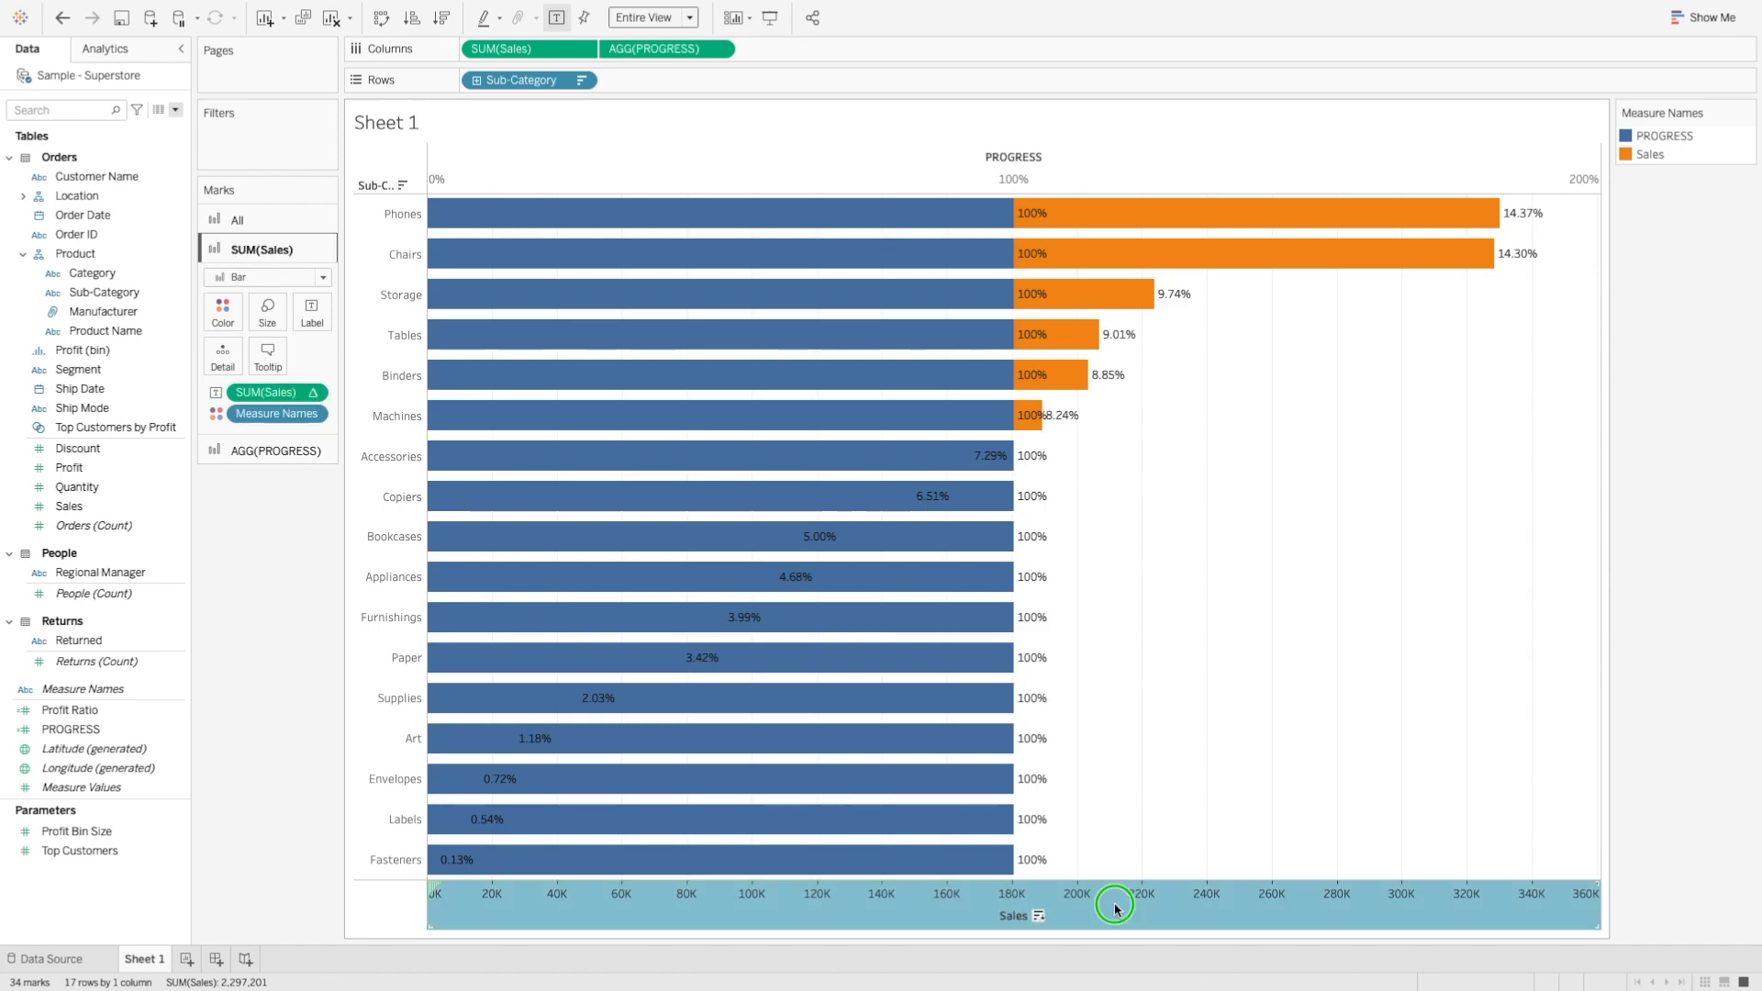
# - Synchronize the Sales axis with PROGRESS so both share one scale
pyautogui.rightClick(1116, 907)
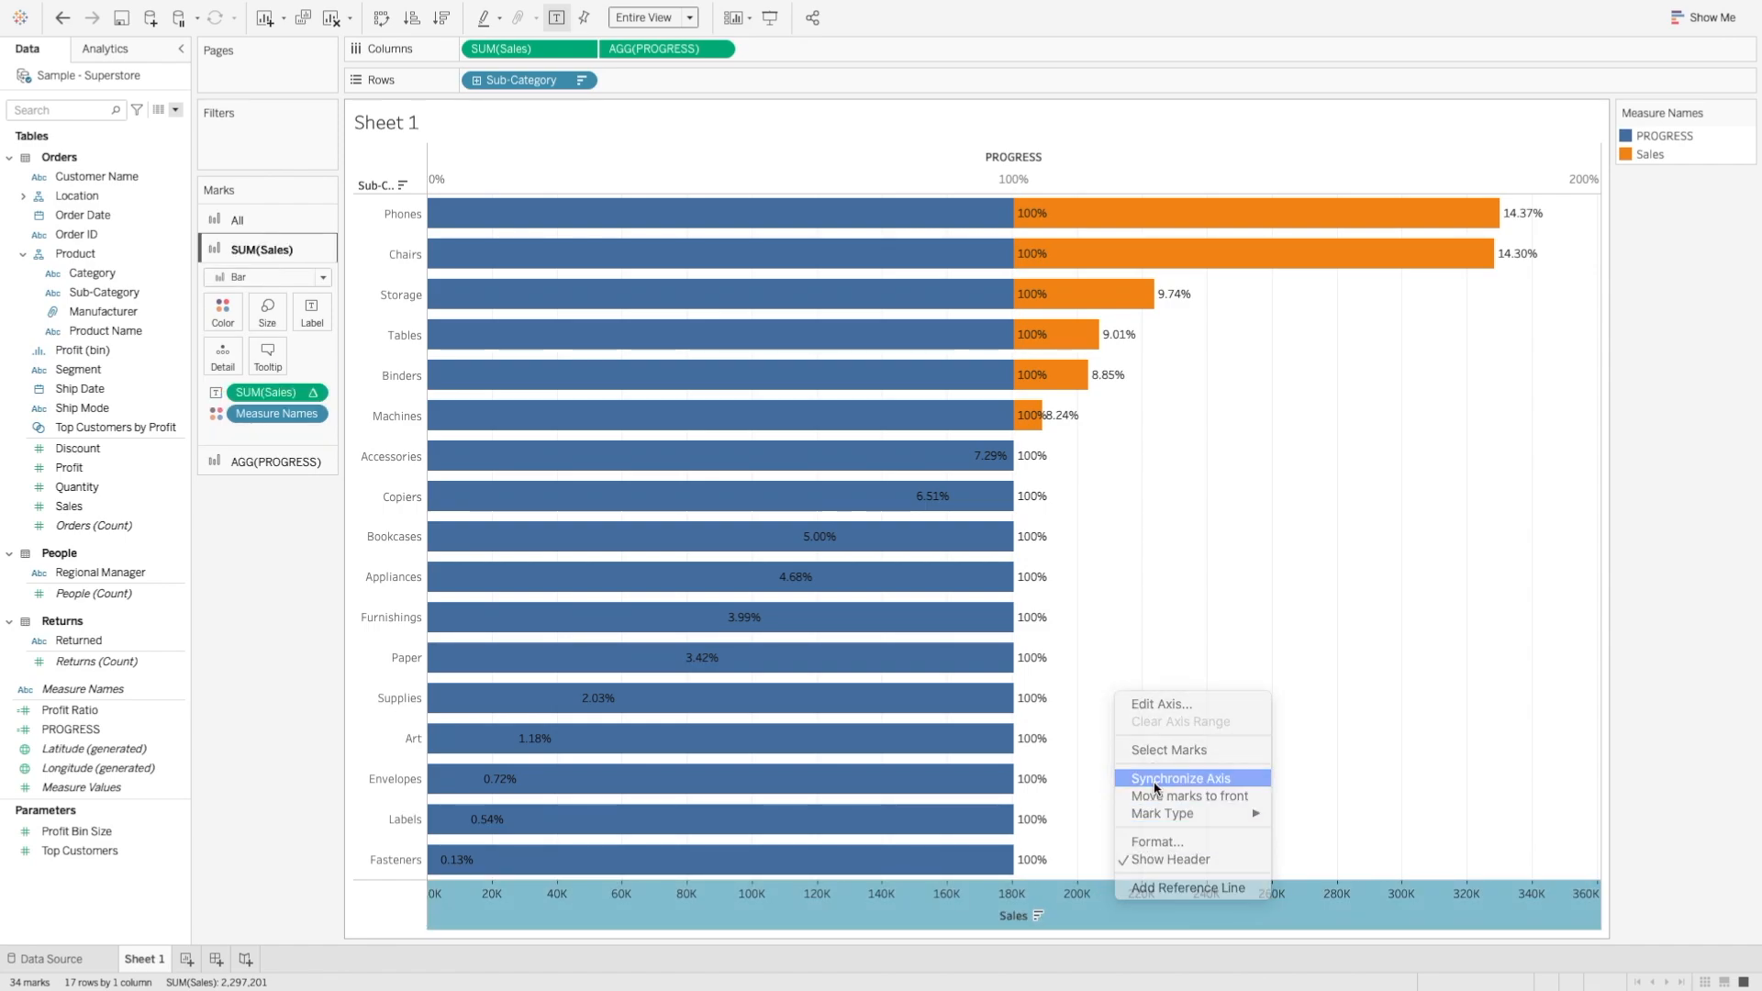
pyautogui.click(1181, 778)
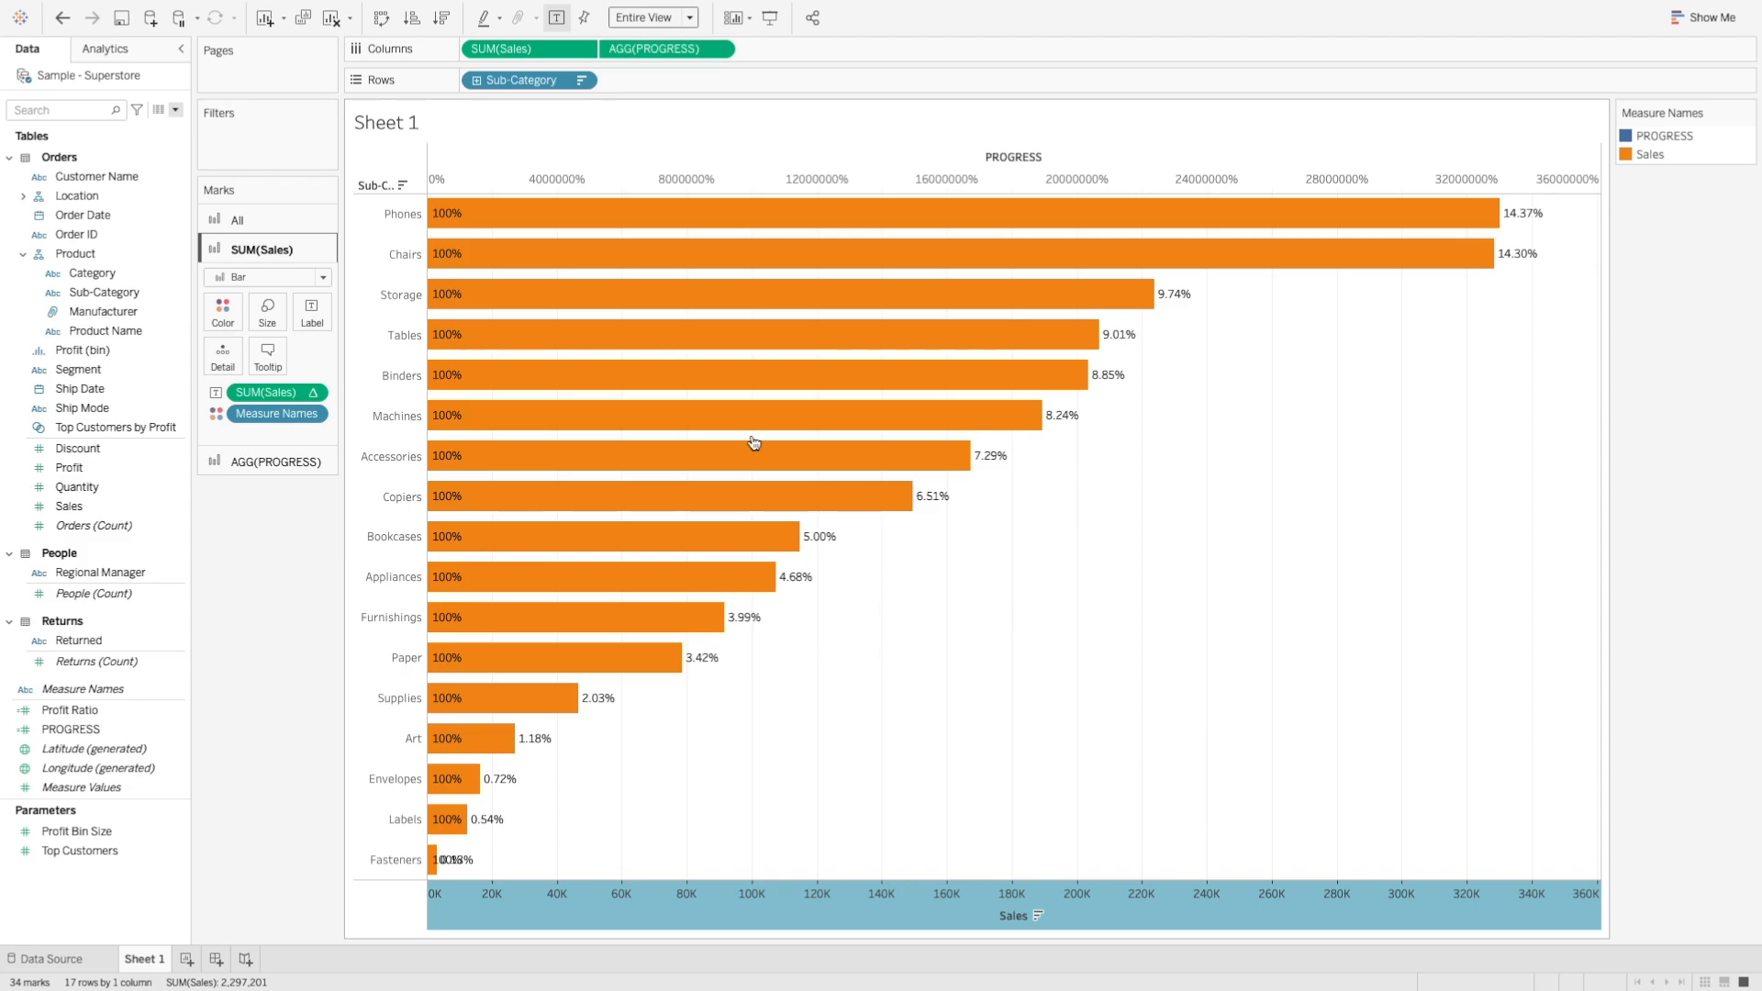
pyautogui.moveTo(591, 233)
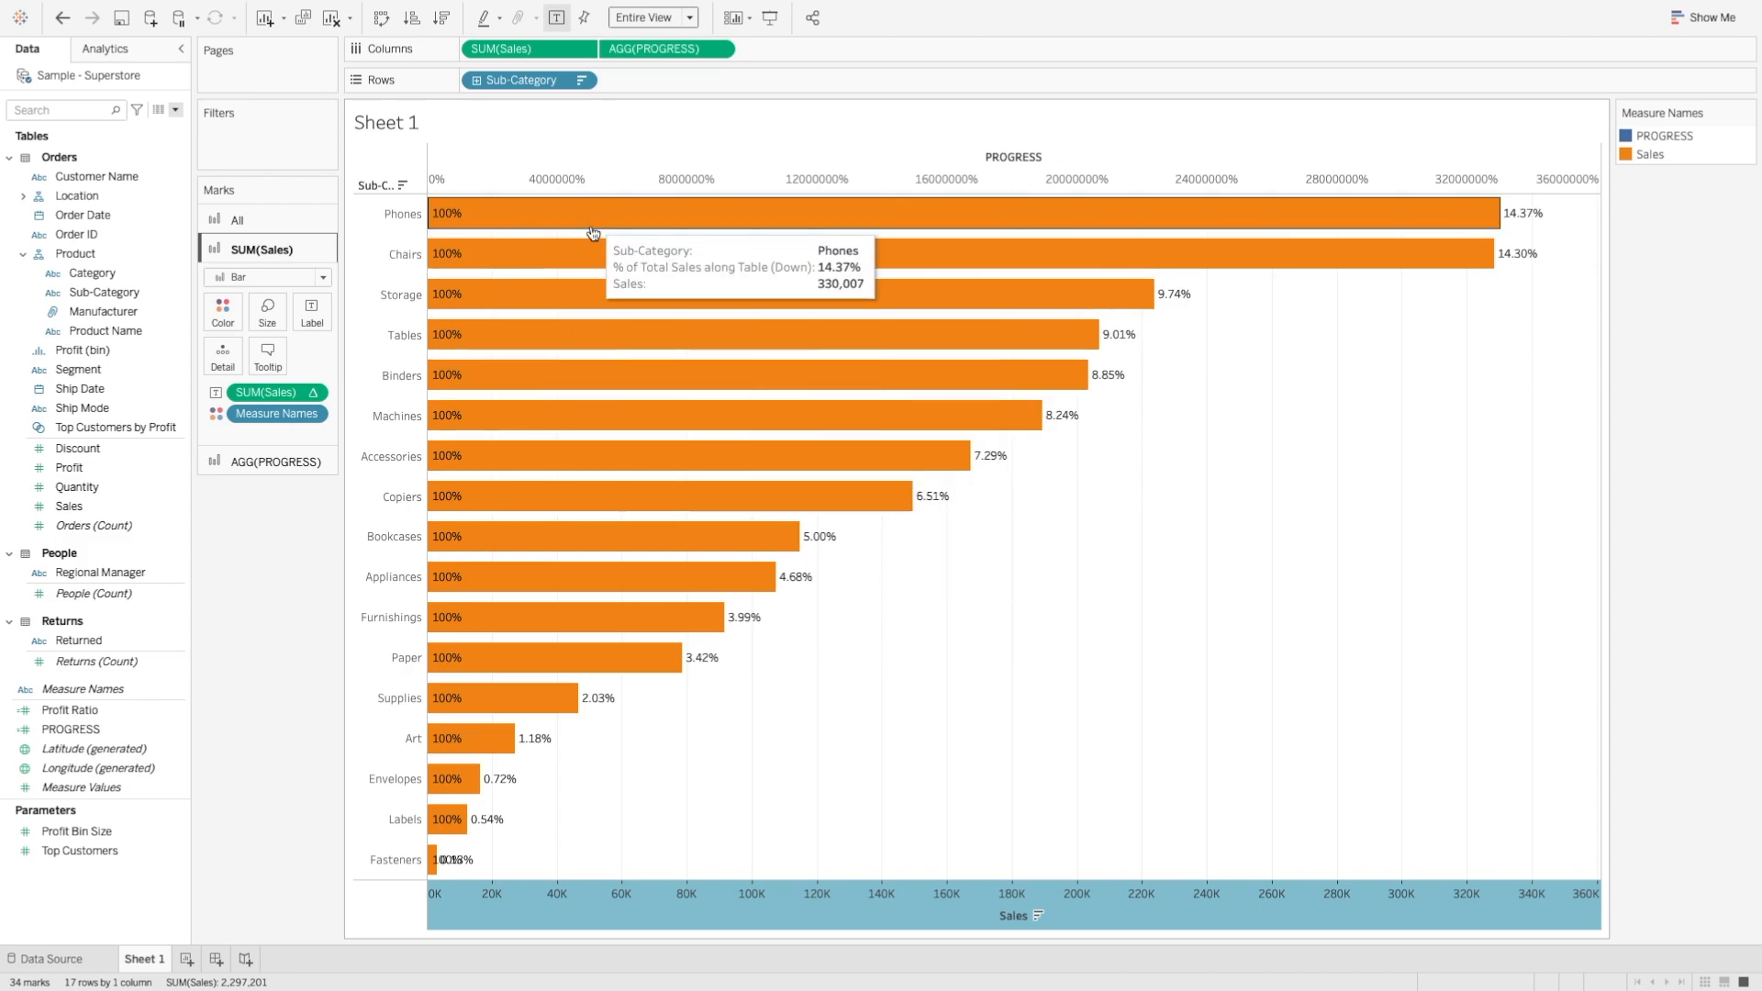
pyautogui.moveTo(642, 82)
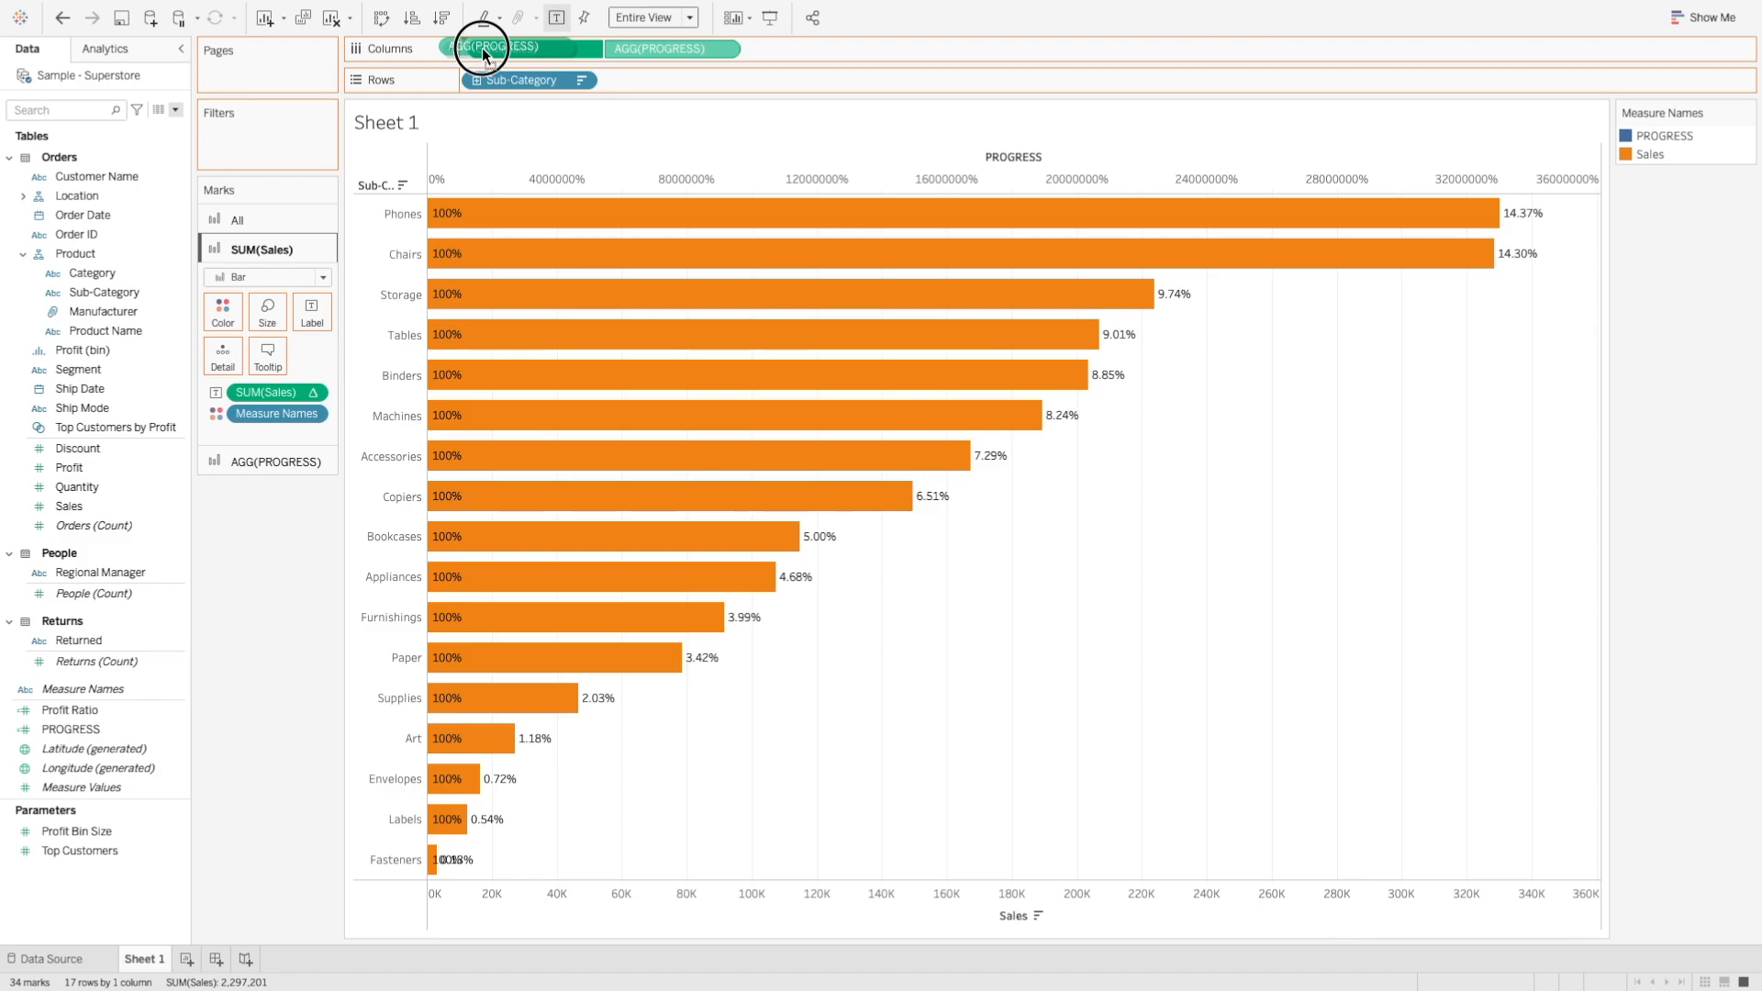
# - Reorder Columns so AGG(PROGRESS) precedes SUM(Sales), putting the Sales axis on top
pyautogui.moveTo(483, 48); pyautogui.dragTo(698, 48)
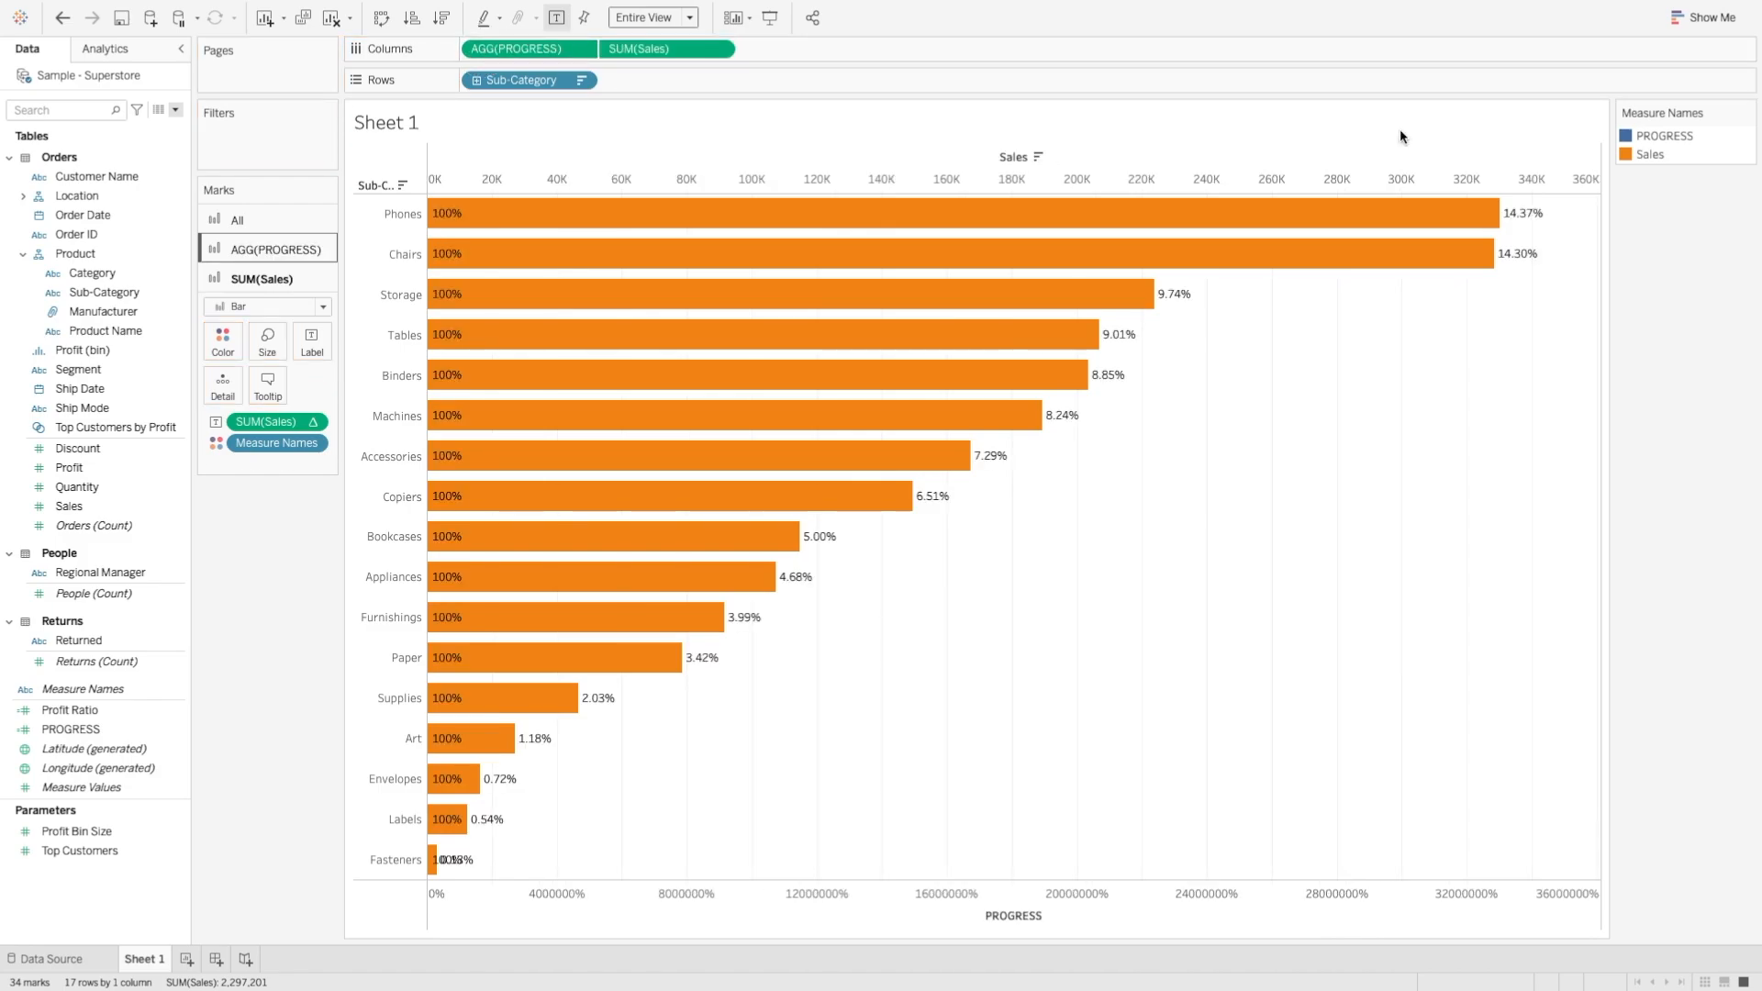
pyautogui.moveTo(1149, 356)
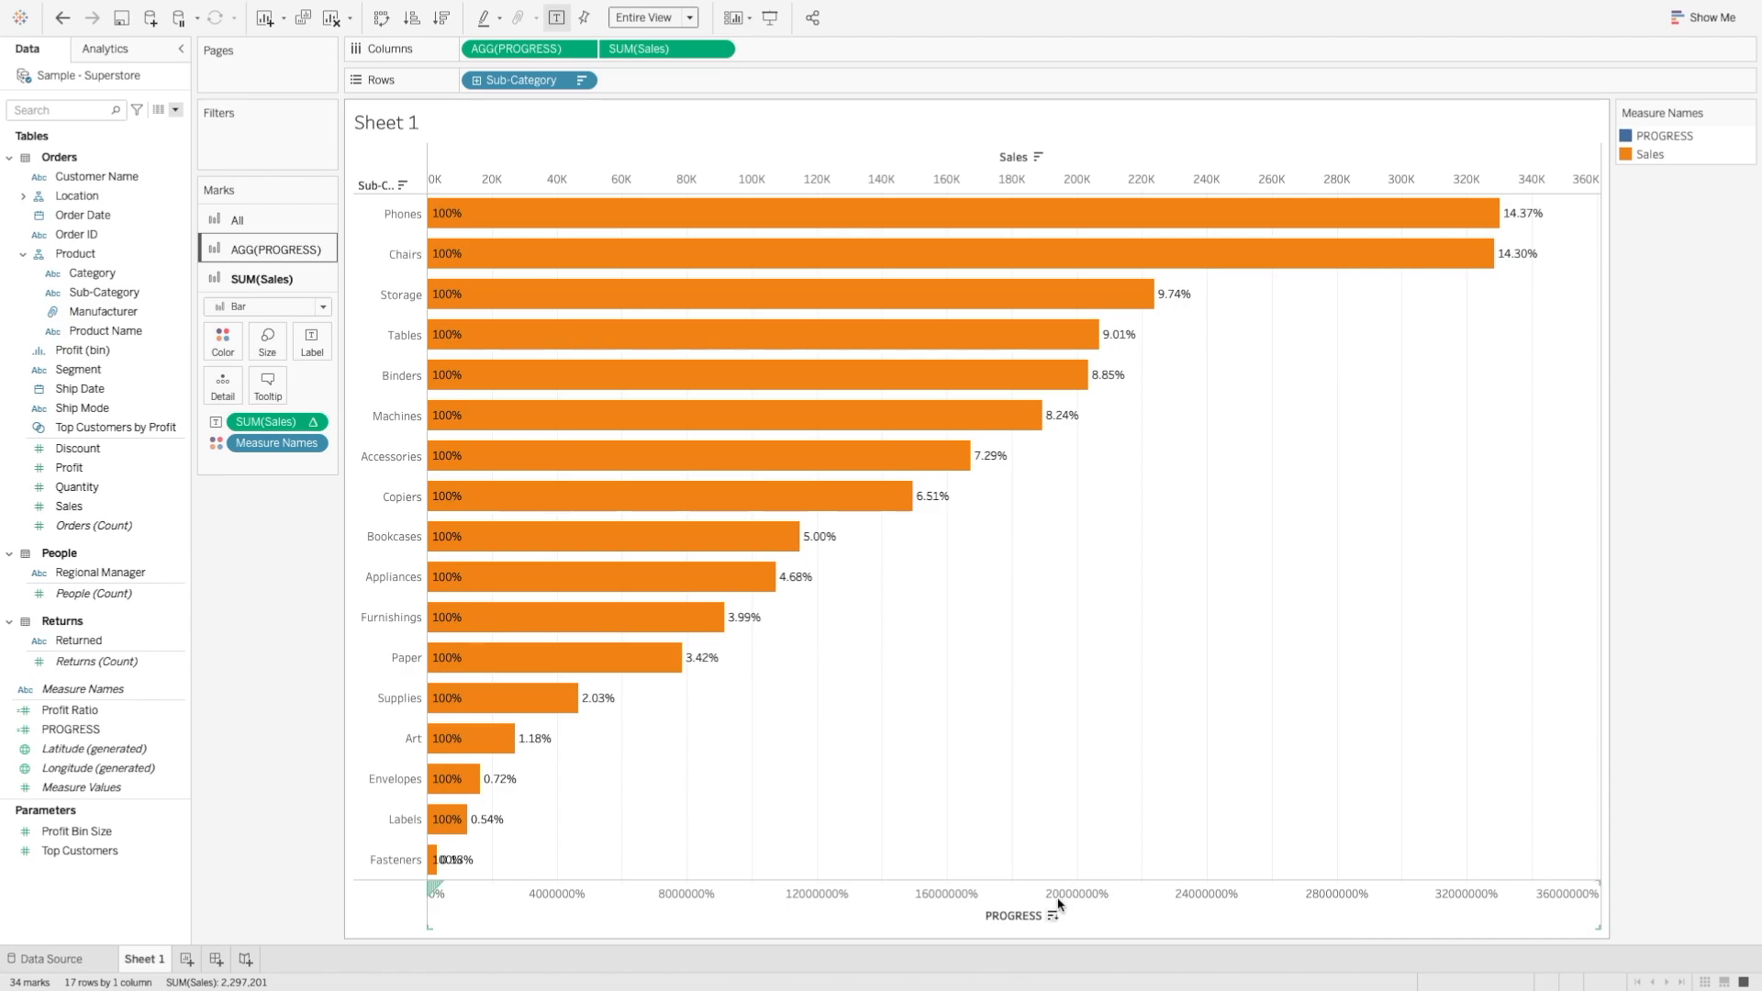
pyautogui.moveTo(1096, 906)
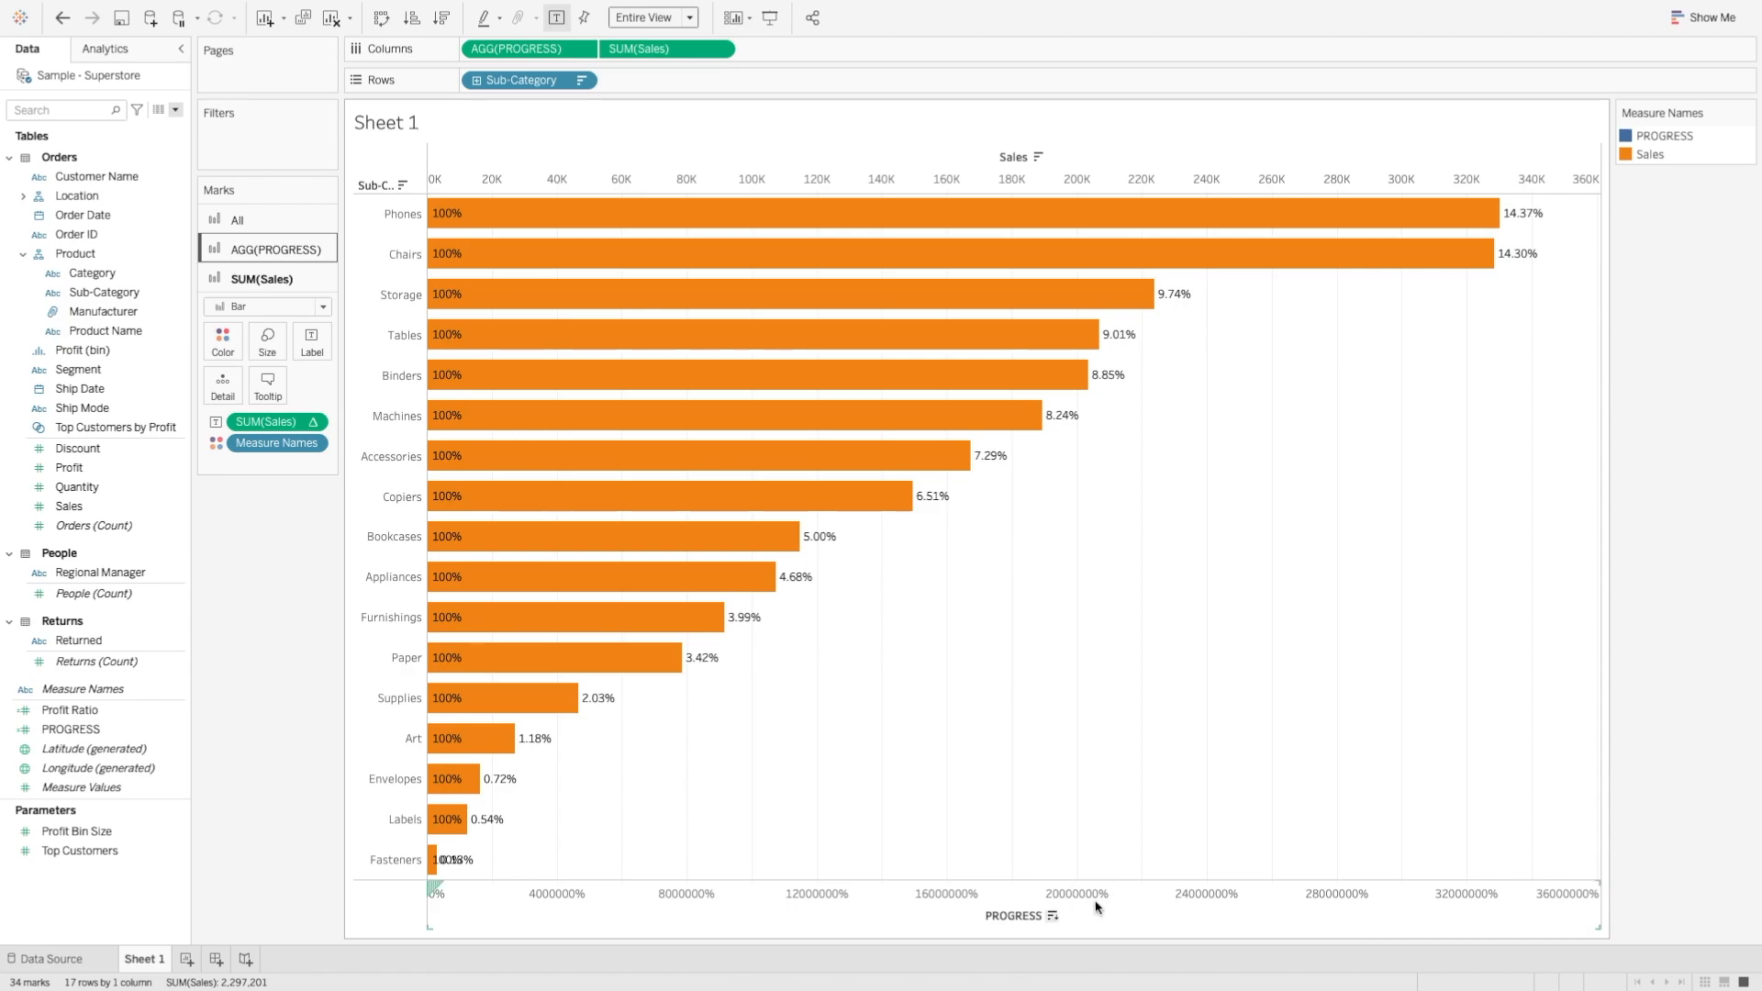
pyautogui.moveTo(888, 914)
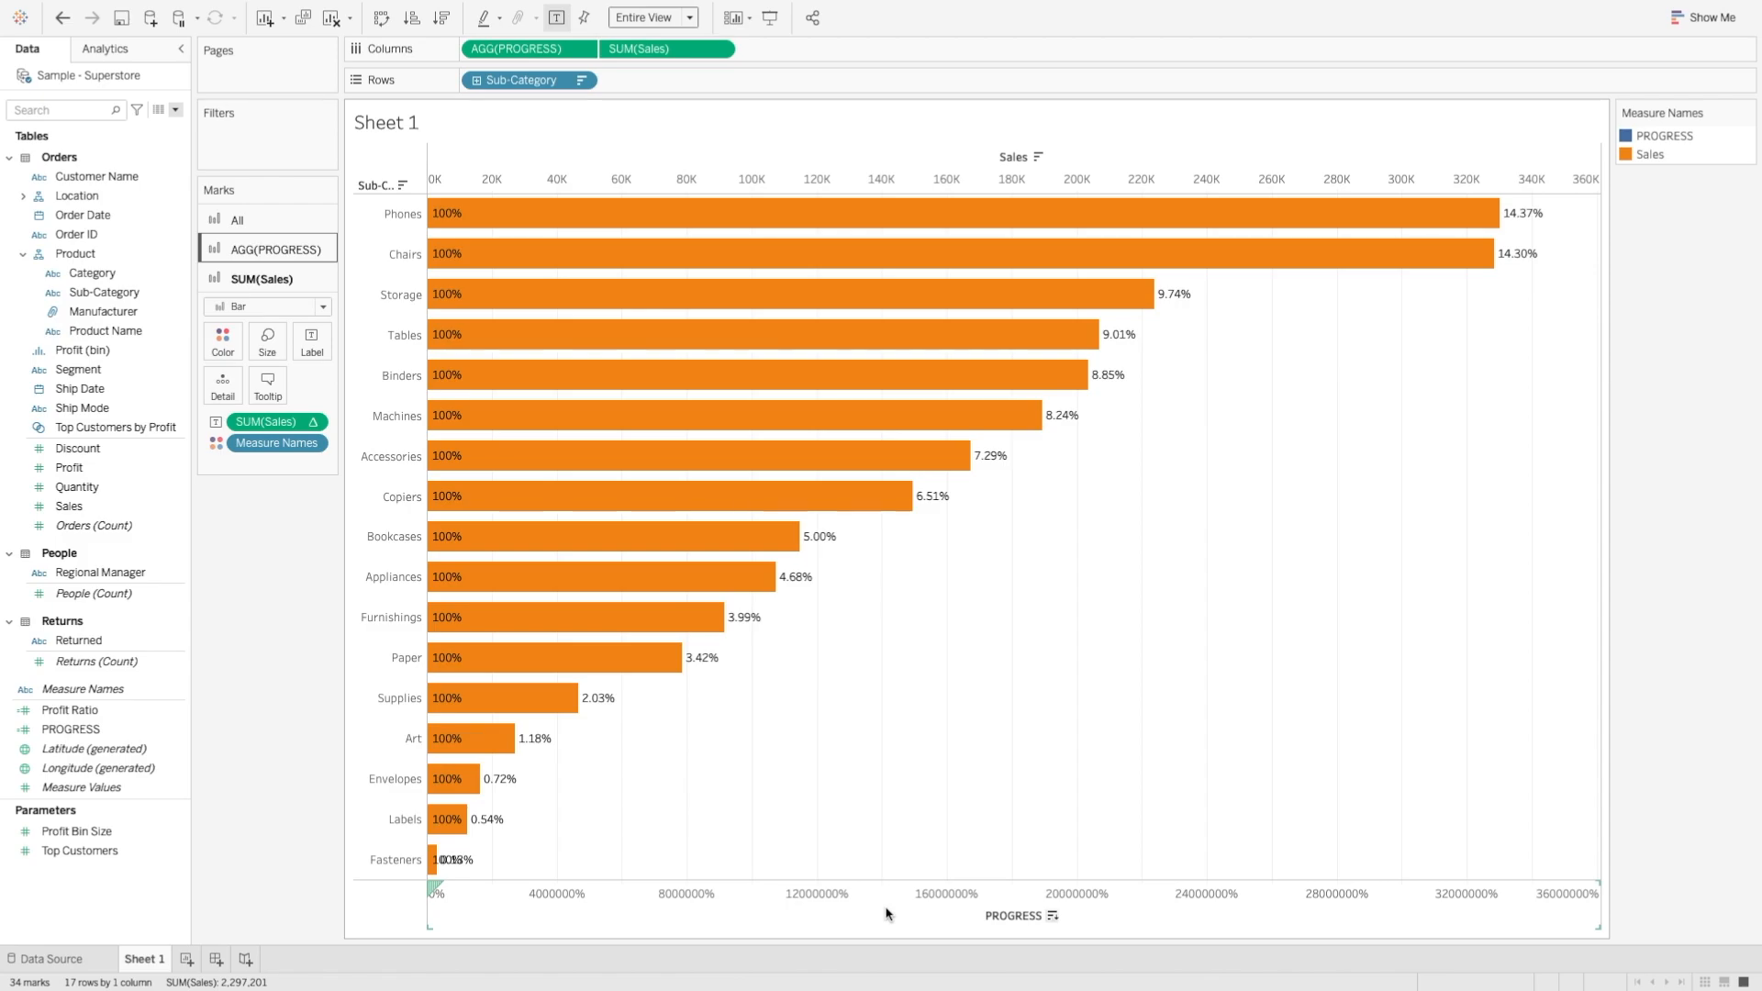
pyautogui.moveTo(763, 215)
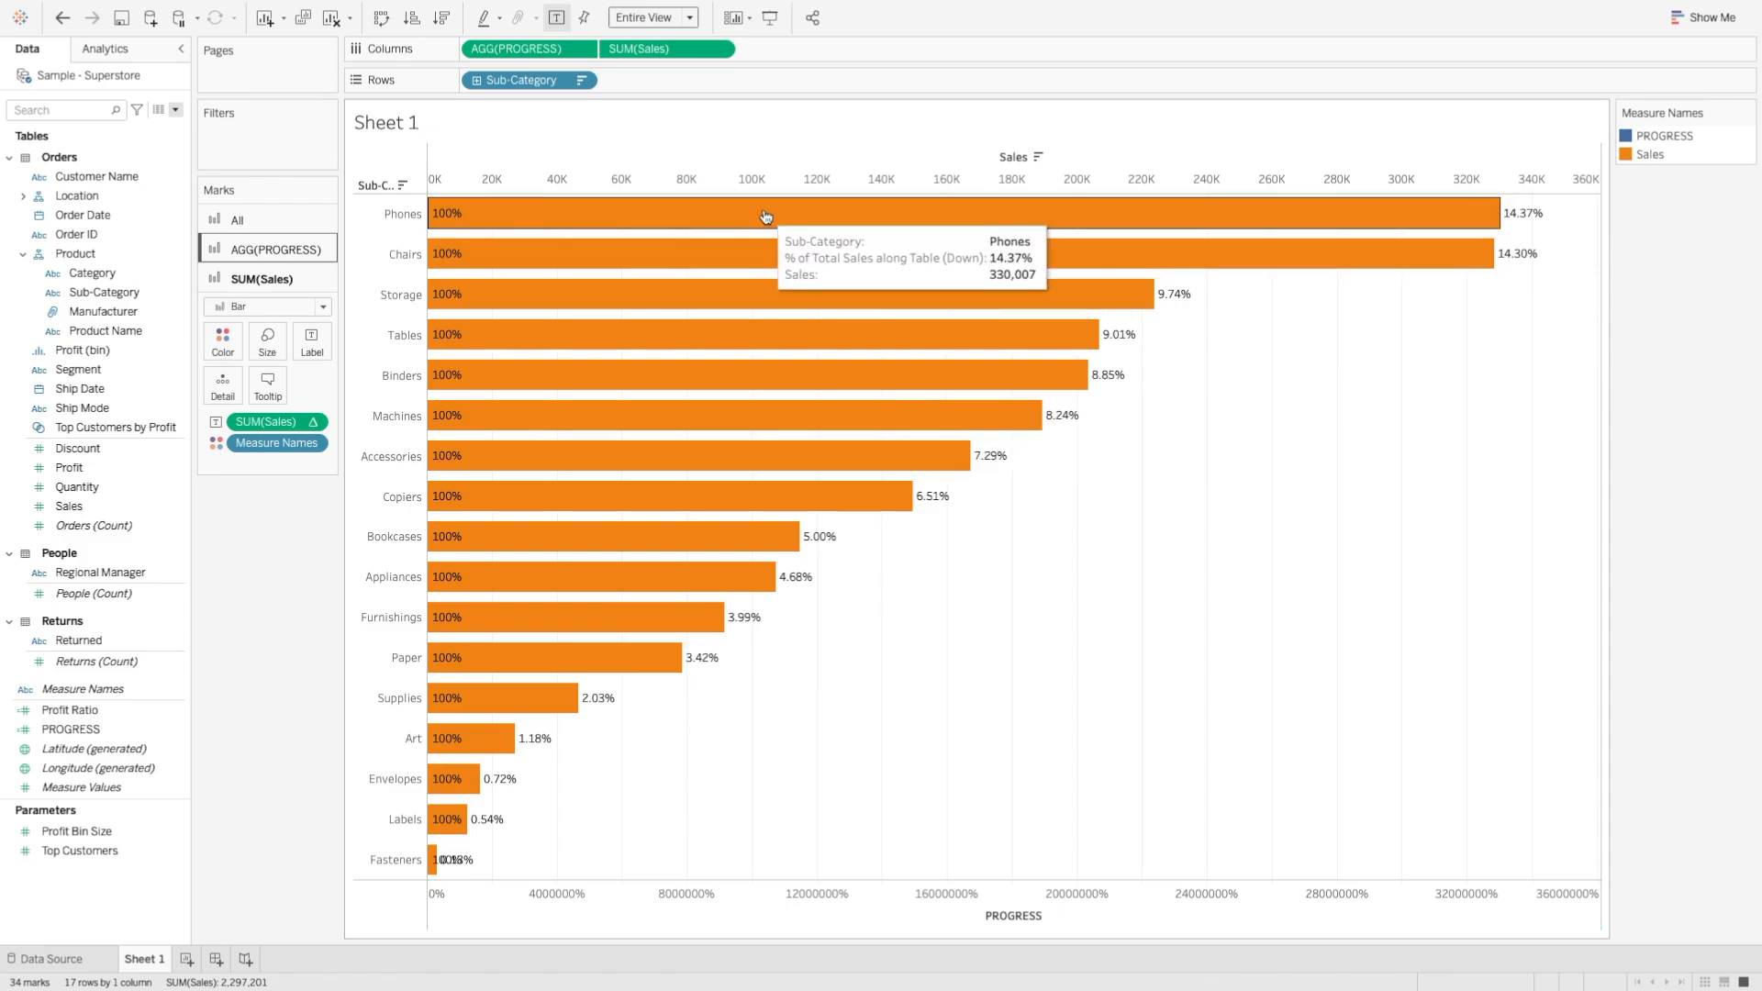
pyautogui.click(665, 47)
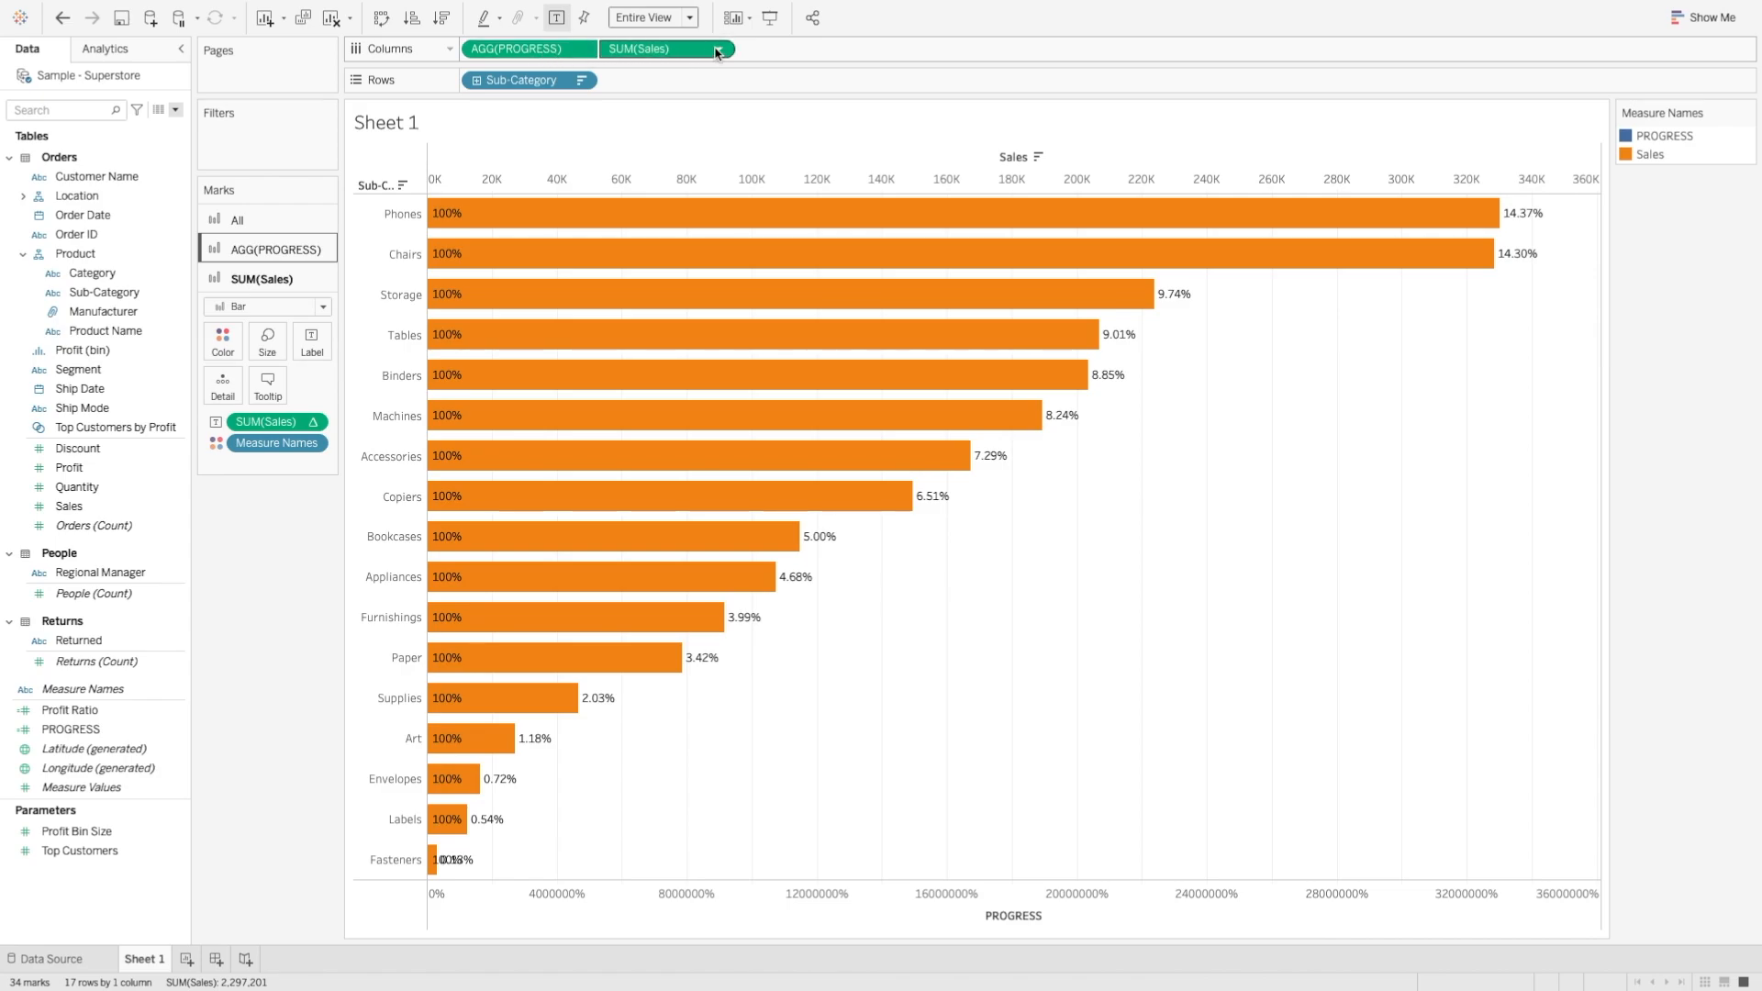
pyautogui.moveTo(718, 49)
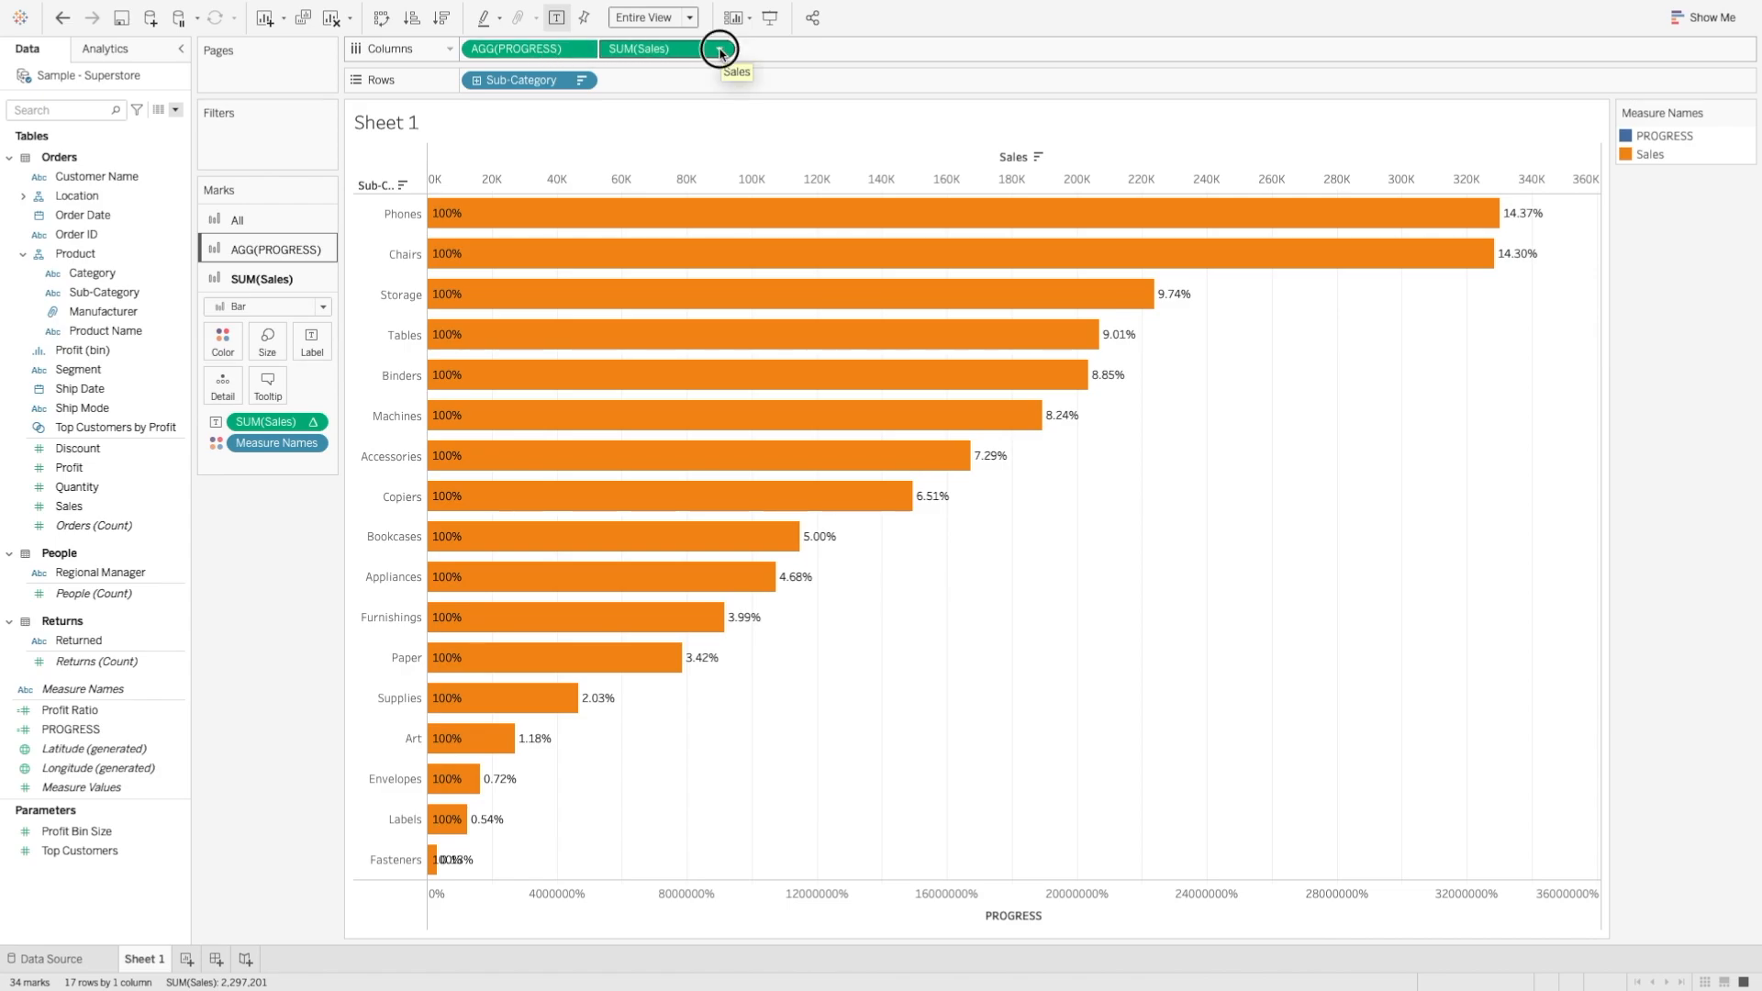
pyautogui.click(718, 47)
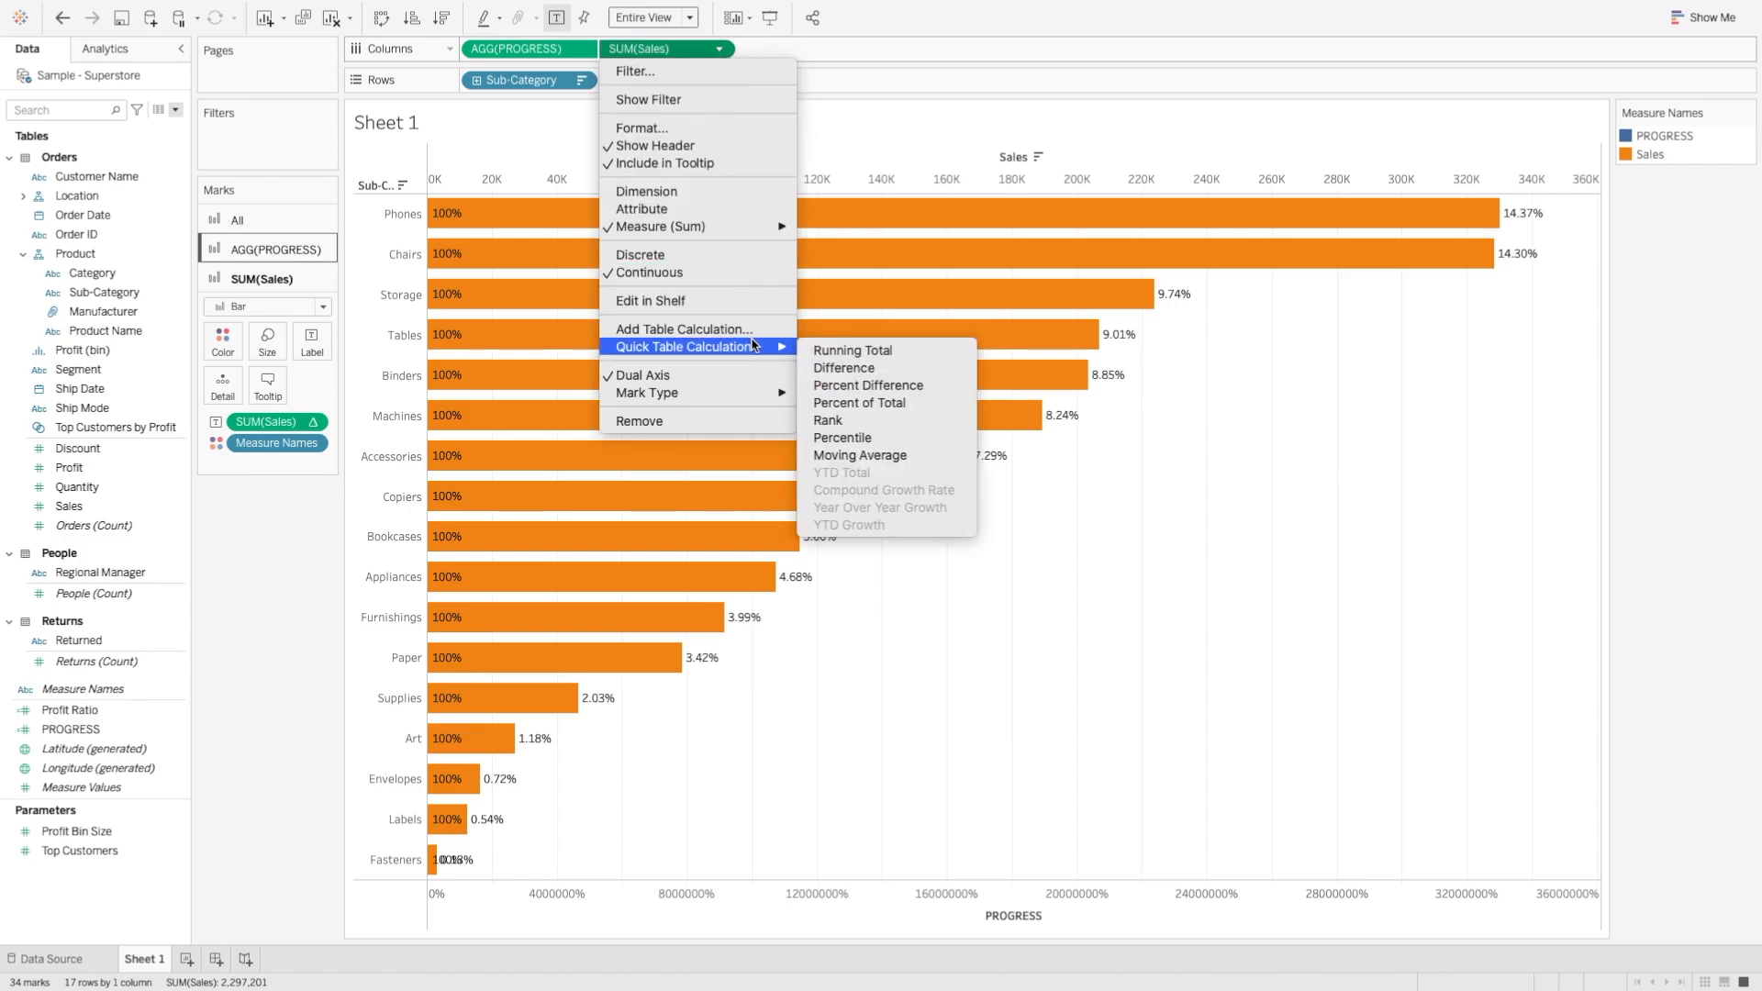
pyautogui.click(859, 402)
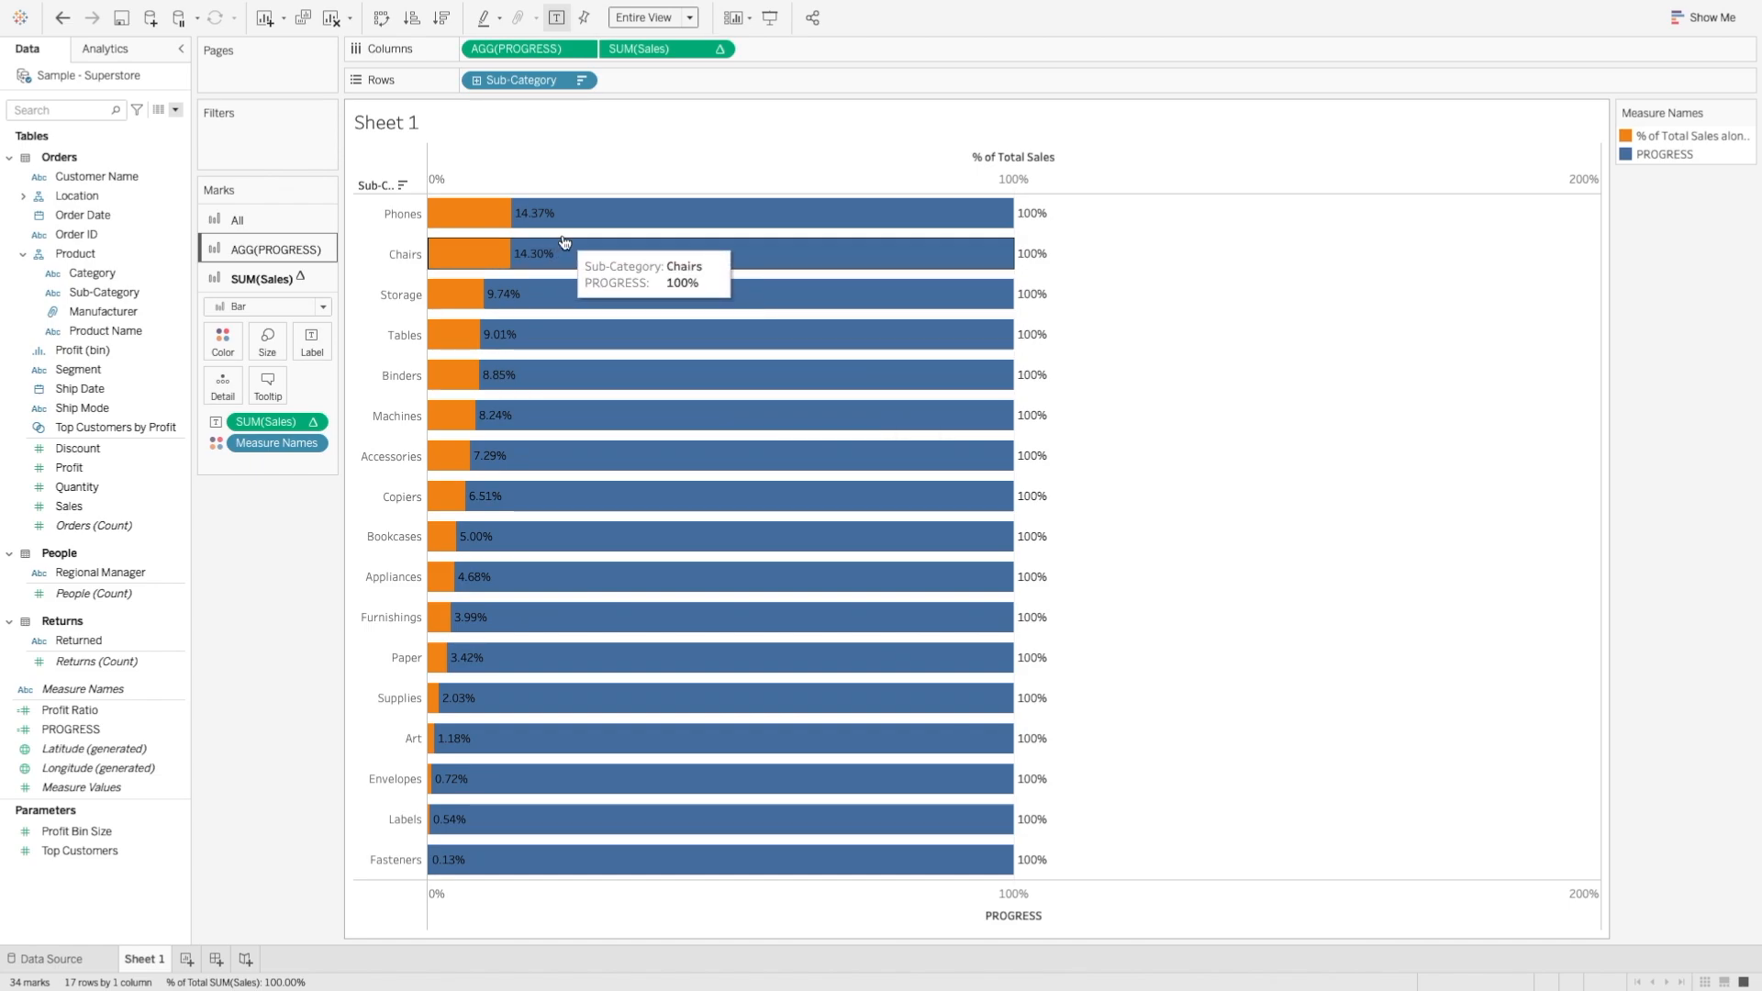
pyautogui.moveTo(599, 224)
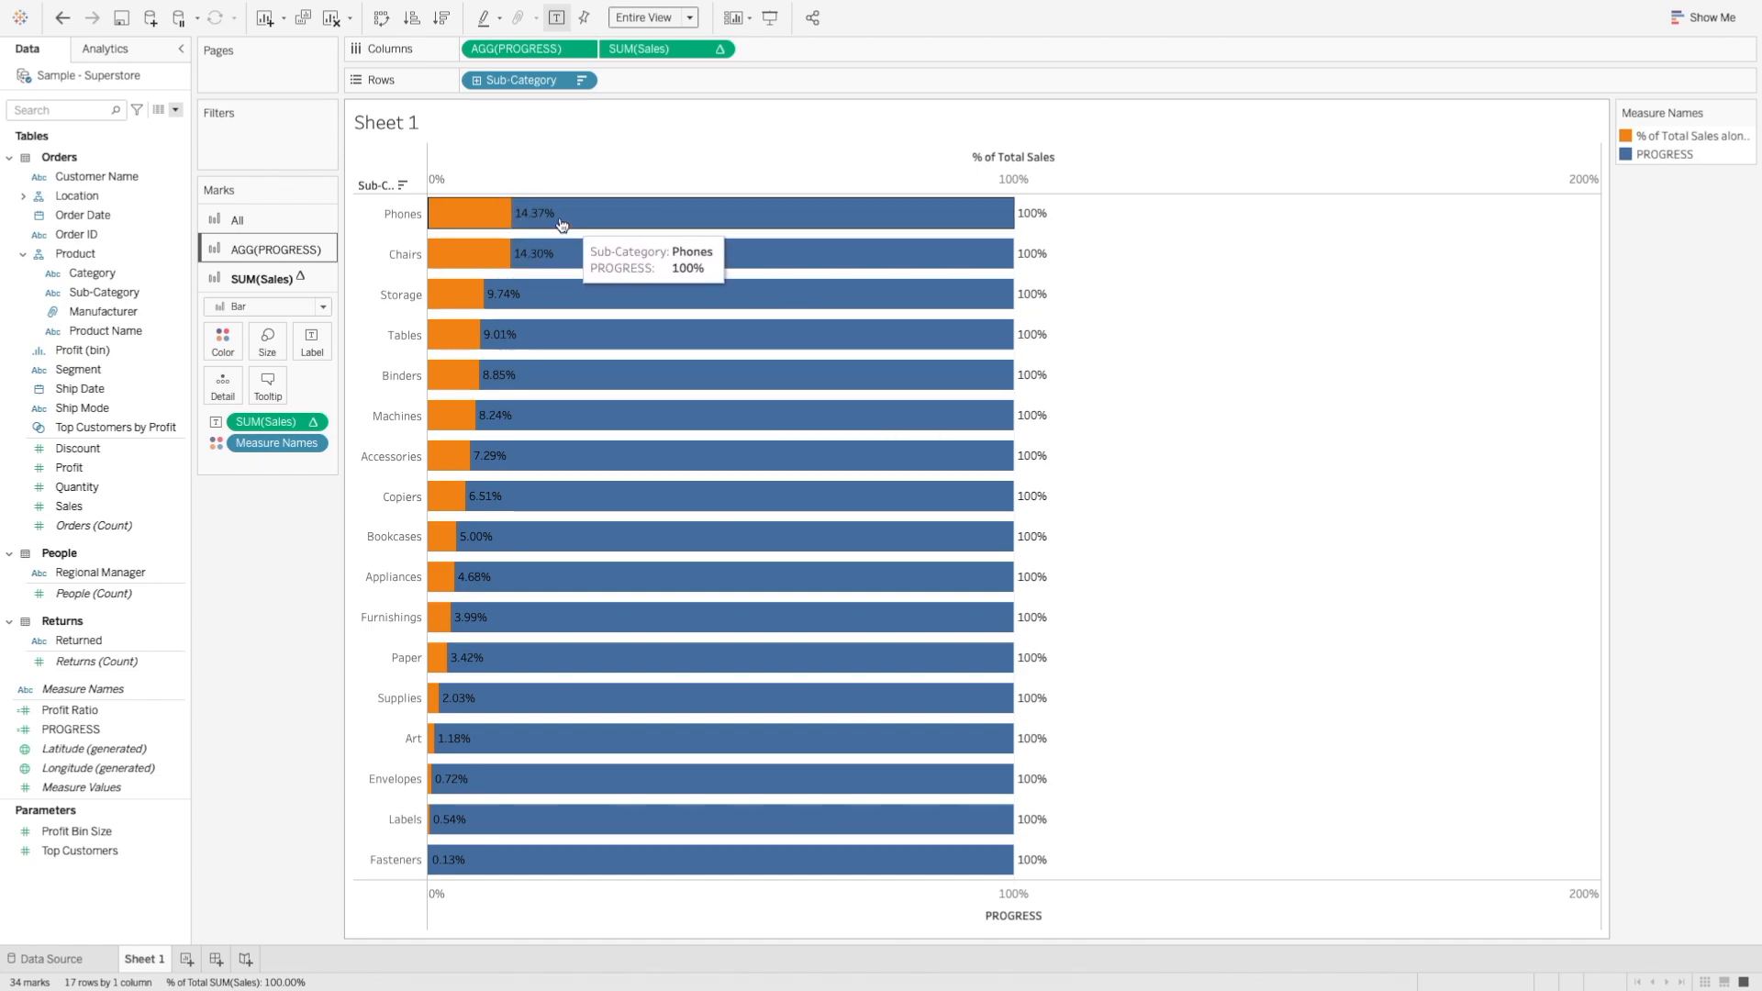
pyautogui.moveTo(949, 226)
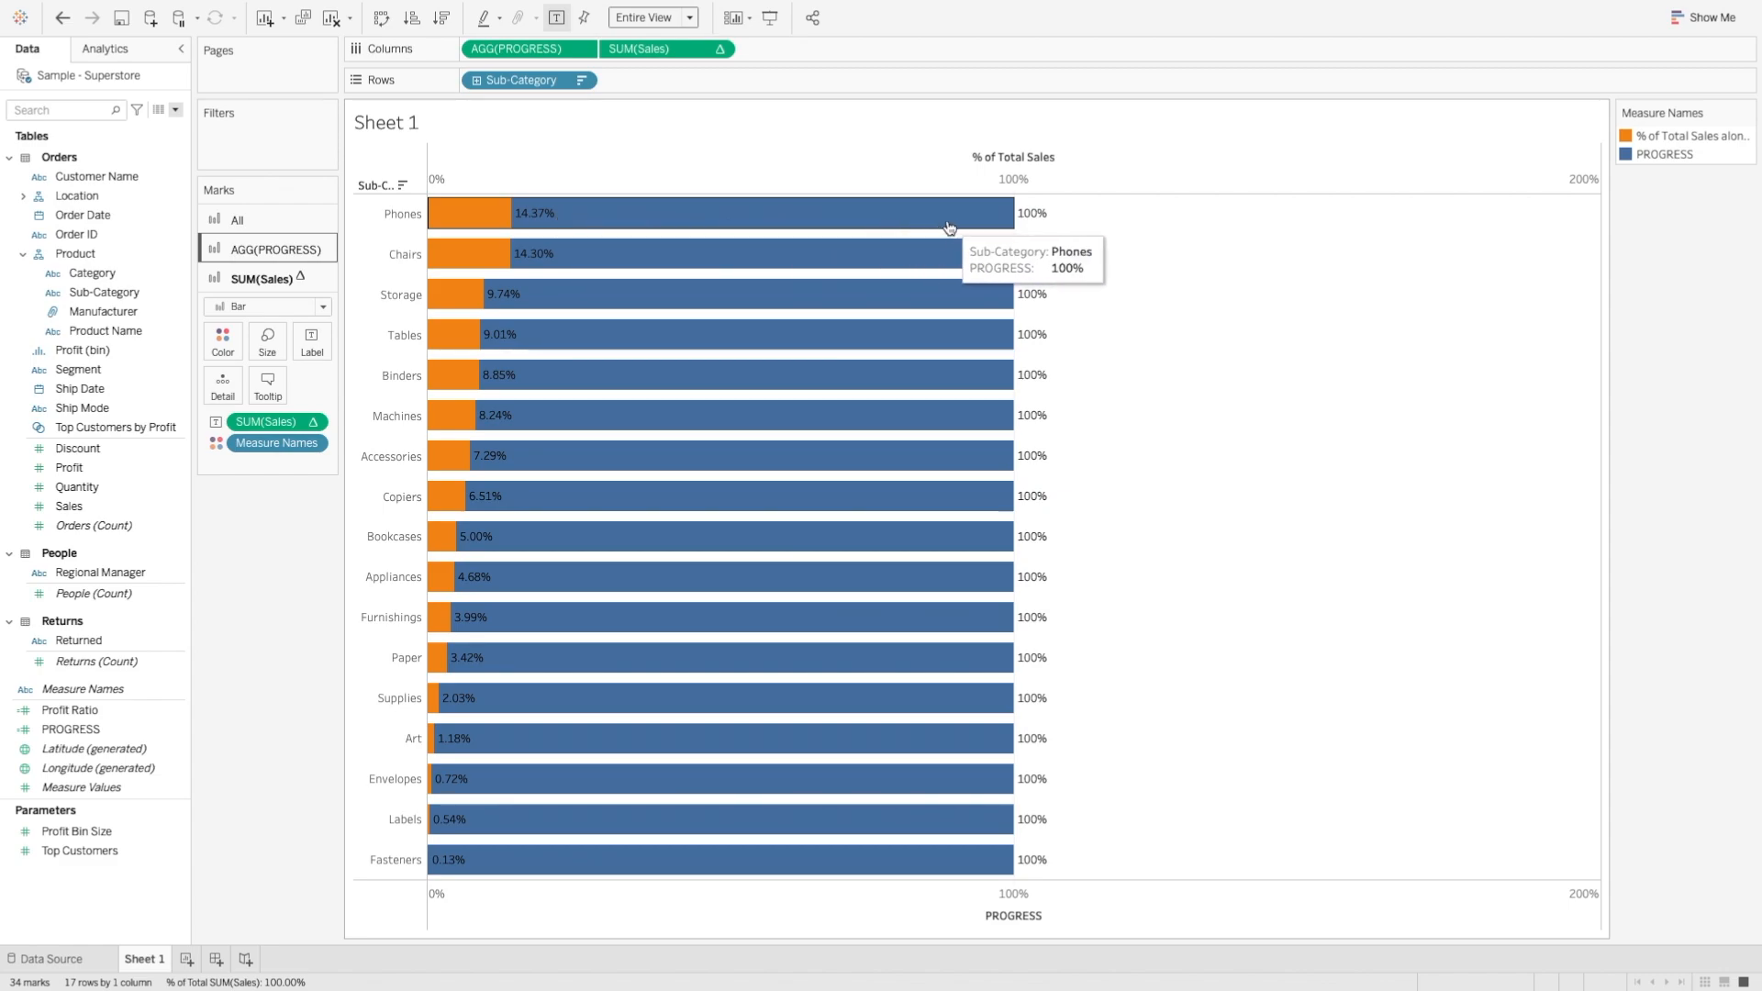
pyautogui.moveTo(807, 217)
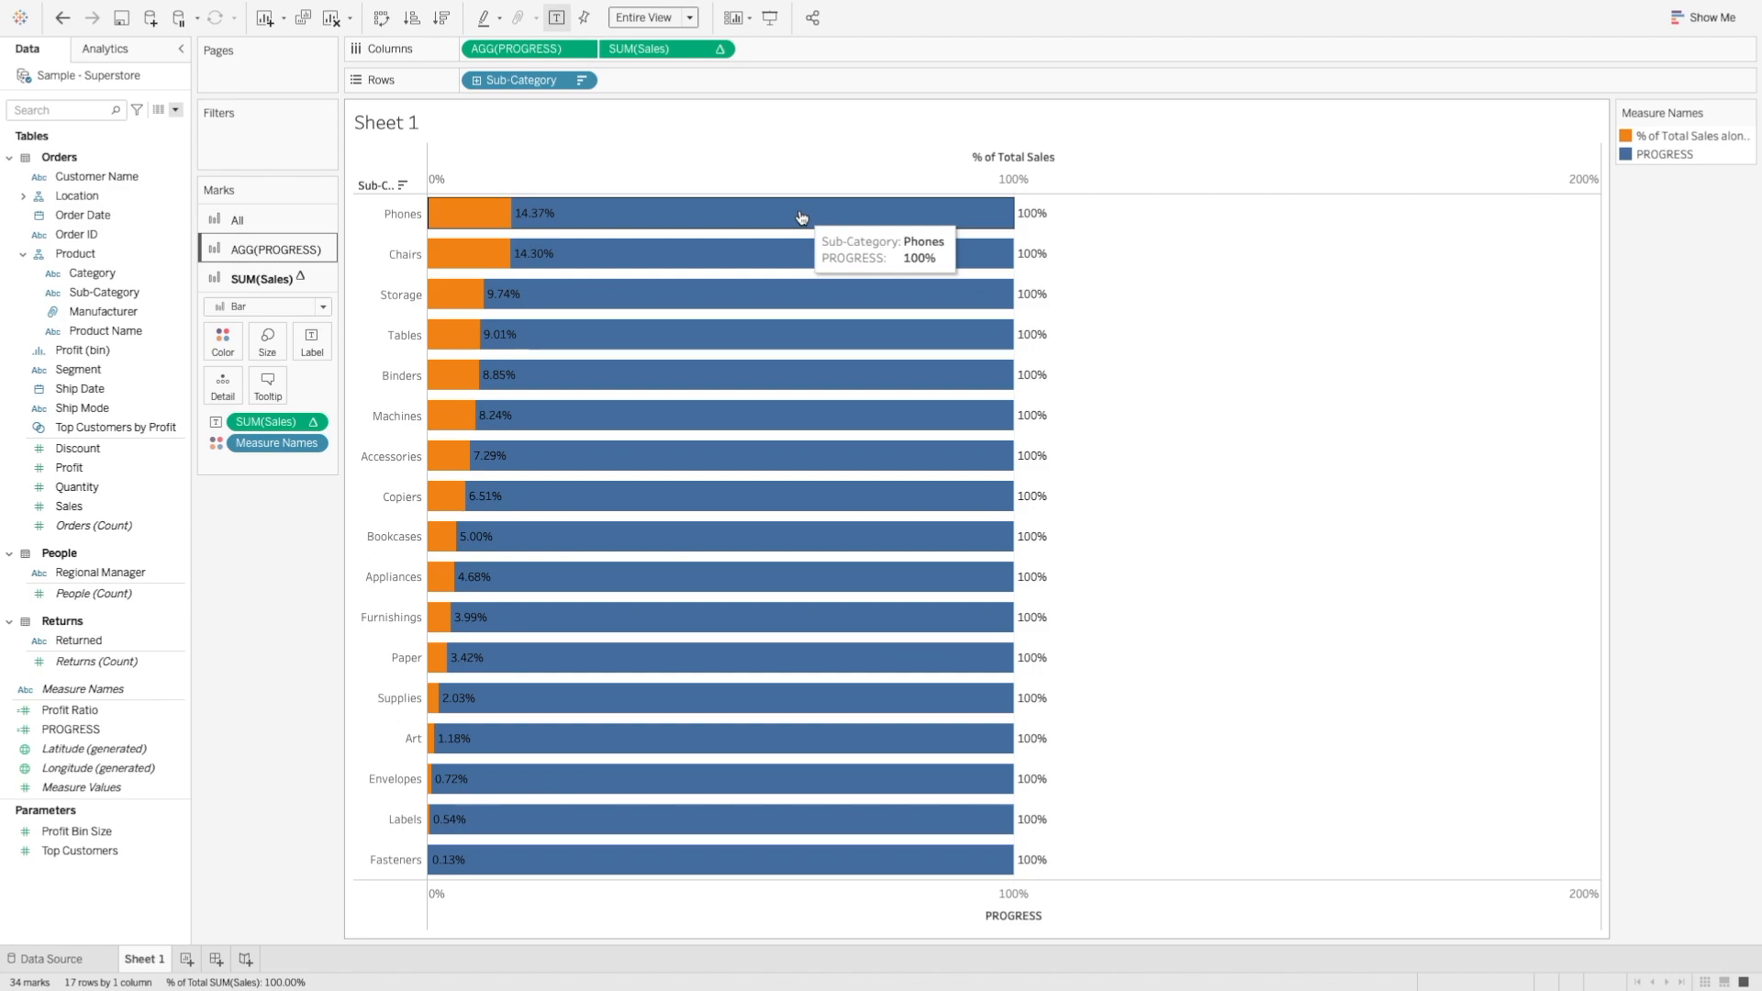
pyautogui.moveTo(553, 250)
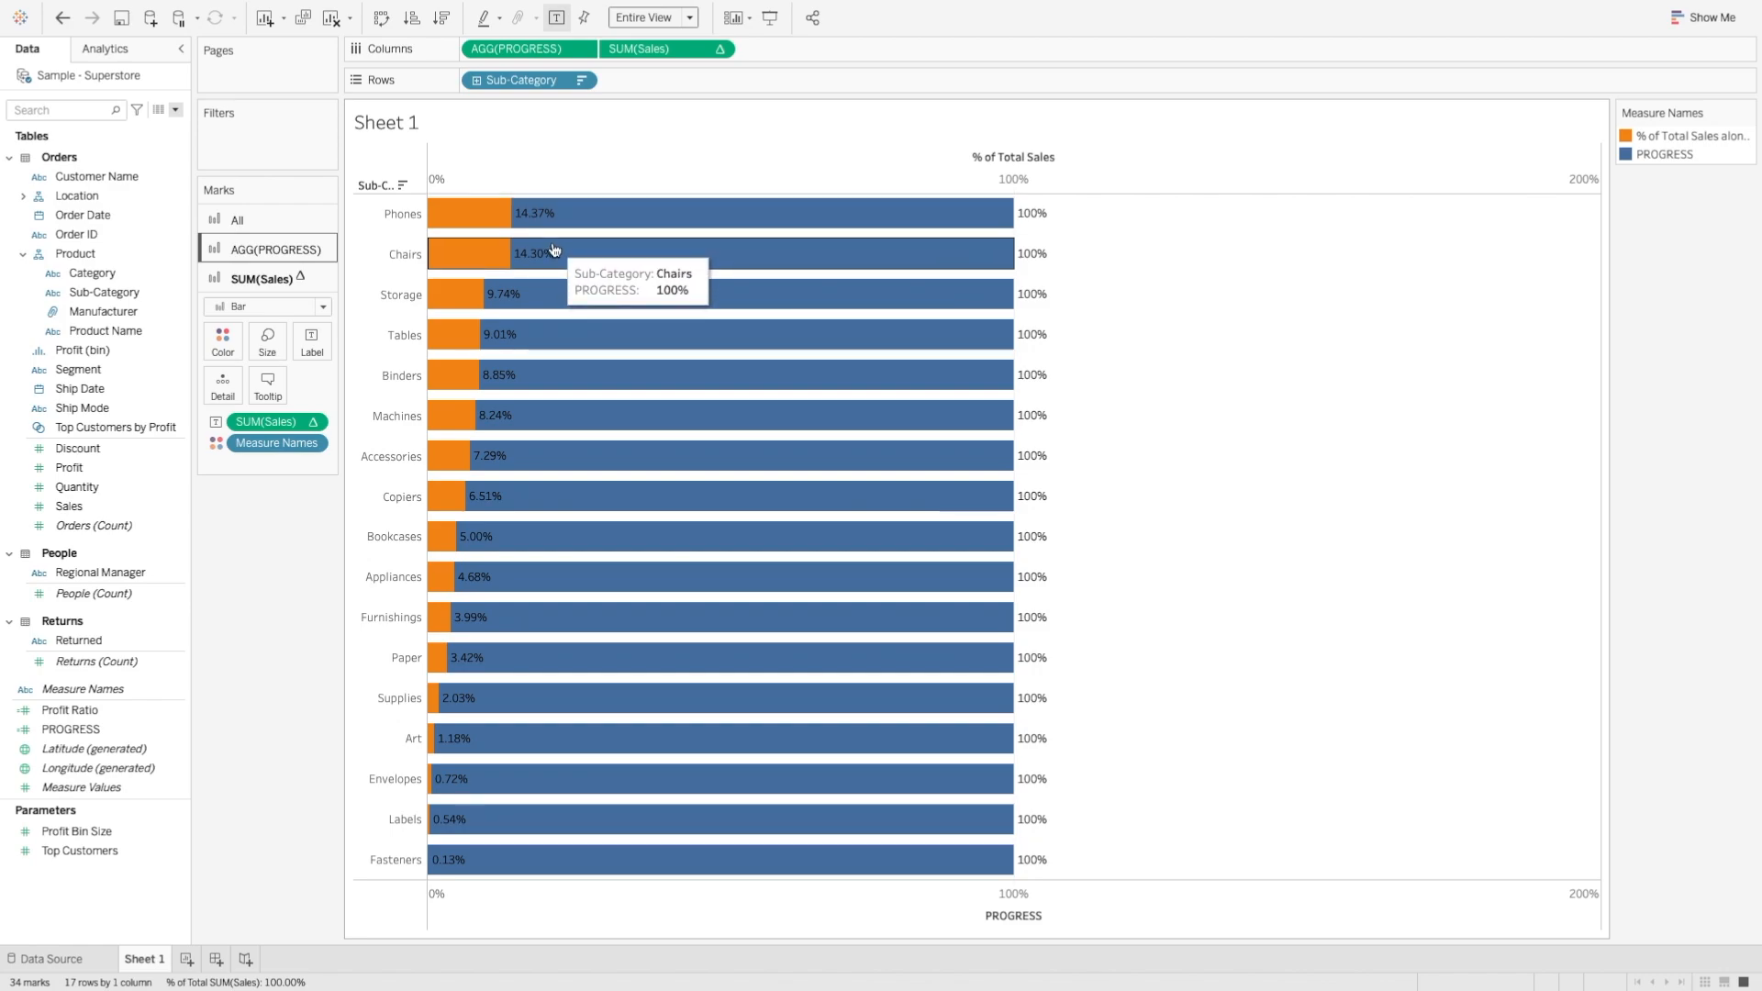
pyautogui.moveTo(1668, 180)
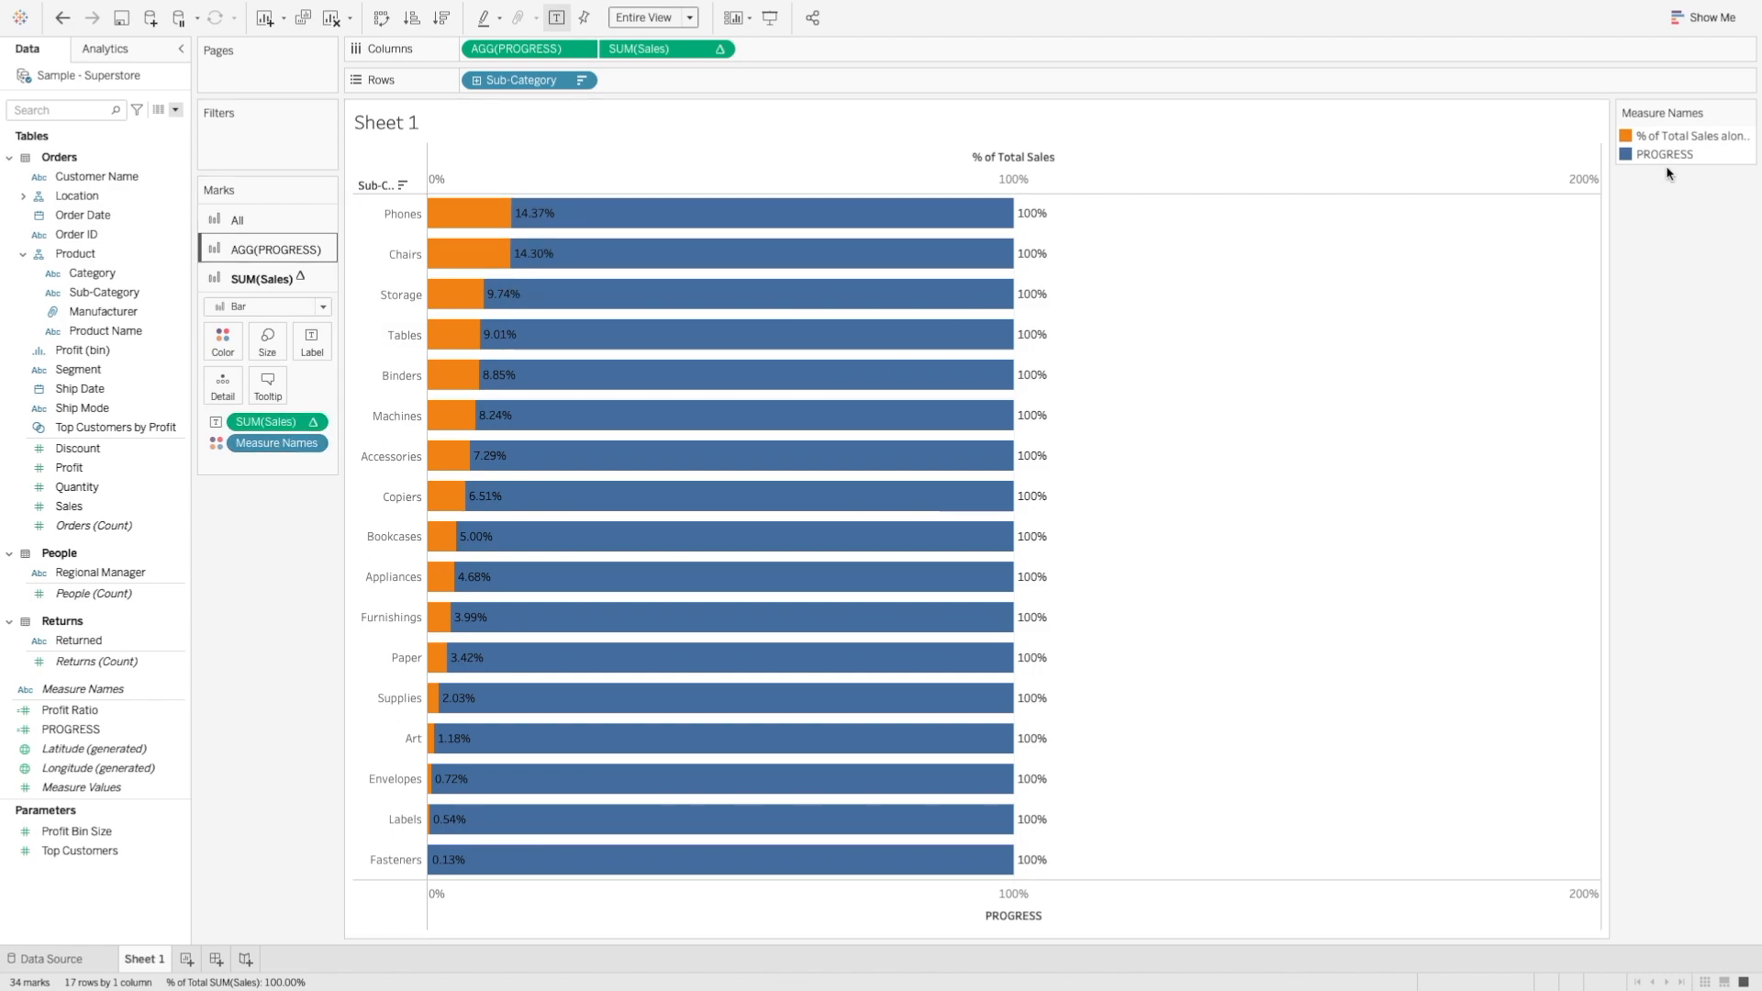
# - Recolour PROGRESS to a light grey from the Seattle Grays palette
pyautogui.doubleClick(1623, 155)
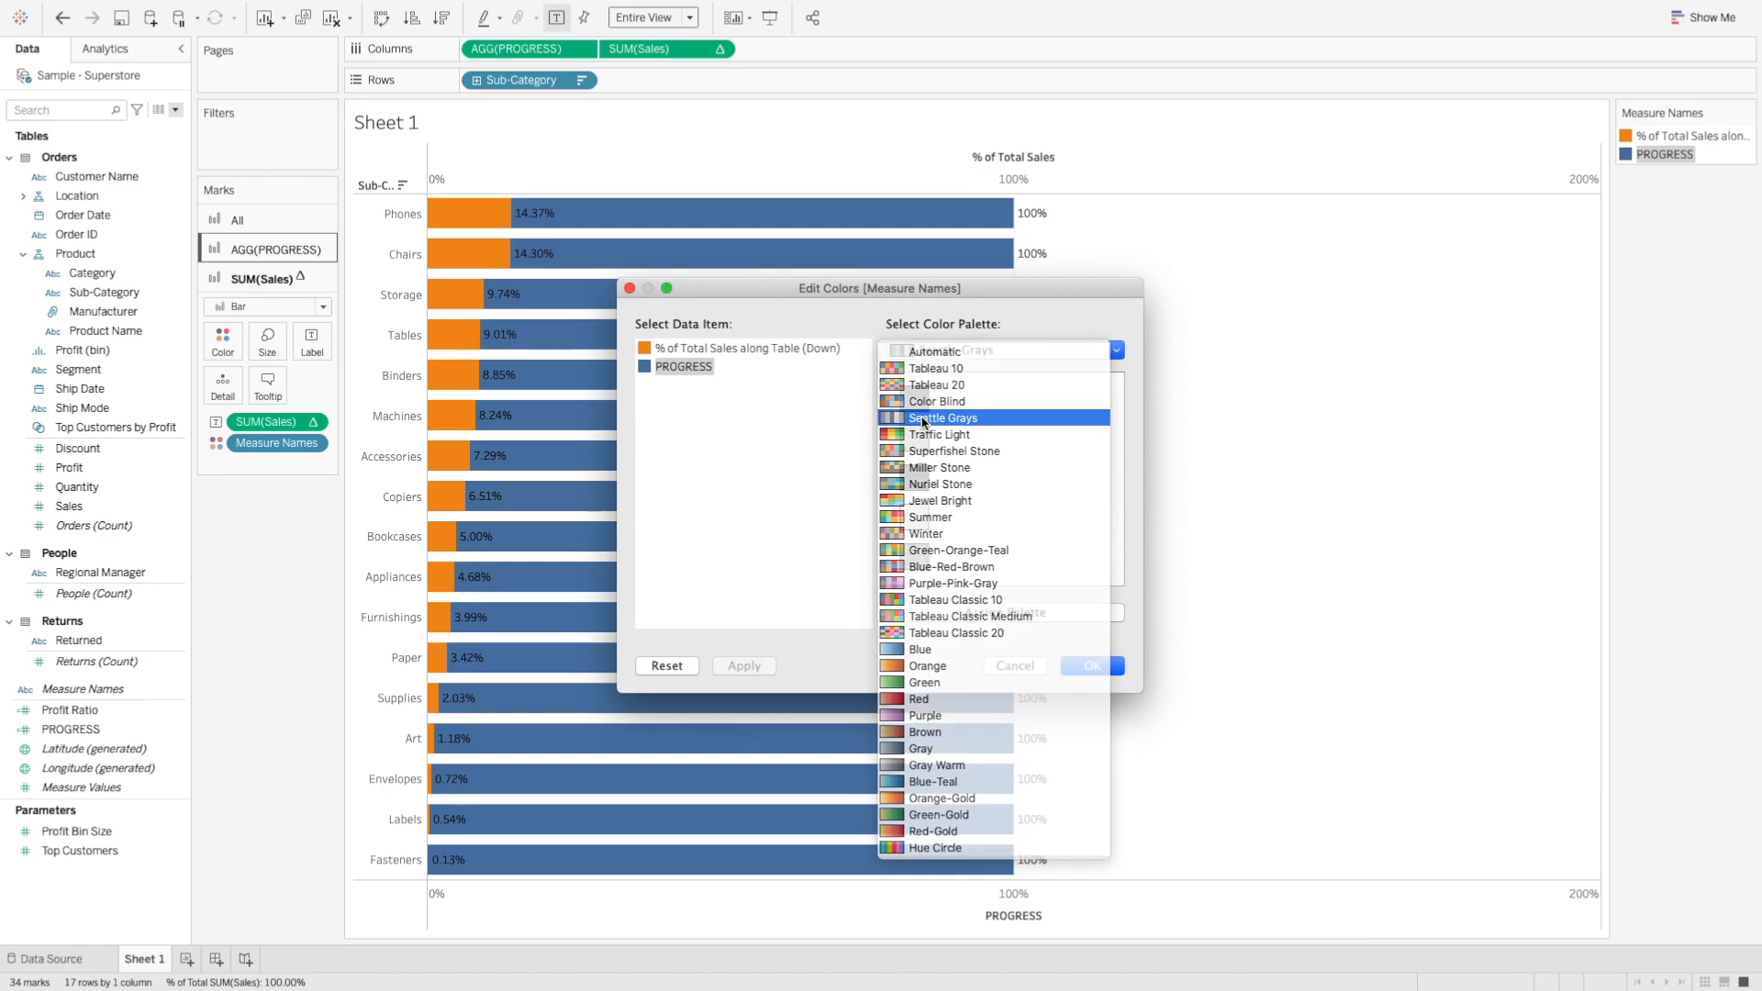
pyautogui.click(942, 418)
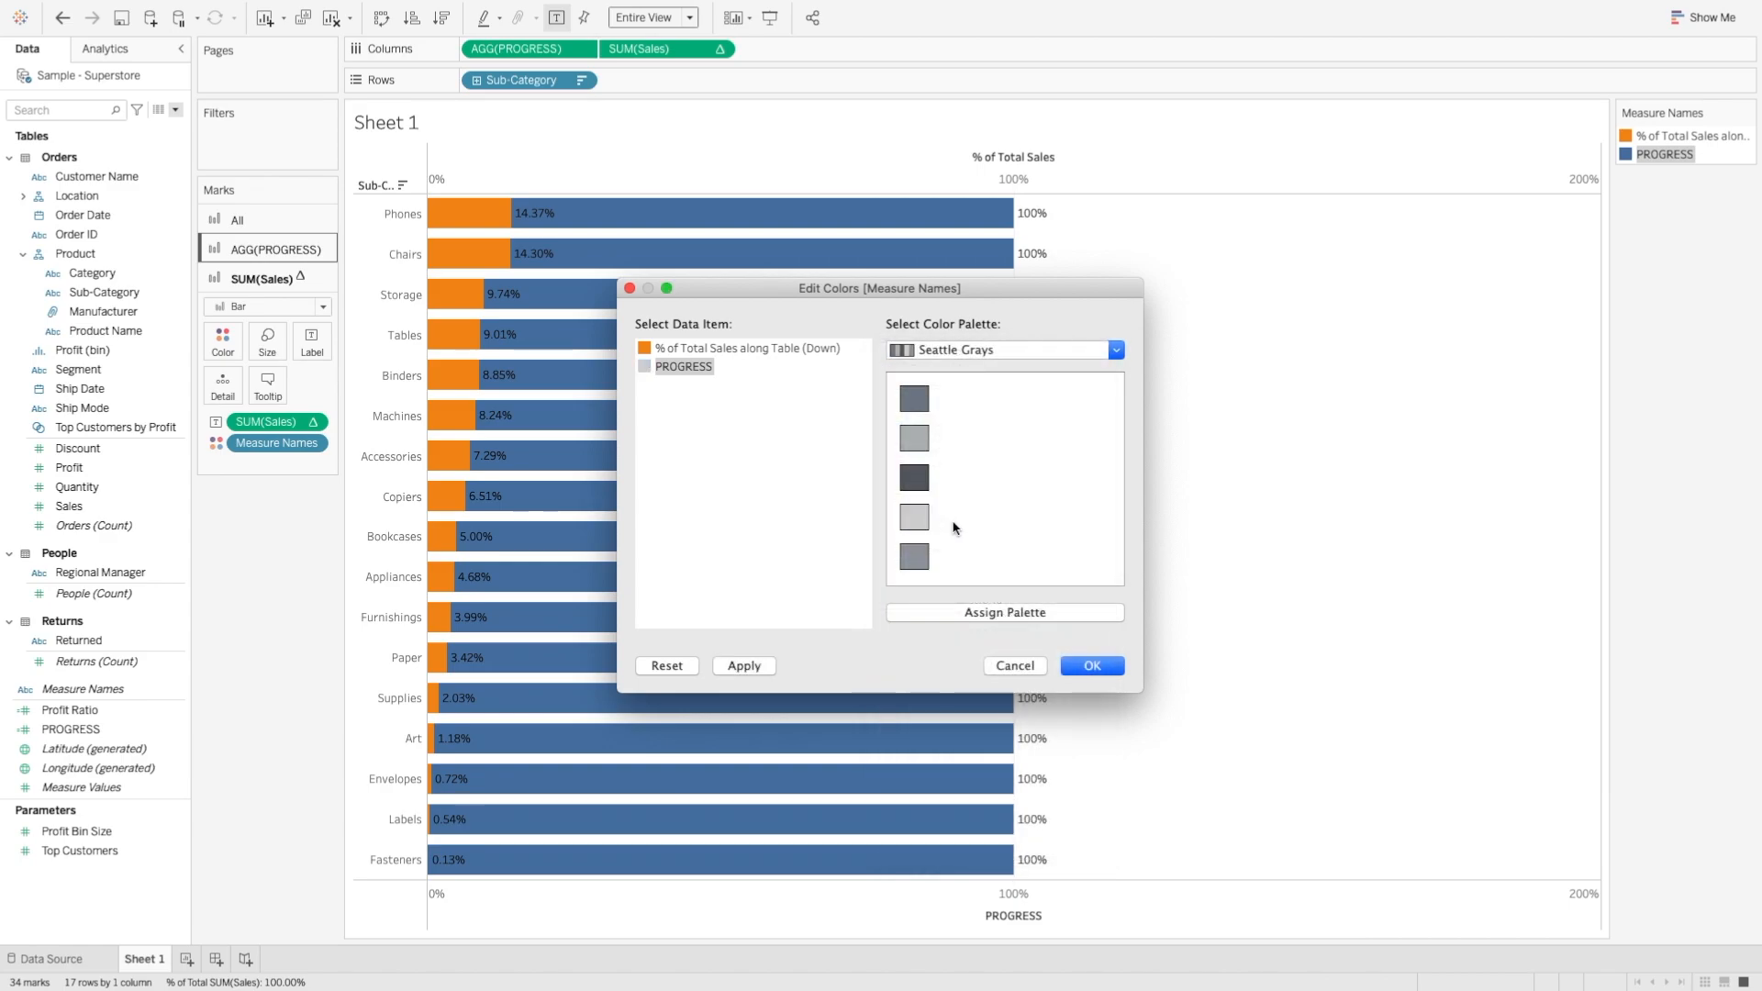
pyautogui.click(1090, 667)
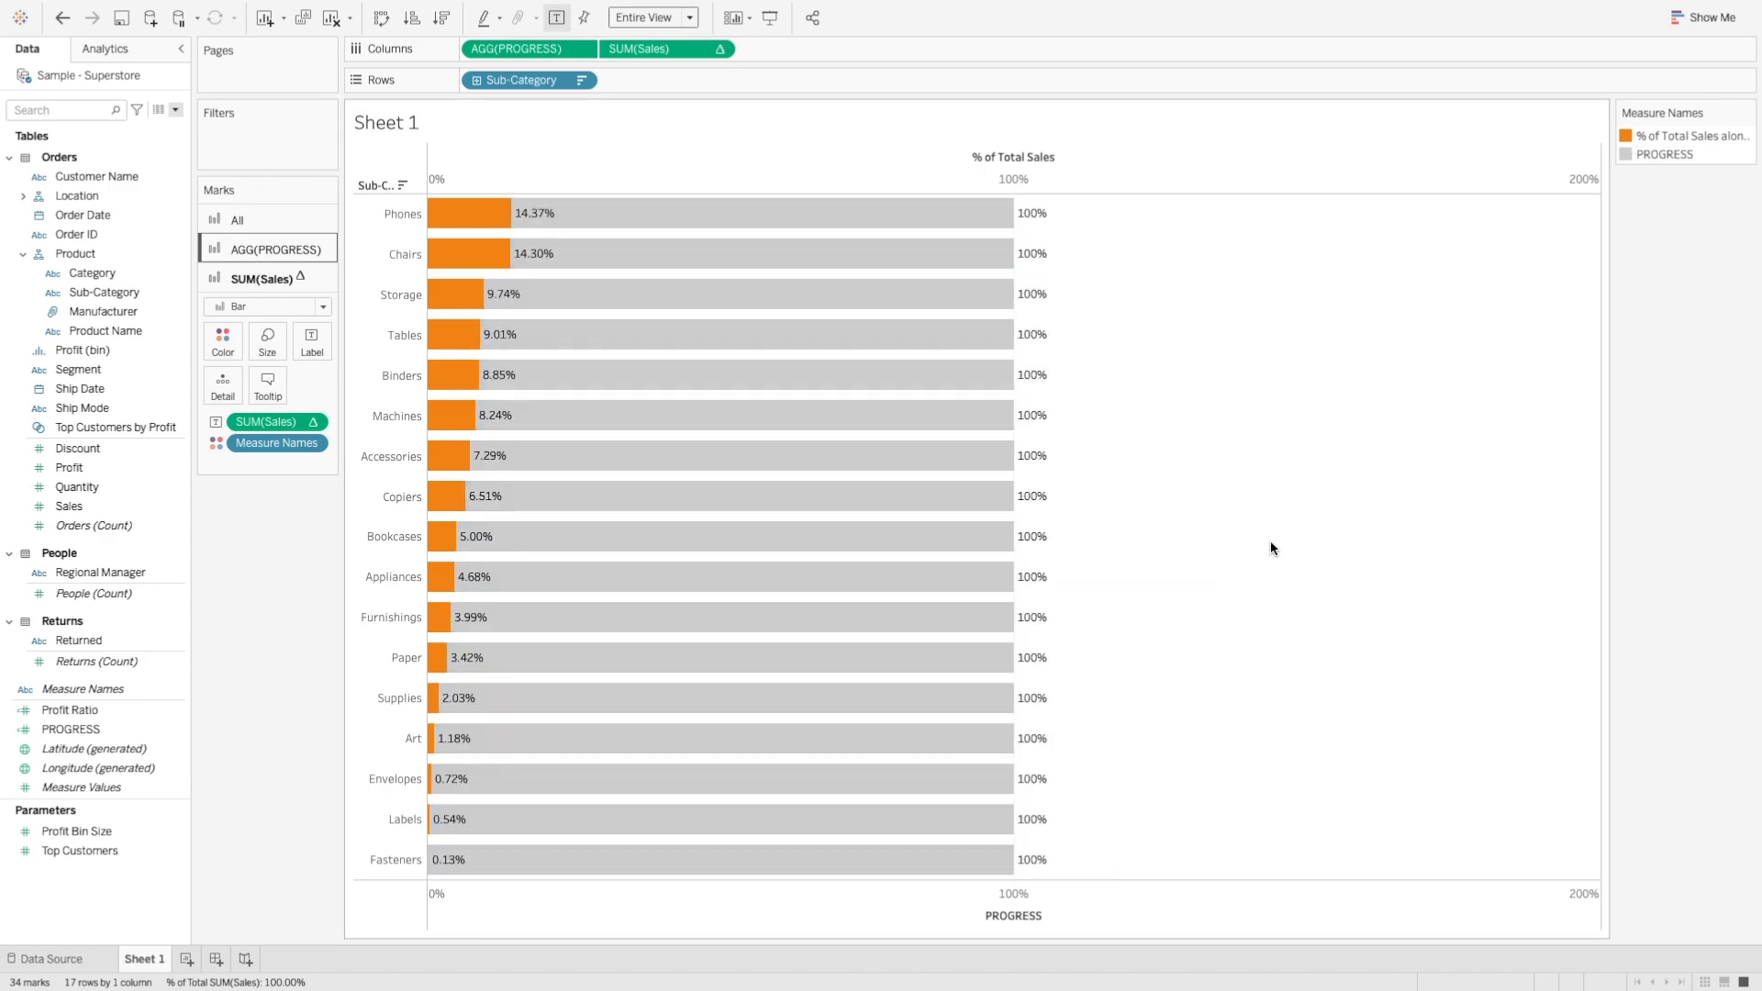
pyautogui.moveTo(900, 222)
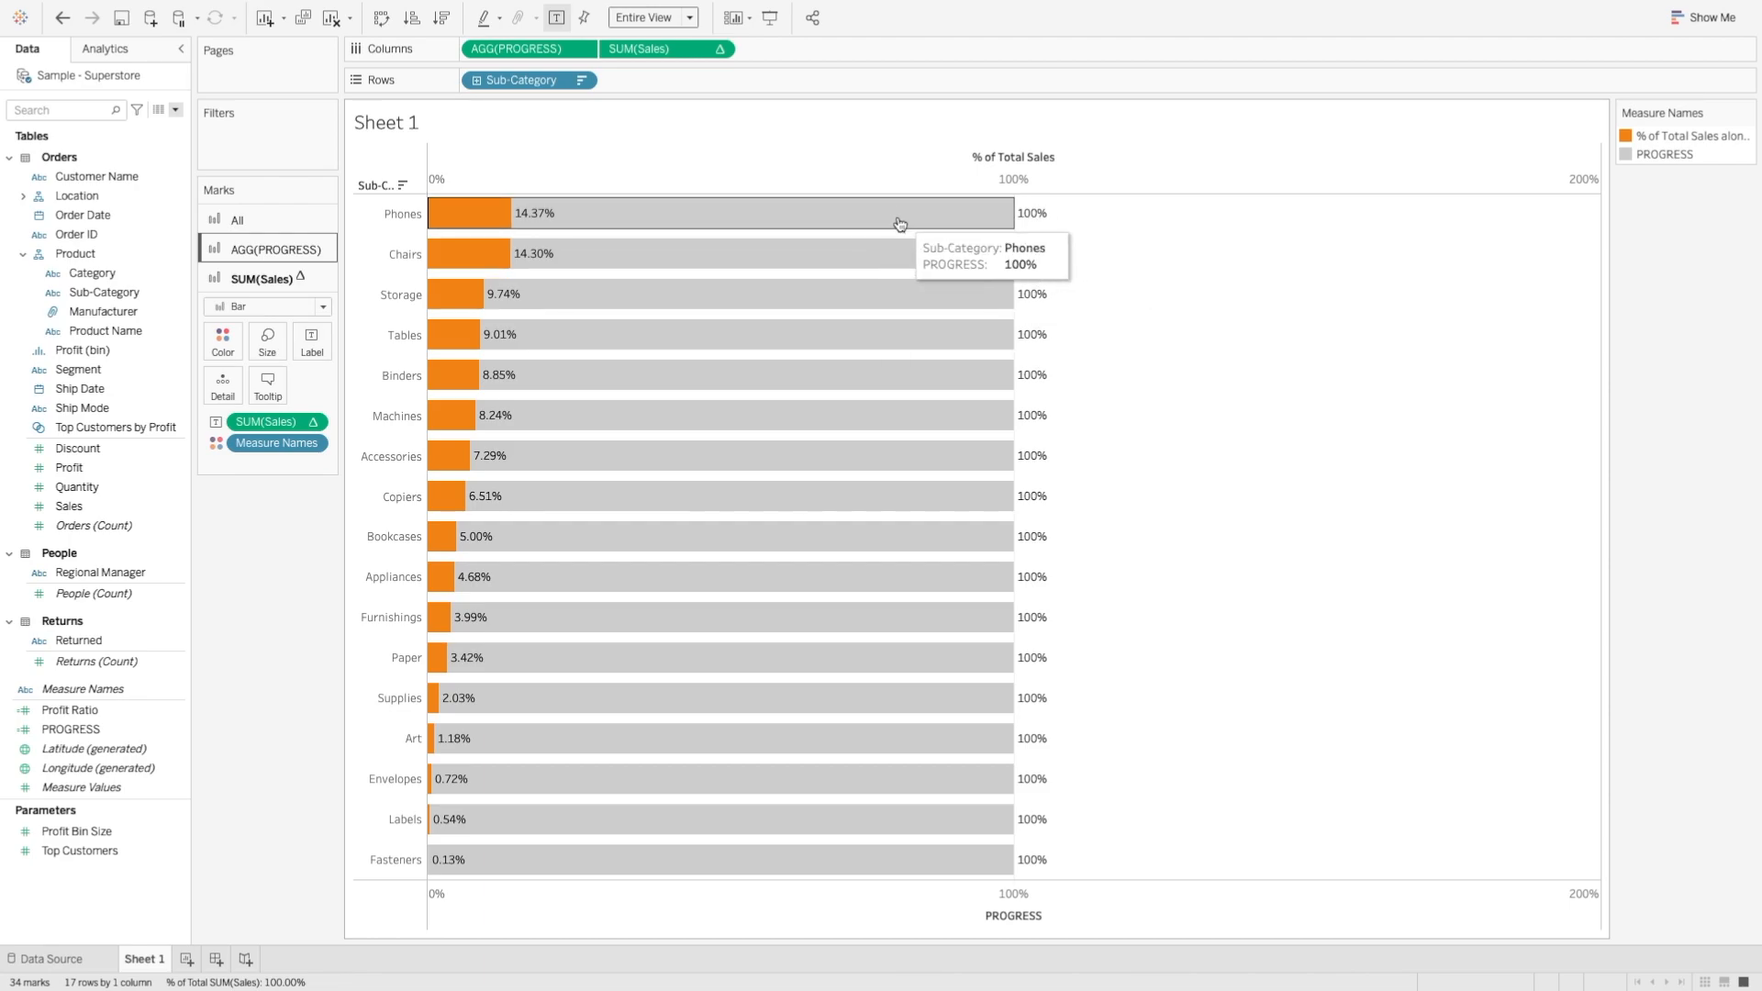
pyautogui.moveTo(294, 255)
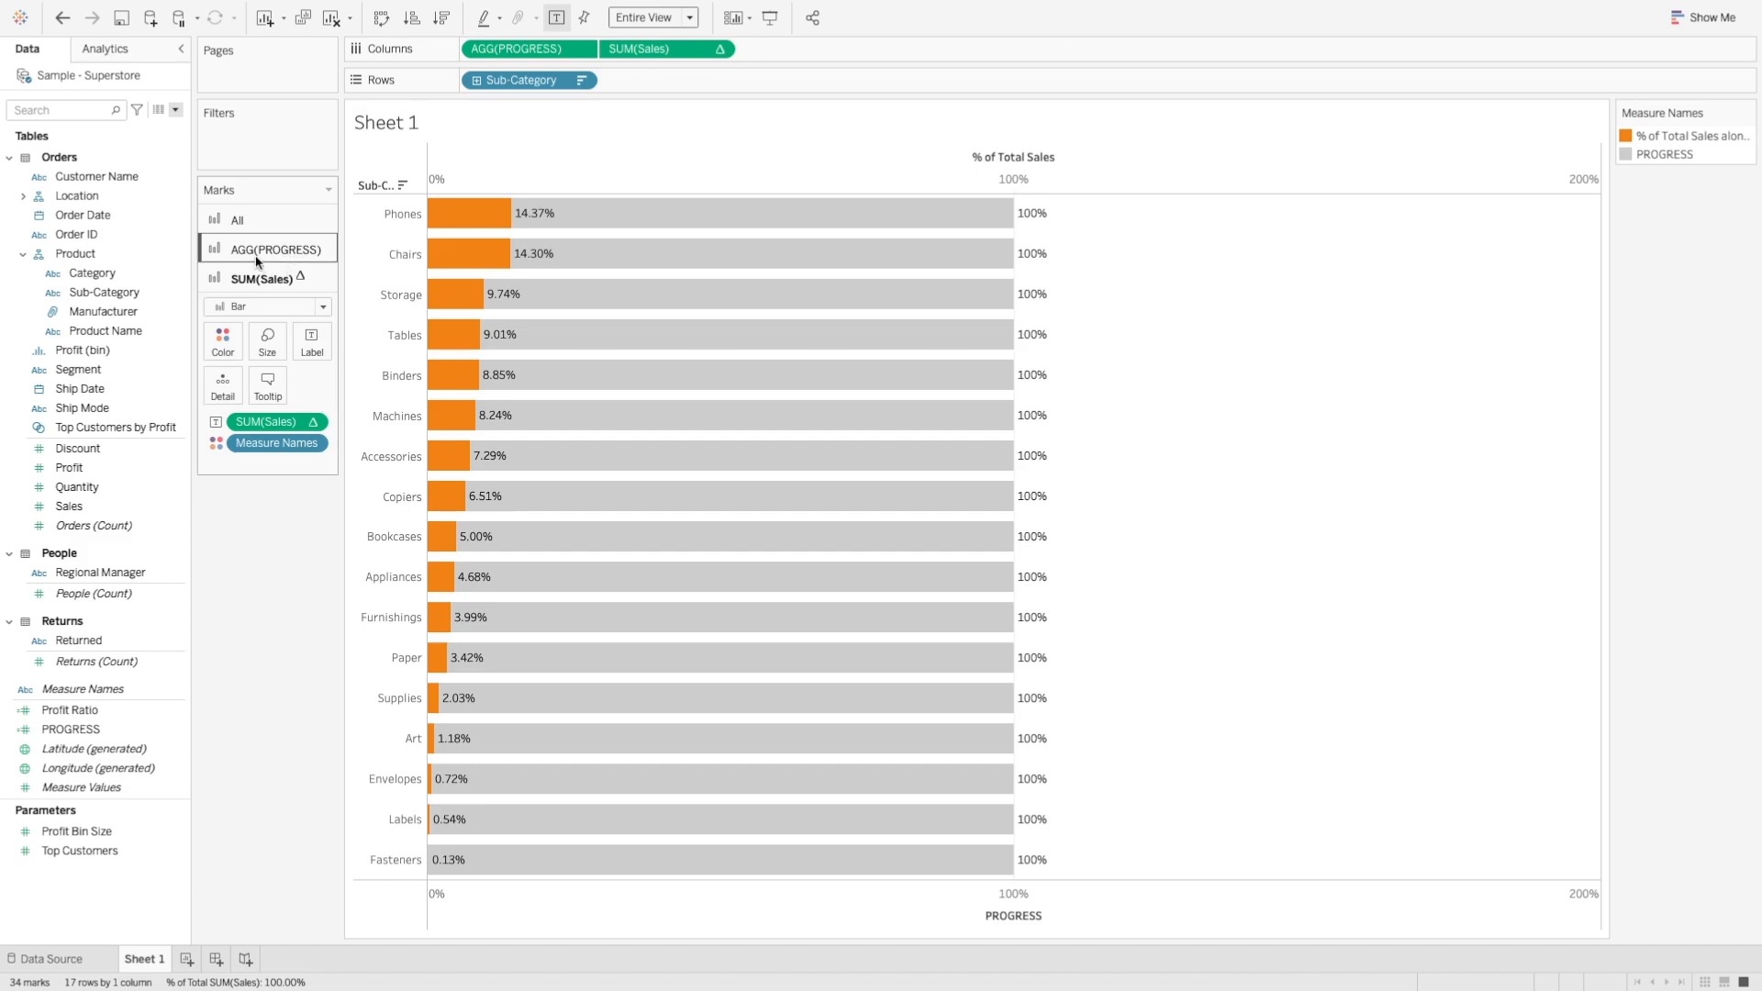
# - Give the AGG(PROGRESS) bars an orange border and move on to their label settings
pyautogui.click(220, 332)
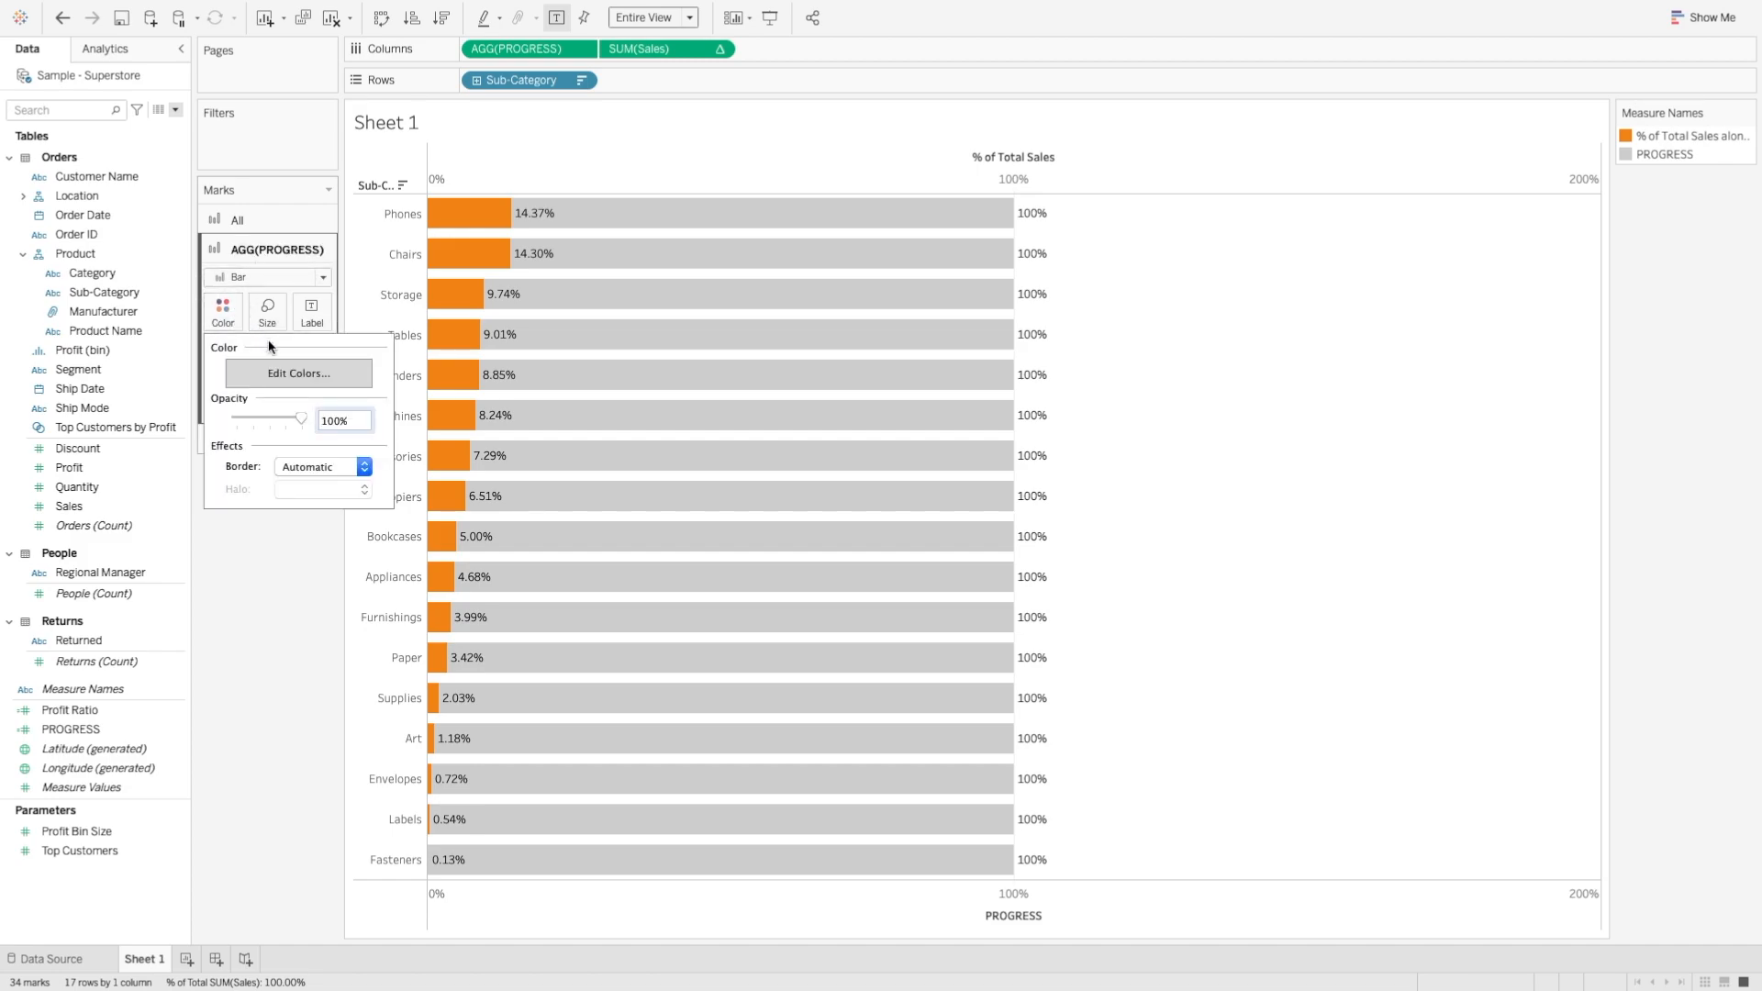
pyautogui.click(323, 468)
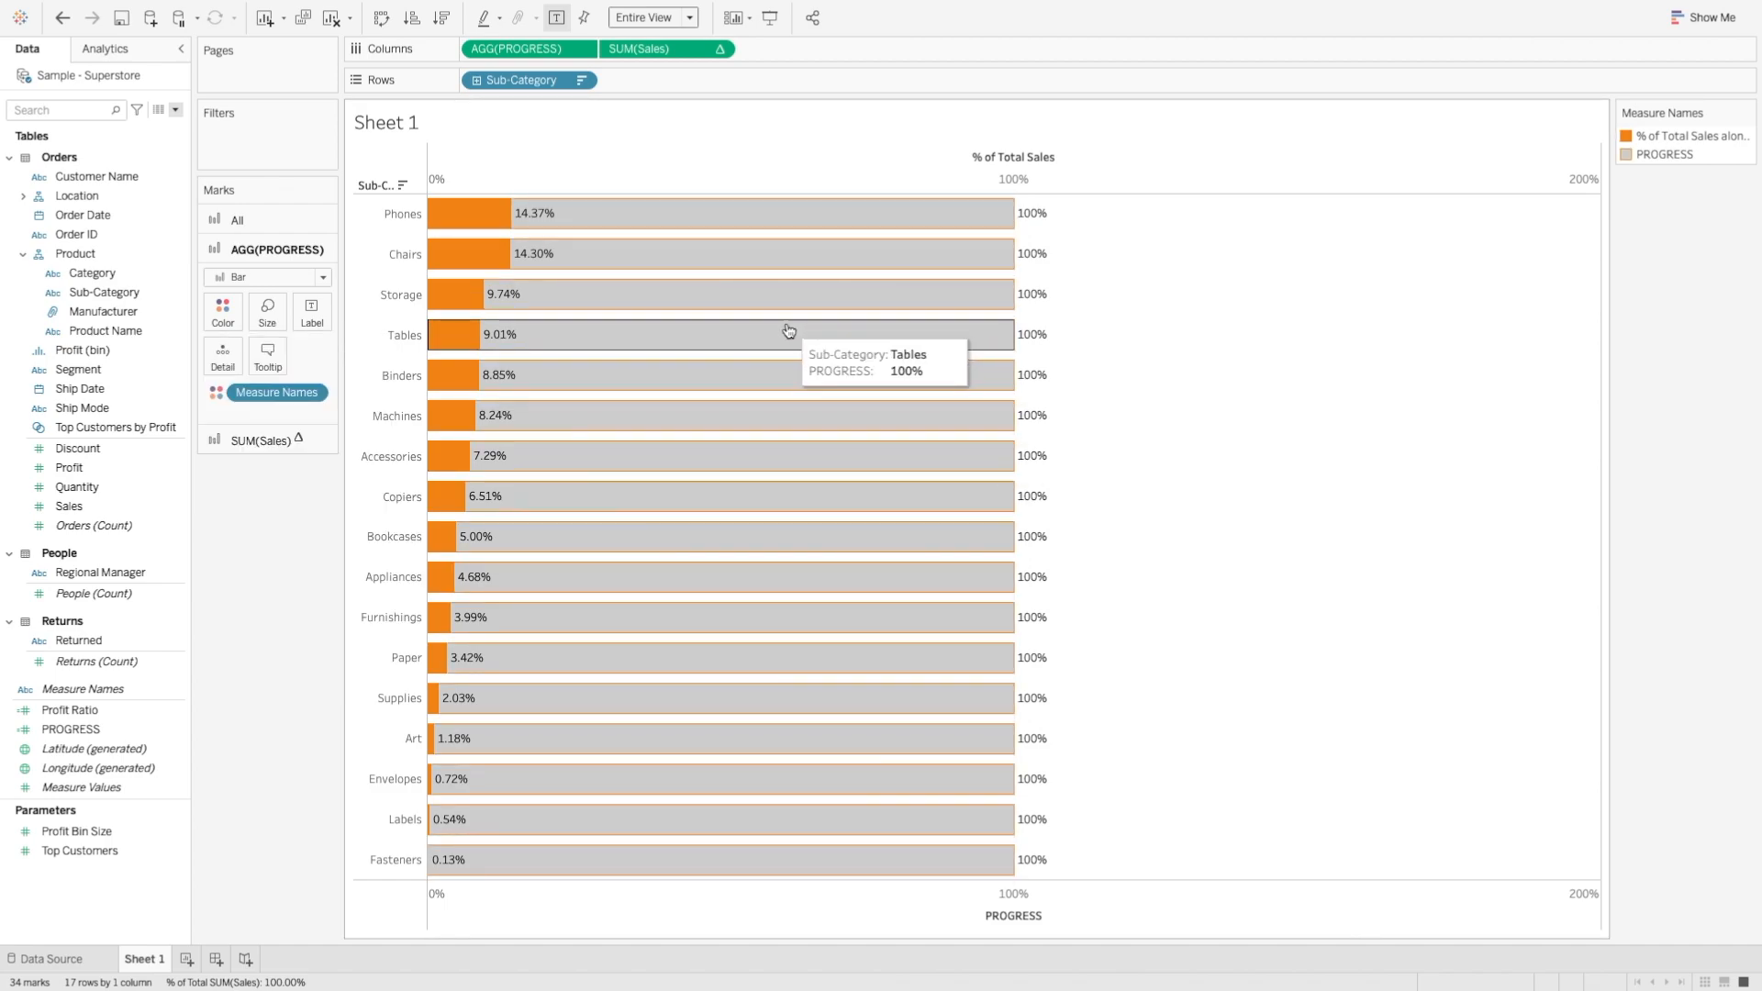
pyautogui.moveTo(1041, 220)
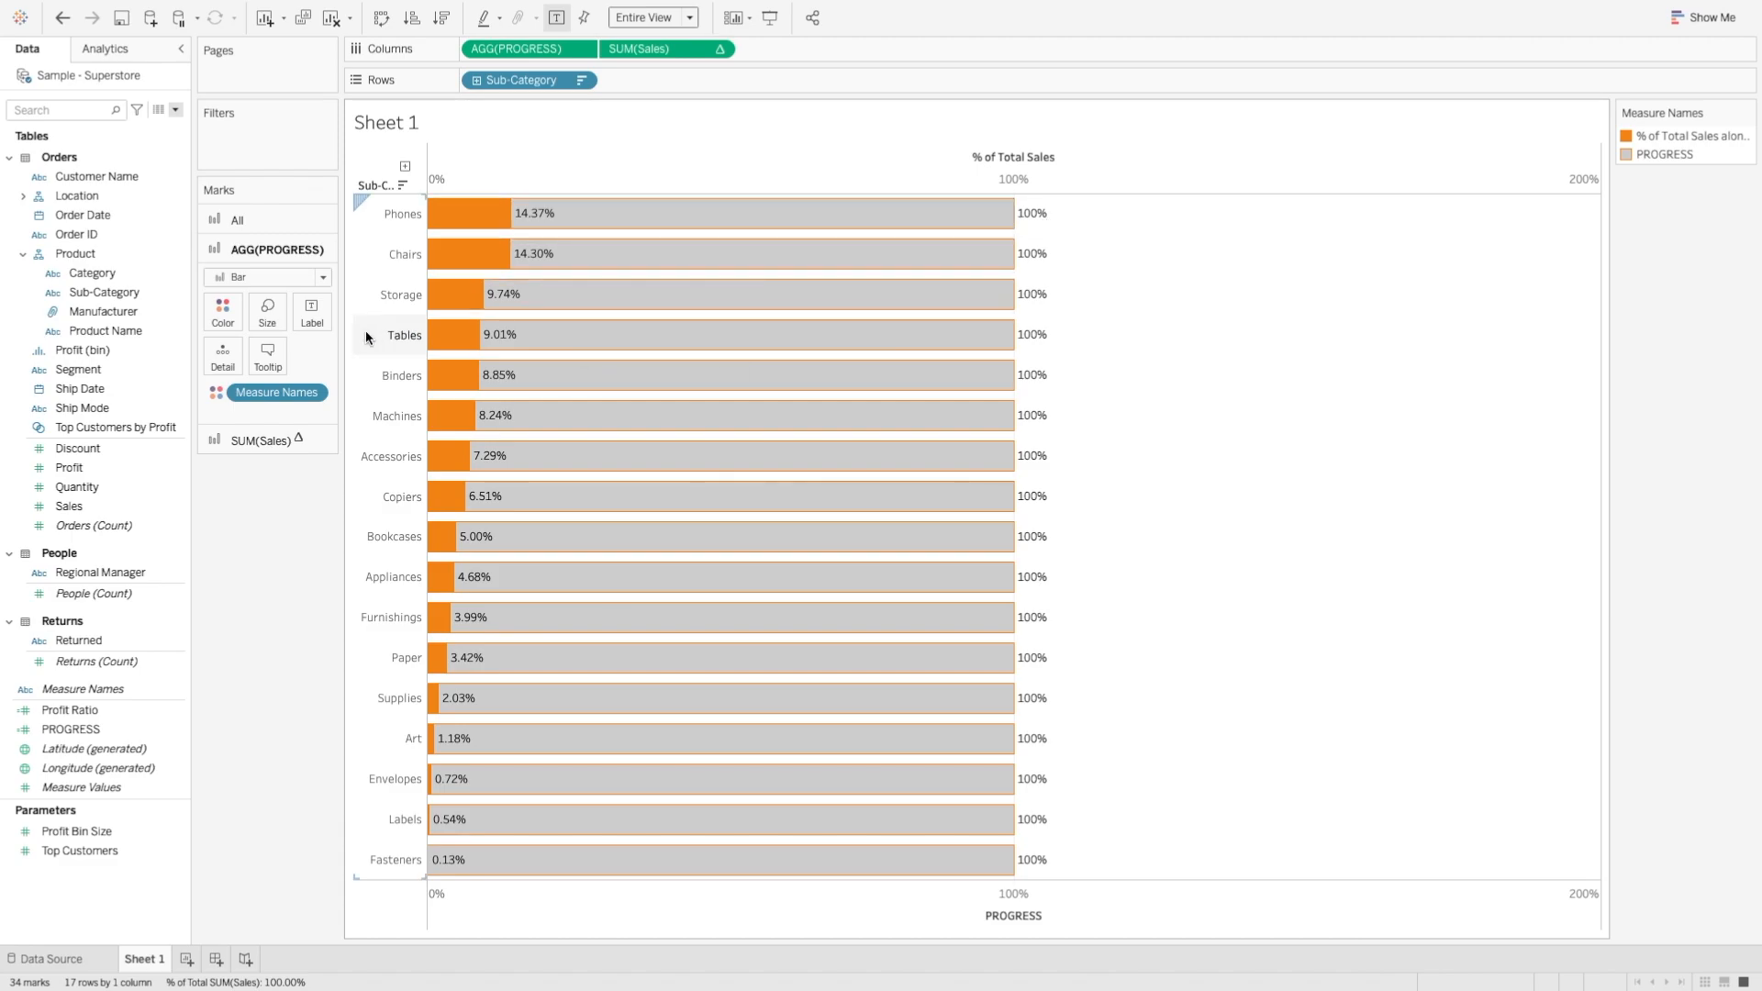
pyautogui.moveTo(310, 312)
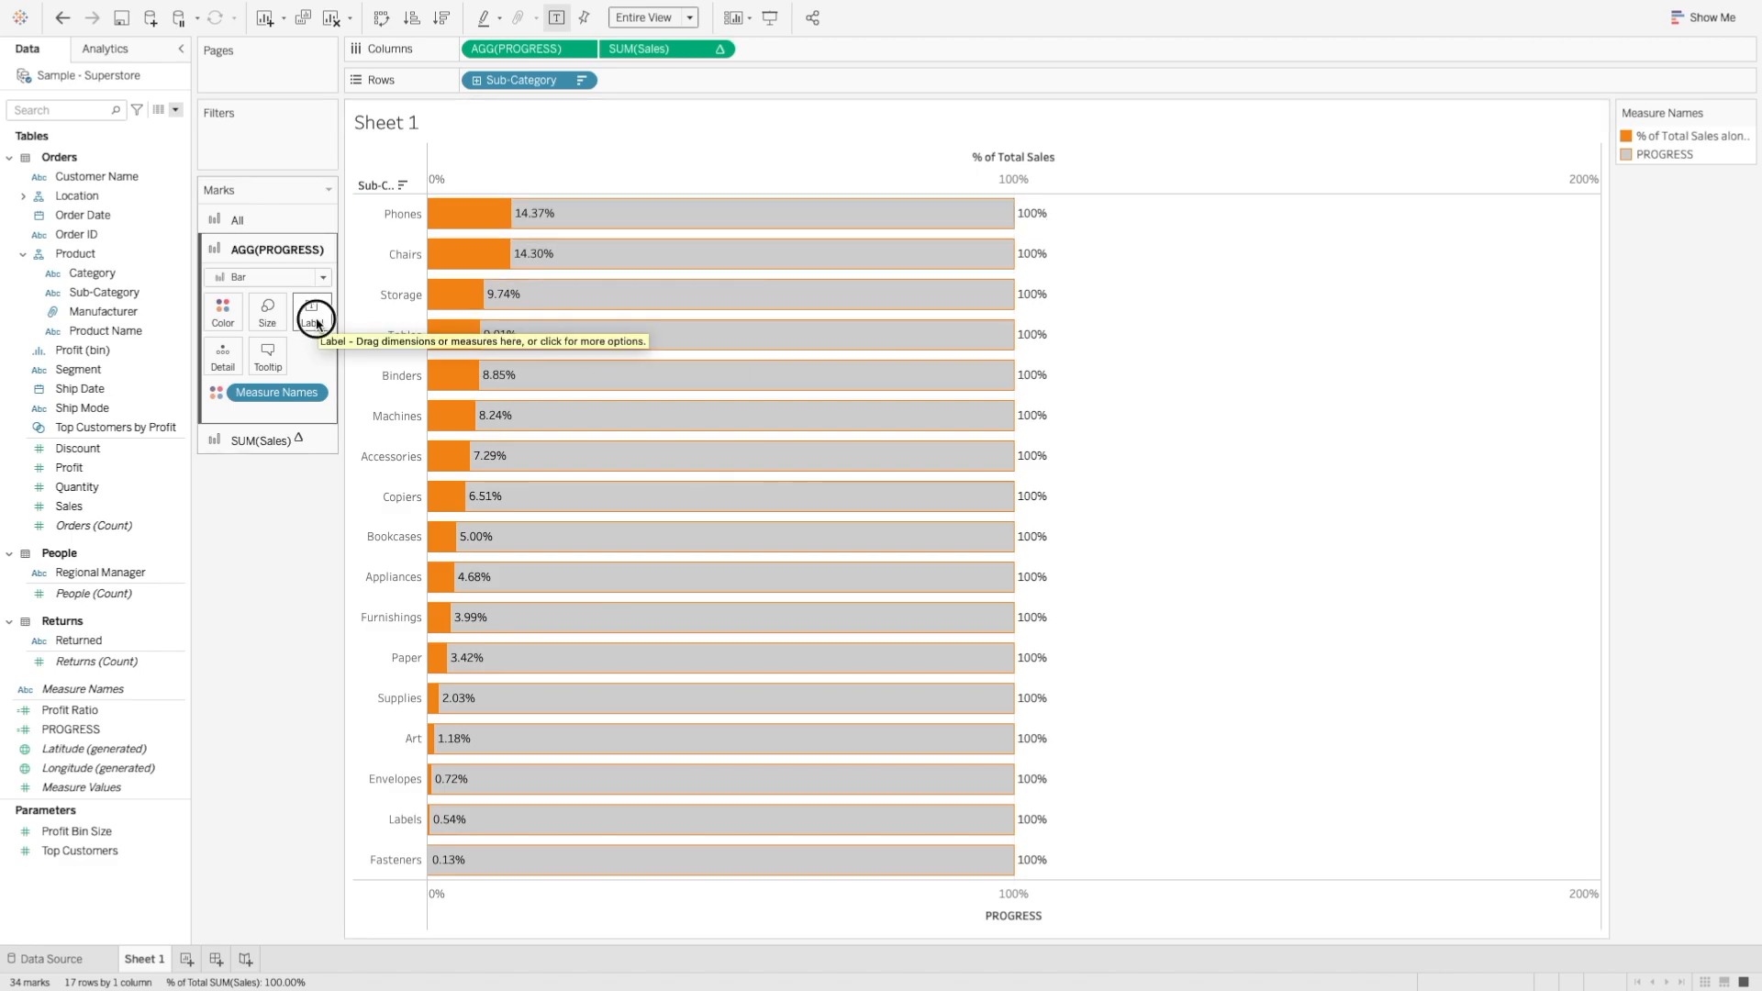
pyautogui.click(312, 310)
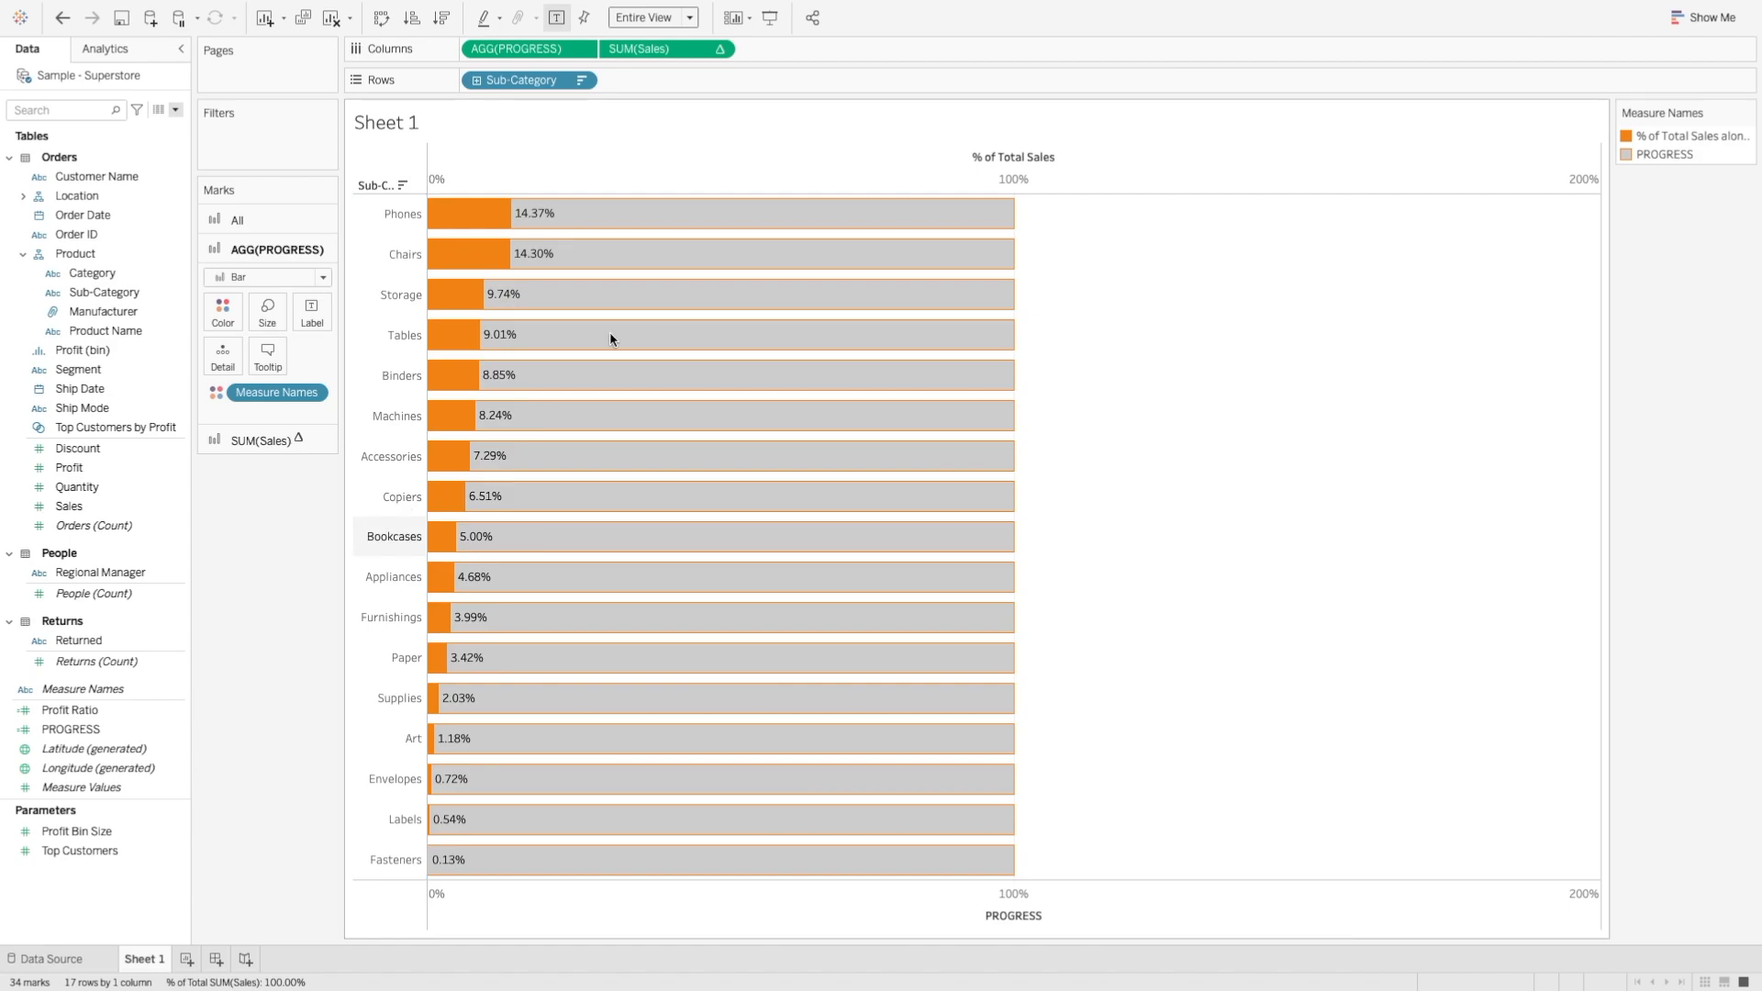
# - Hide the top % of Total Sales axis header and the bottom PROGRESS axis header
pyautogui.rightClick(1057, 180)
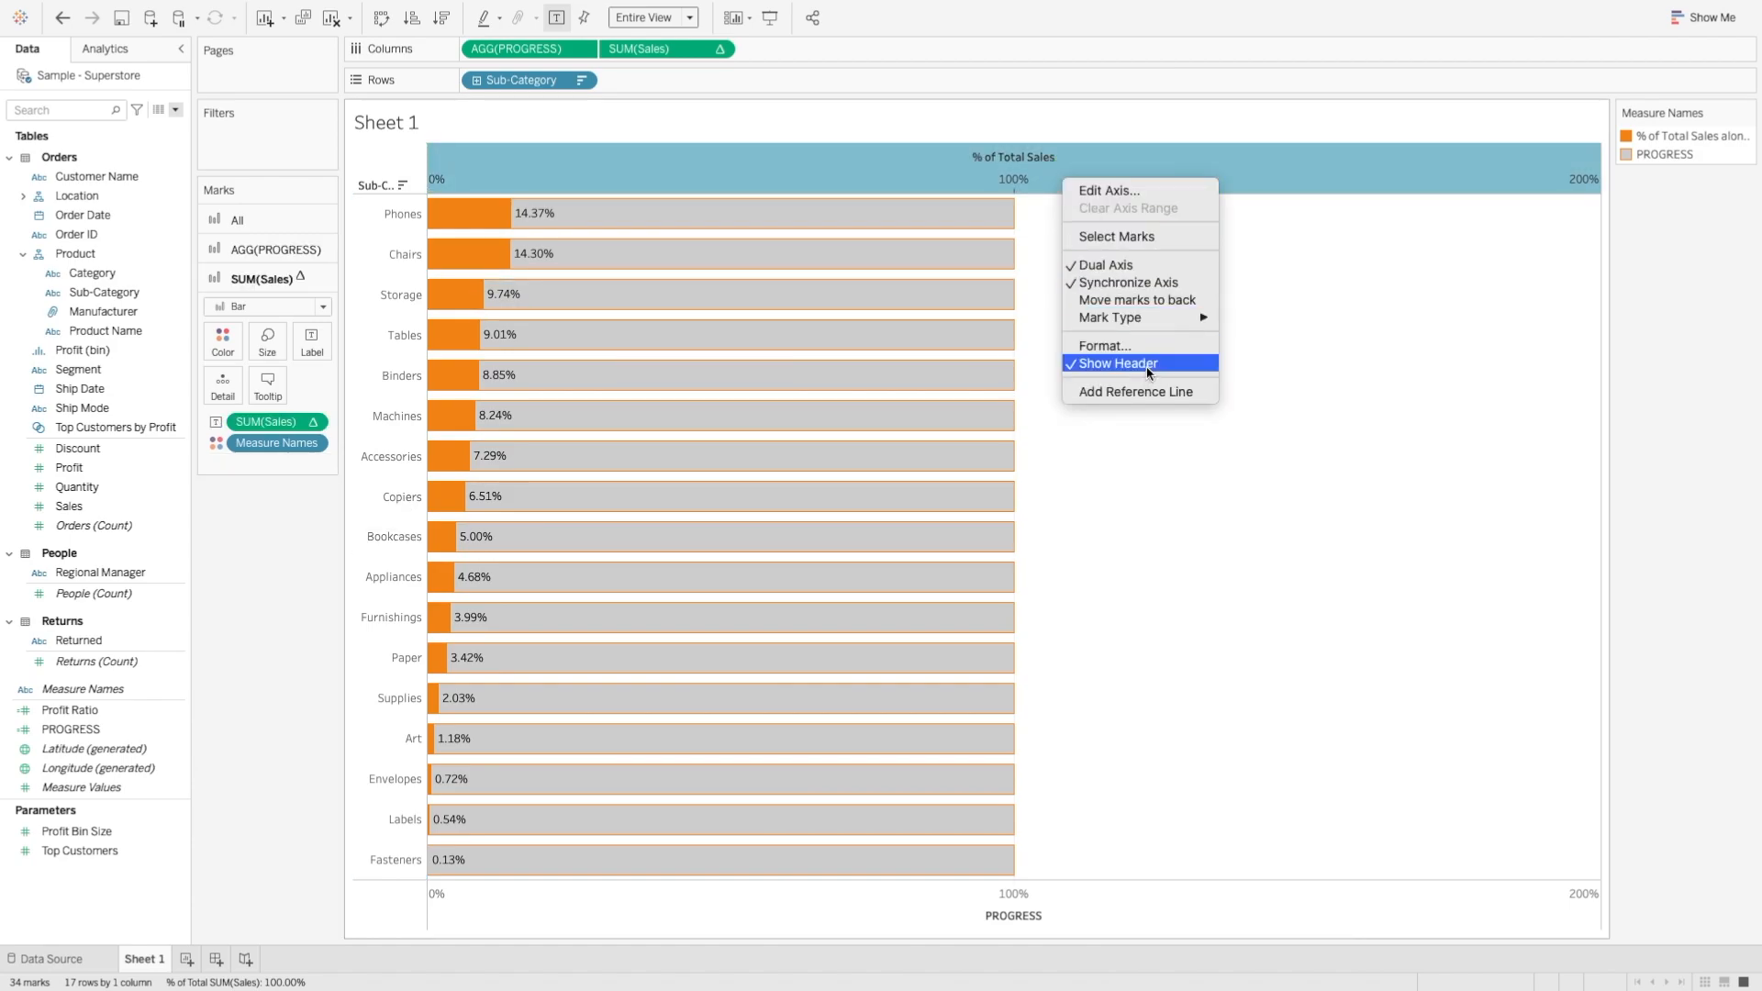
pyautogui.click(1116, 362)
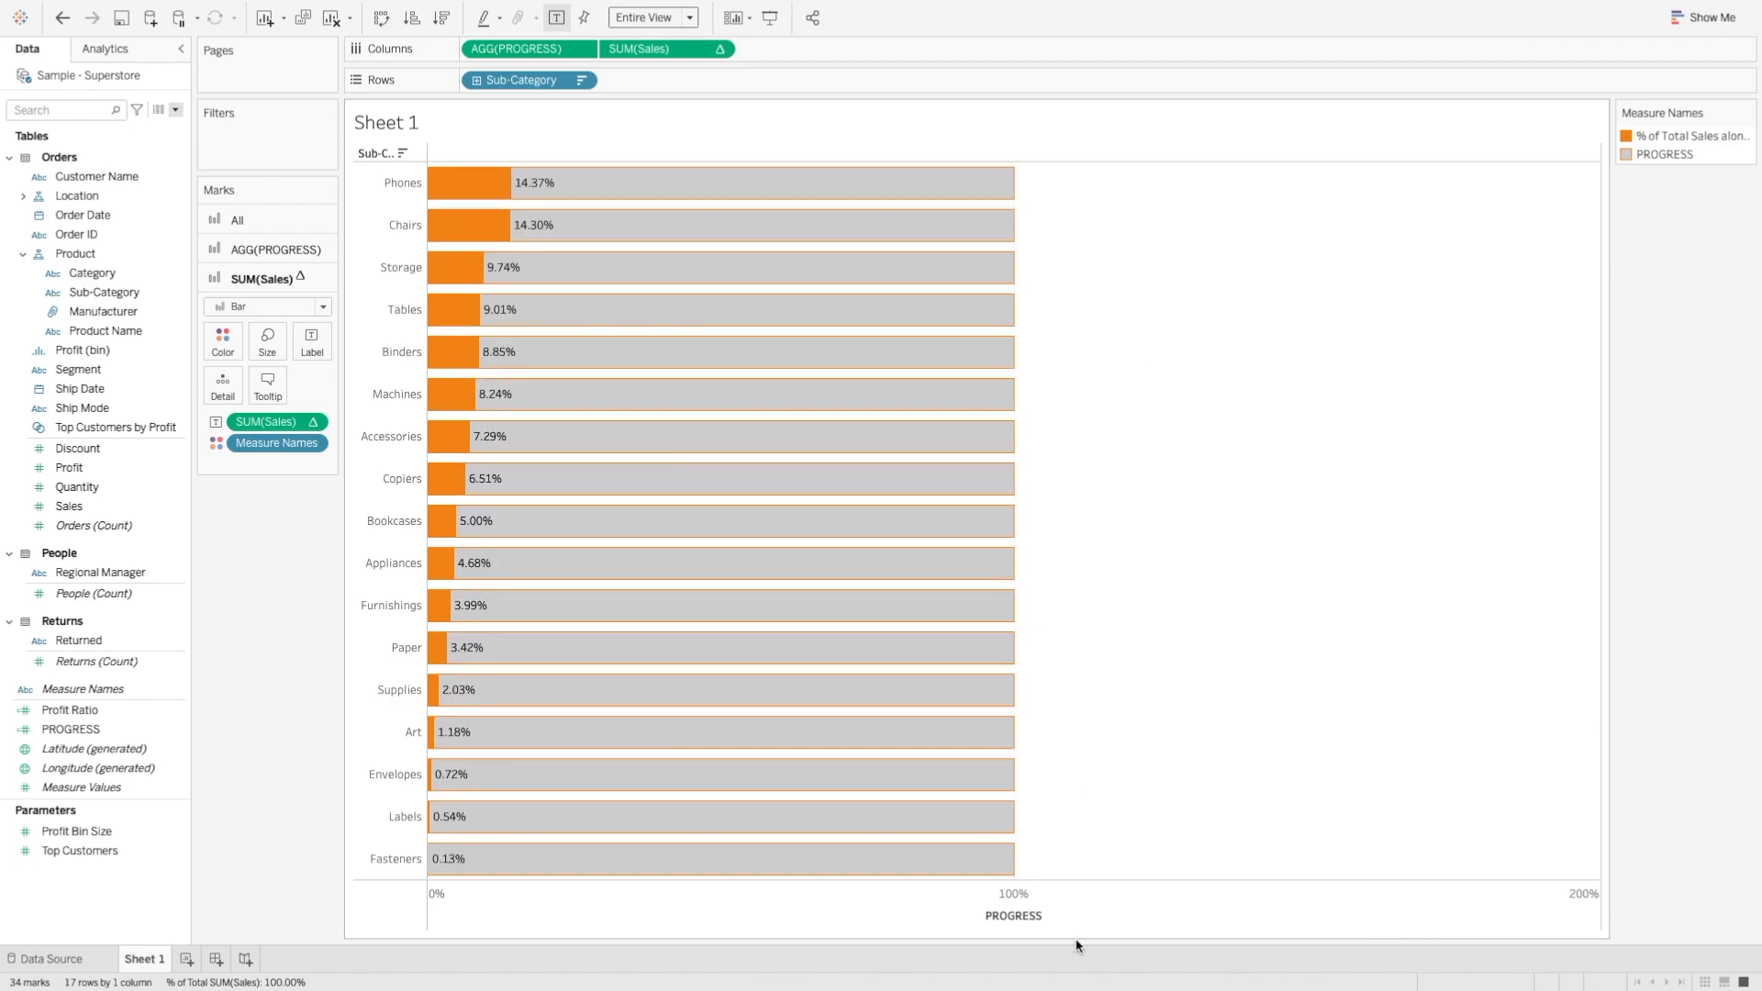
pyautogui.rightClick(1014, 916)
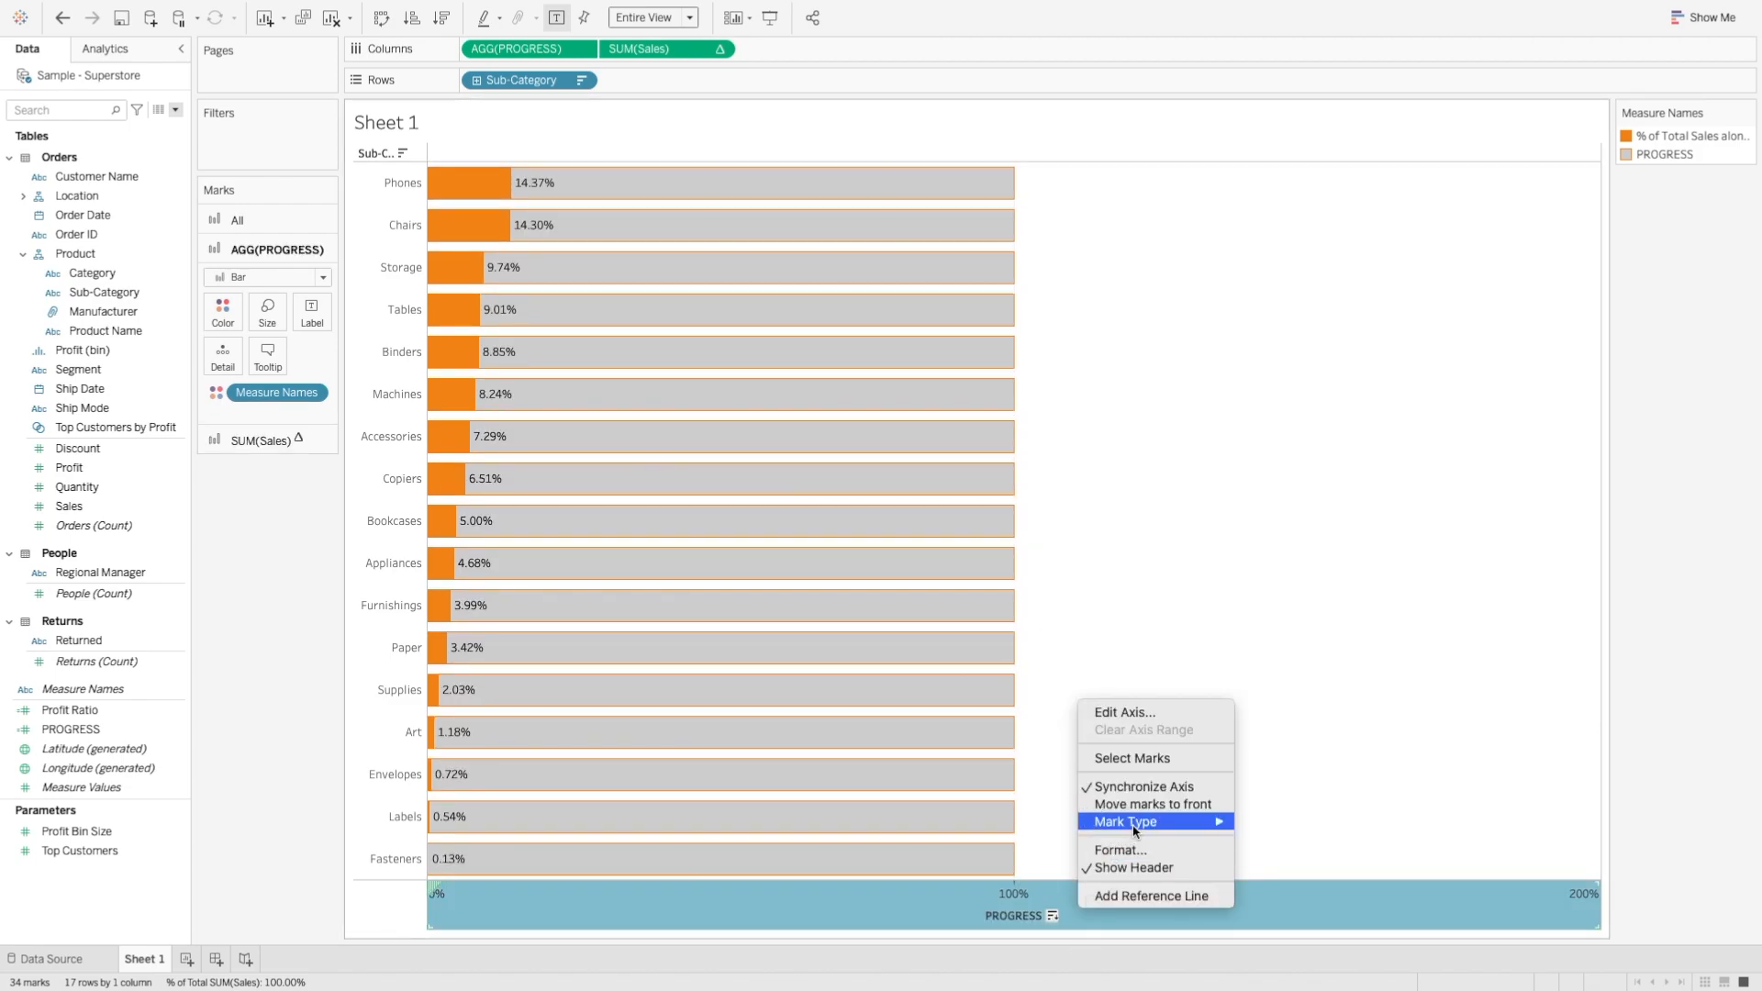
pyautogui.moveTo(1133, 868)
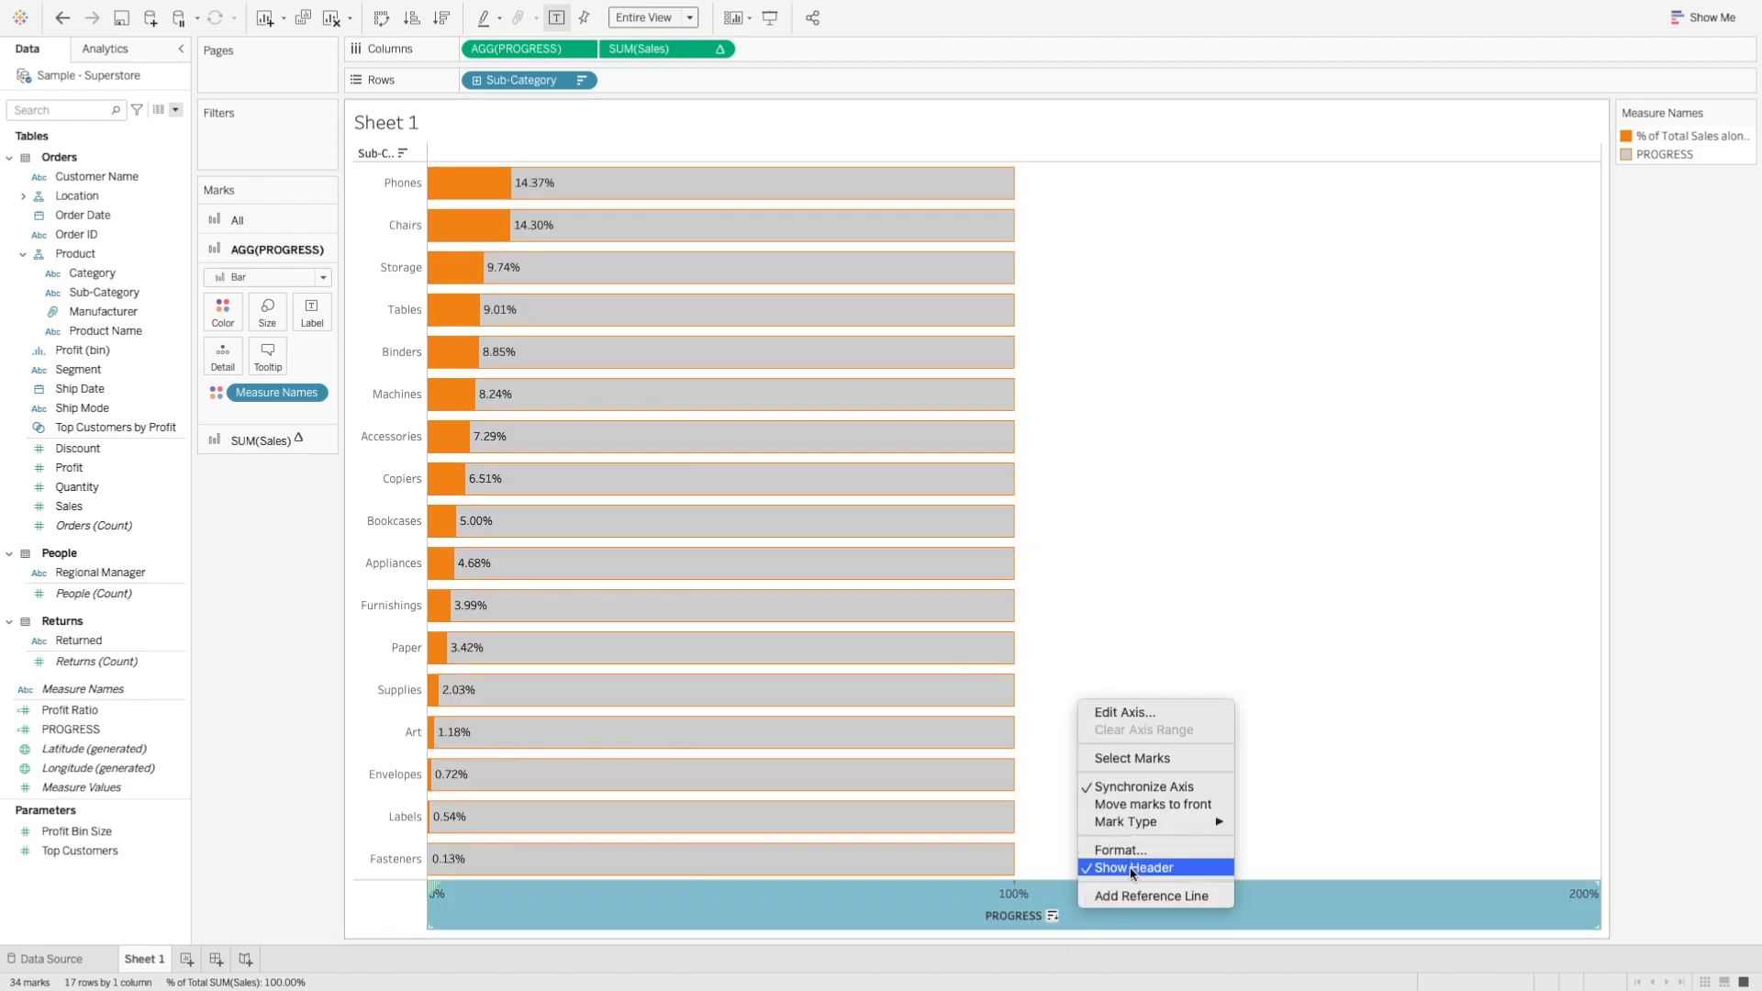
pyautogui.click(1135, 866)
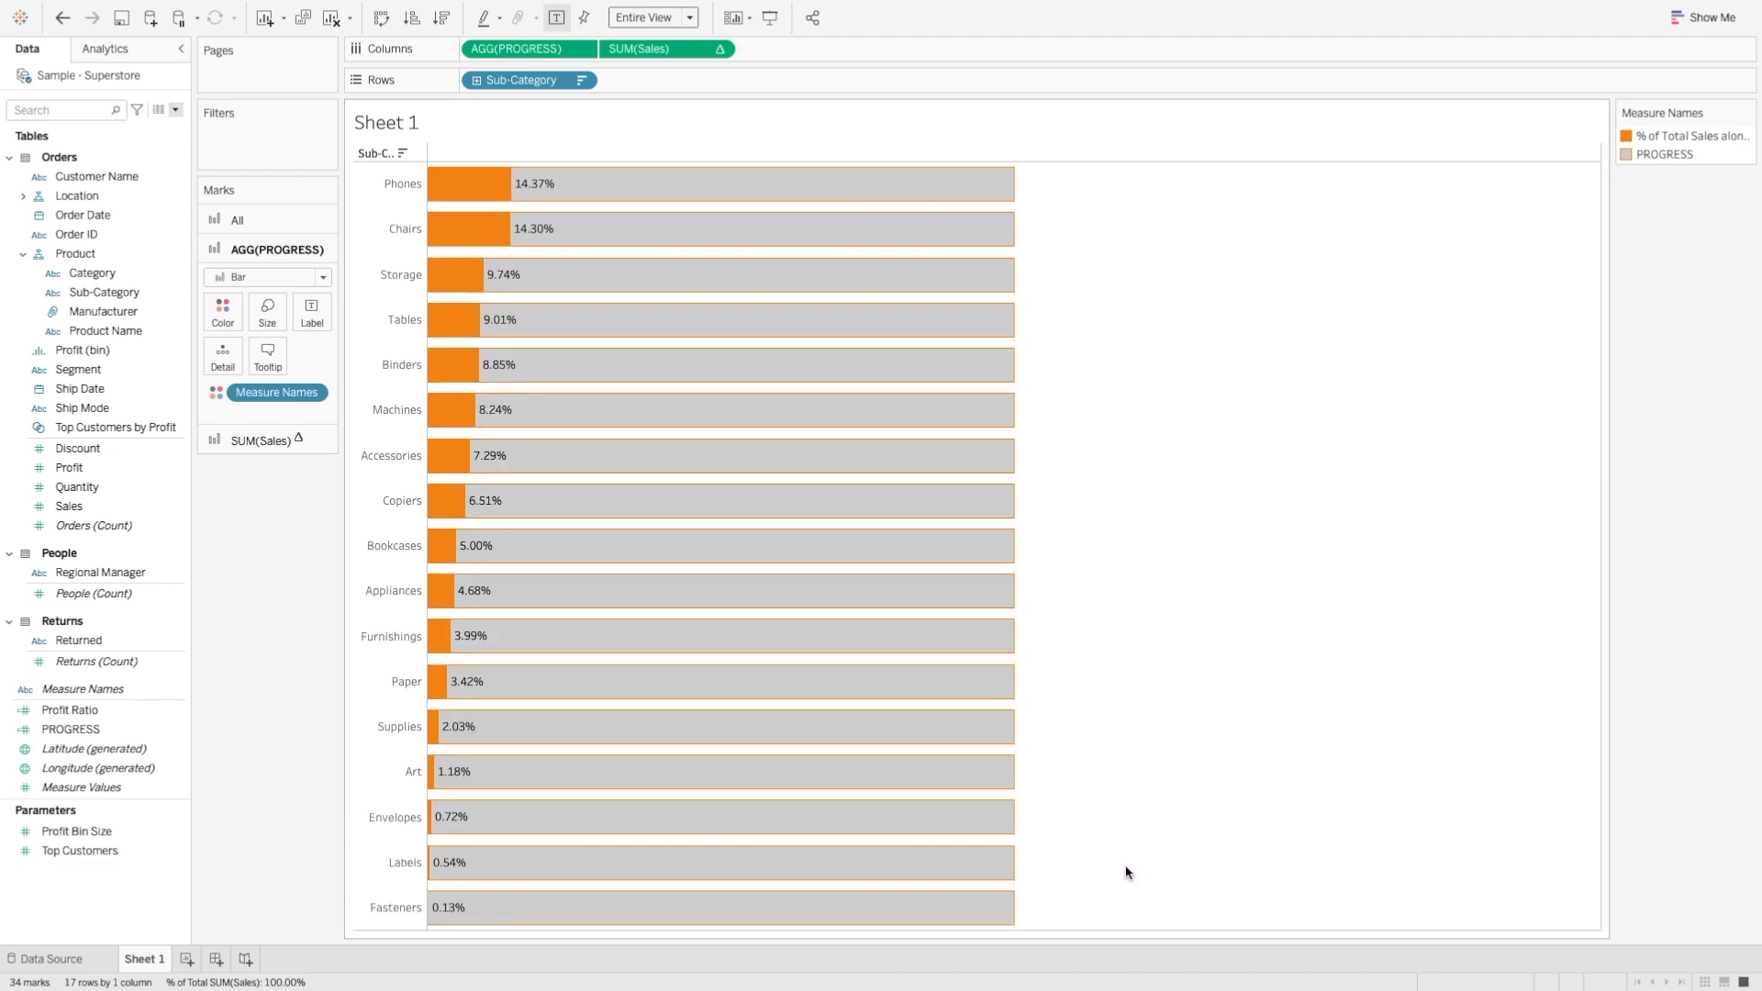
pyautogui.moveTo(617, 256)
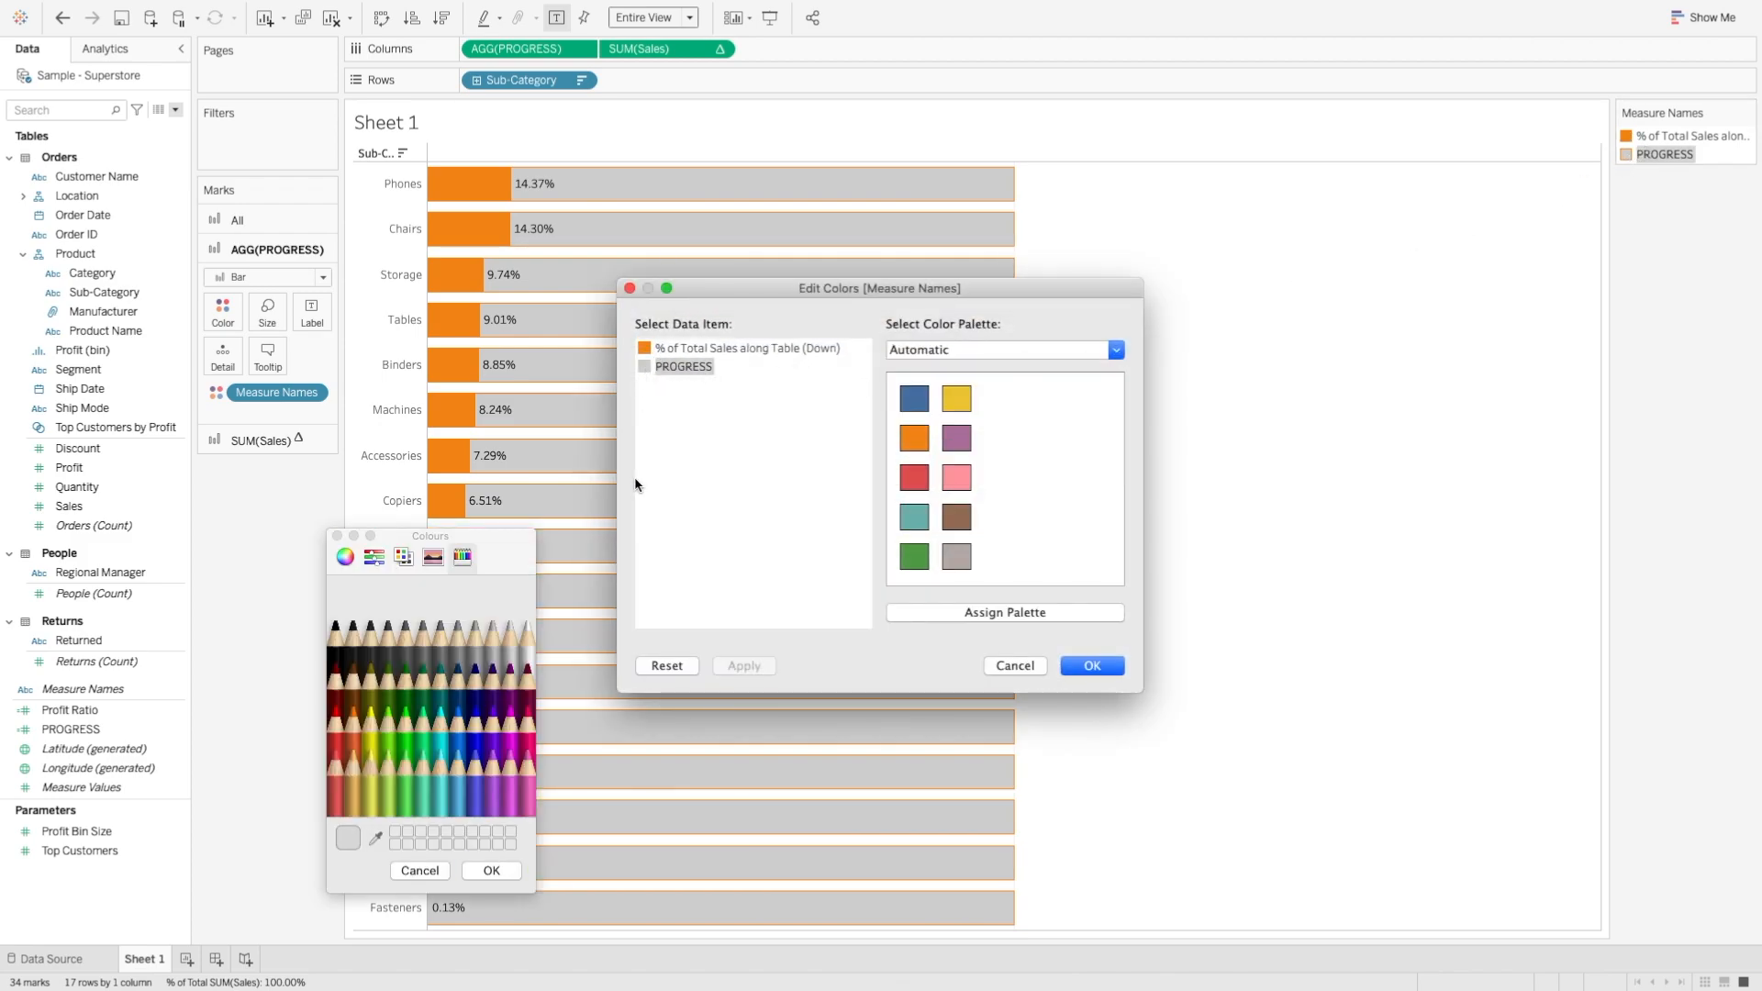
pyautogui.moveTo(514, 635)
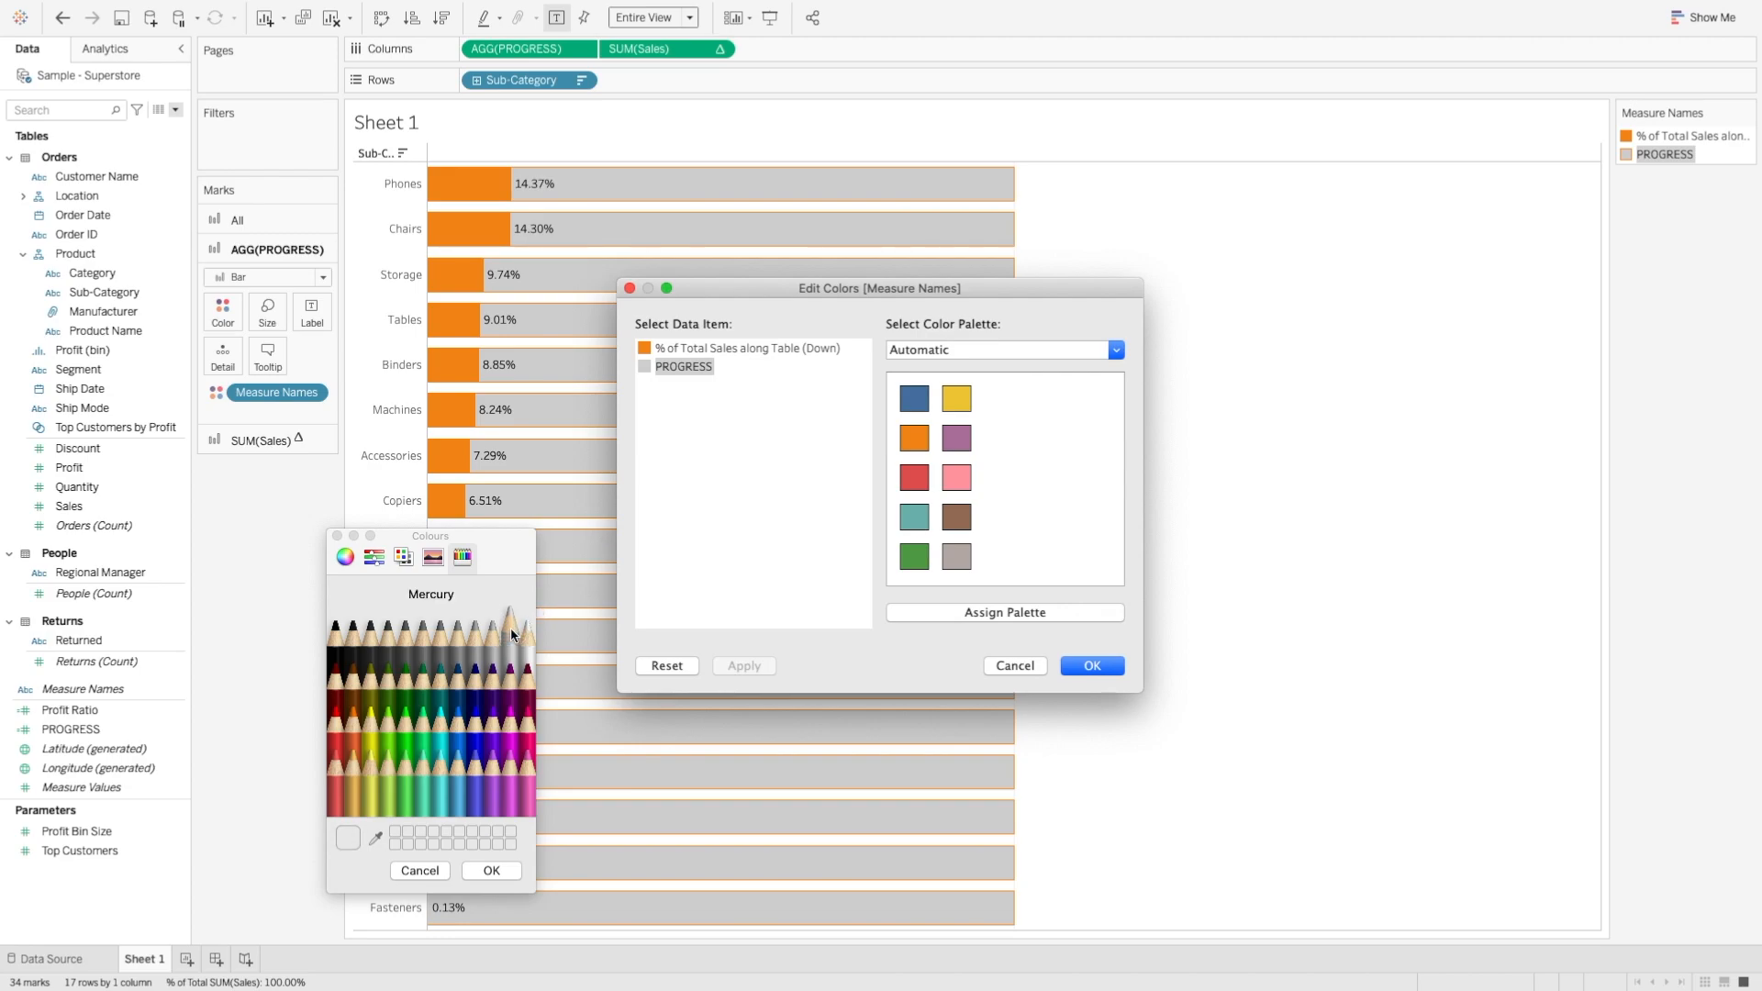
# - Recolour the PROGRESS bars to the pale Mercury grey pencil and confirm it
pyautogui.click(521, 634)
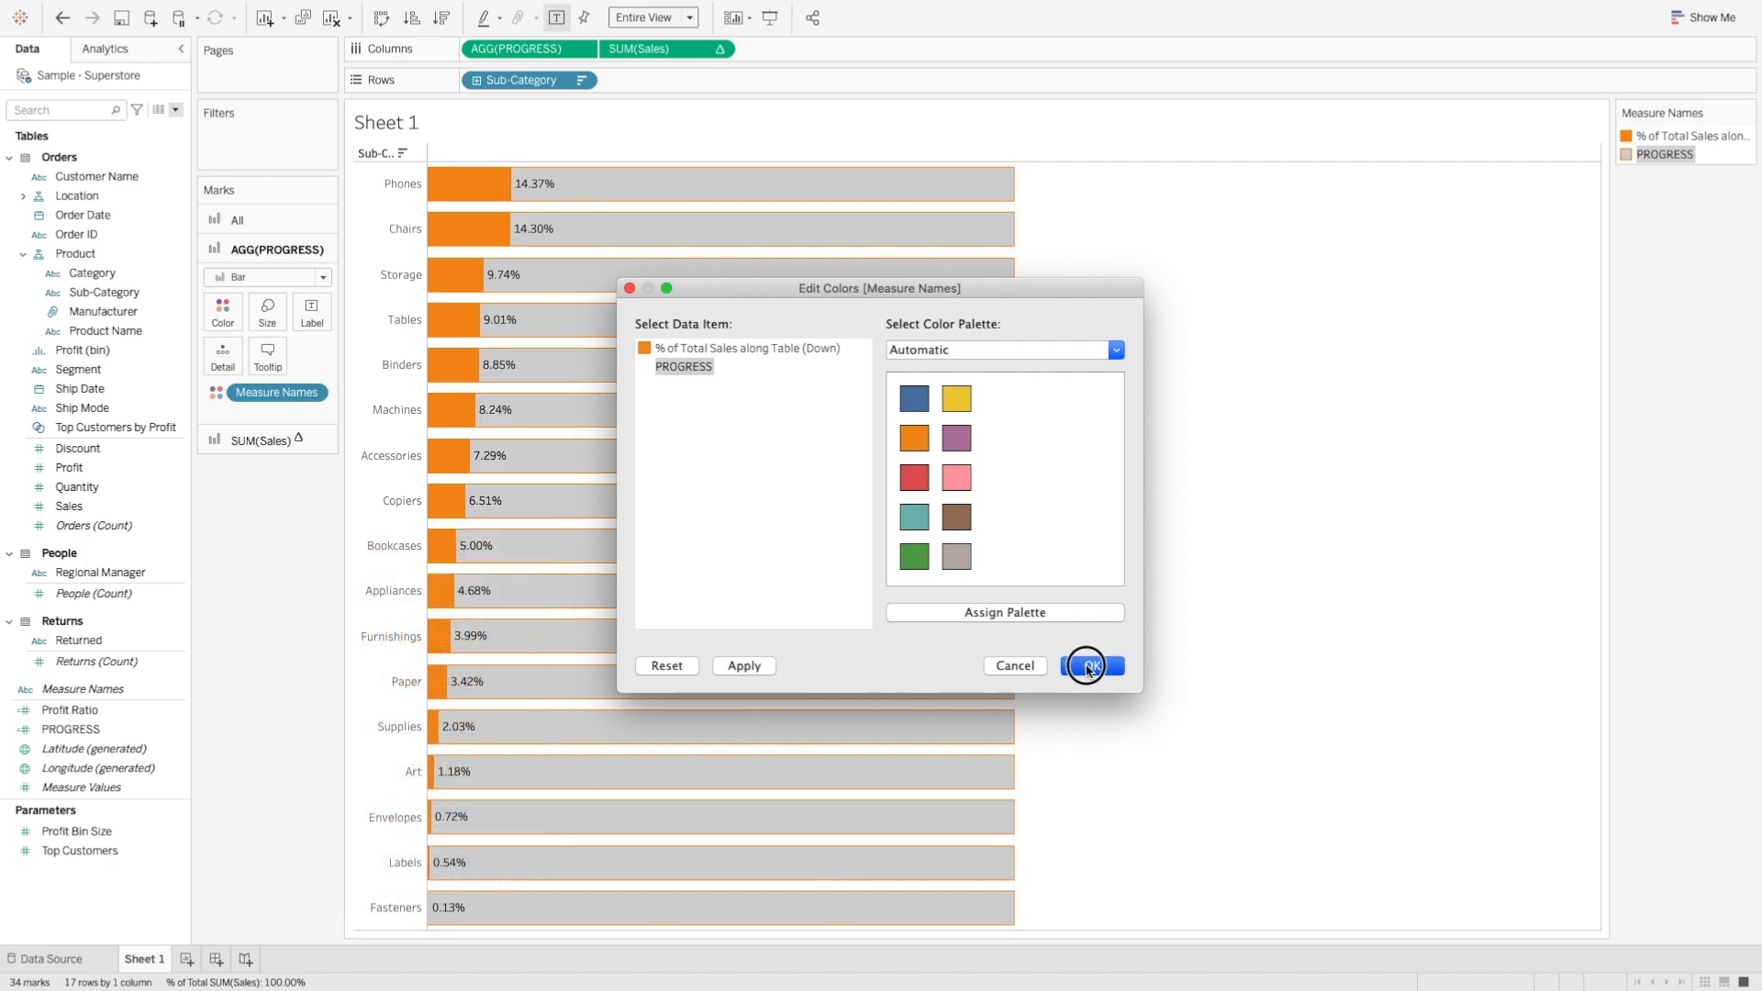
pyautogui.click(1090, 667)
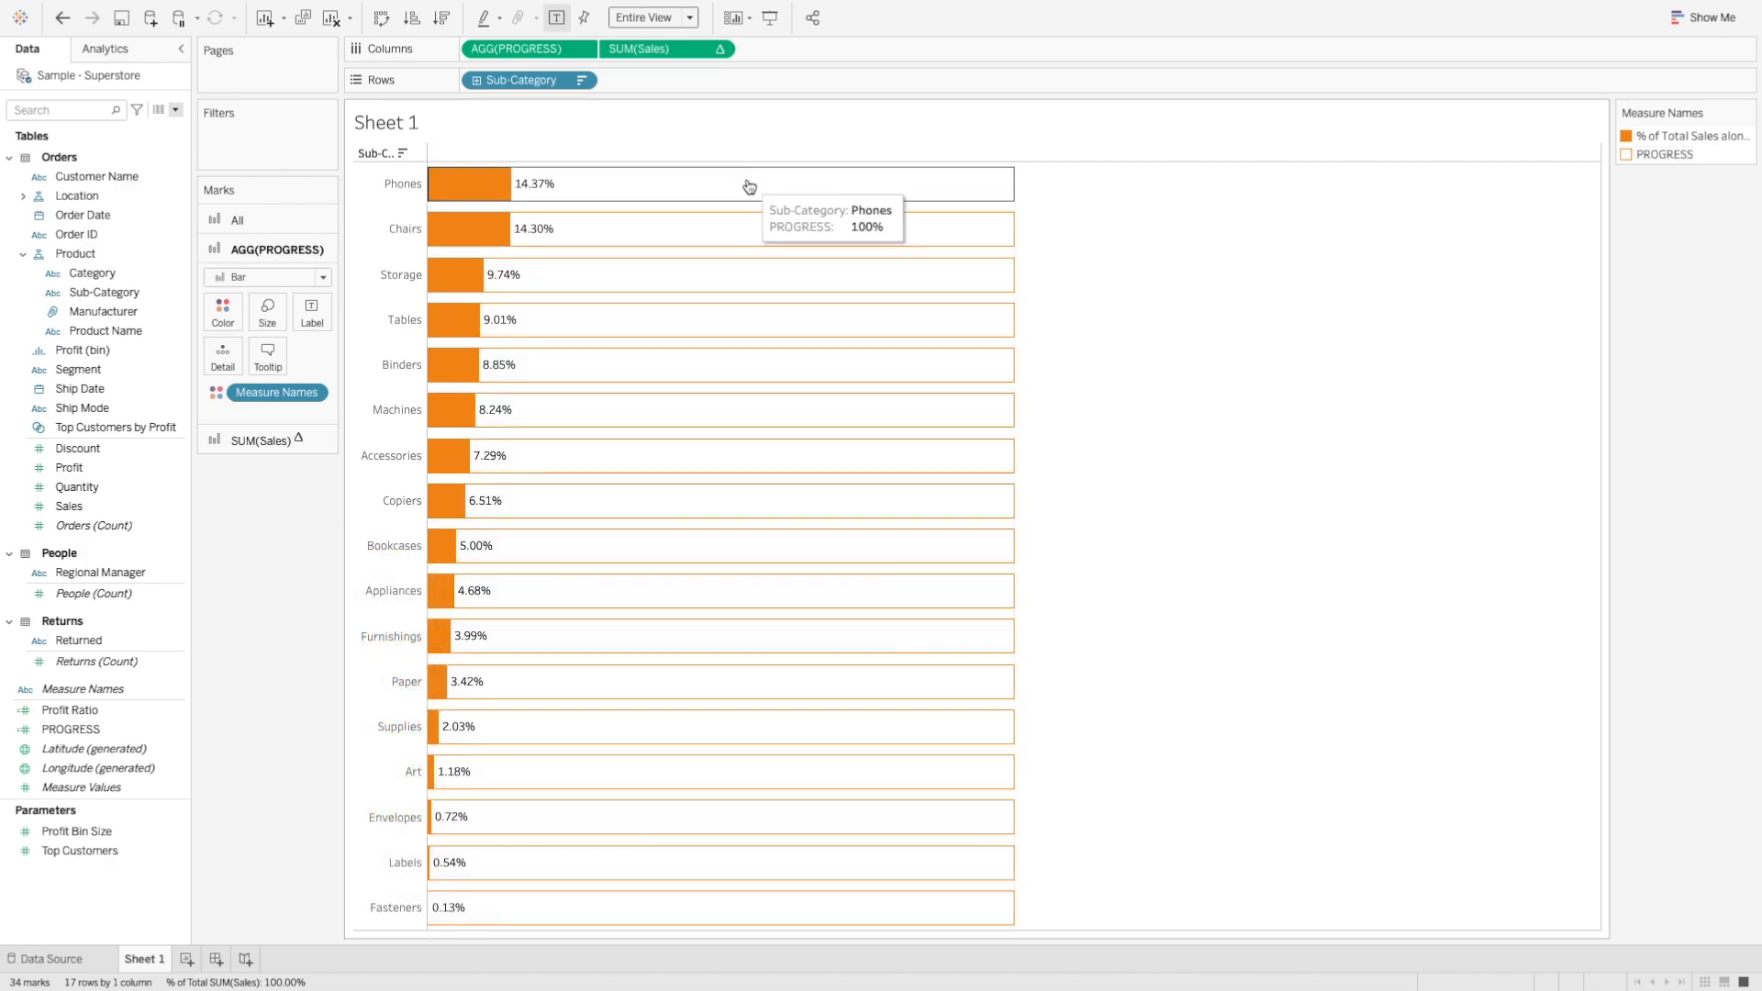
pyautogui.click(222, 312)
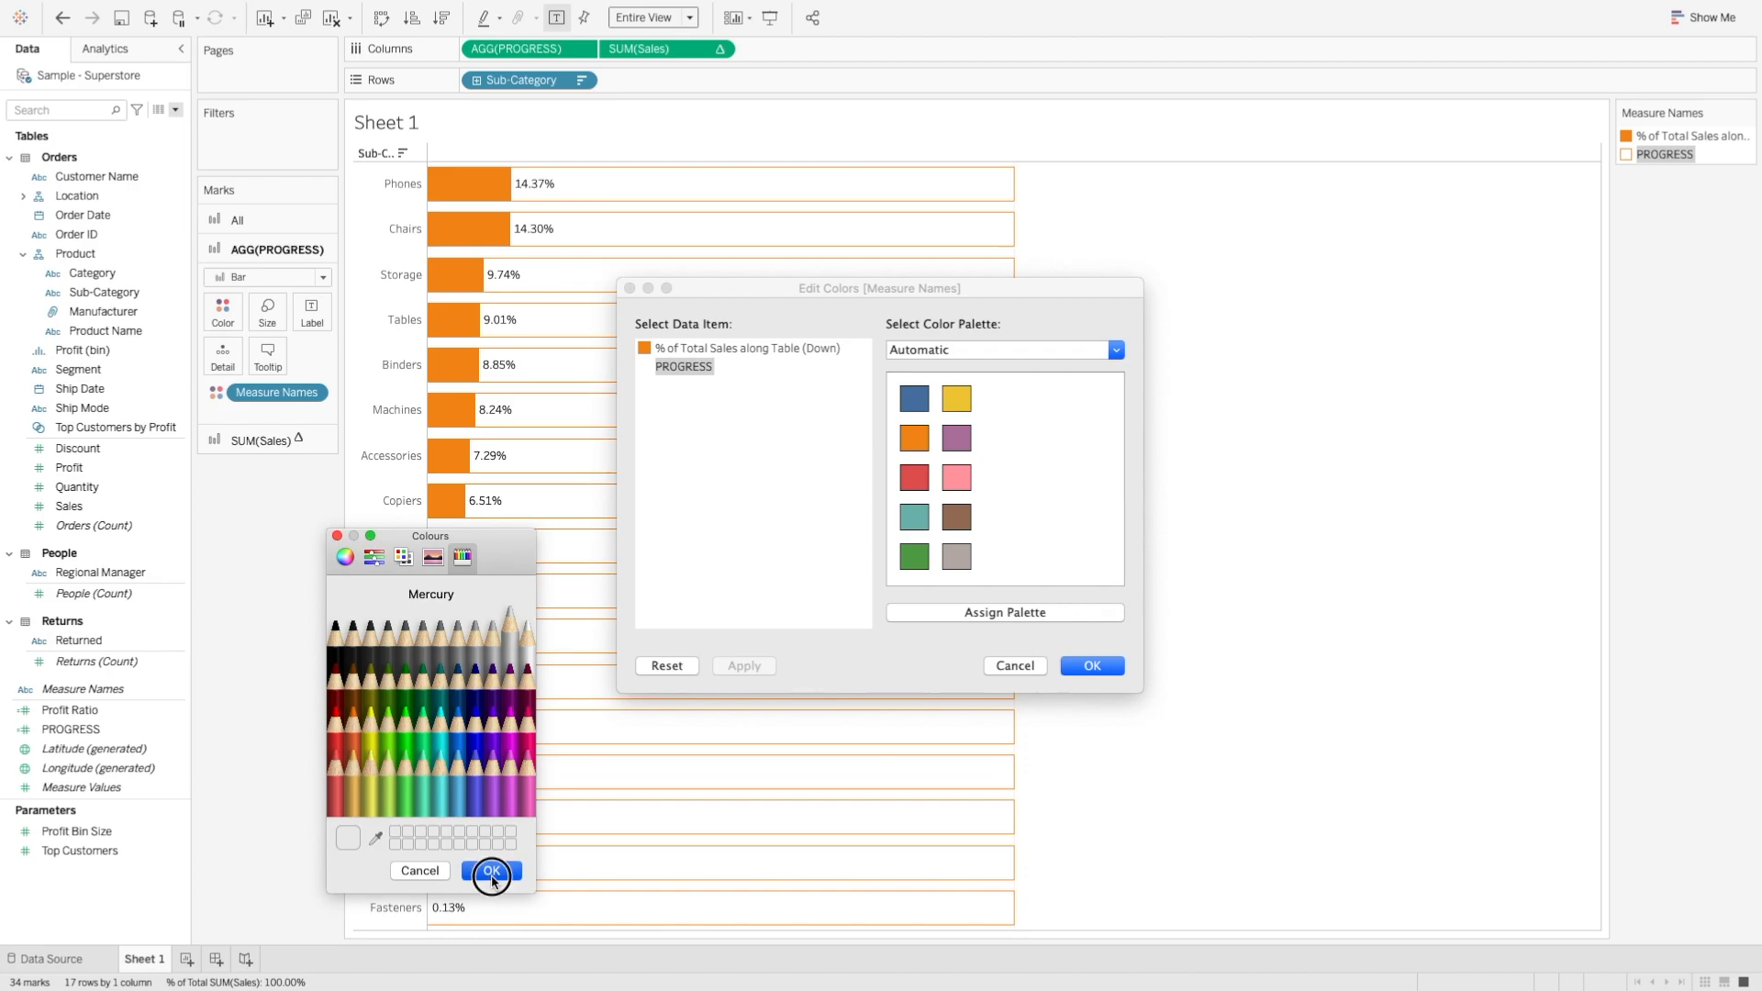
pyautogui.click(492, 870)
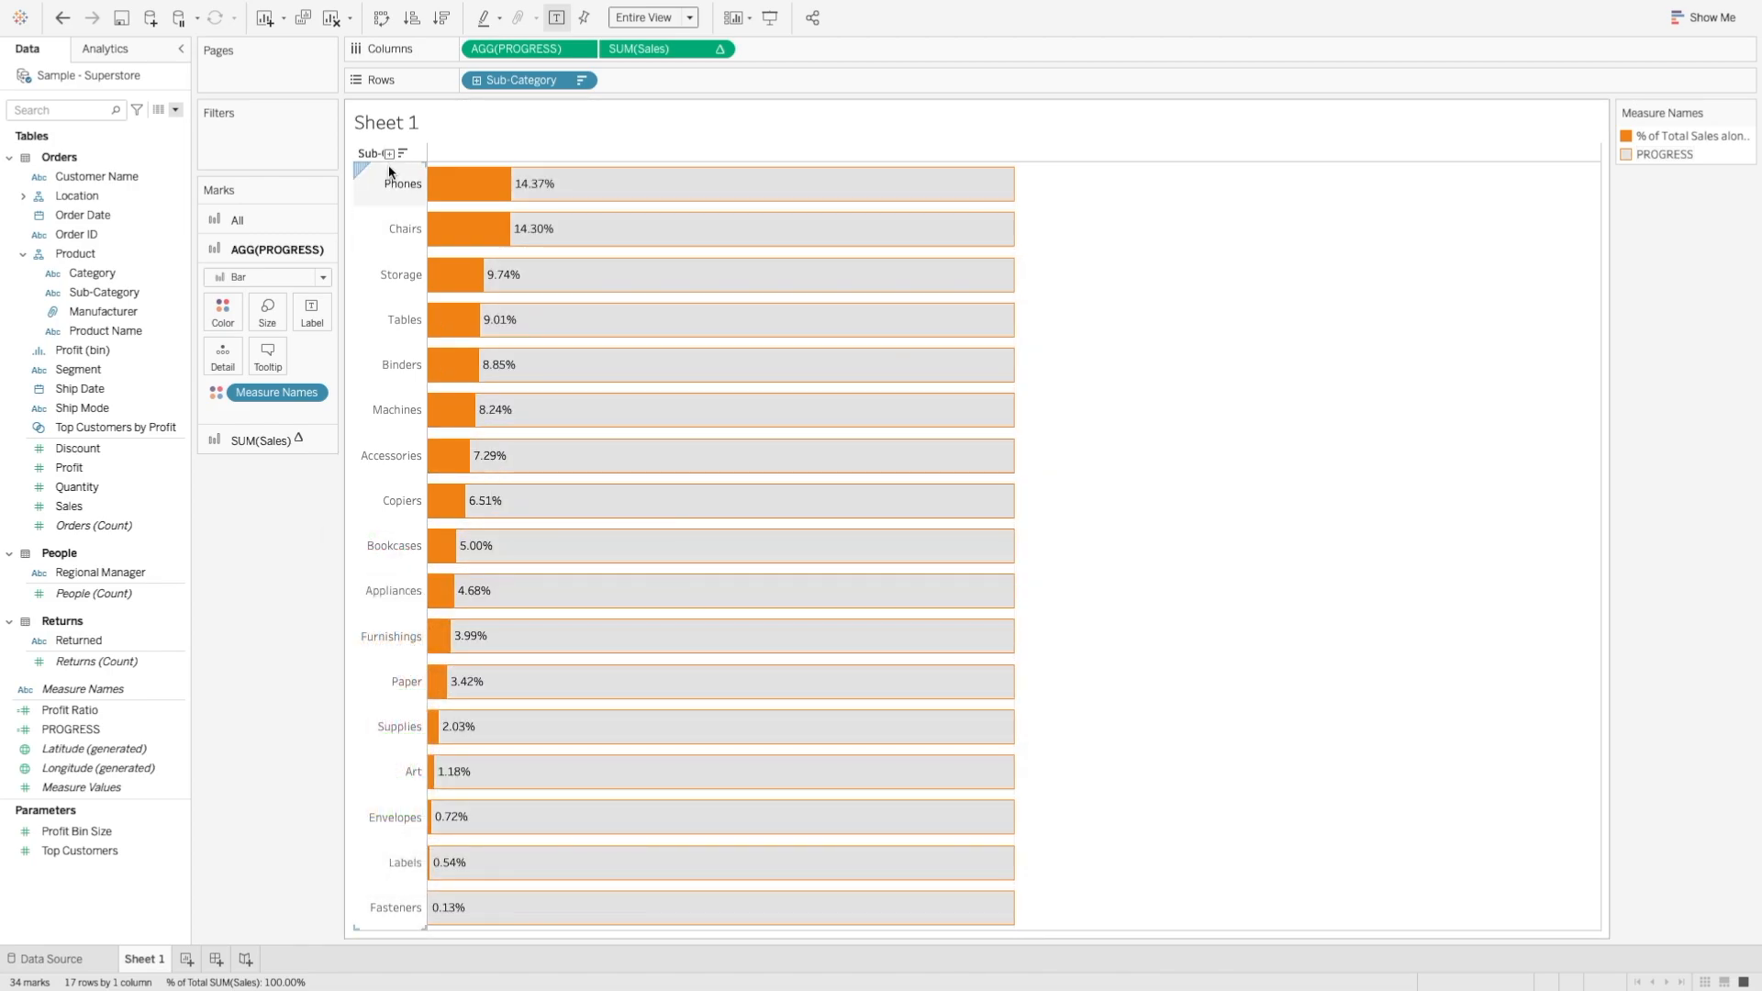
pyautogui.rightClick(373, 154)
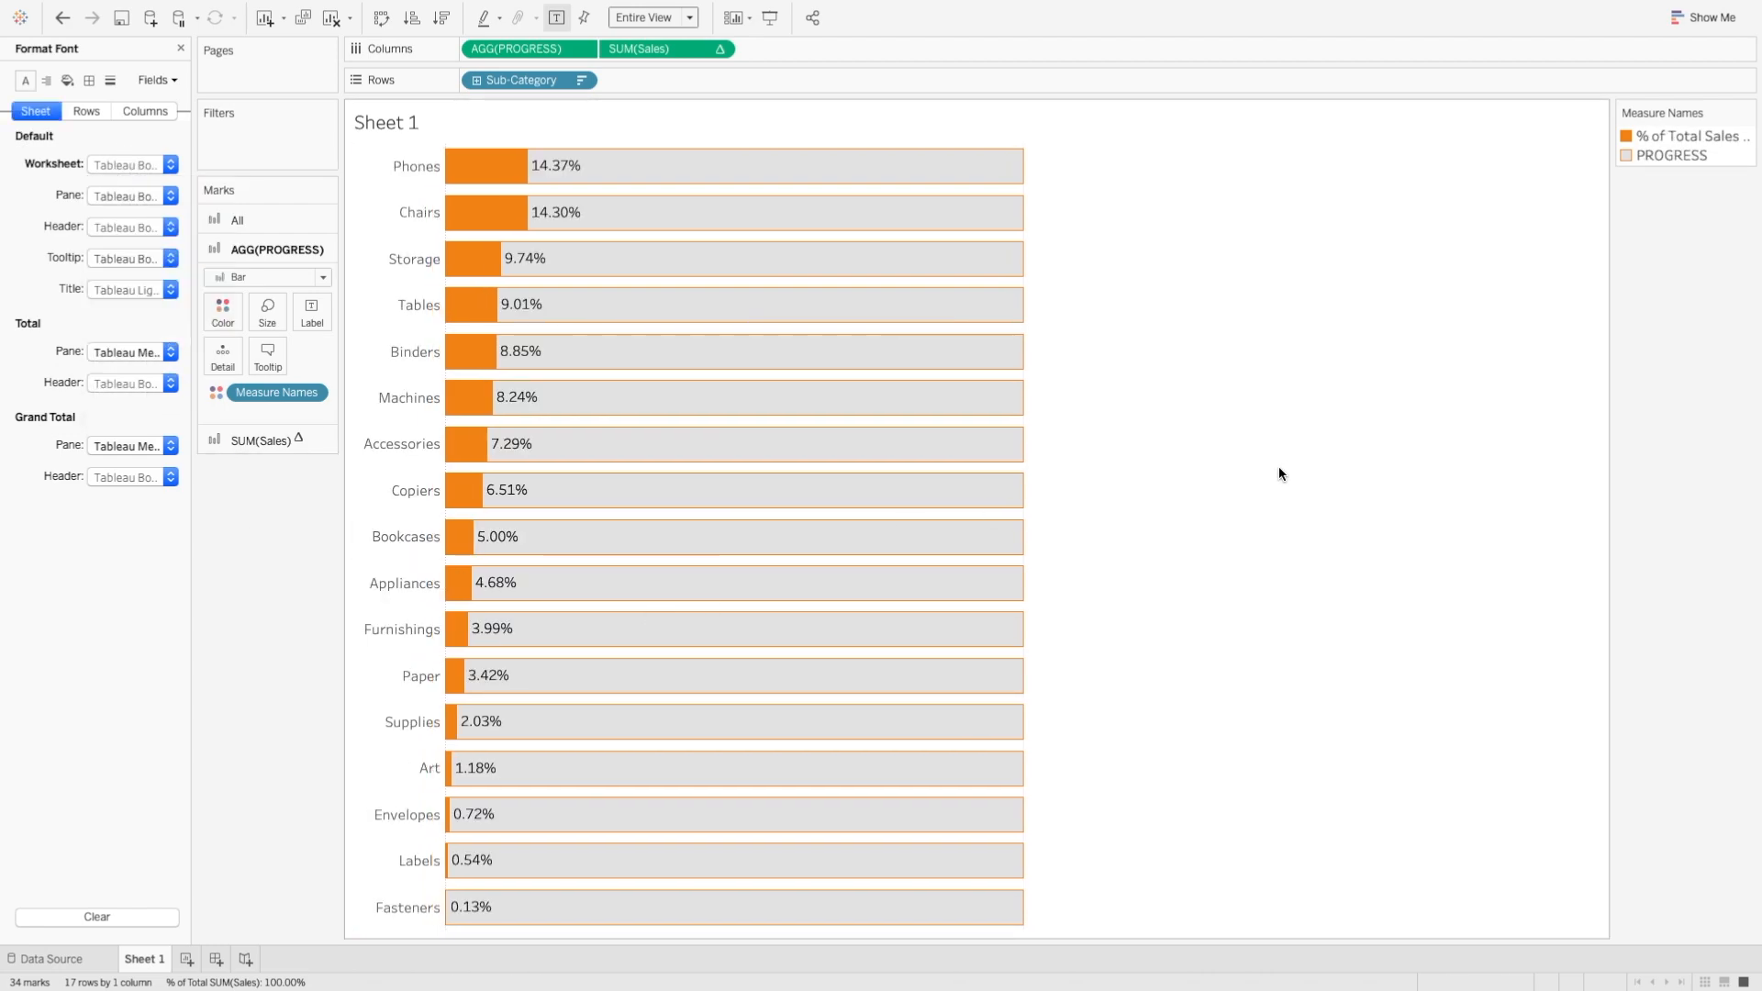
pyautogui.moveTo(635, 173)
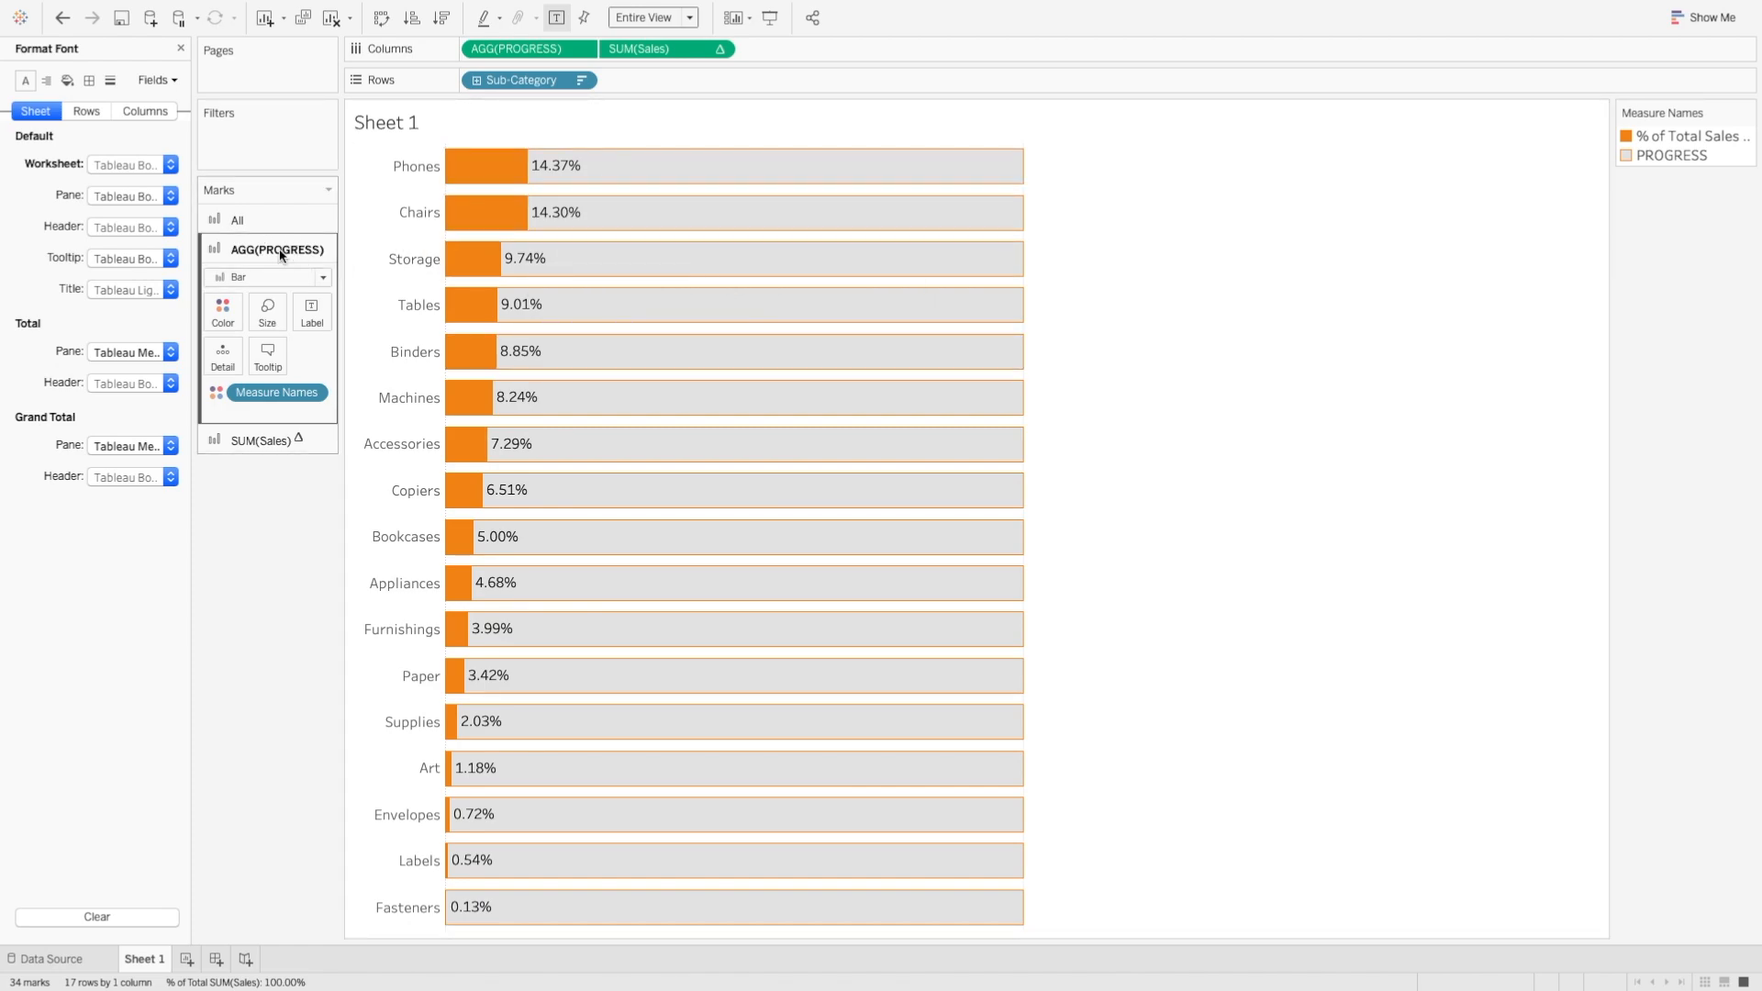
# - Reduce the PROGRESS bar size slightly, then pick Order Date as the field to filter
pyautogui.click(266, 310)
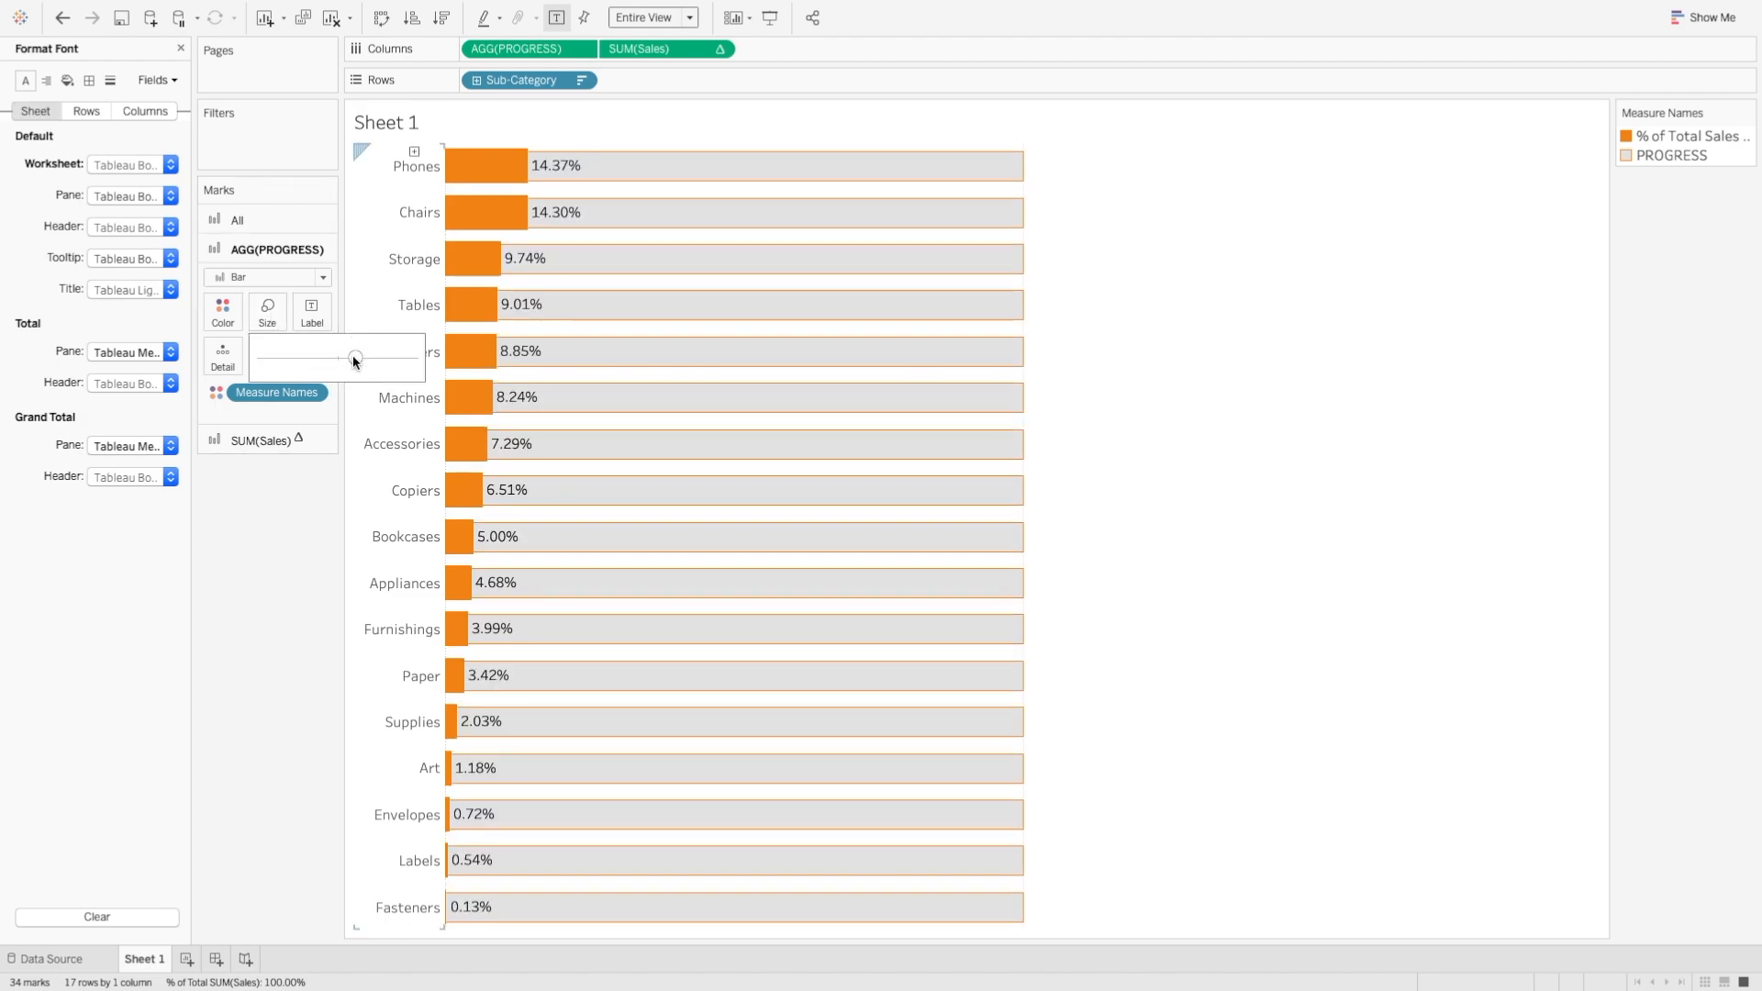
pyautogui.moveTo(354, 358); pyautogui.dragTo(302, 358)
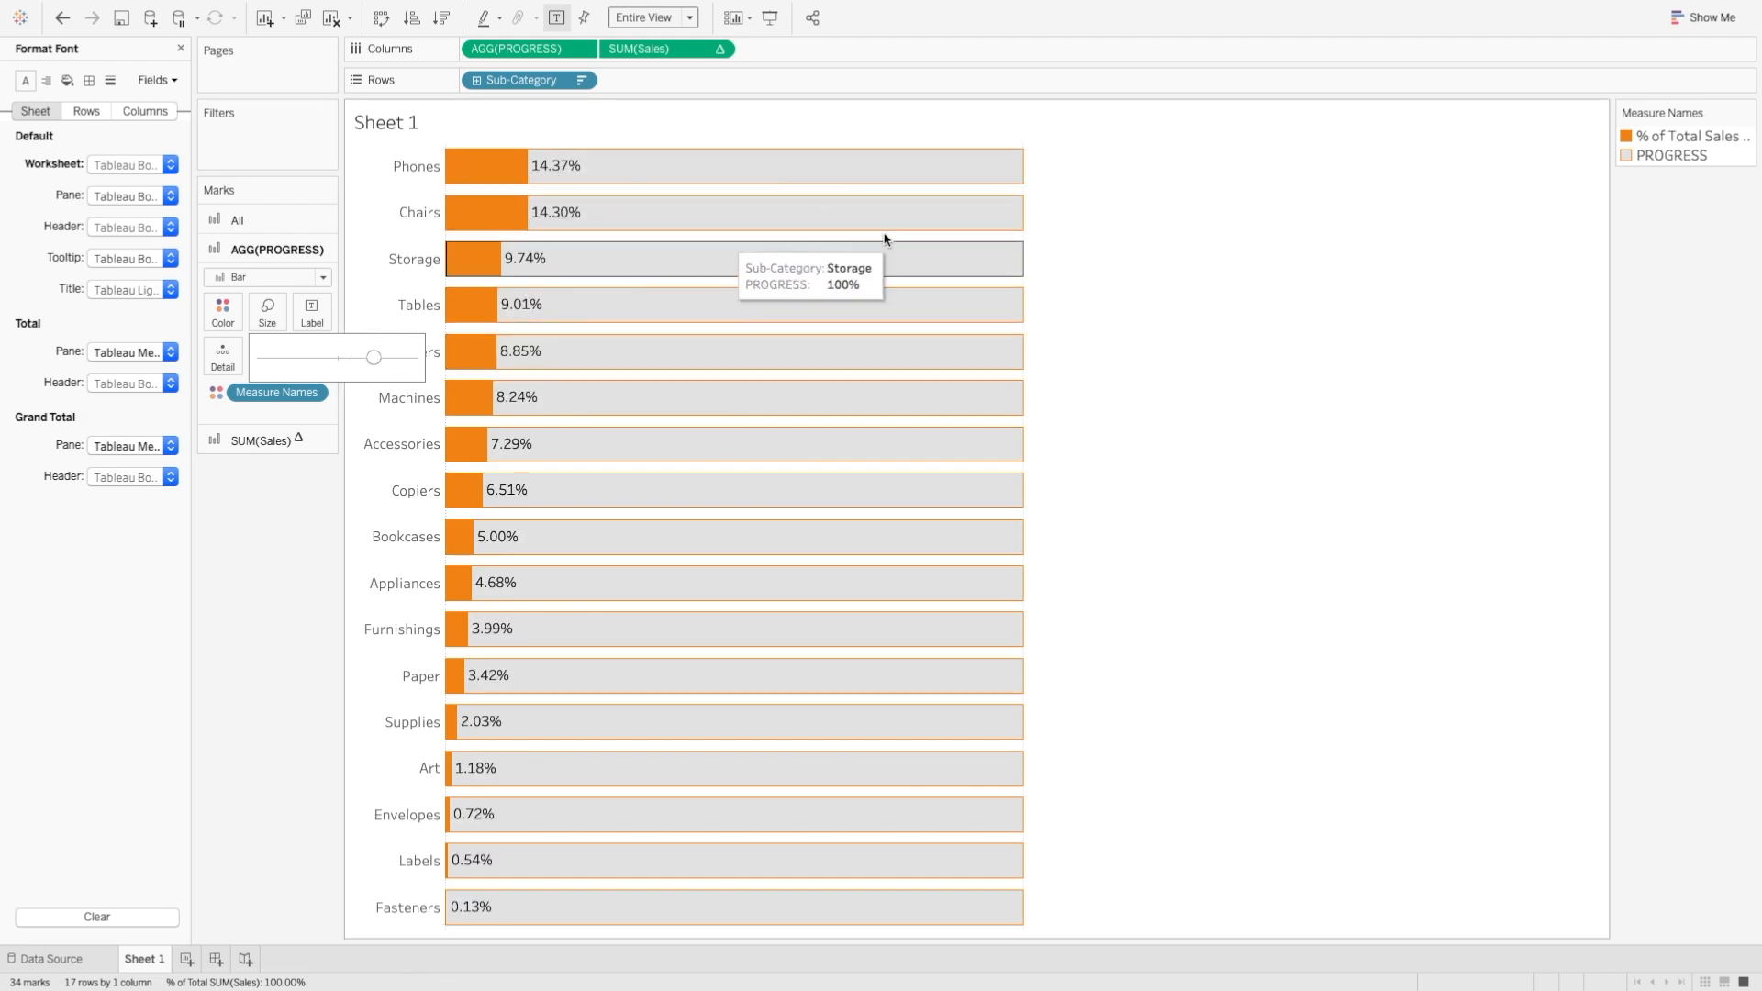
pyautogui.moveTo(918, 180)
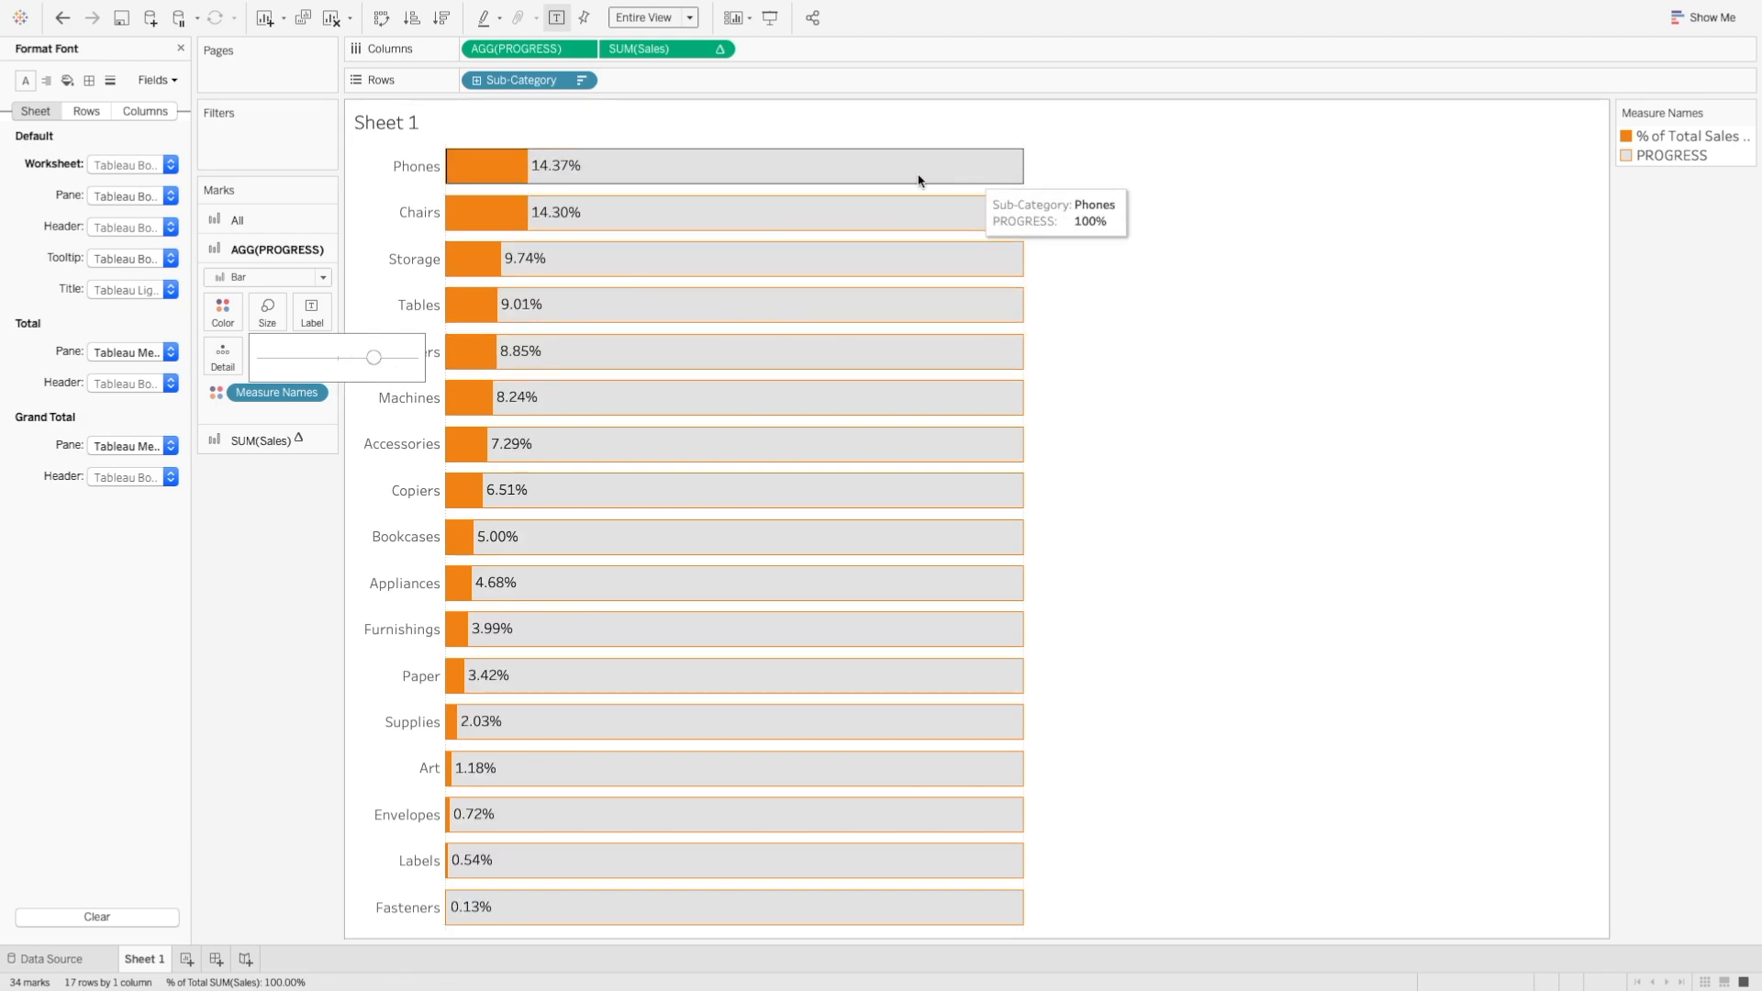
pyautogui.moveTo(1146, 198)
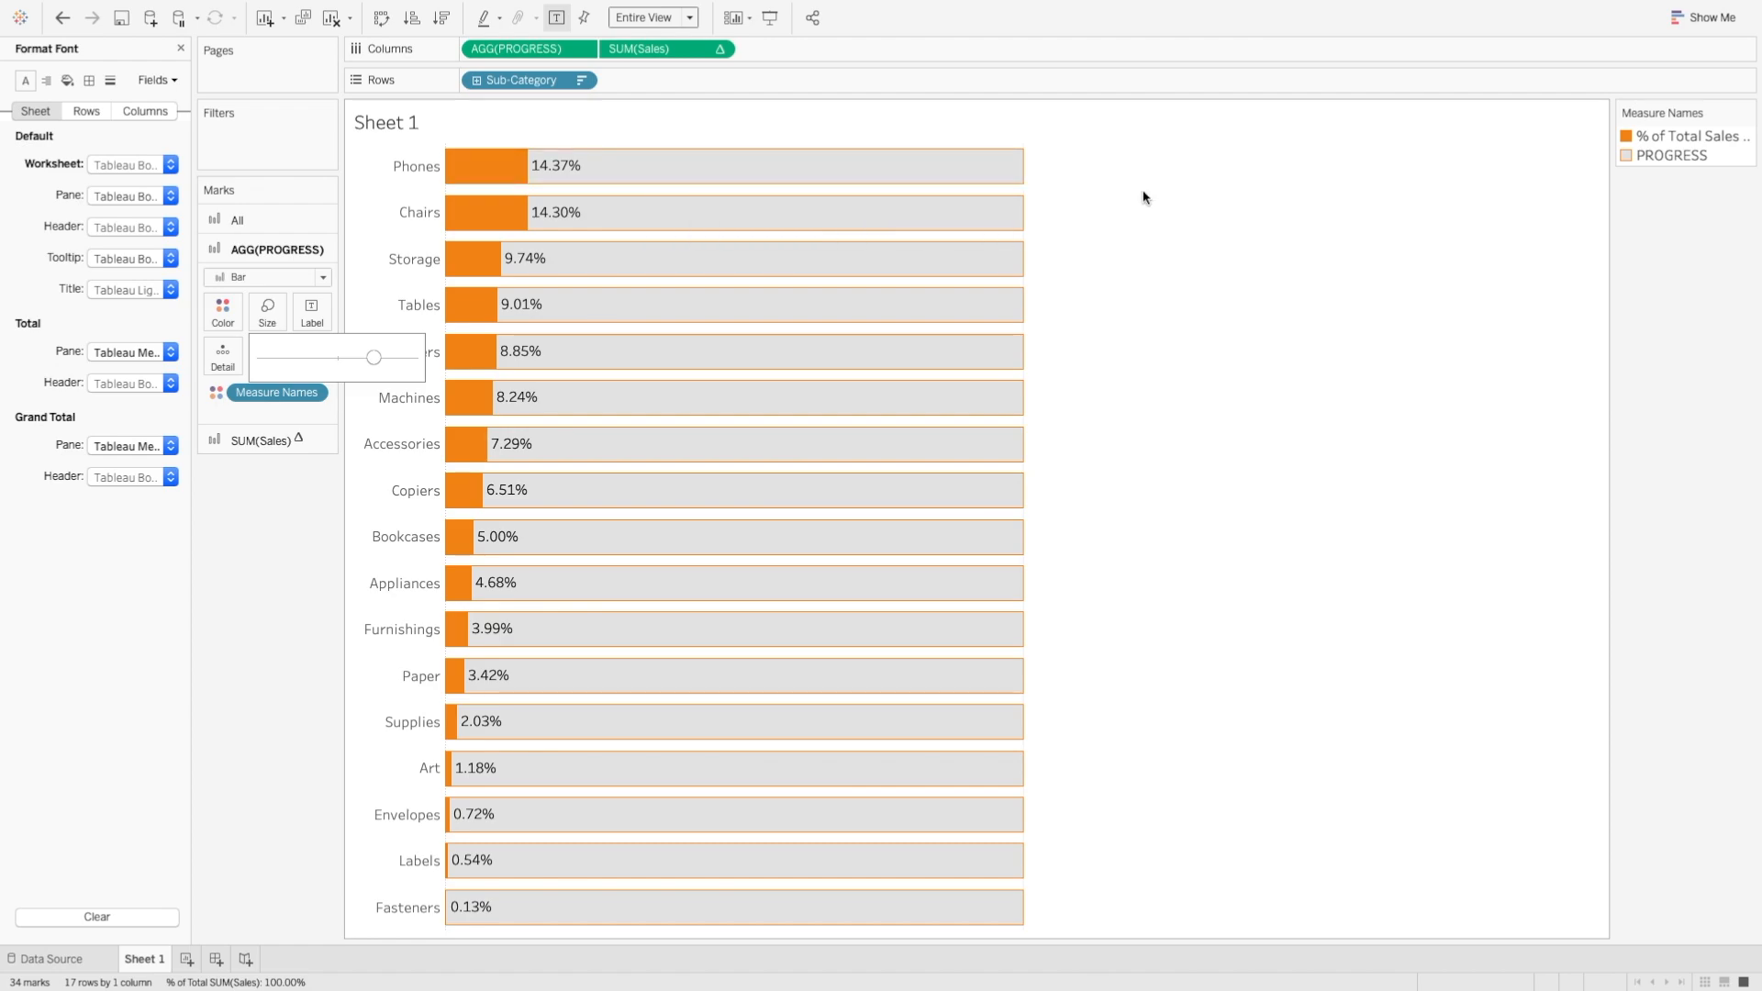
pyautogui.moveTo(573, 180)
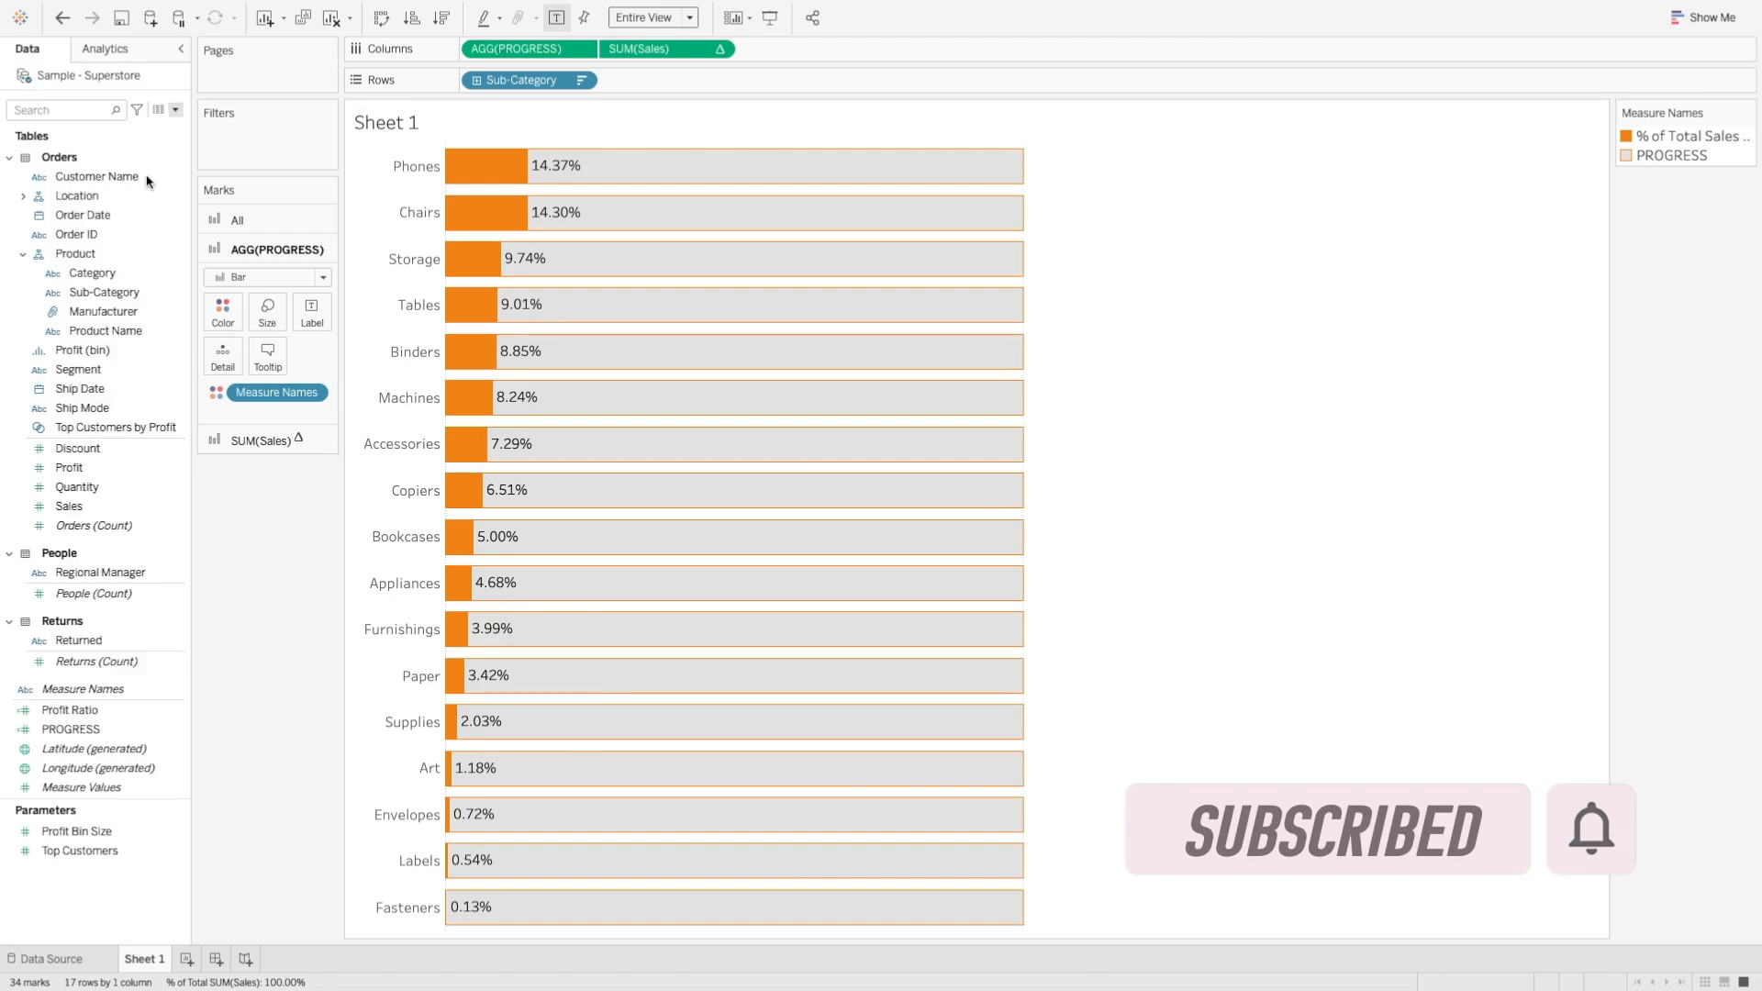
pyautogui.click(83, 215)
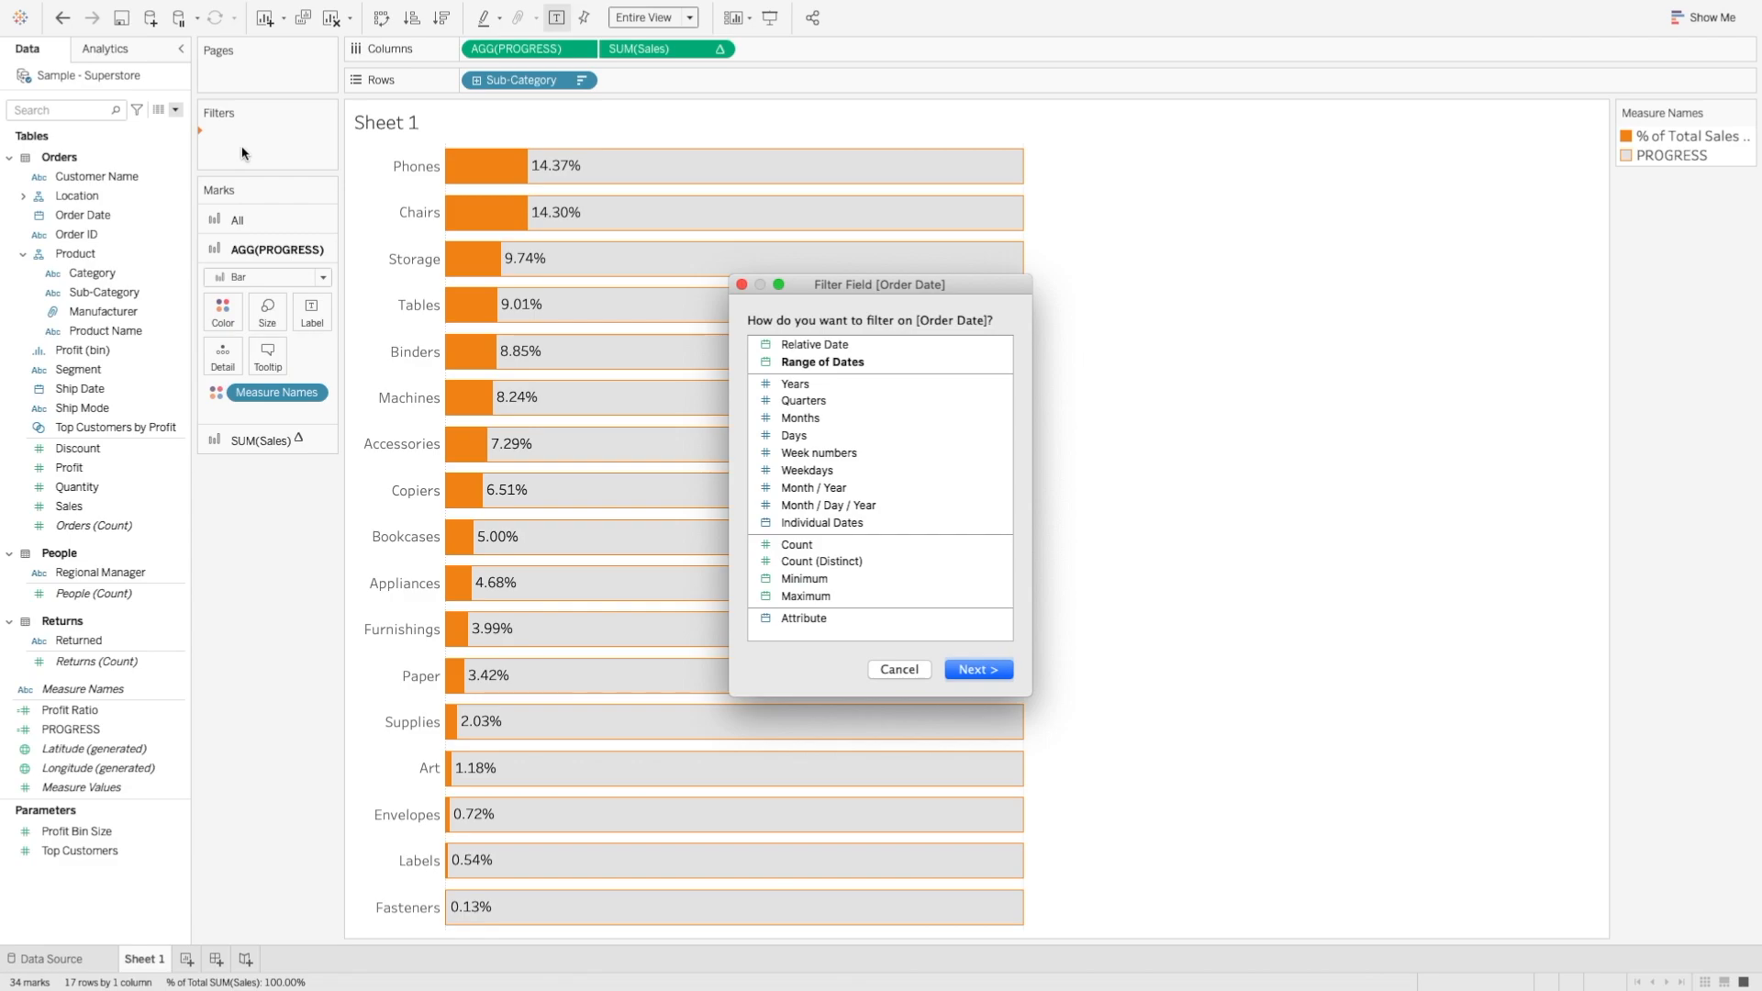
# - Filter Order Date by Month / Year to October–December 2021 and apply it
pyautogui.click(978, 668)
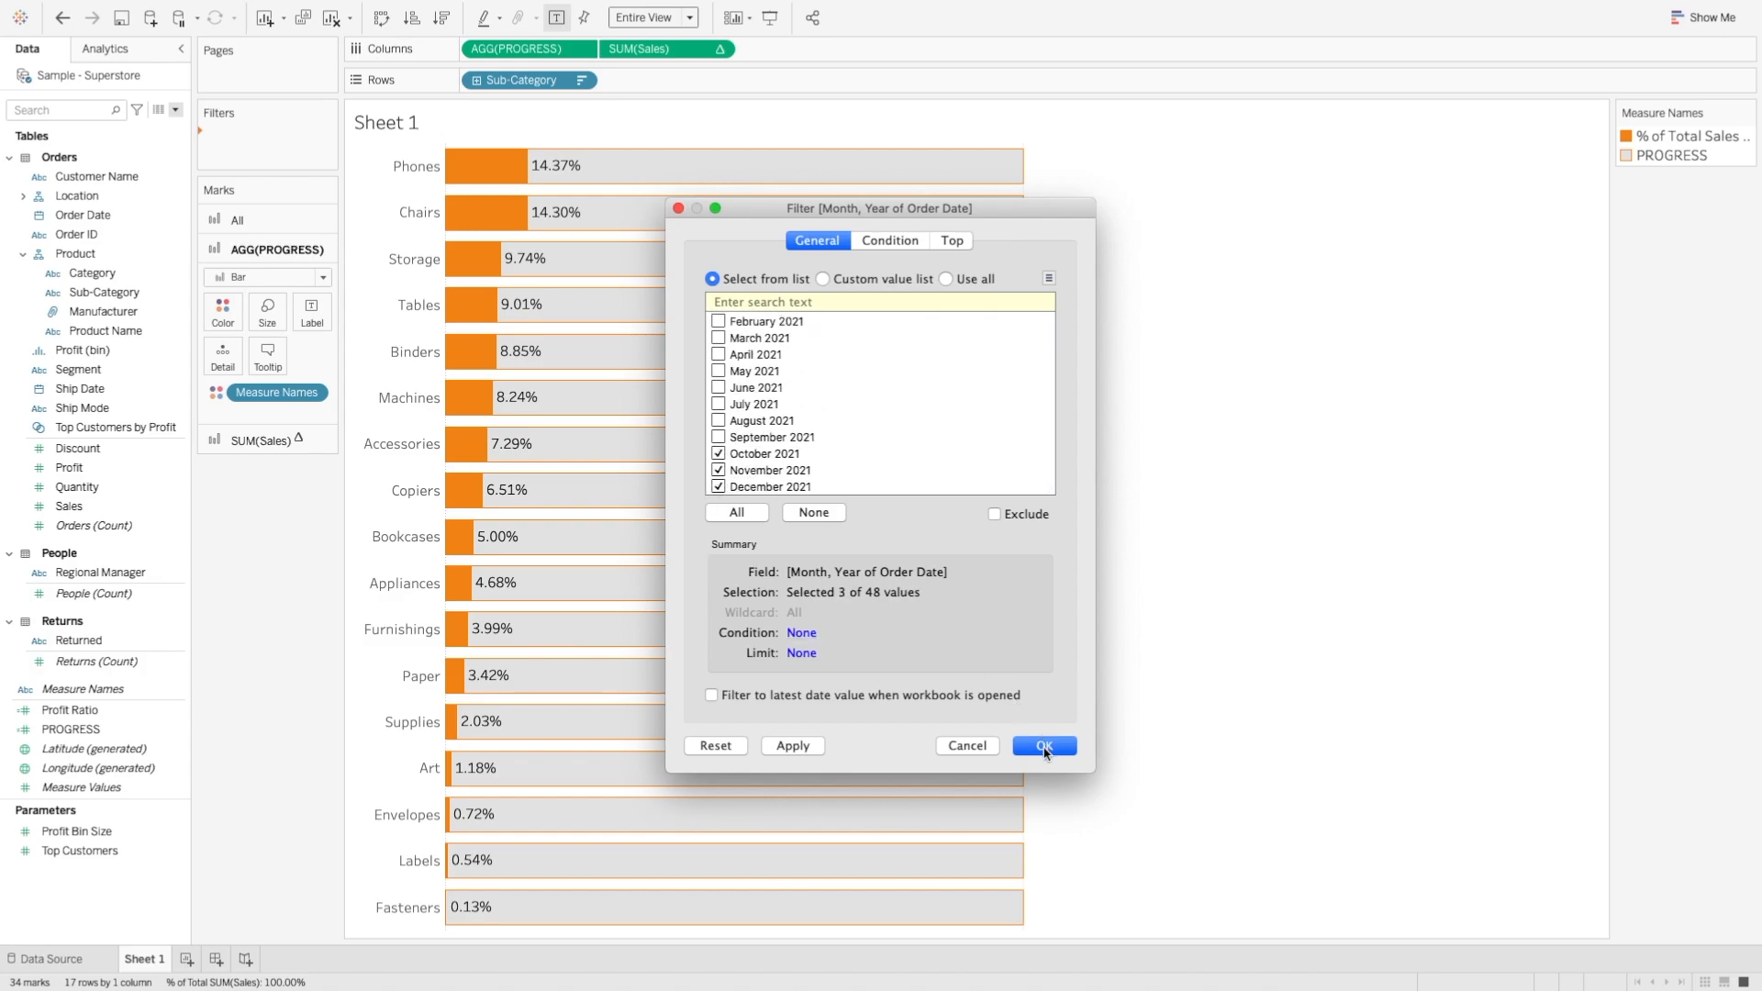
pyautogui.click(1042, 746)
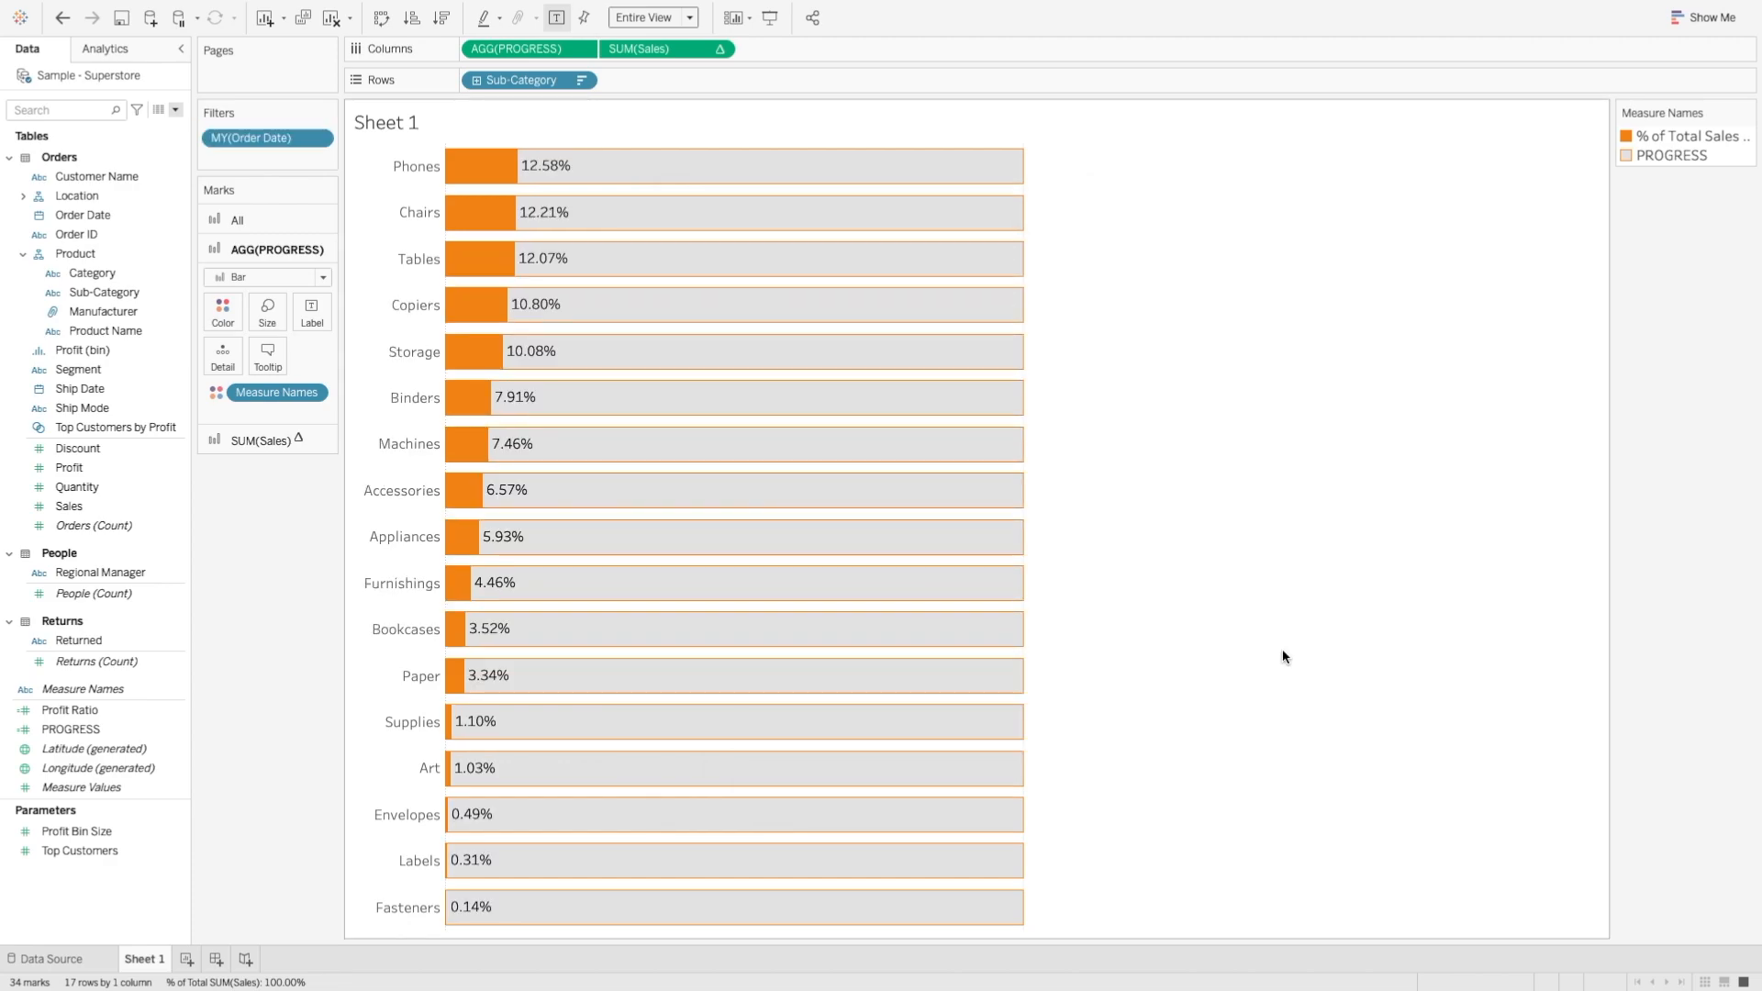
pyautogui.moveTo(587, 182)
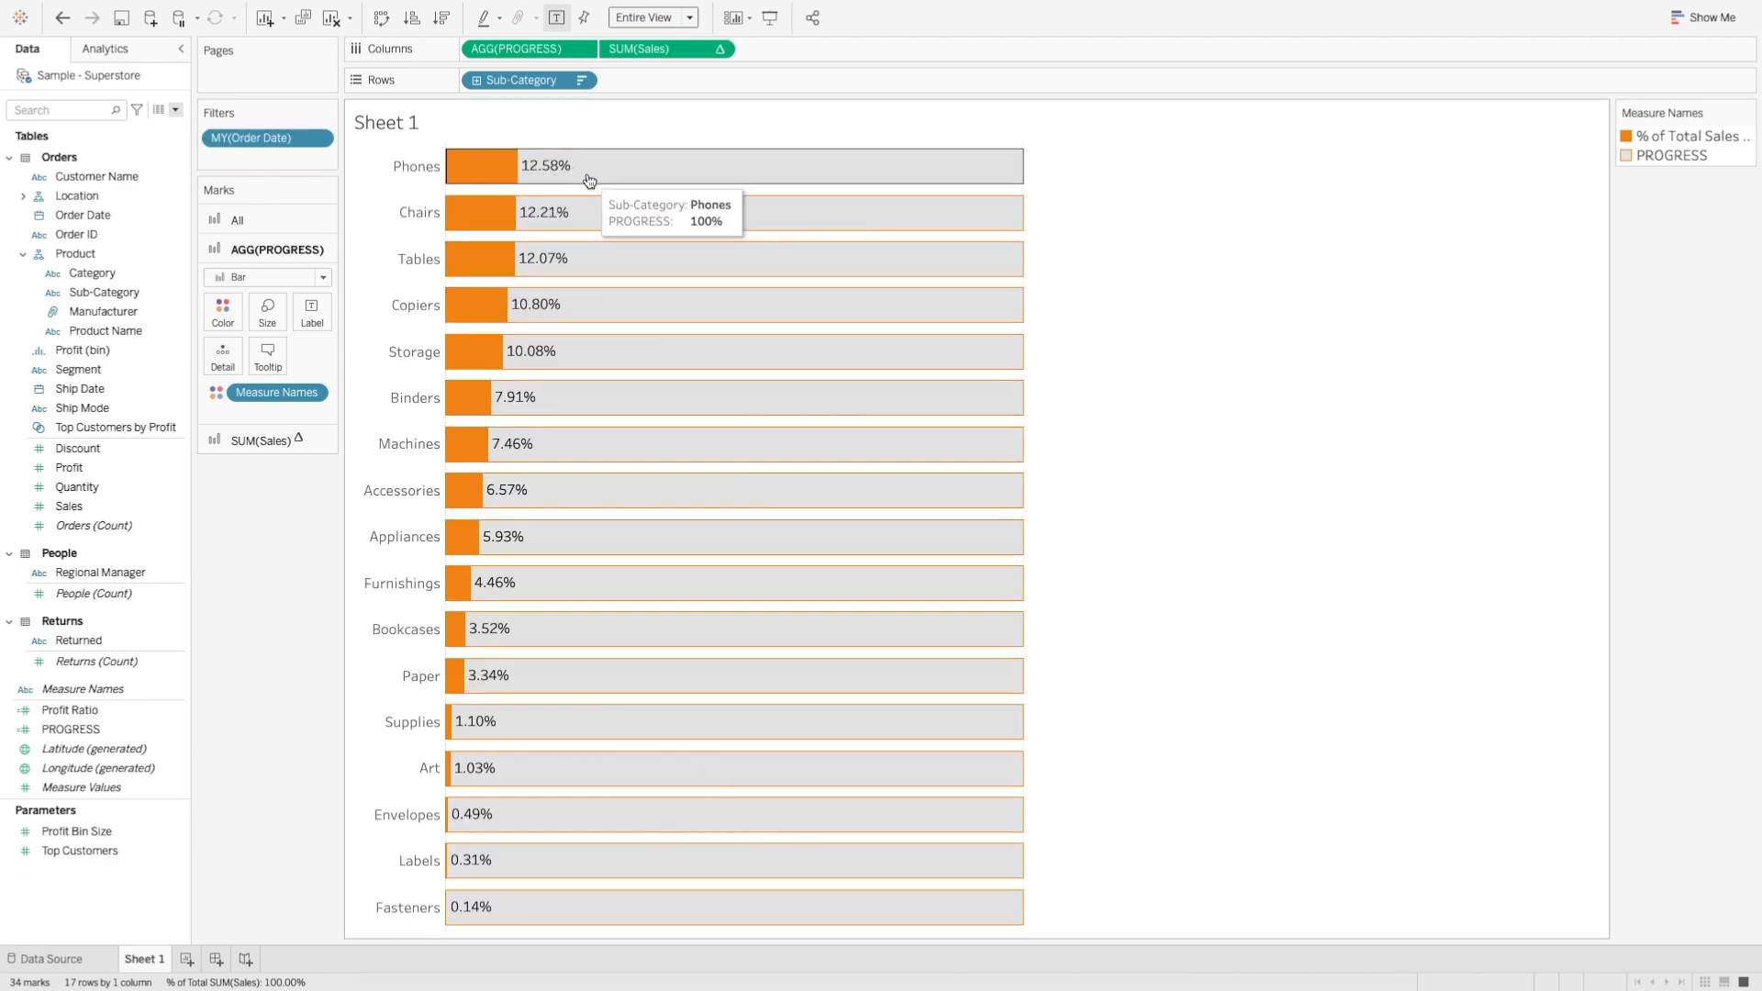
pyautogui.click(316, 138)
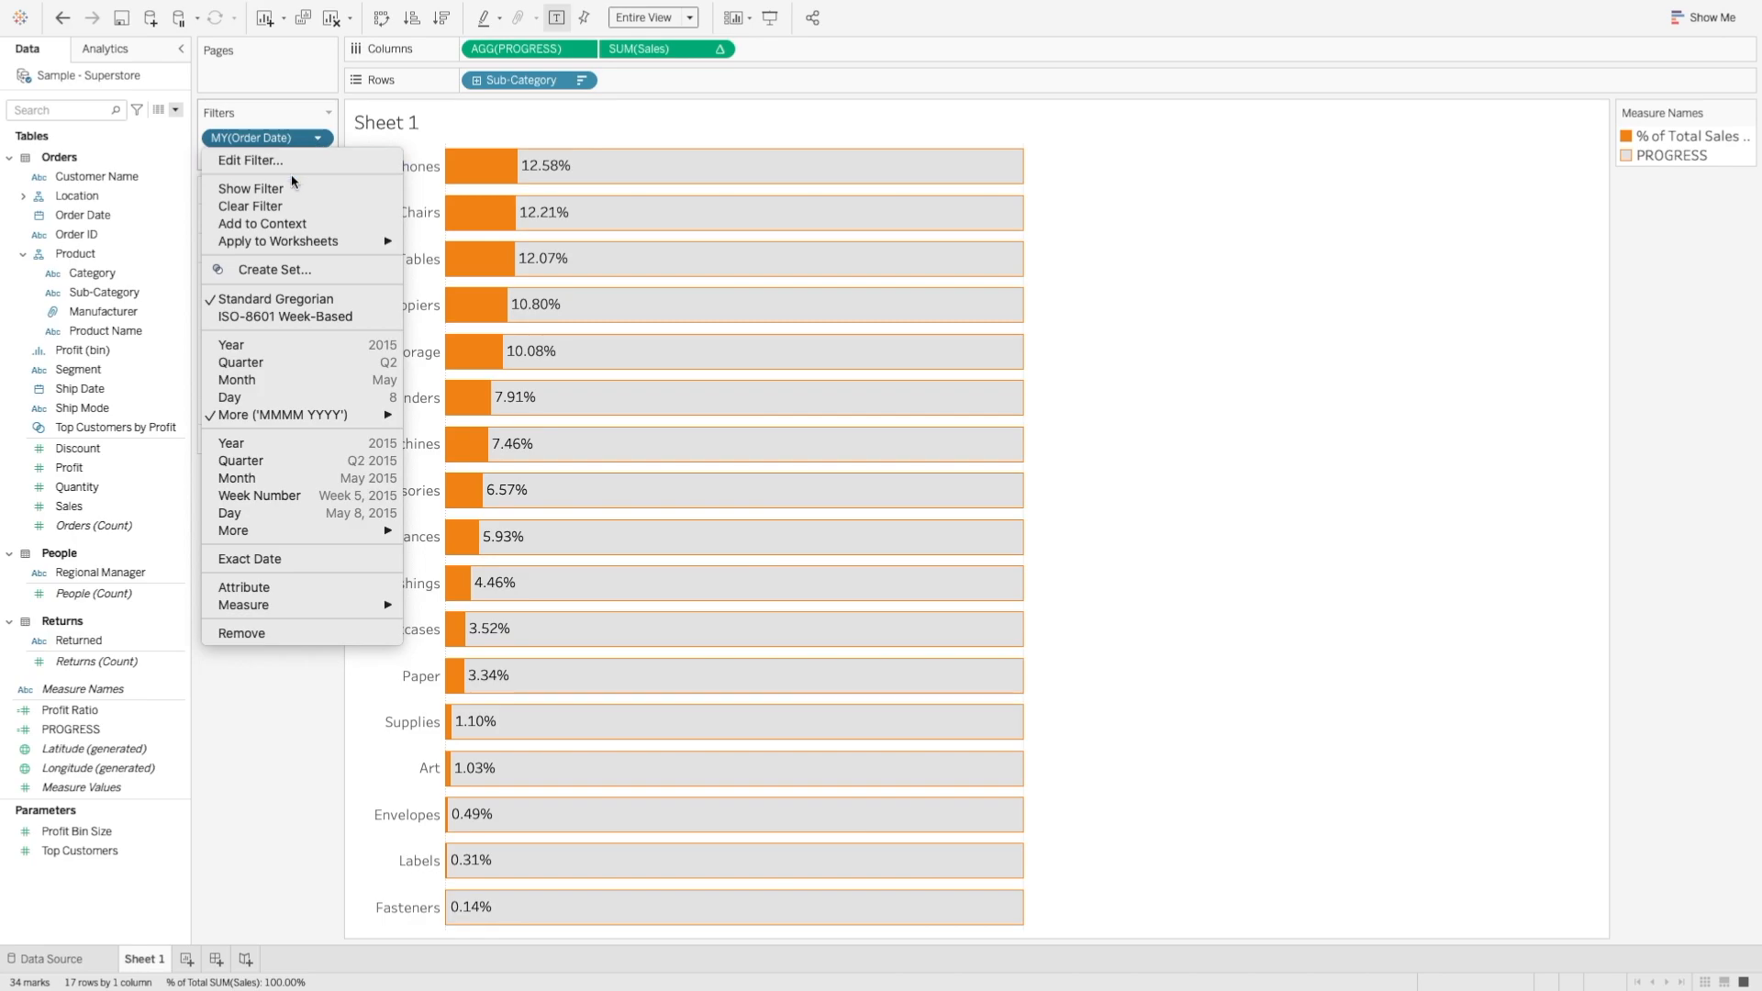
# - Show the Order Date filter as a multiple-values dropdown covering December 2020 through December 2021
pyautogui.click(253, 187)
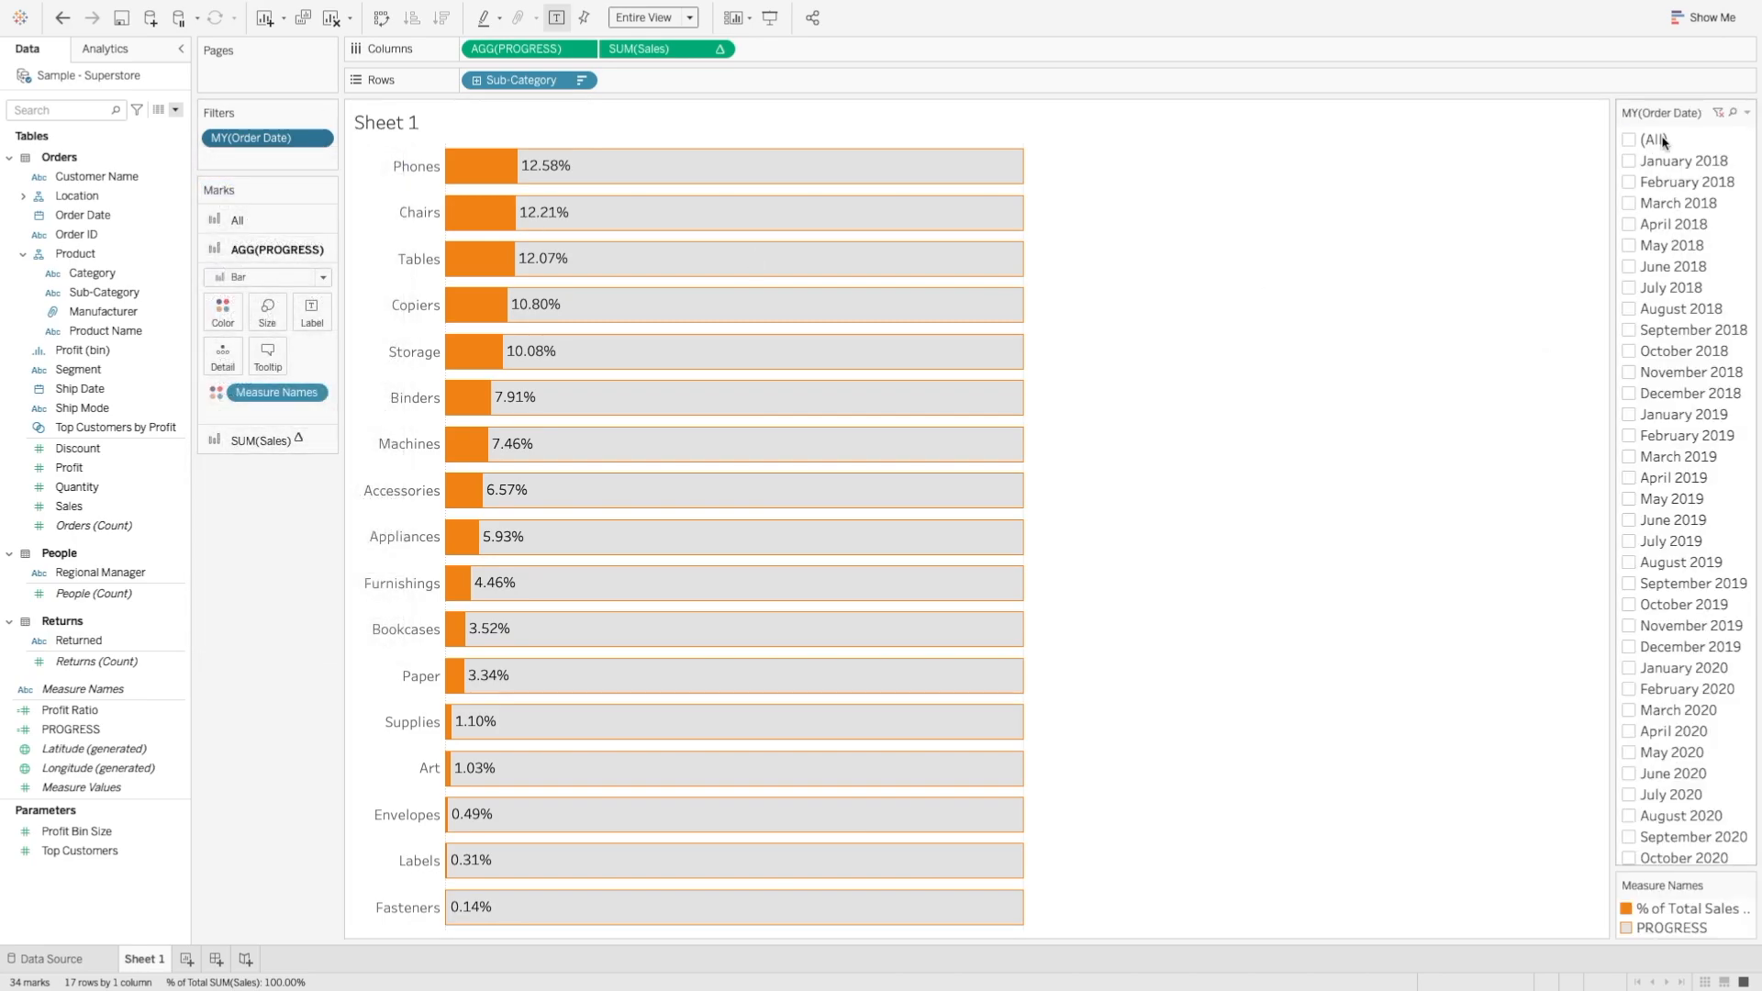
pyautogui.click(1736, 116)
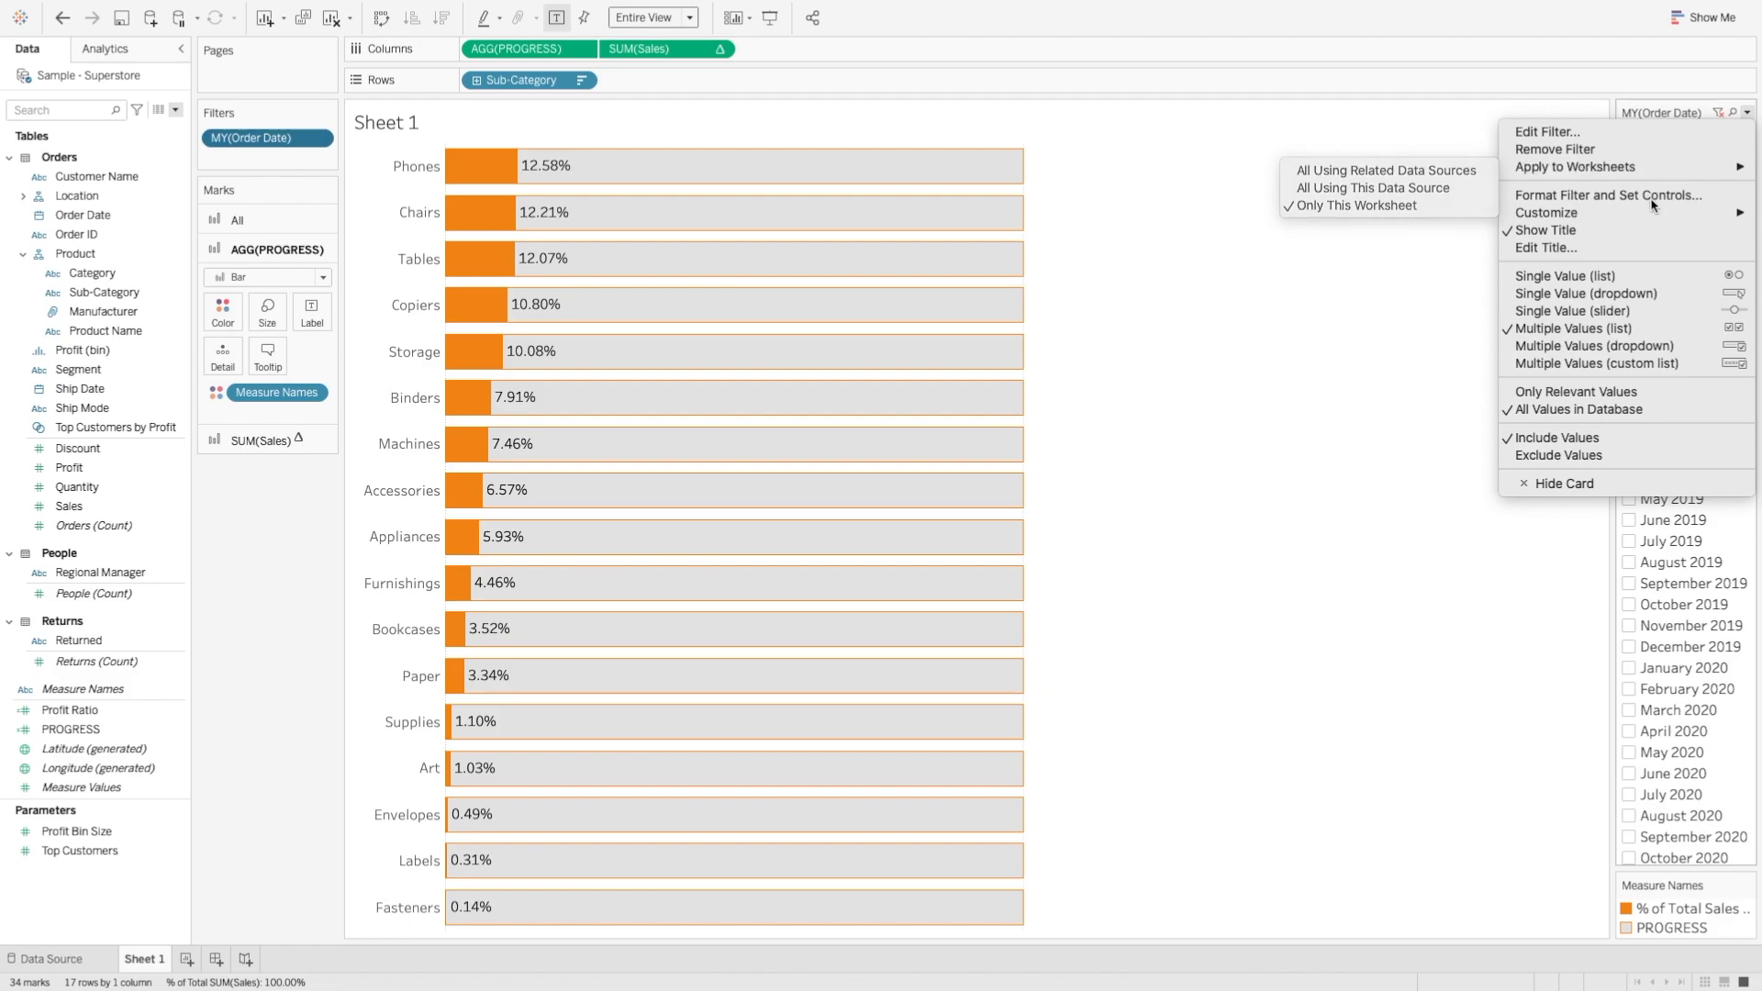
pyautogui.moveTo(1597, 346)
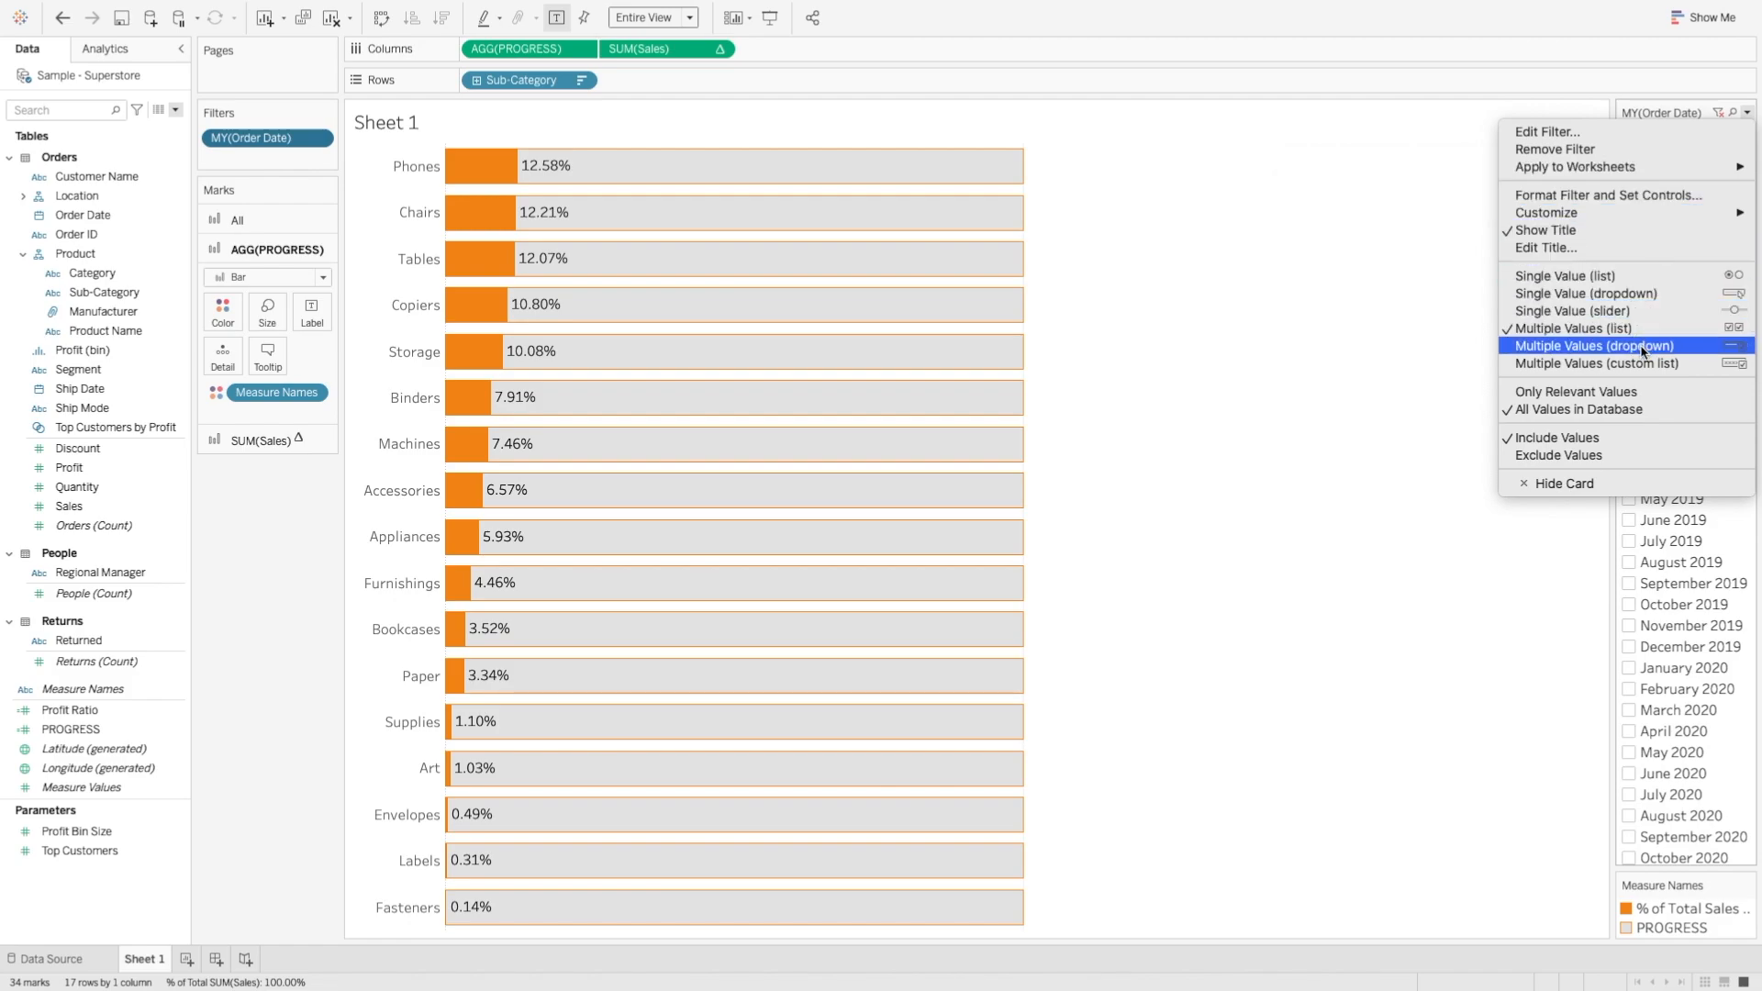
pyautogui.moveTo(1627, 350)
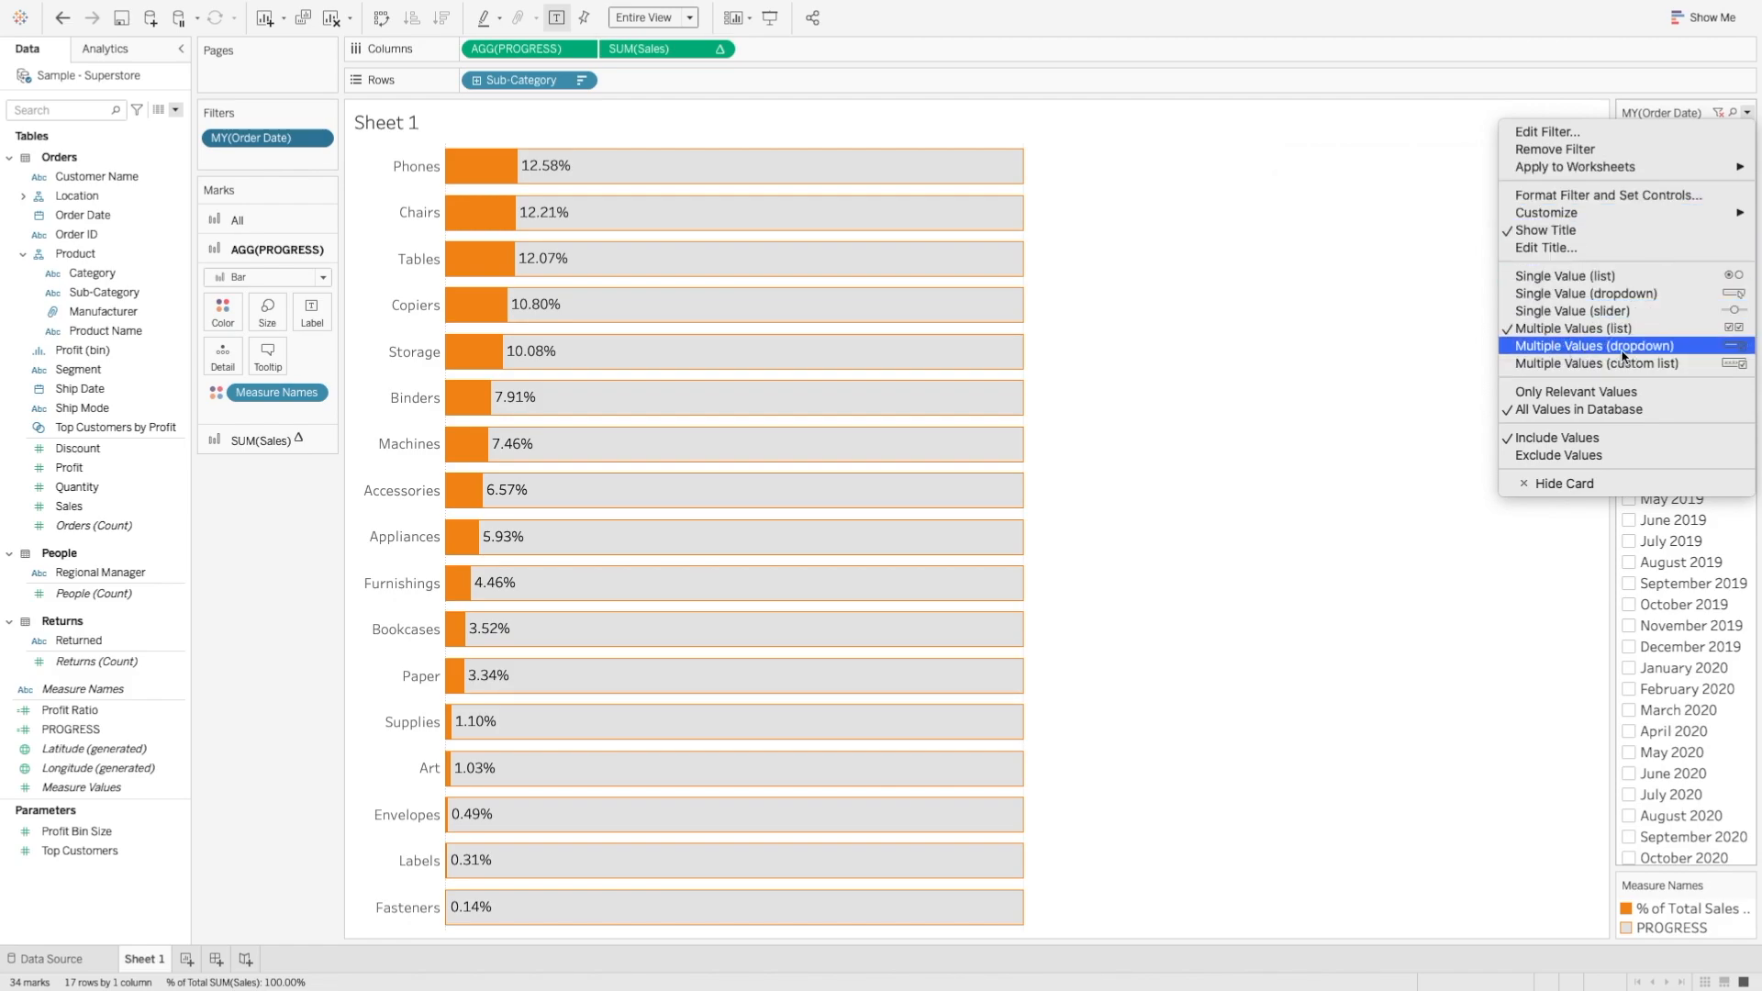
pyautogui.click(1597, 345)
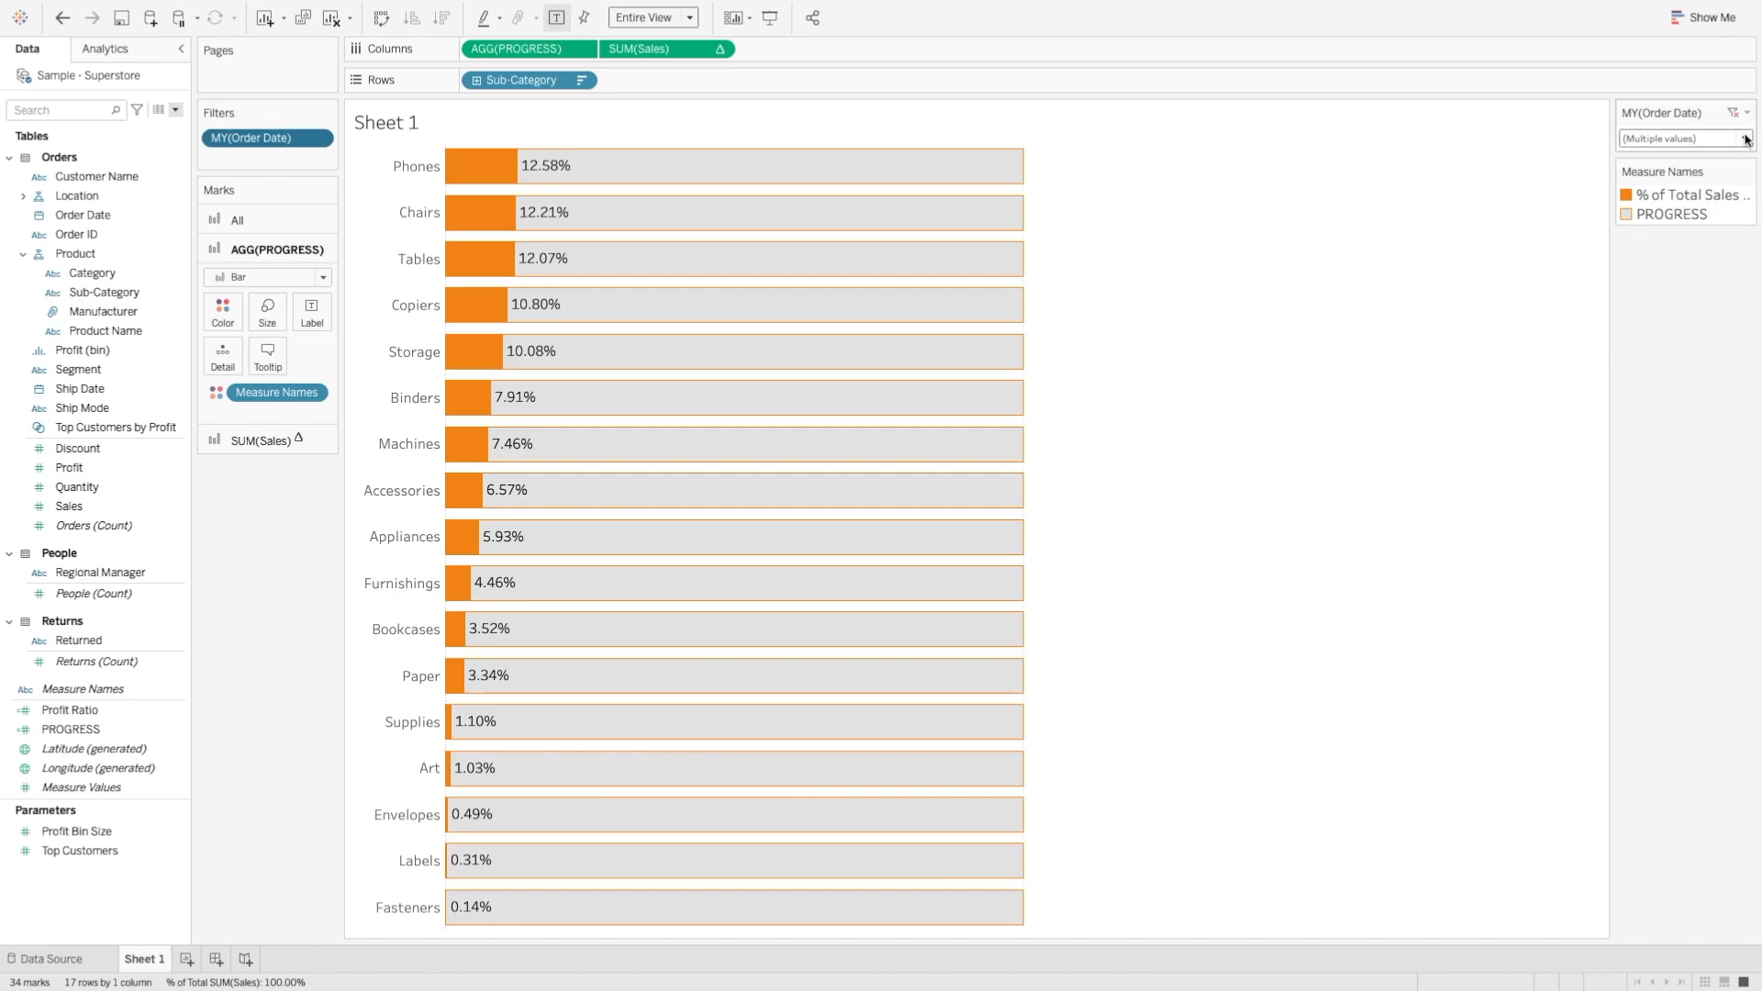
pyautogui.click(1742, 140)
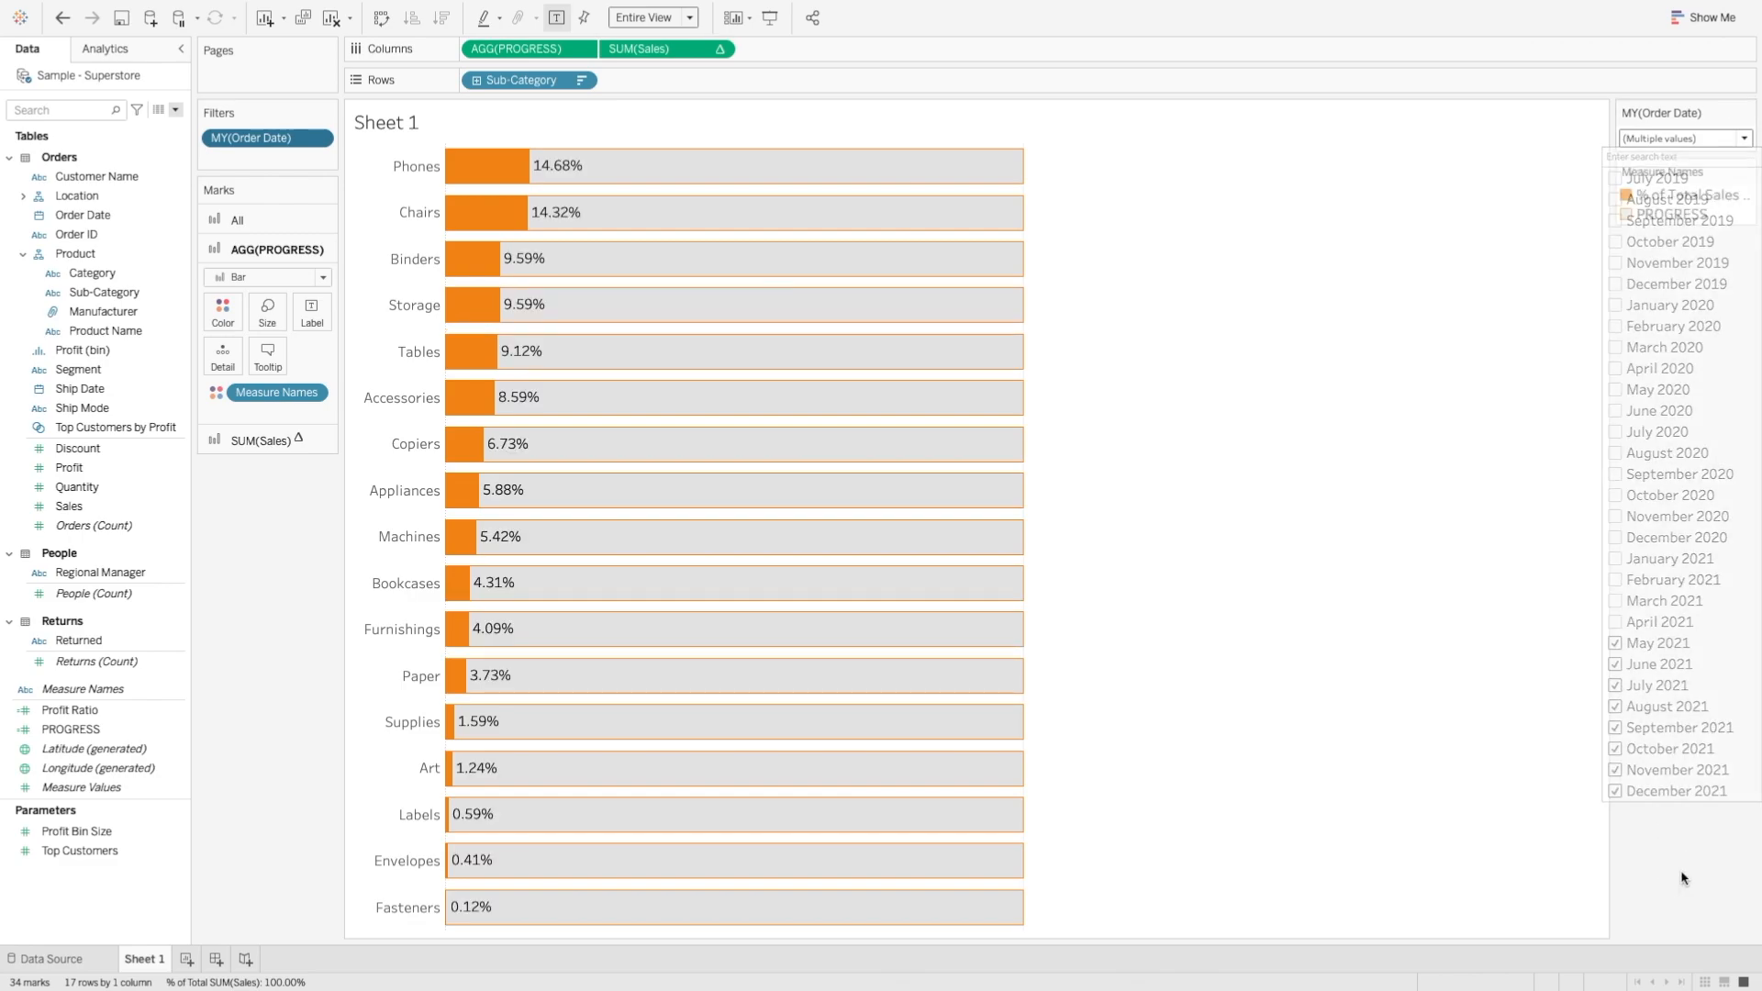
pyautogui.moveTo(856, 265)
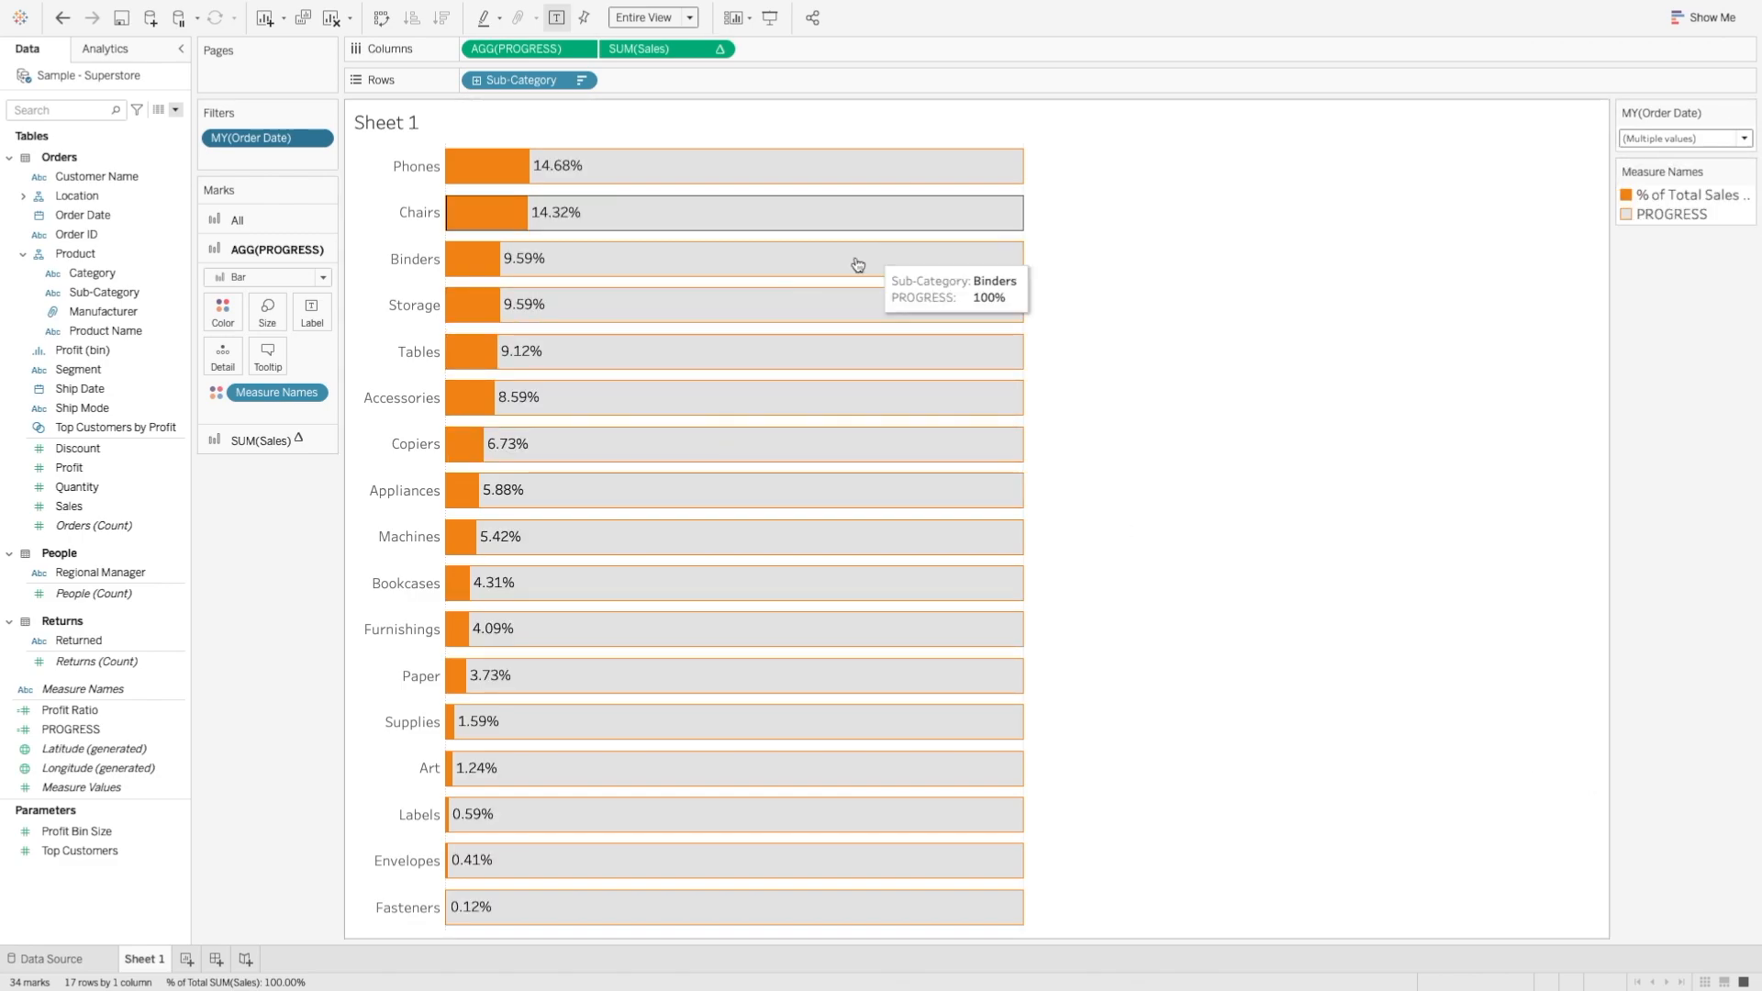
pyautogui.click(1751, 114)
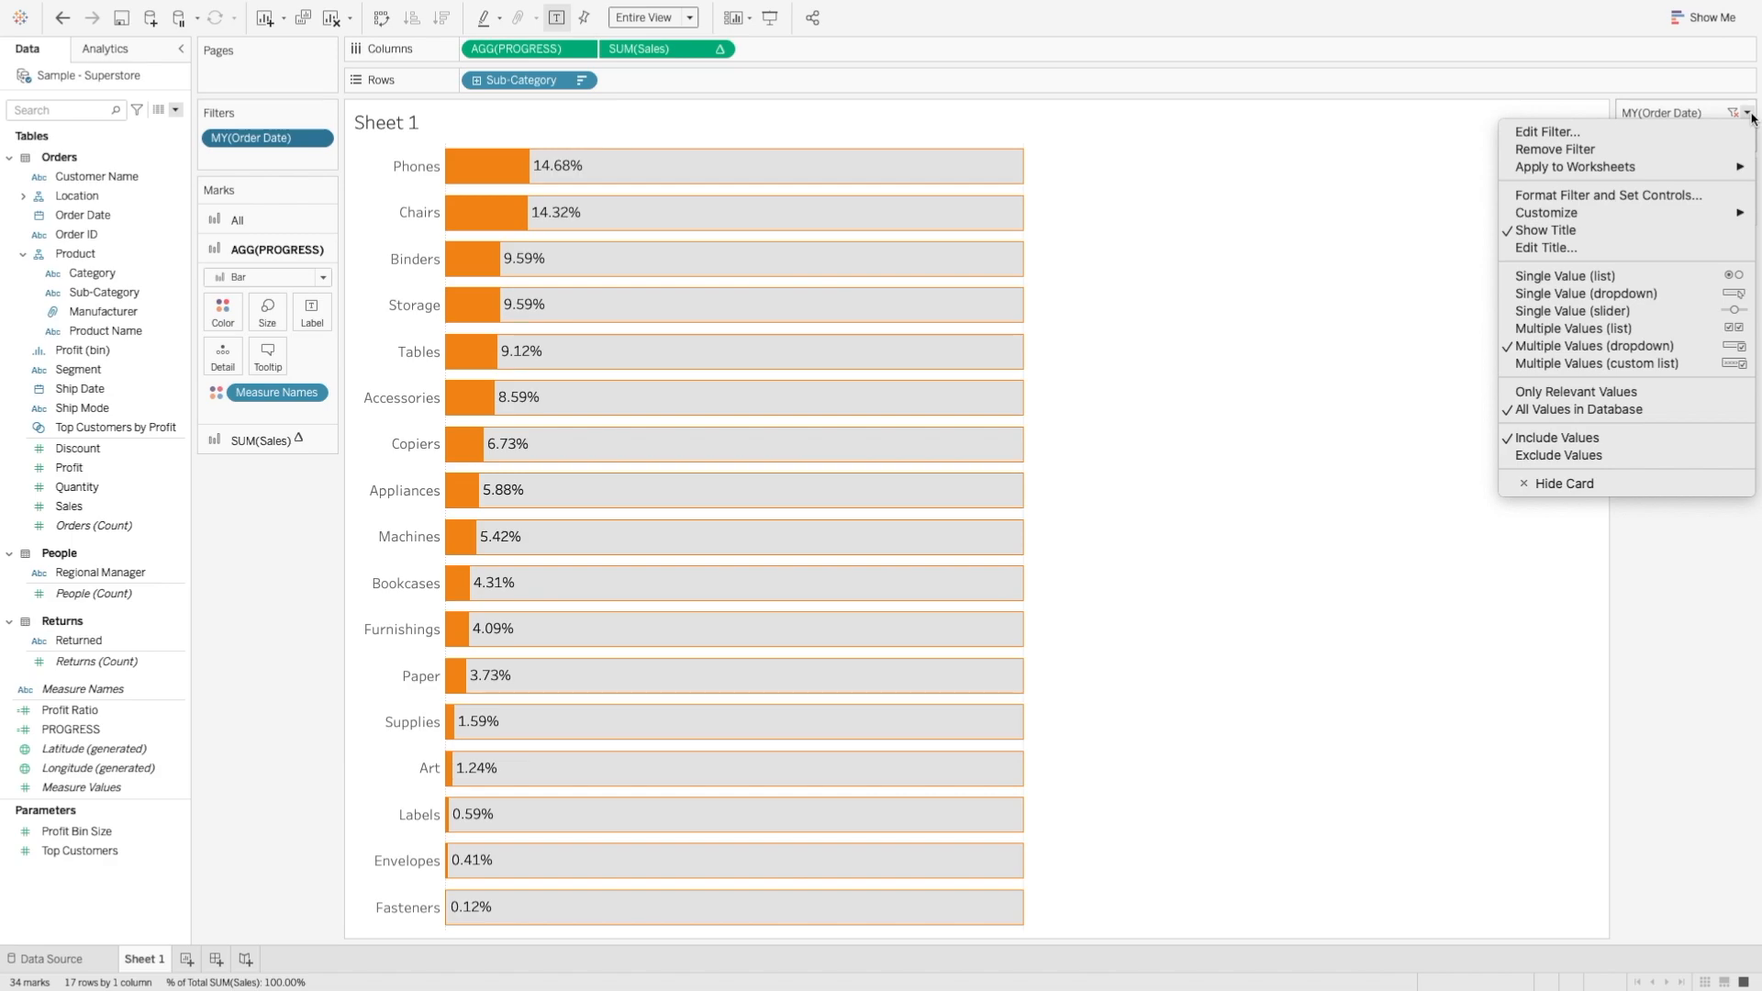
pyautogui.moveTo(1583, 213)
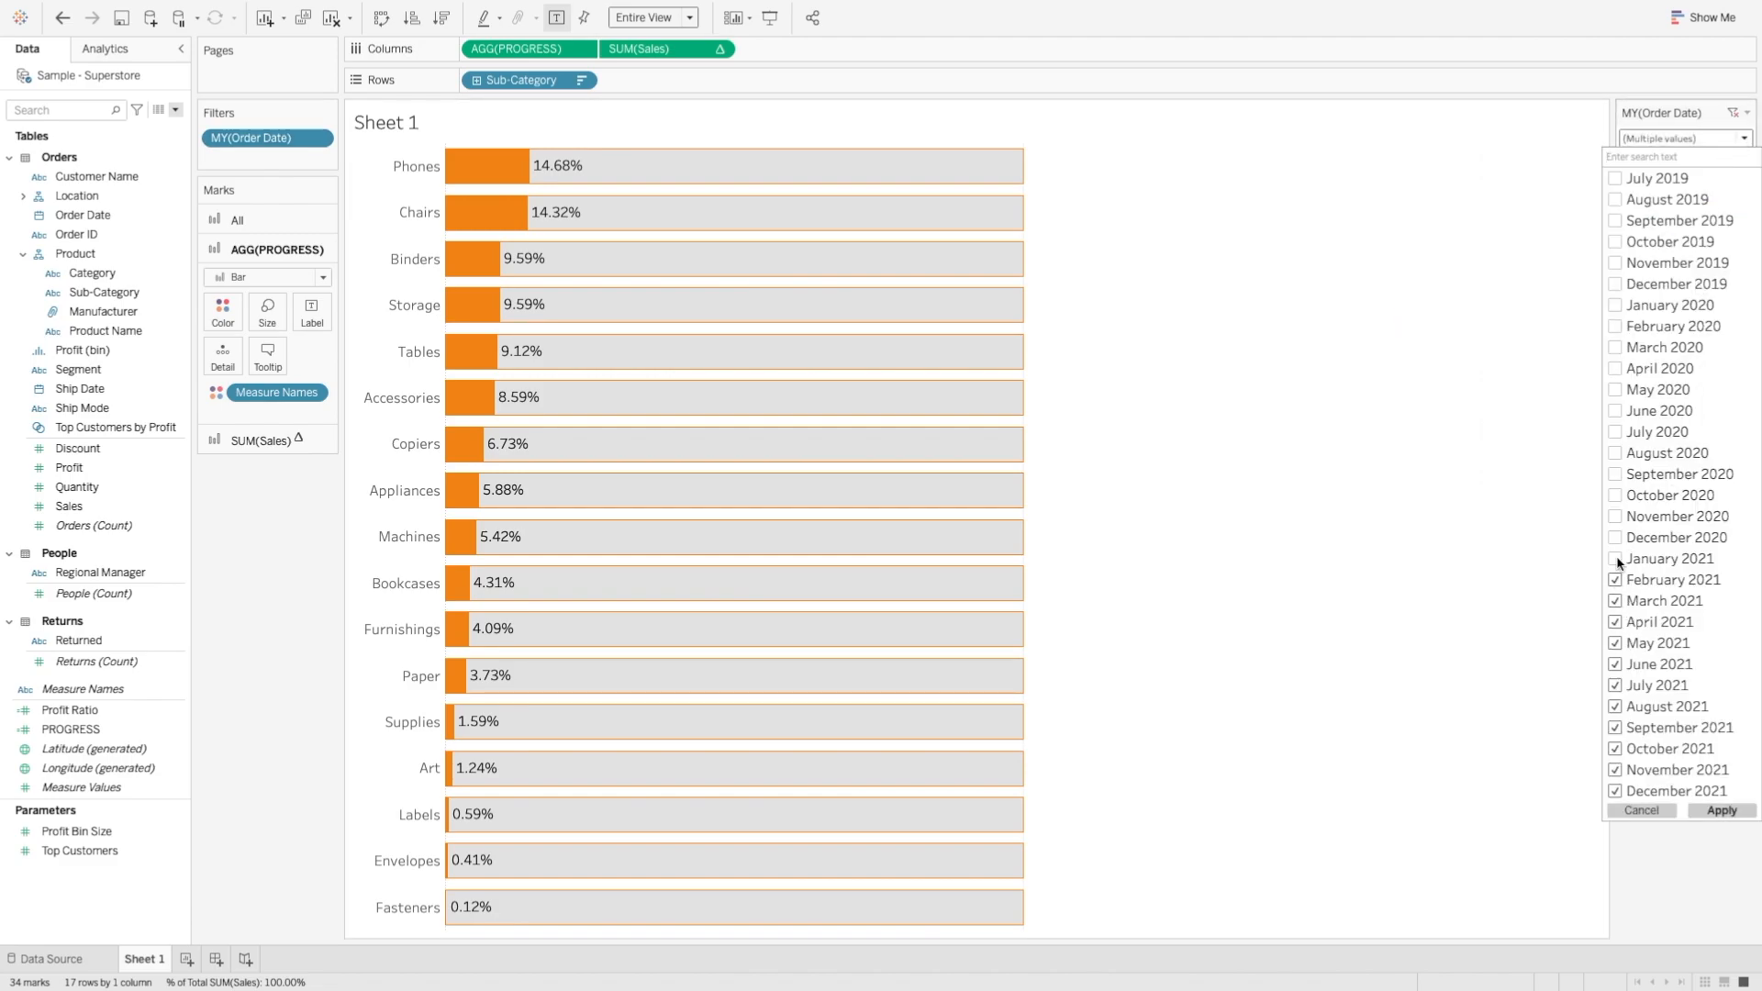
pyautogui.click(1615, 538)
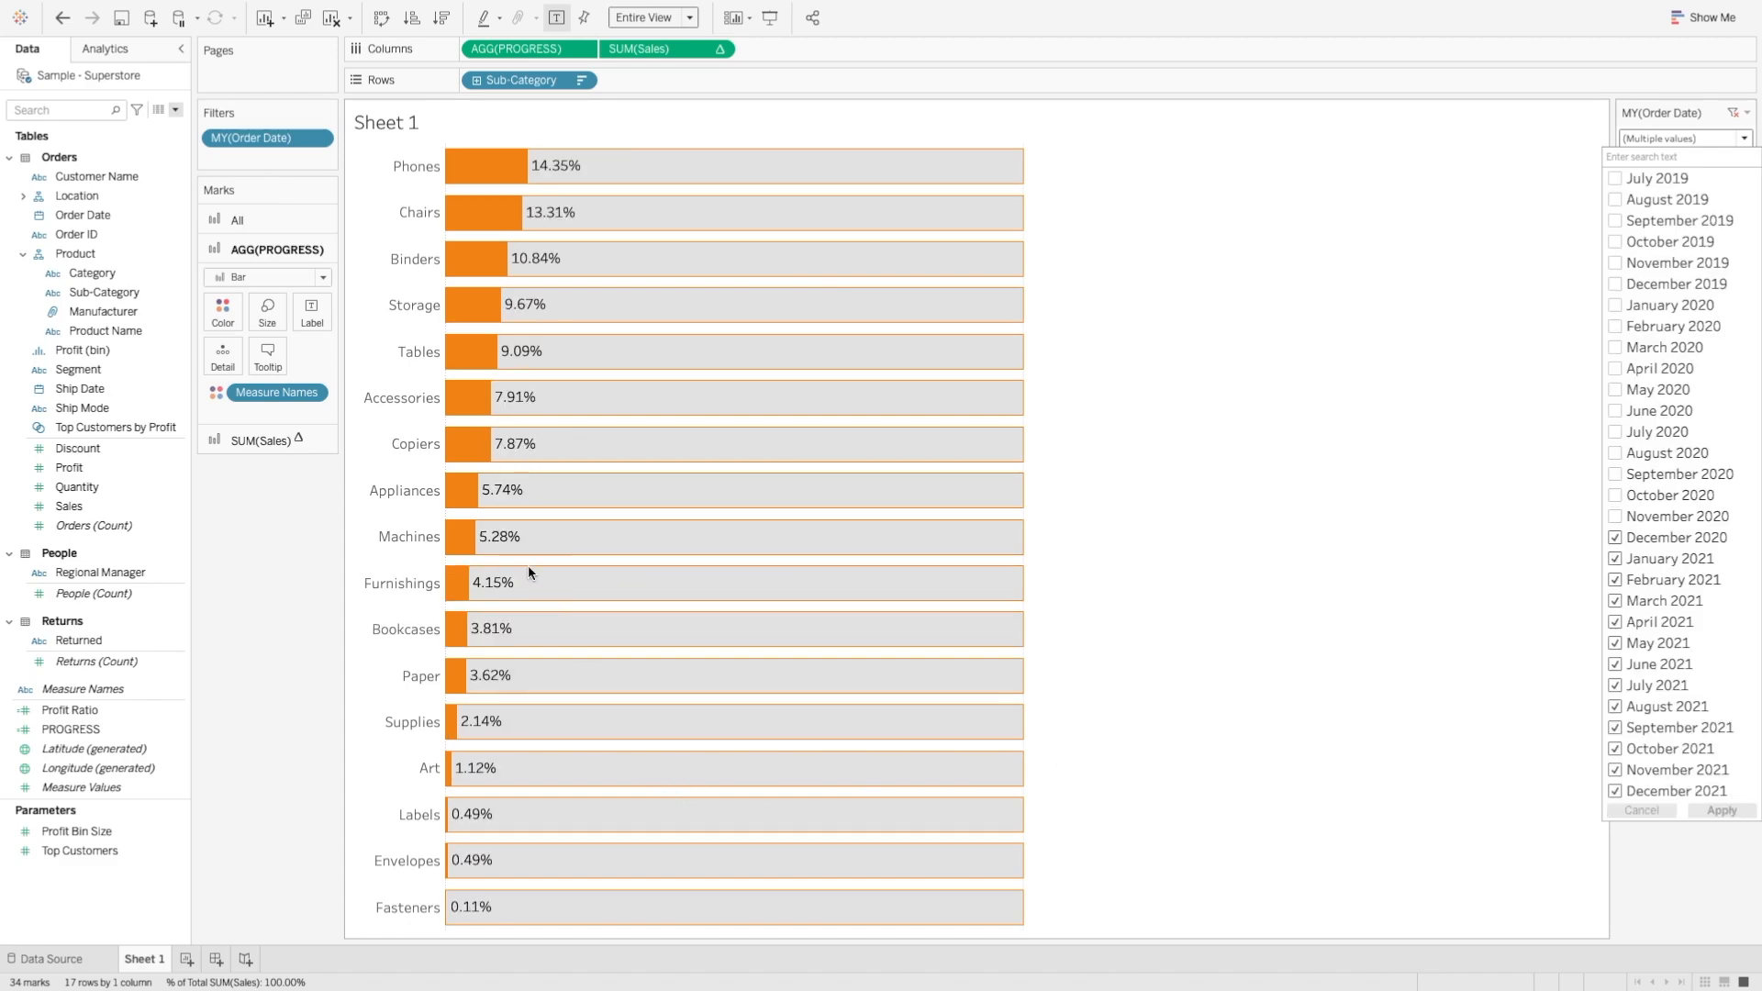
pyautogui.moveTo(1357, 430)
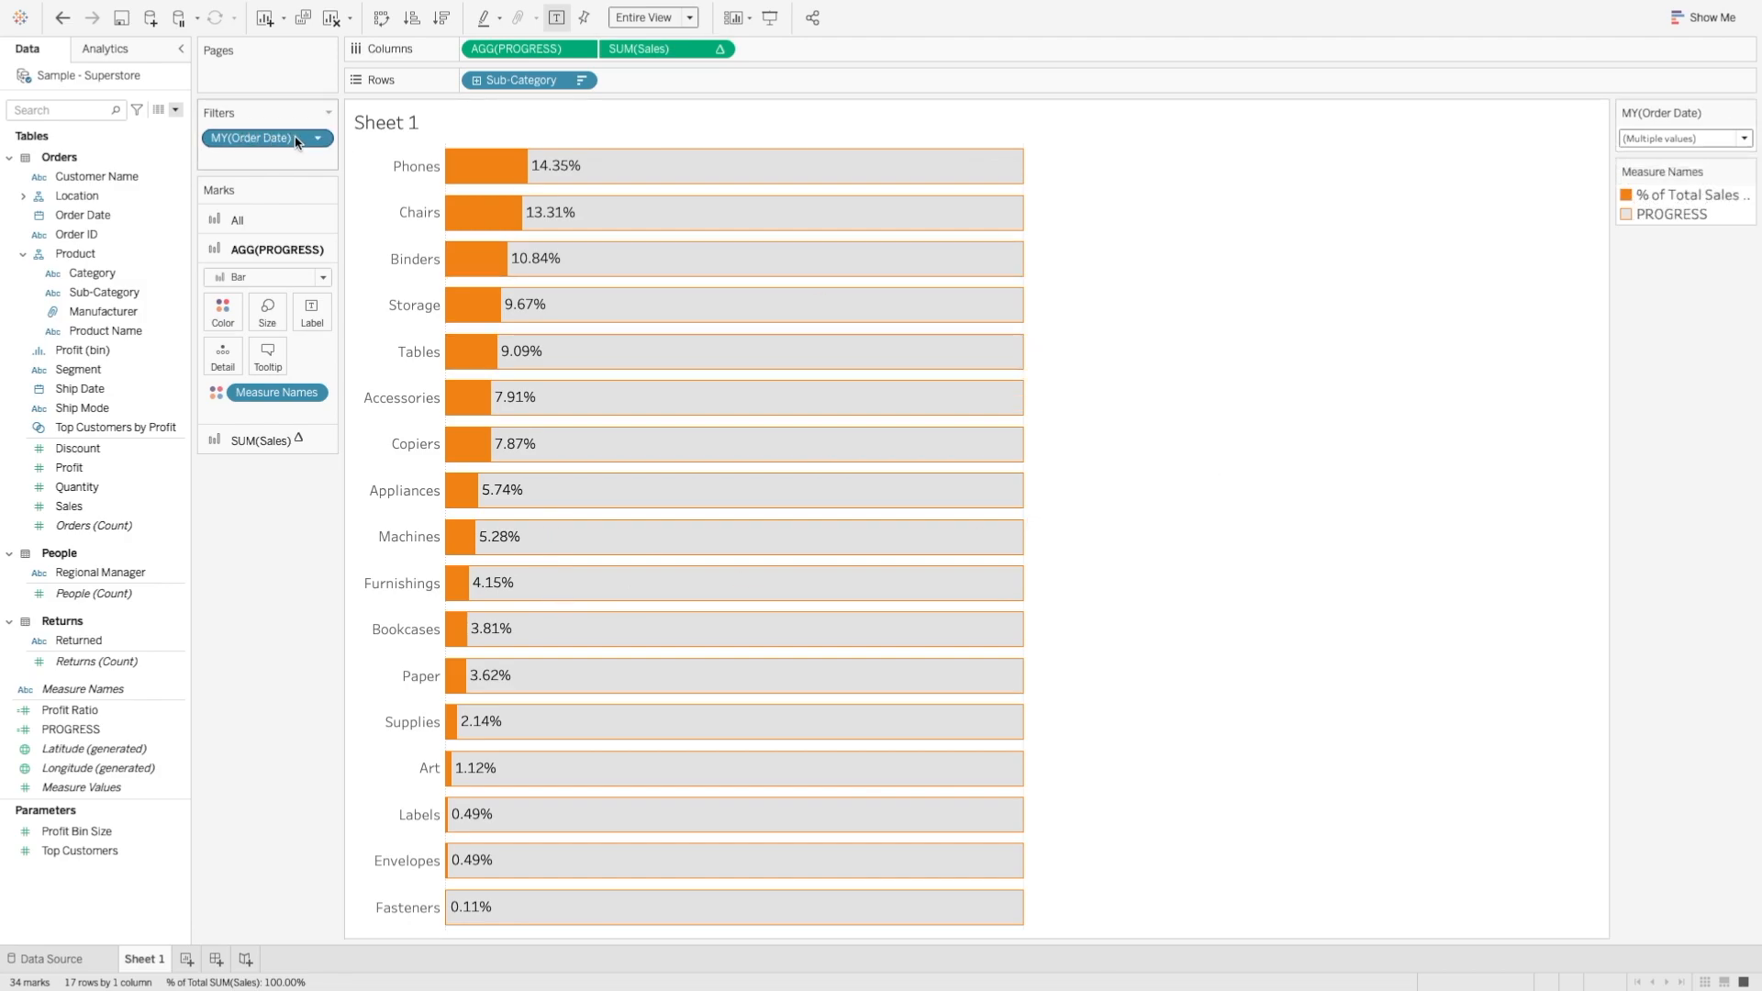
# - Replace the month filter with a relative-date Order Date filter based on years
pyautogui.click(318, 138)
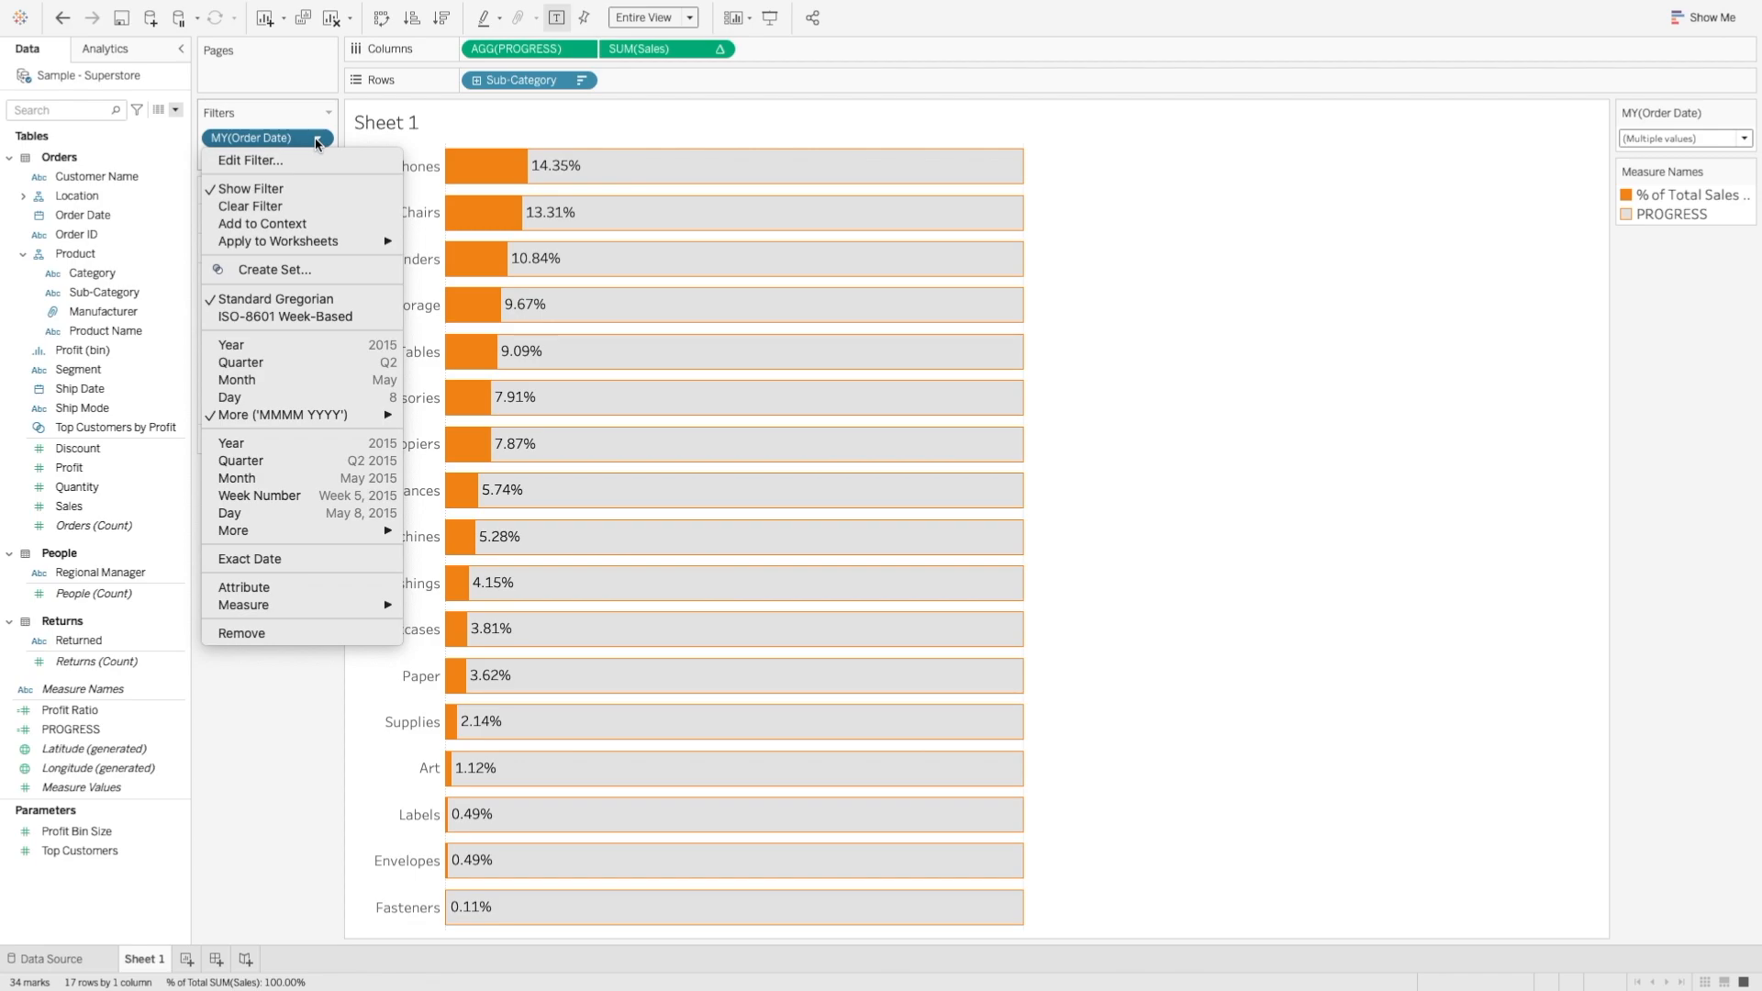
pyautogui.moveTo(290, 137)
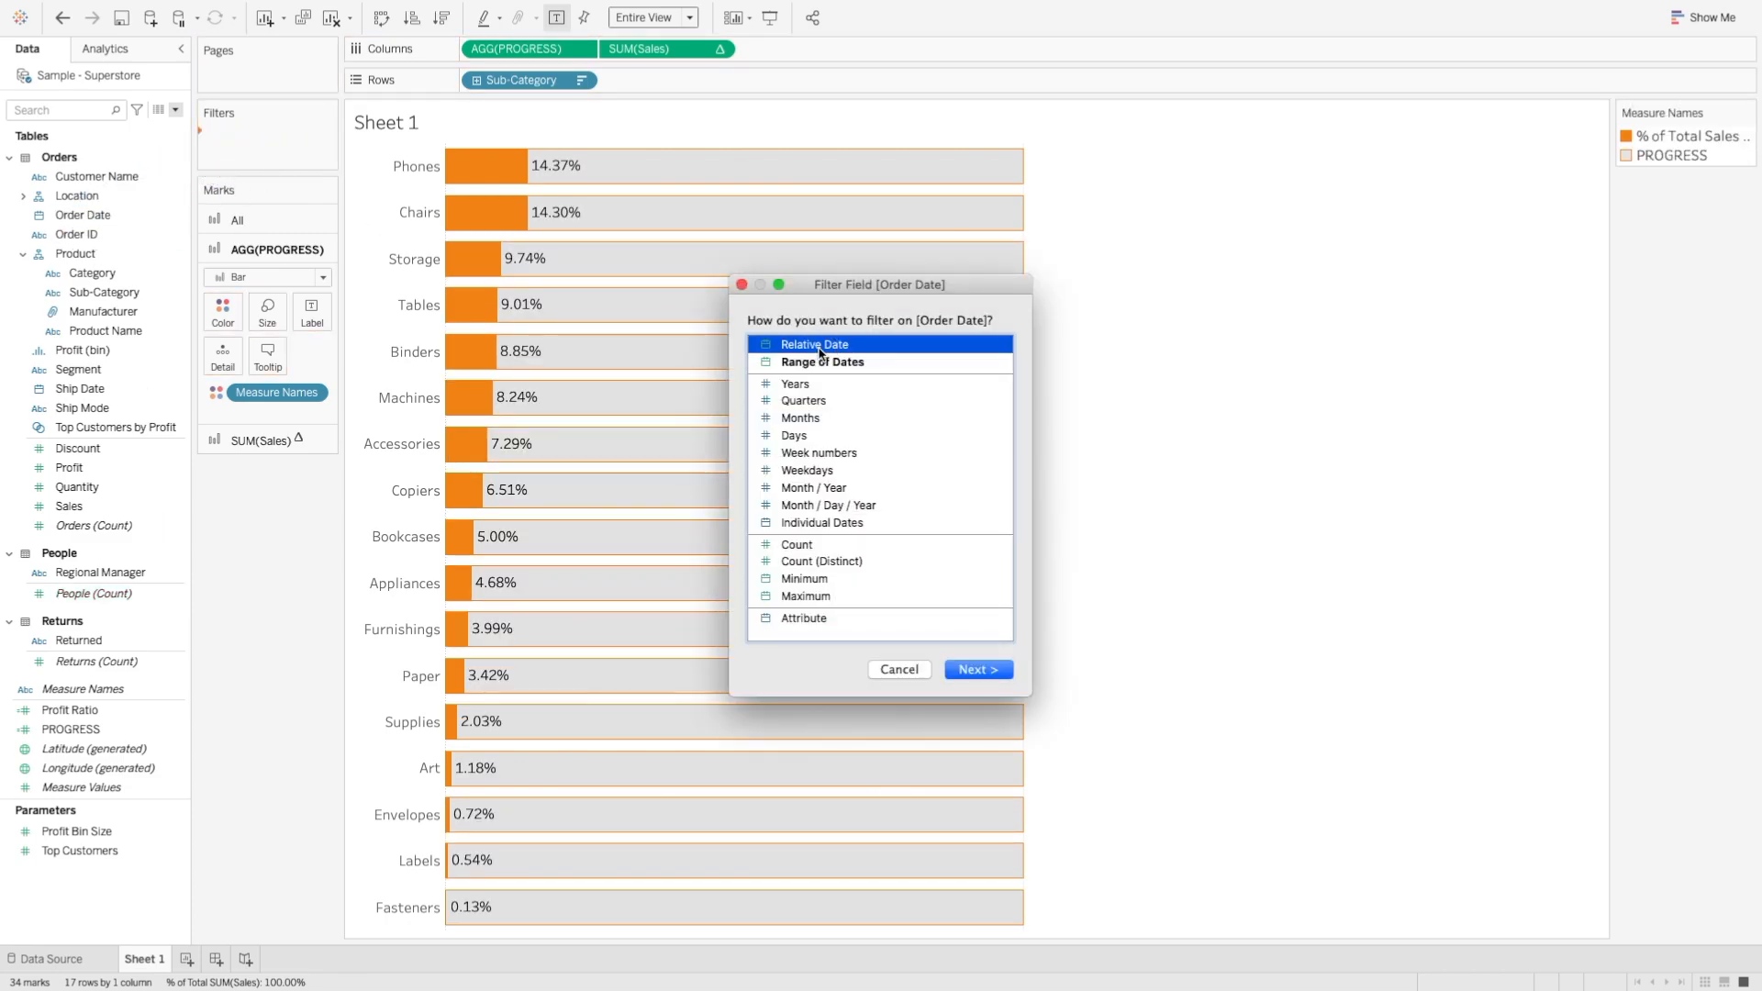
pyautogui.click(976, 668)
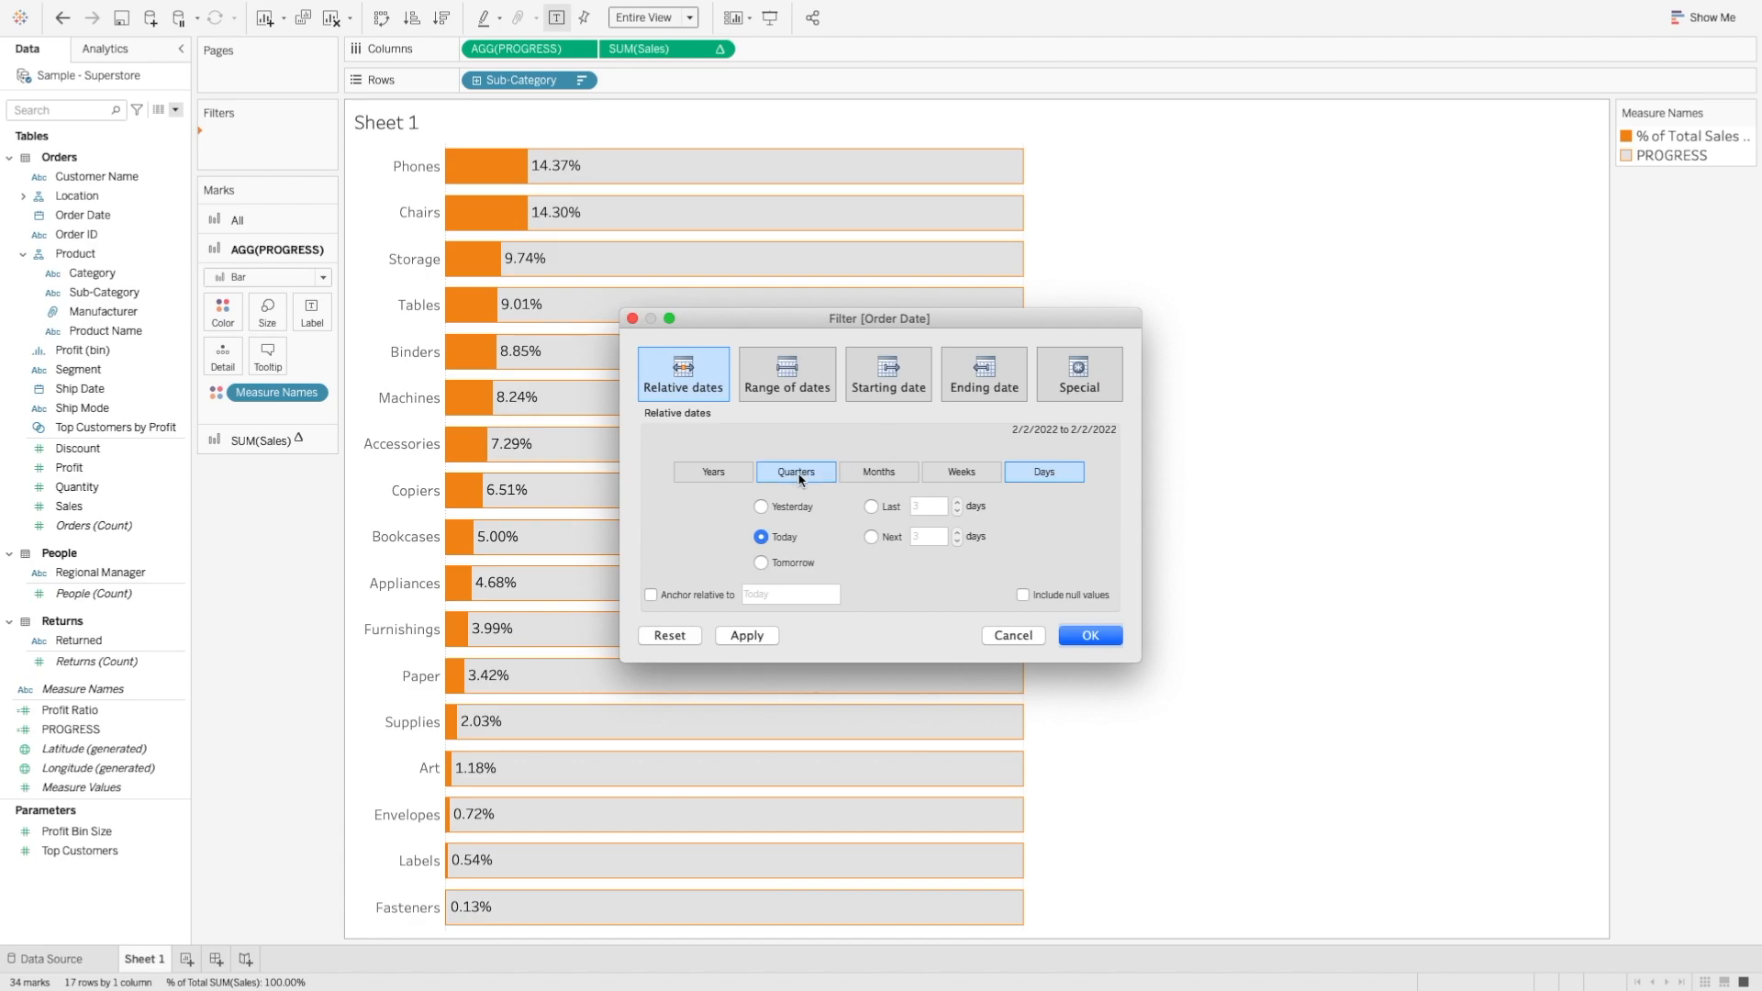
pyautogui.click(713, 472)
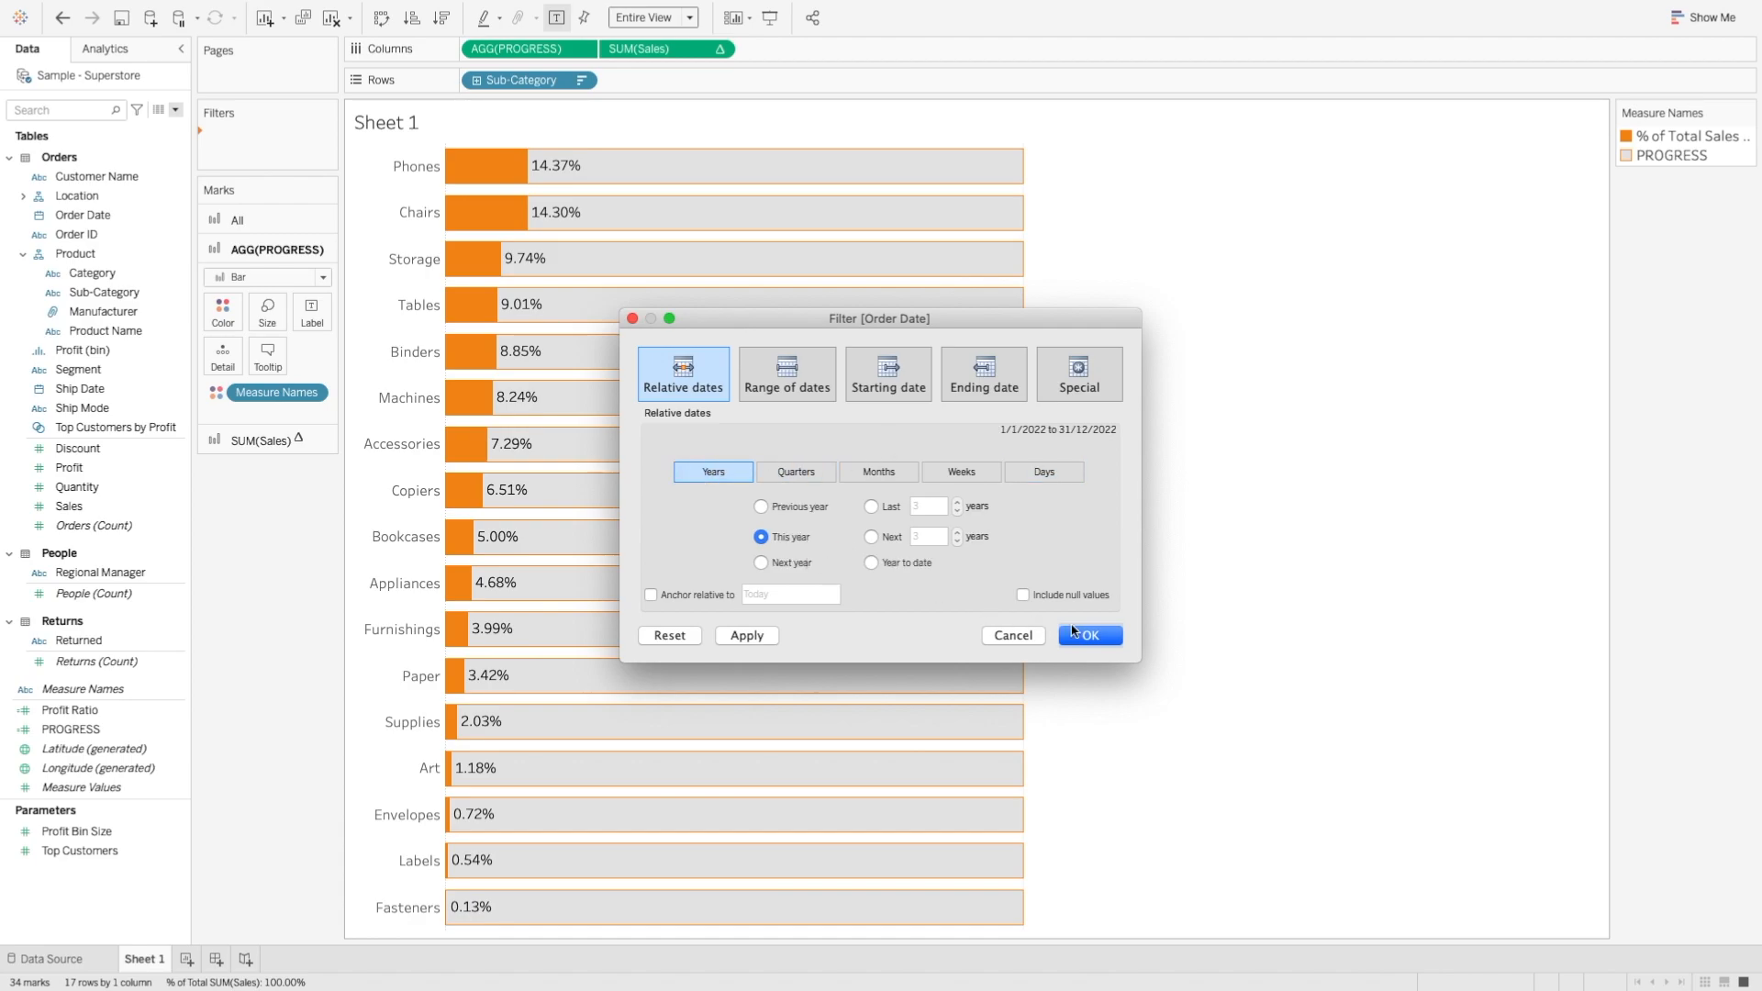
pyautogui.moveTo(1126, 639)
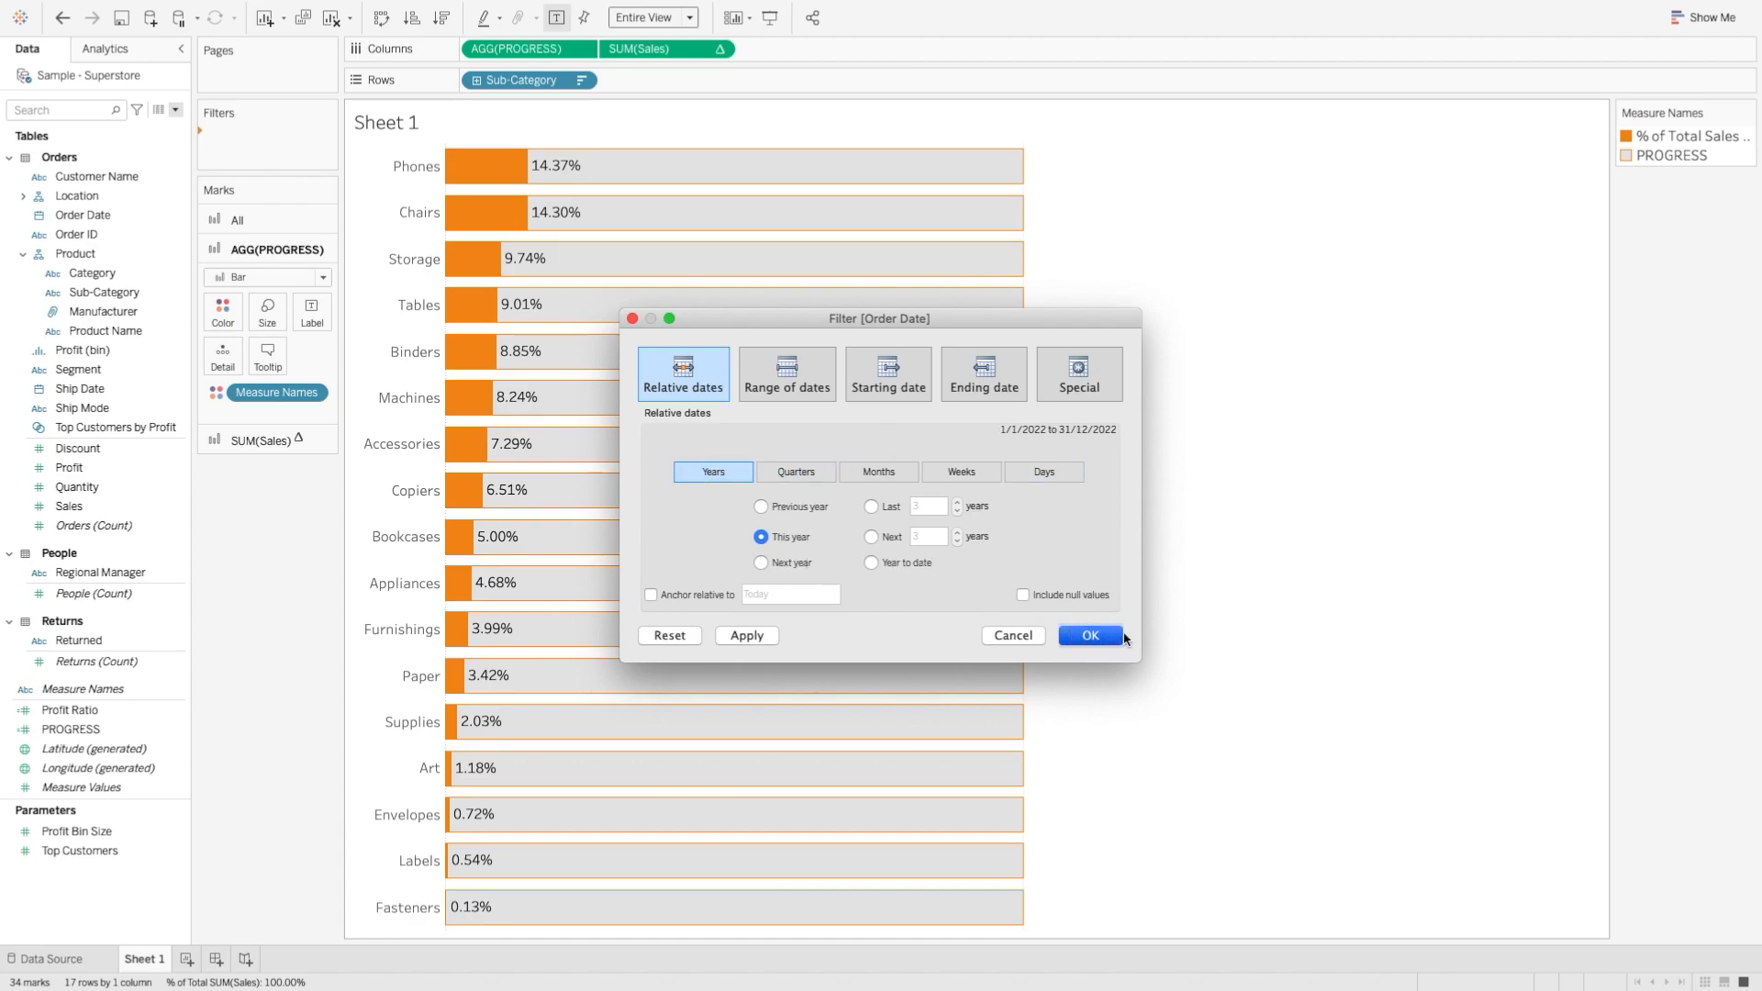
pyautogui.click(1091, 635)
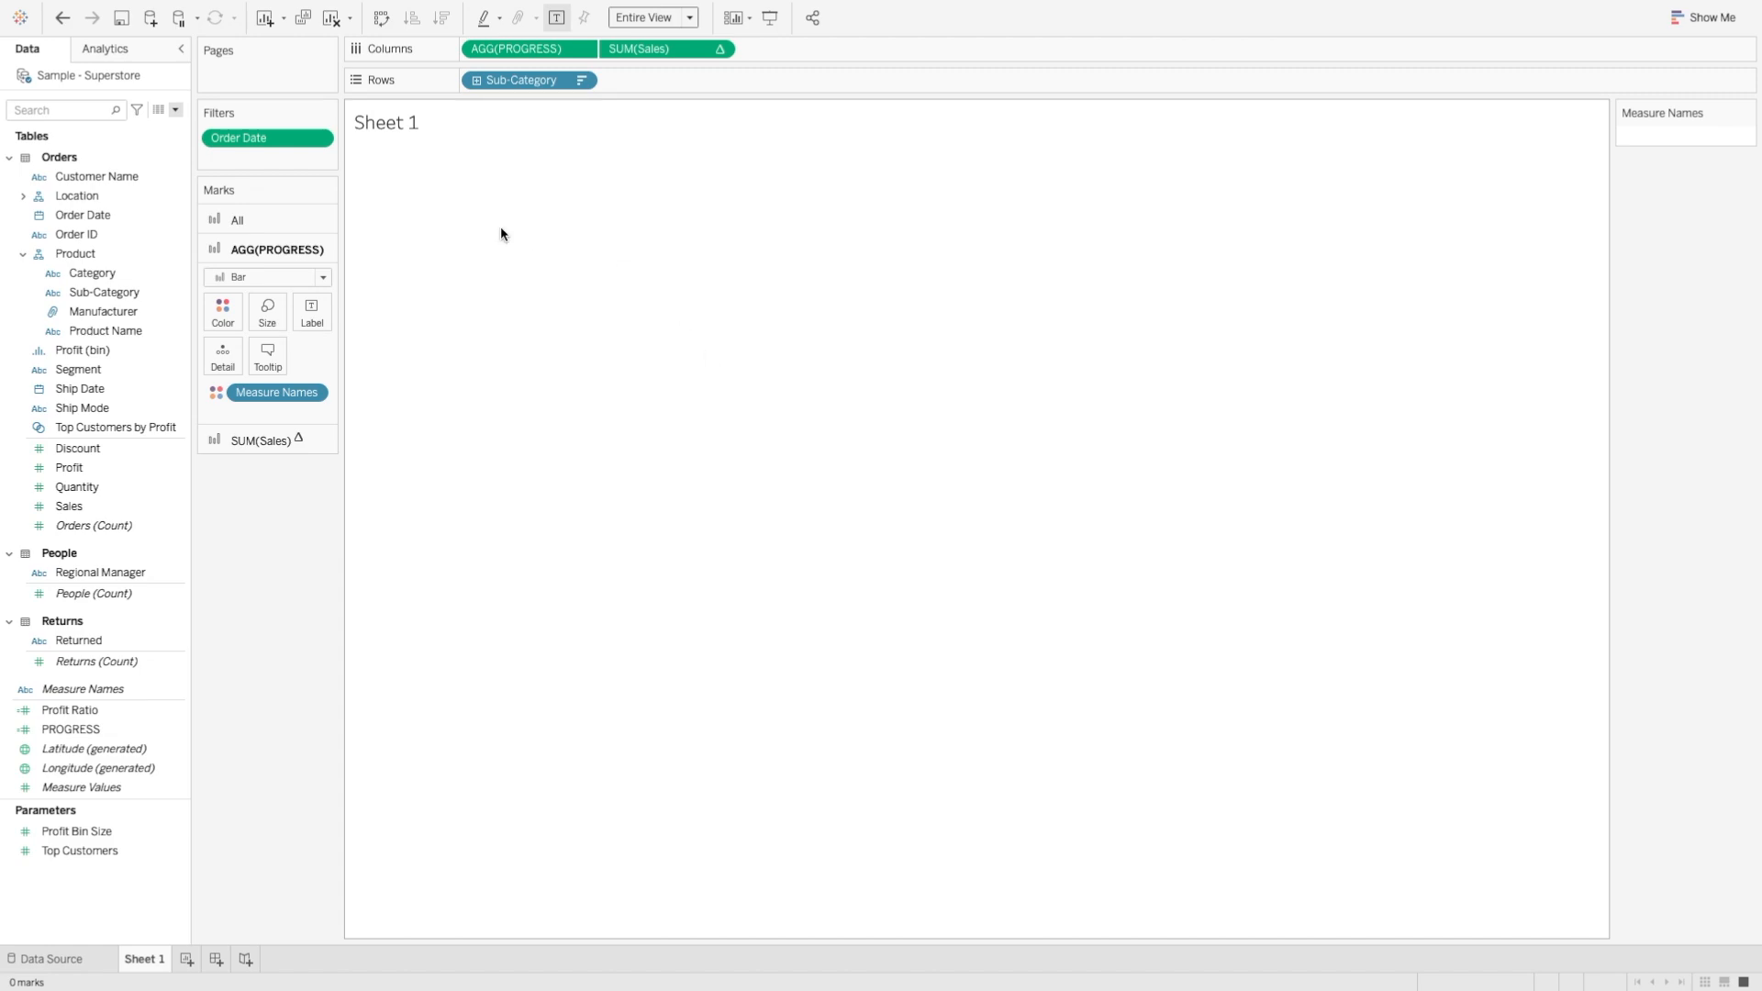
pyautogui.moveTo(448, 218)
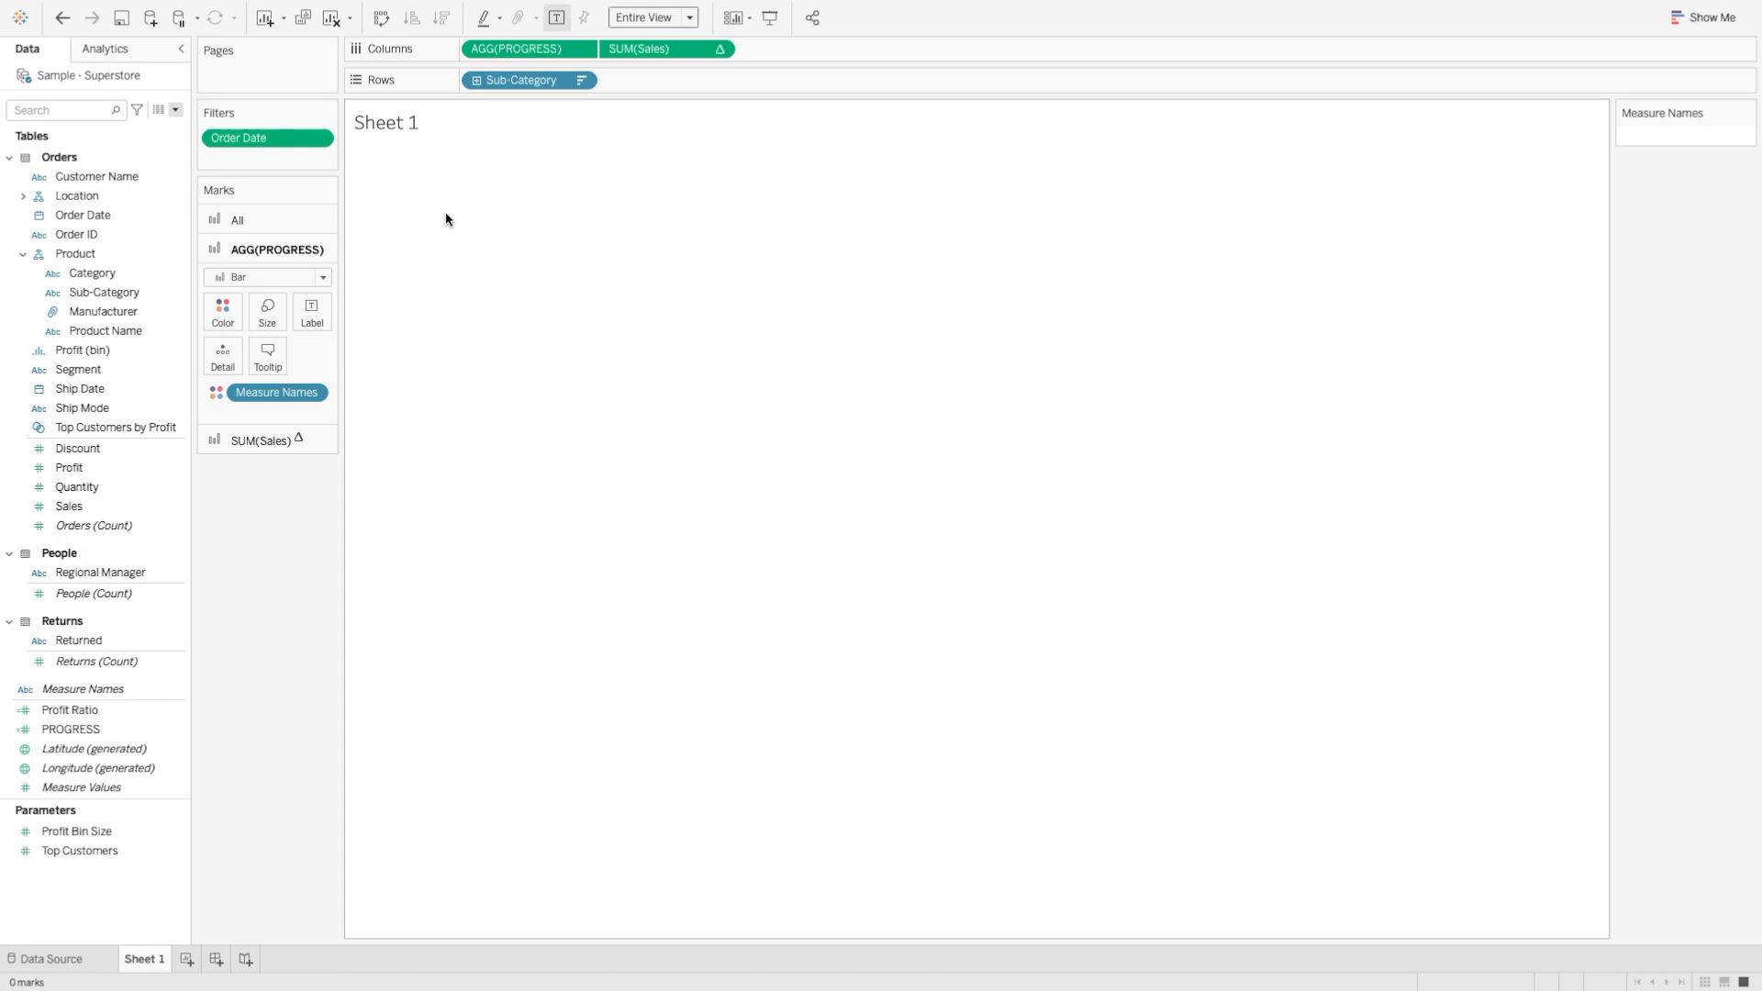
# - Show the relative-date filter control on the sheet and set it to Previous year
pyautogui.click(323, 138)
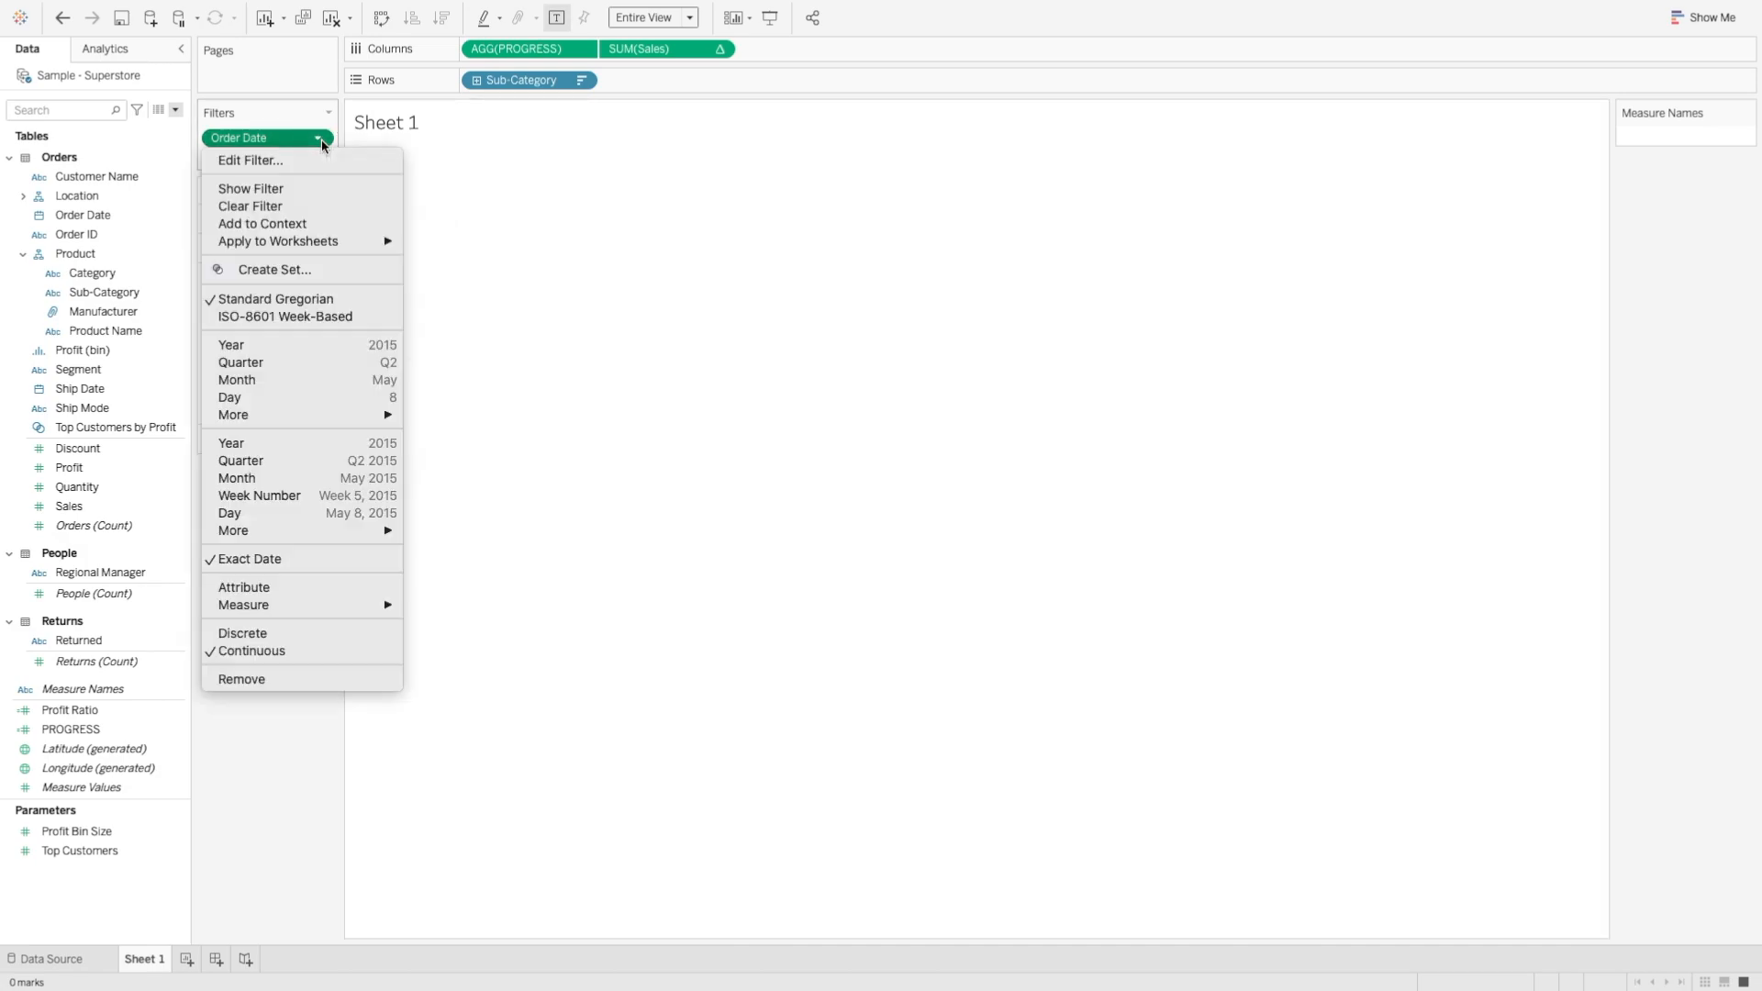
pyautogui.moveTo(303, 187)
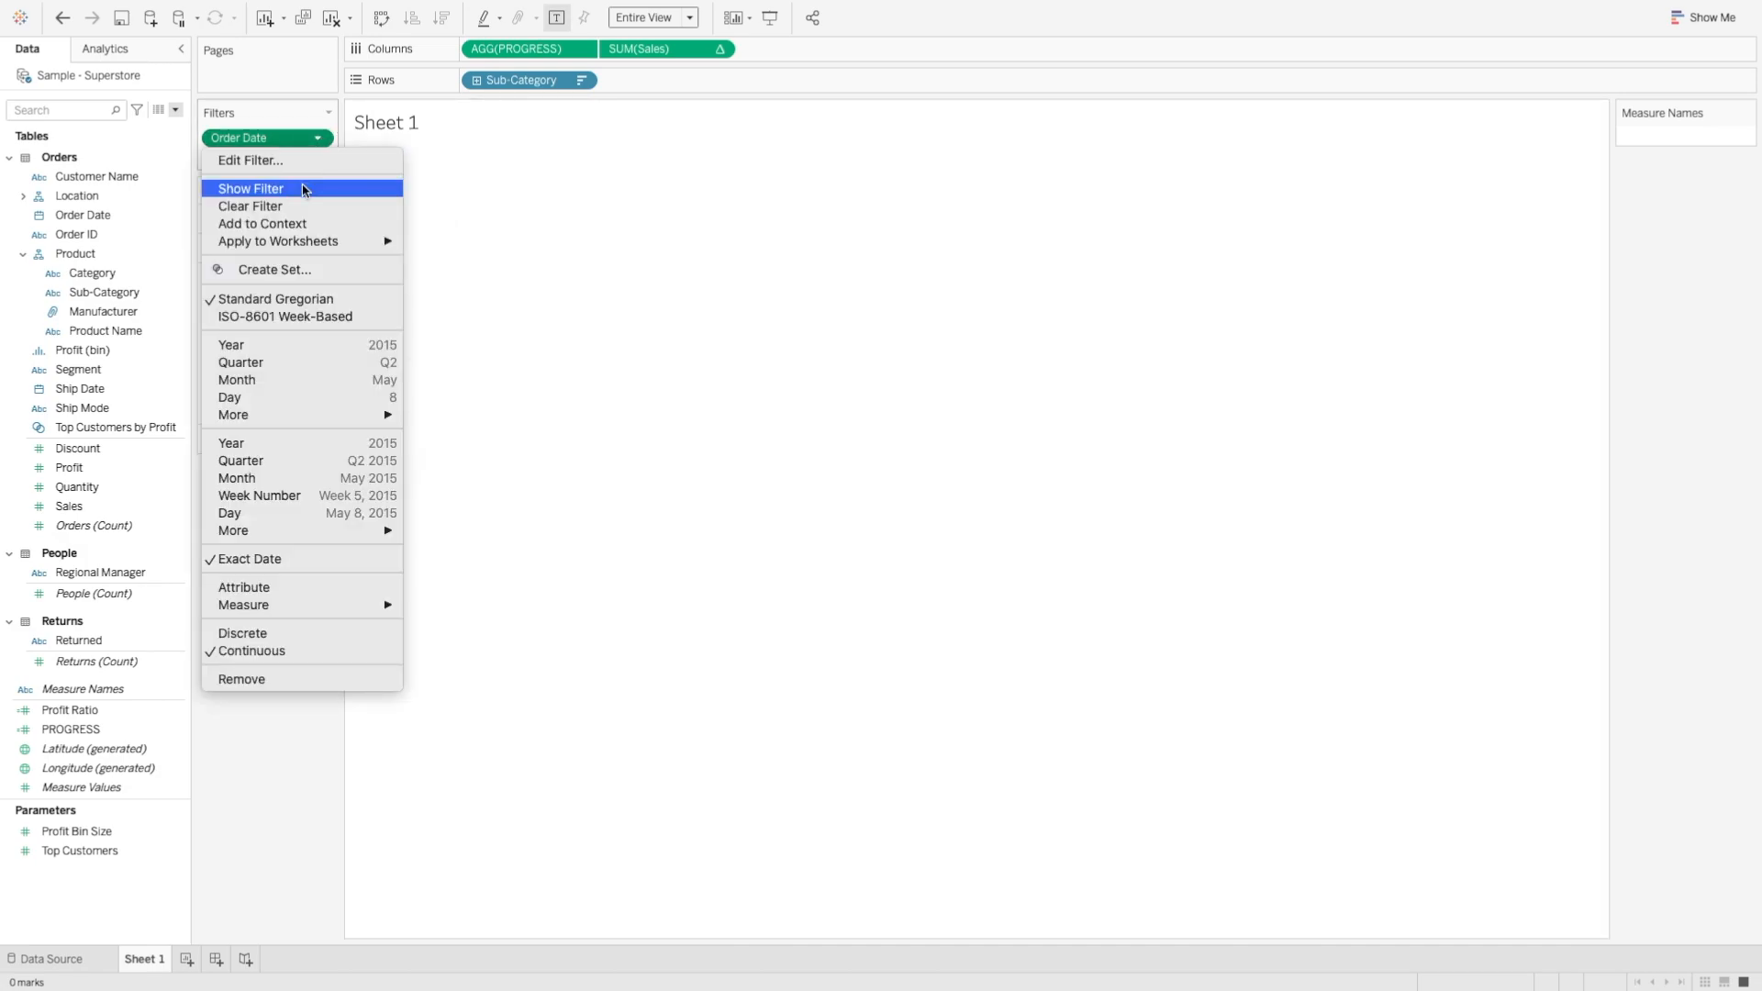
pyautogui.click(260, 187)
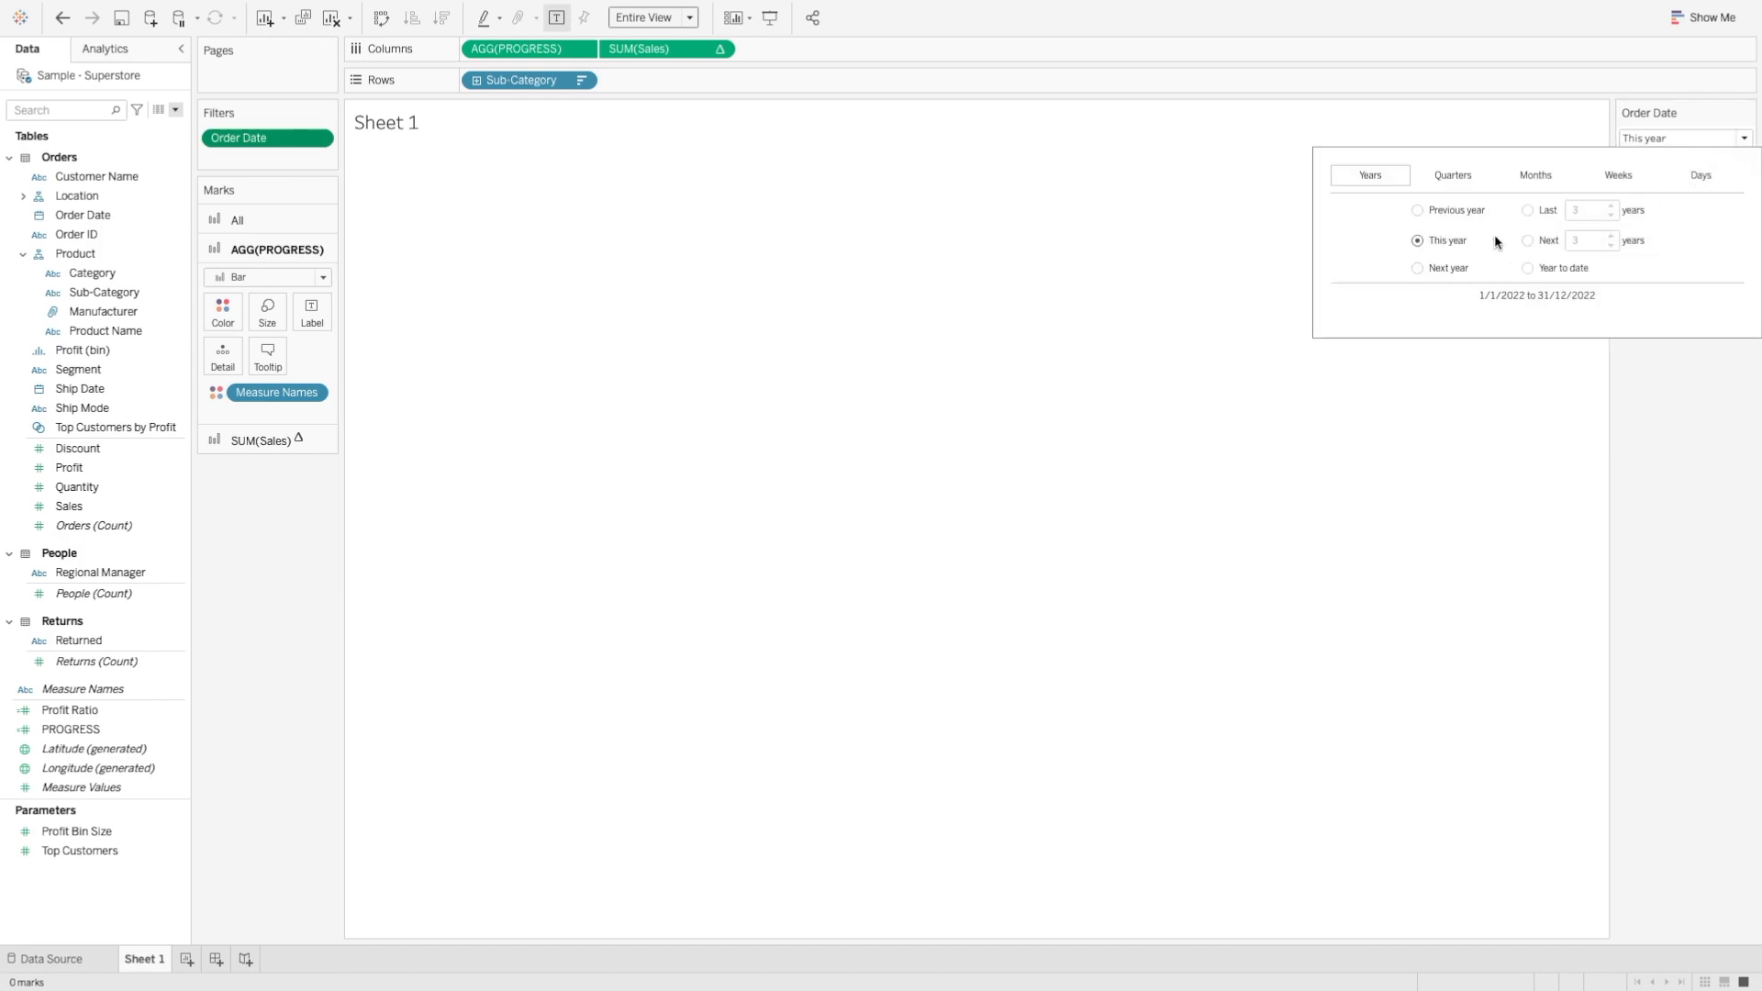
pyautogui.click(1417, 209)
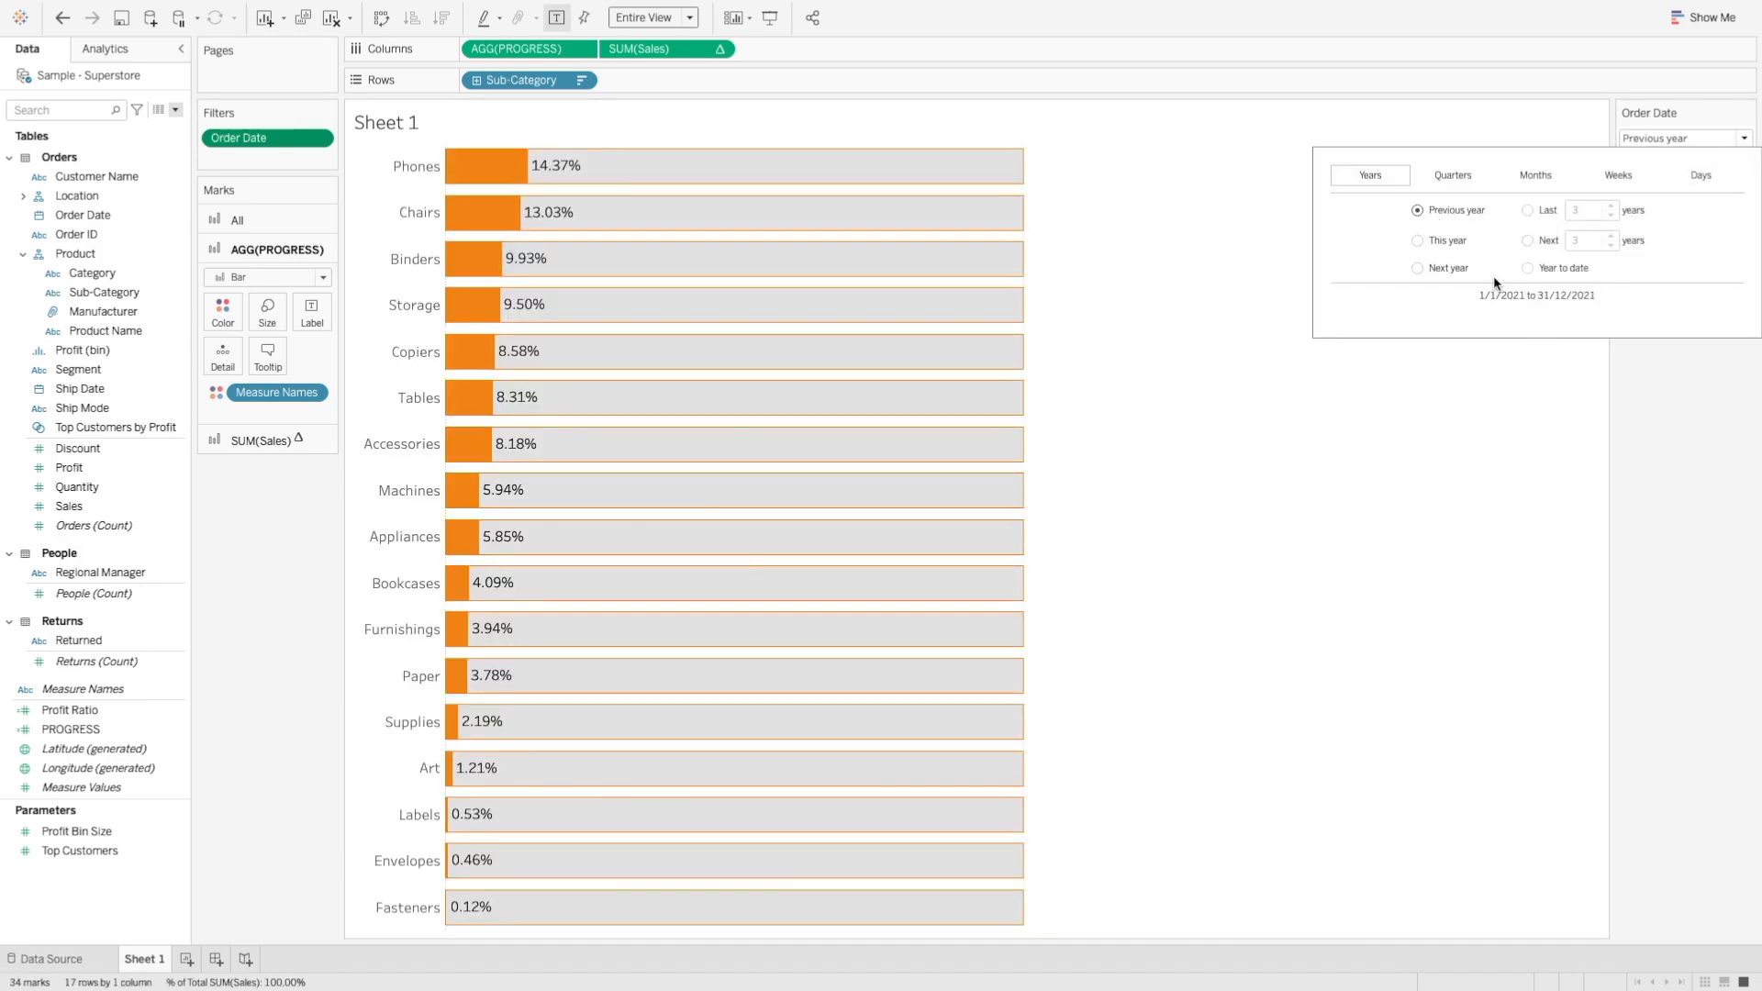
pyautogui.moveTo(1561, 442)
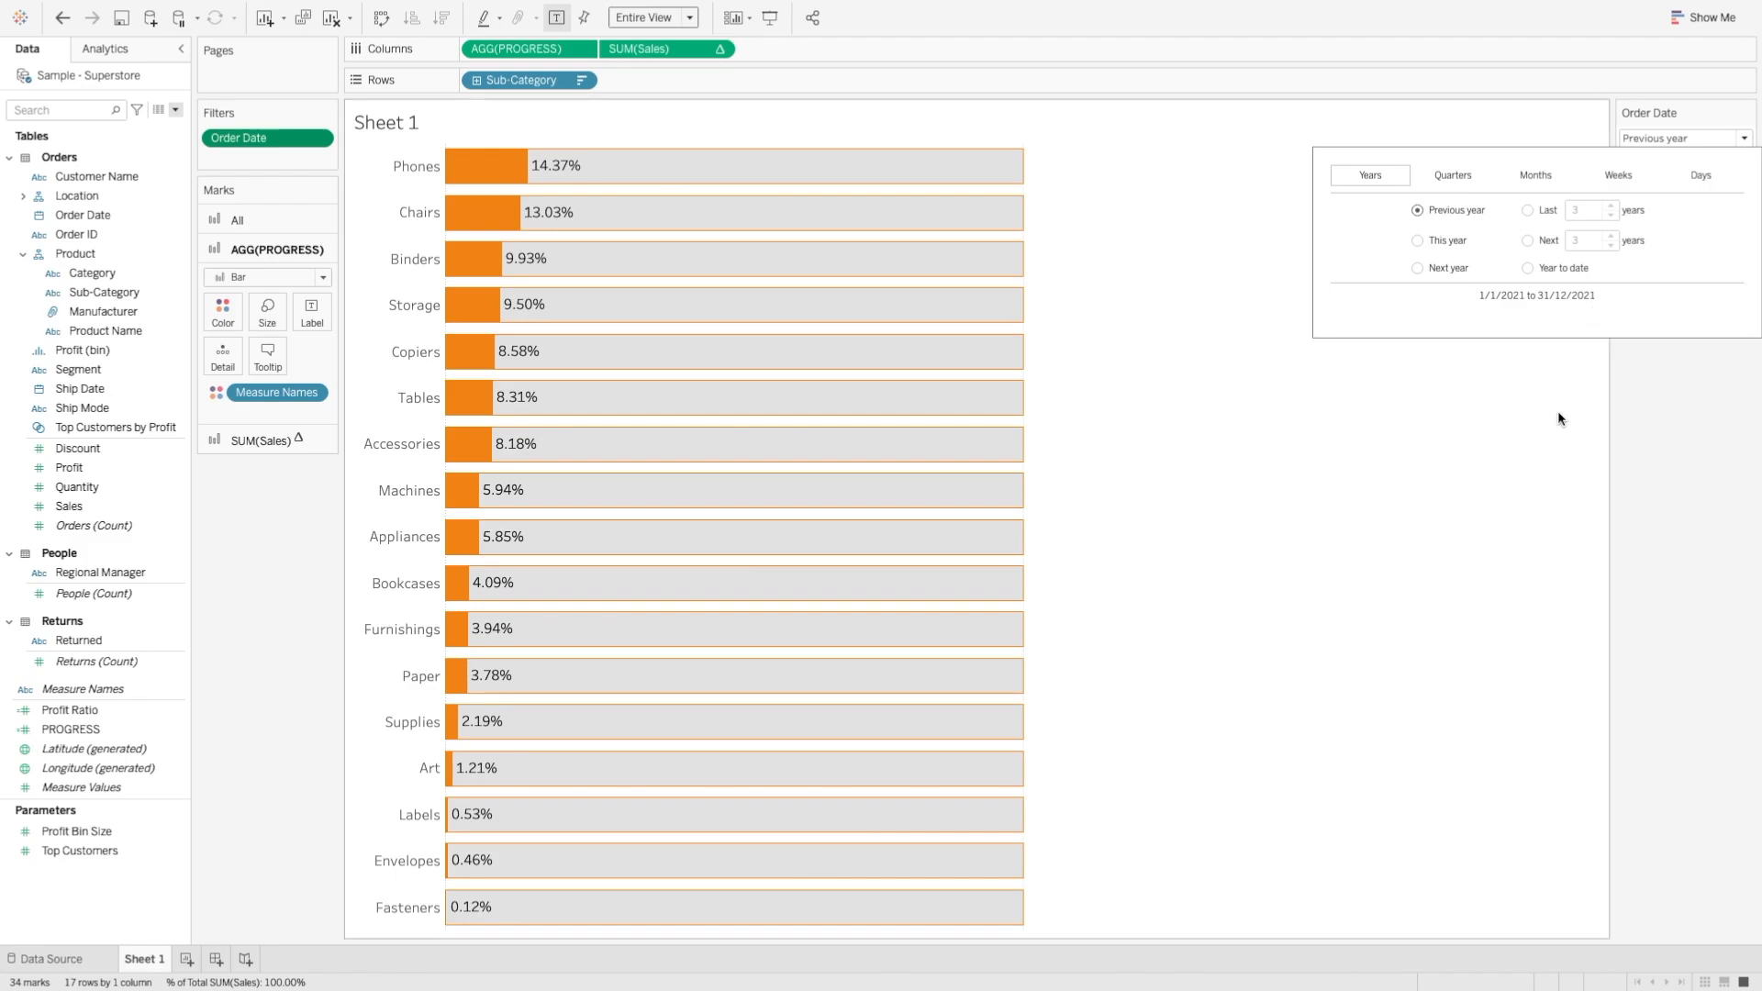